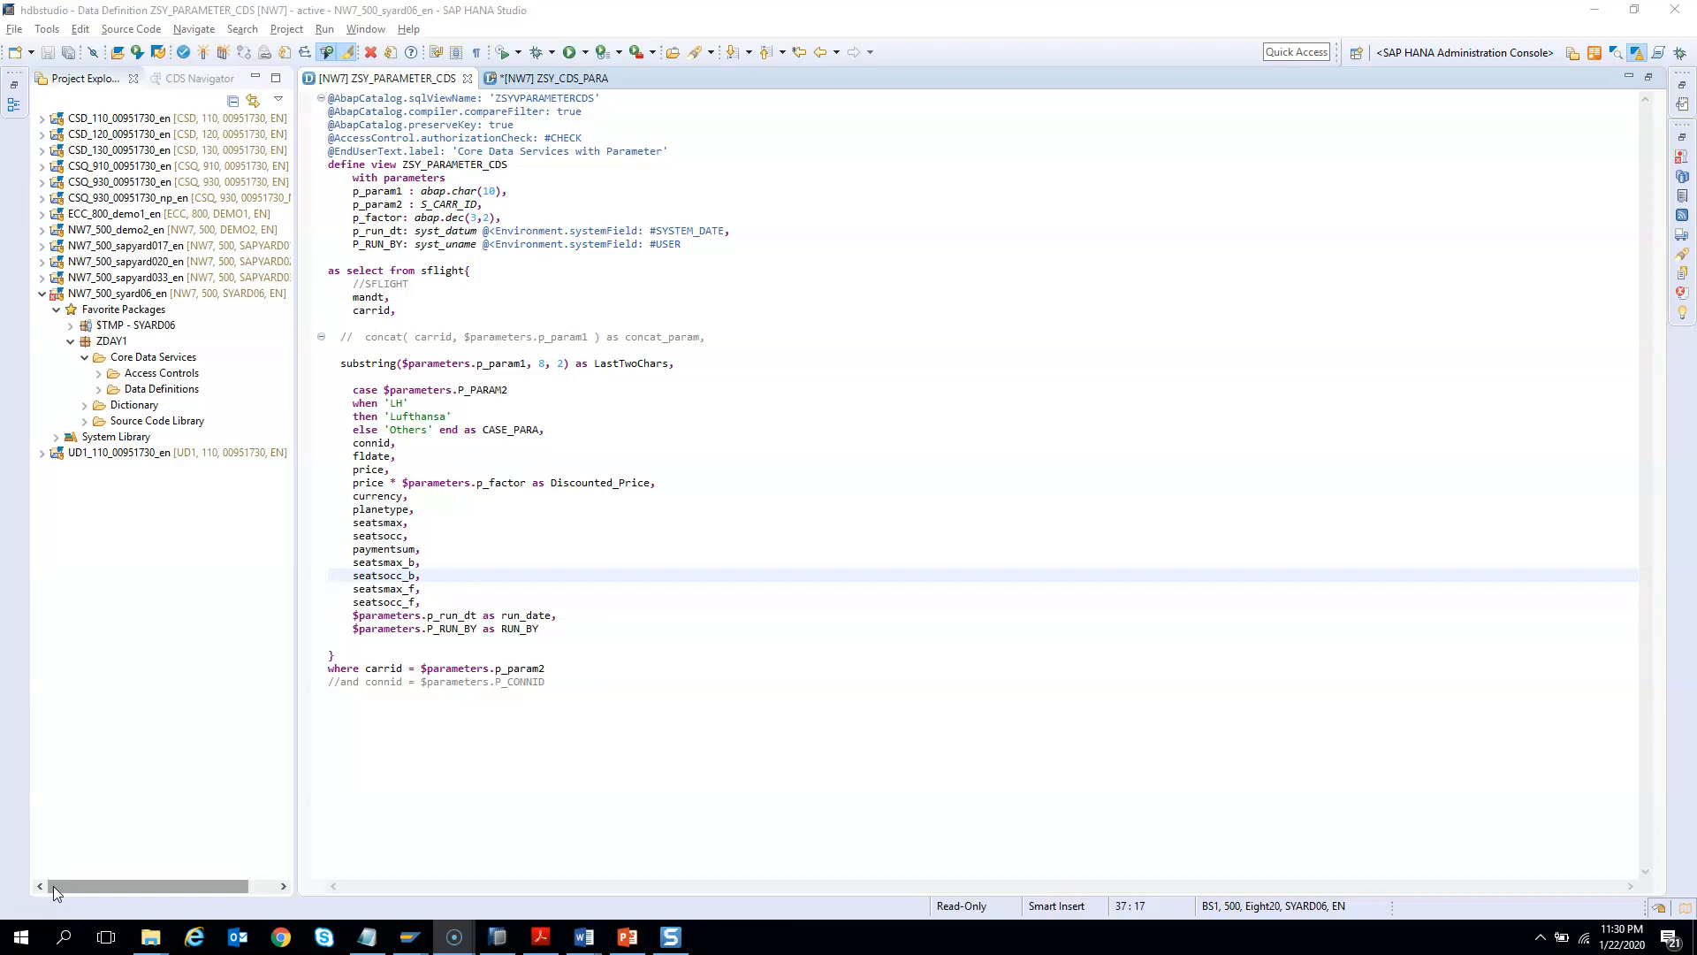
mouse_move(519, 263)
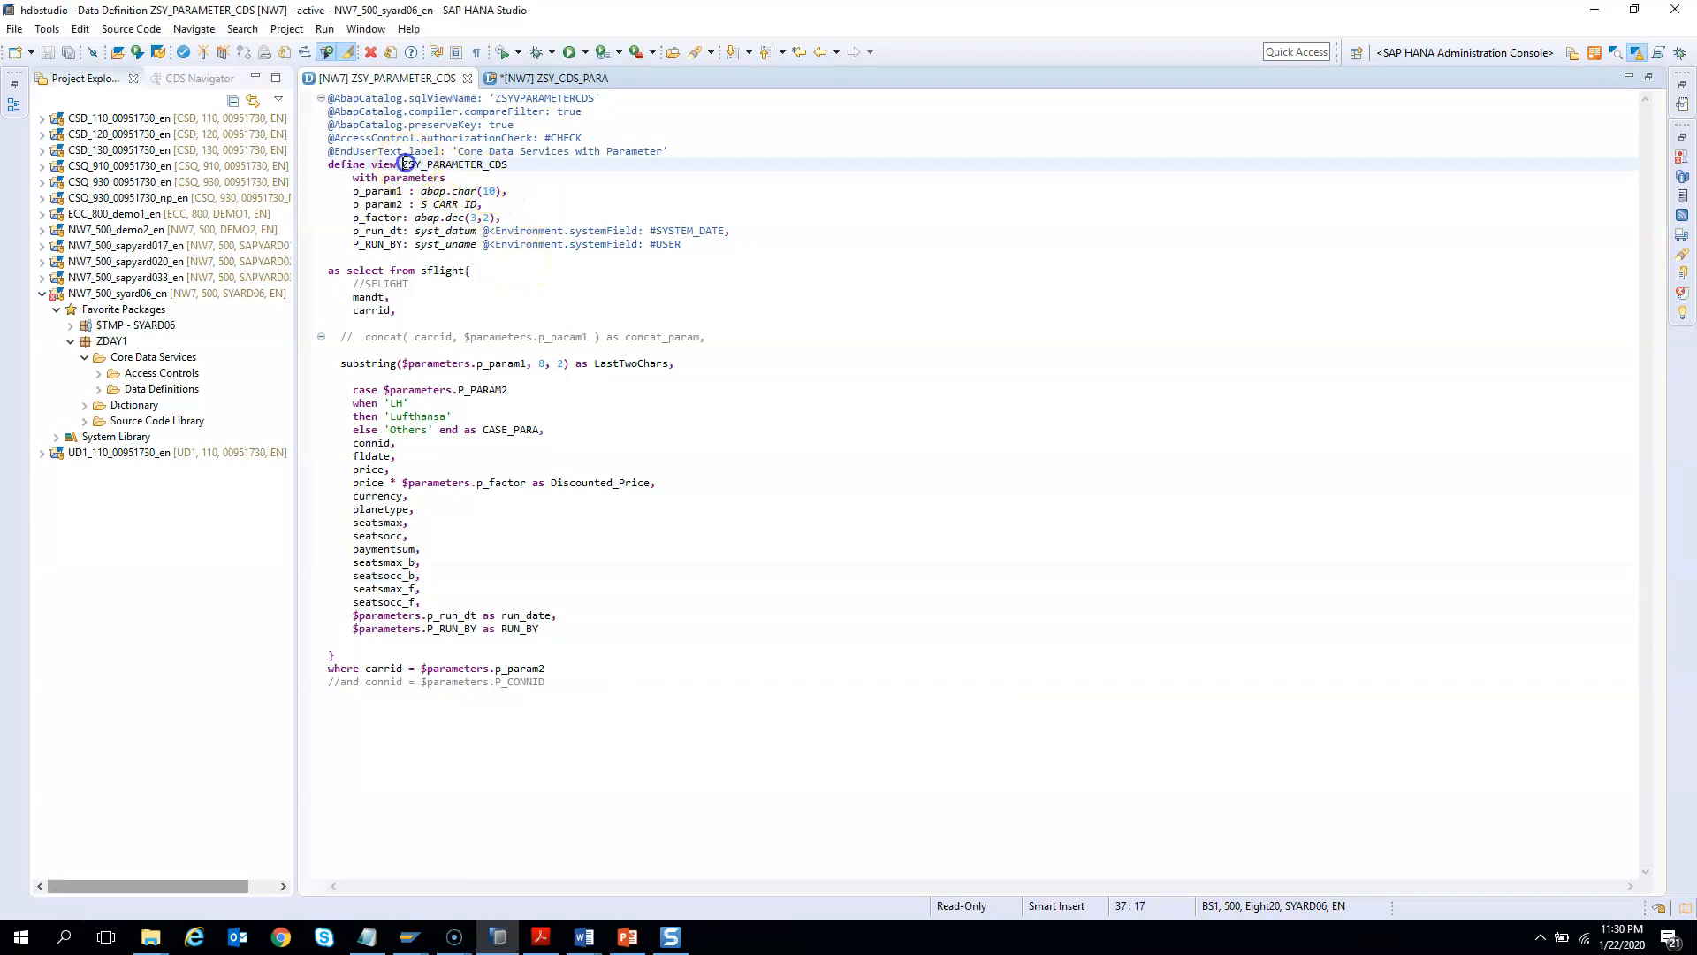
Leave the ZSY_PARAMETER_CDS source and switch to the ZSY_CDS_PARA data definition.
double_click(444, 164)
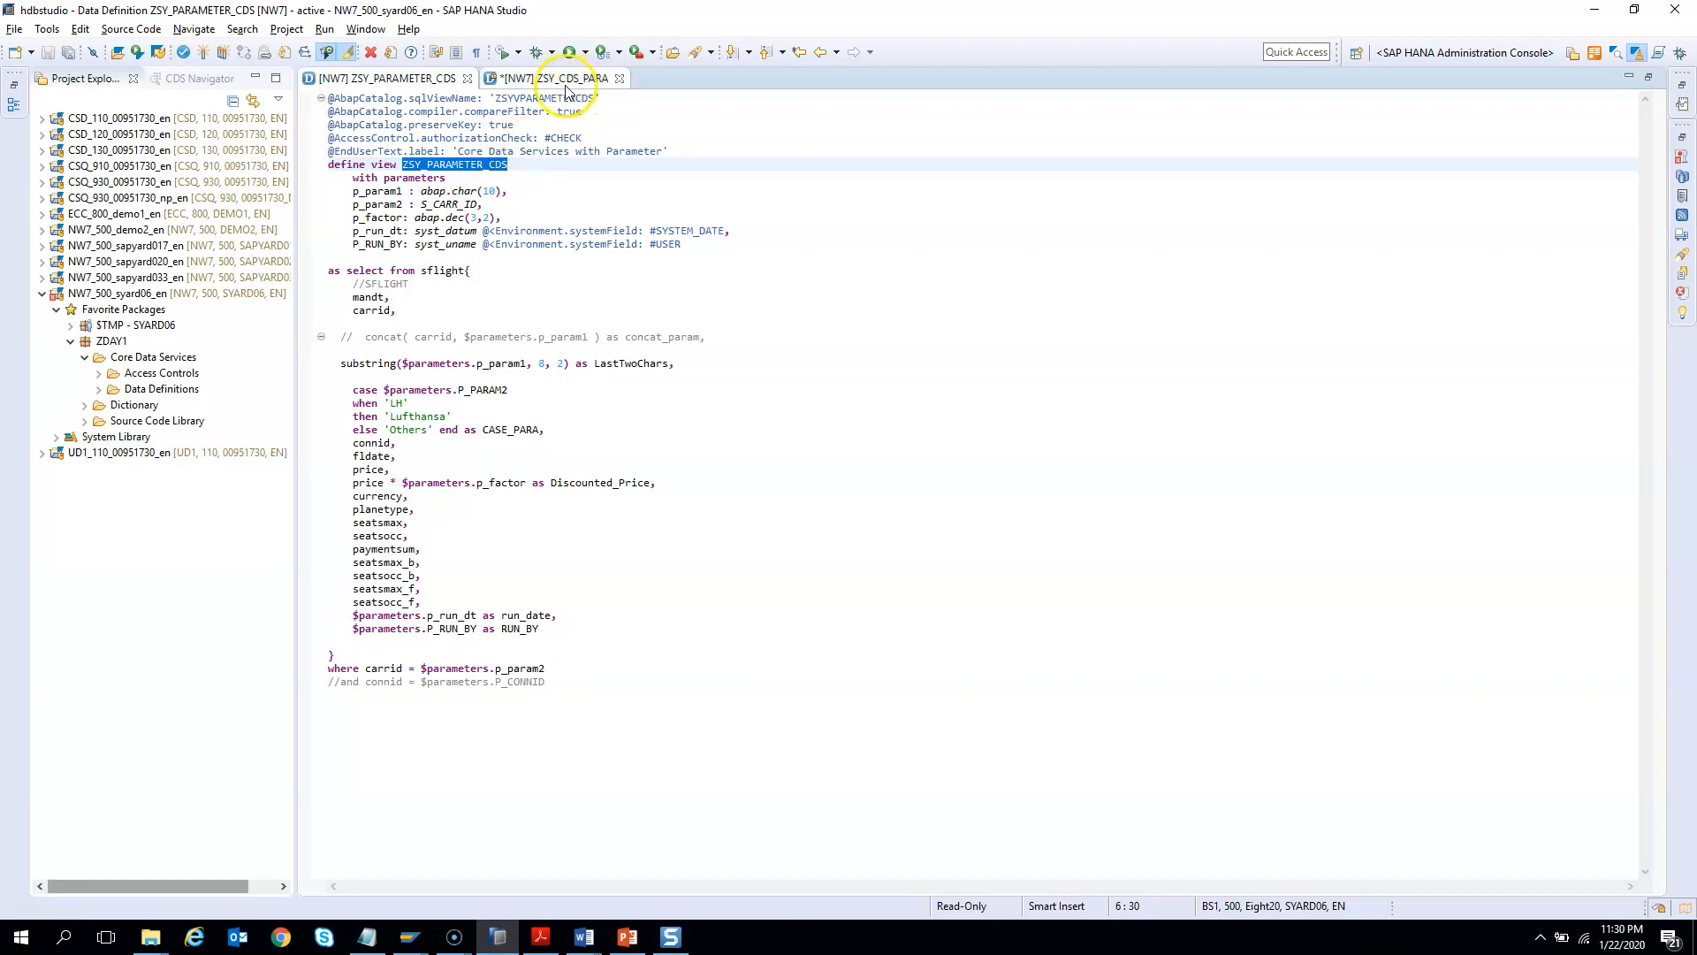
left_click(558, 78)
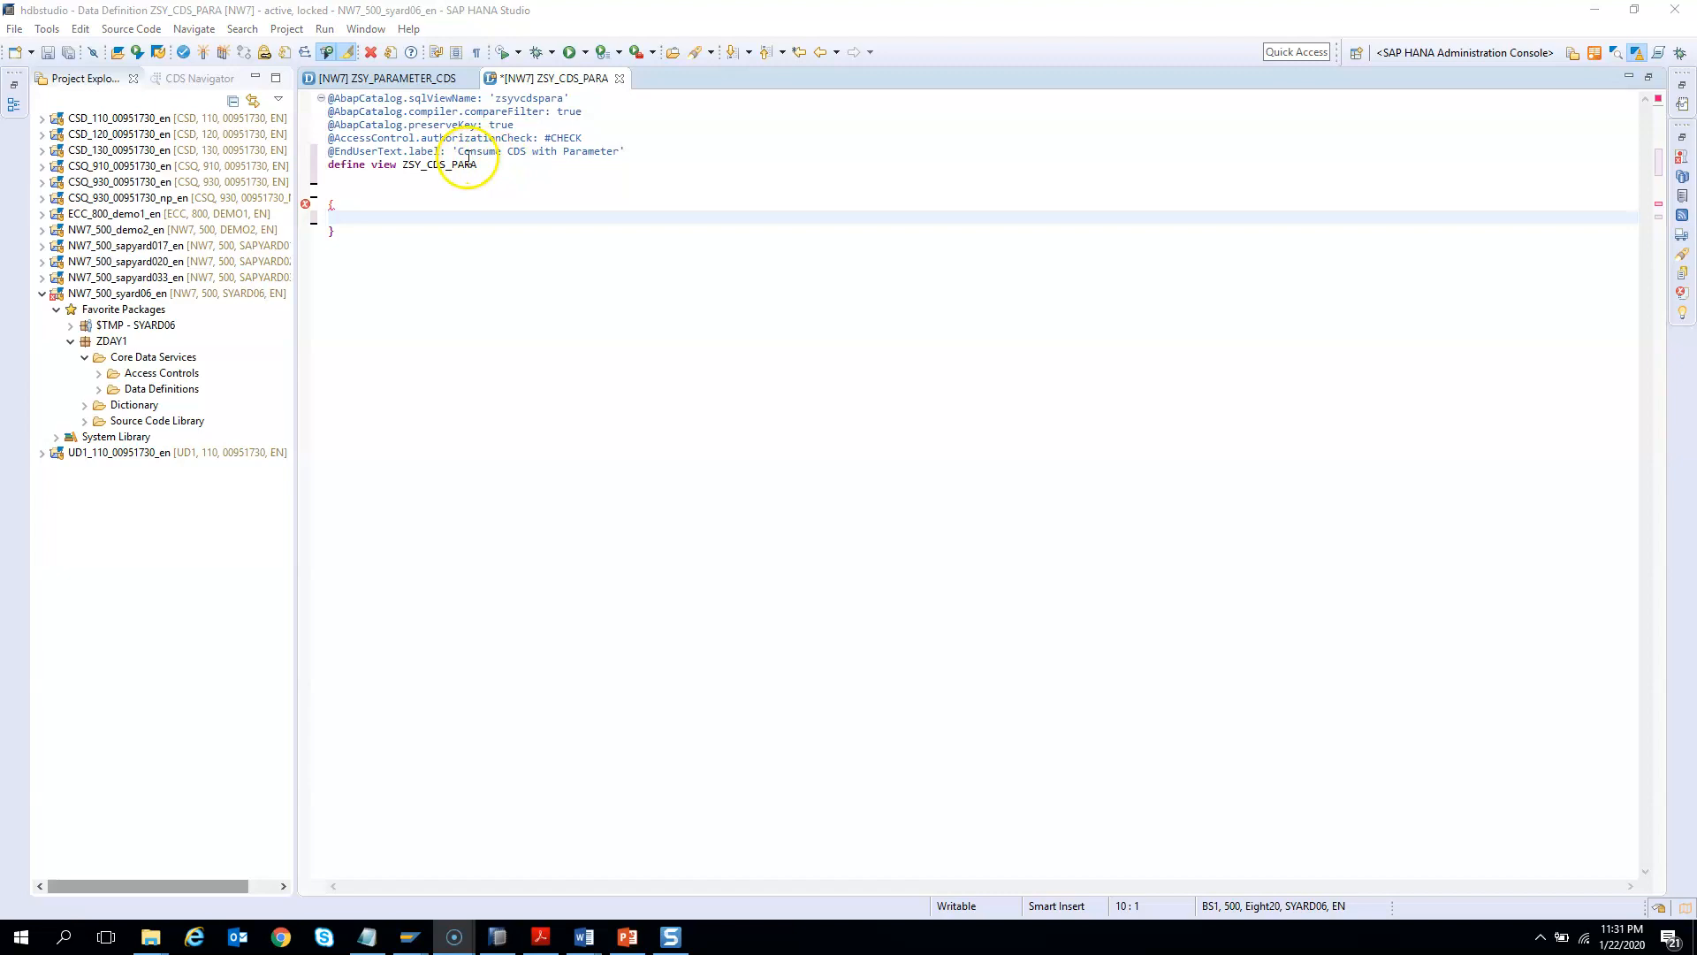
Start an 'as select from' clause below ZSY_CDS_PARA's define view line.
double_click(443, 165)
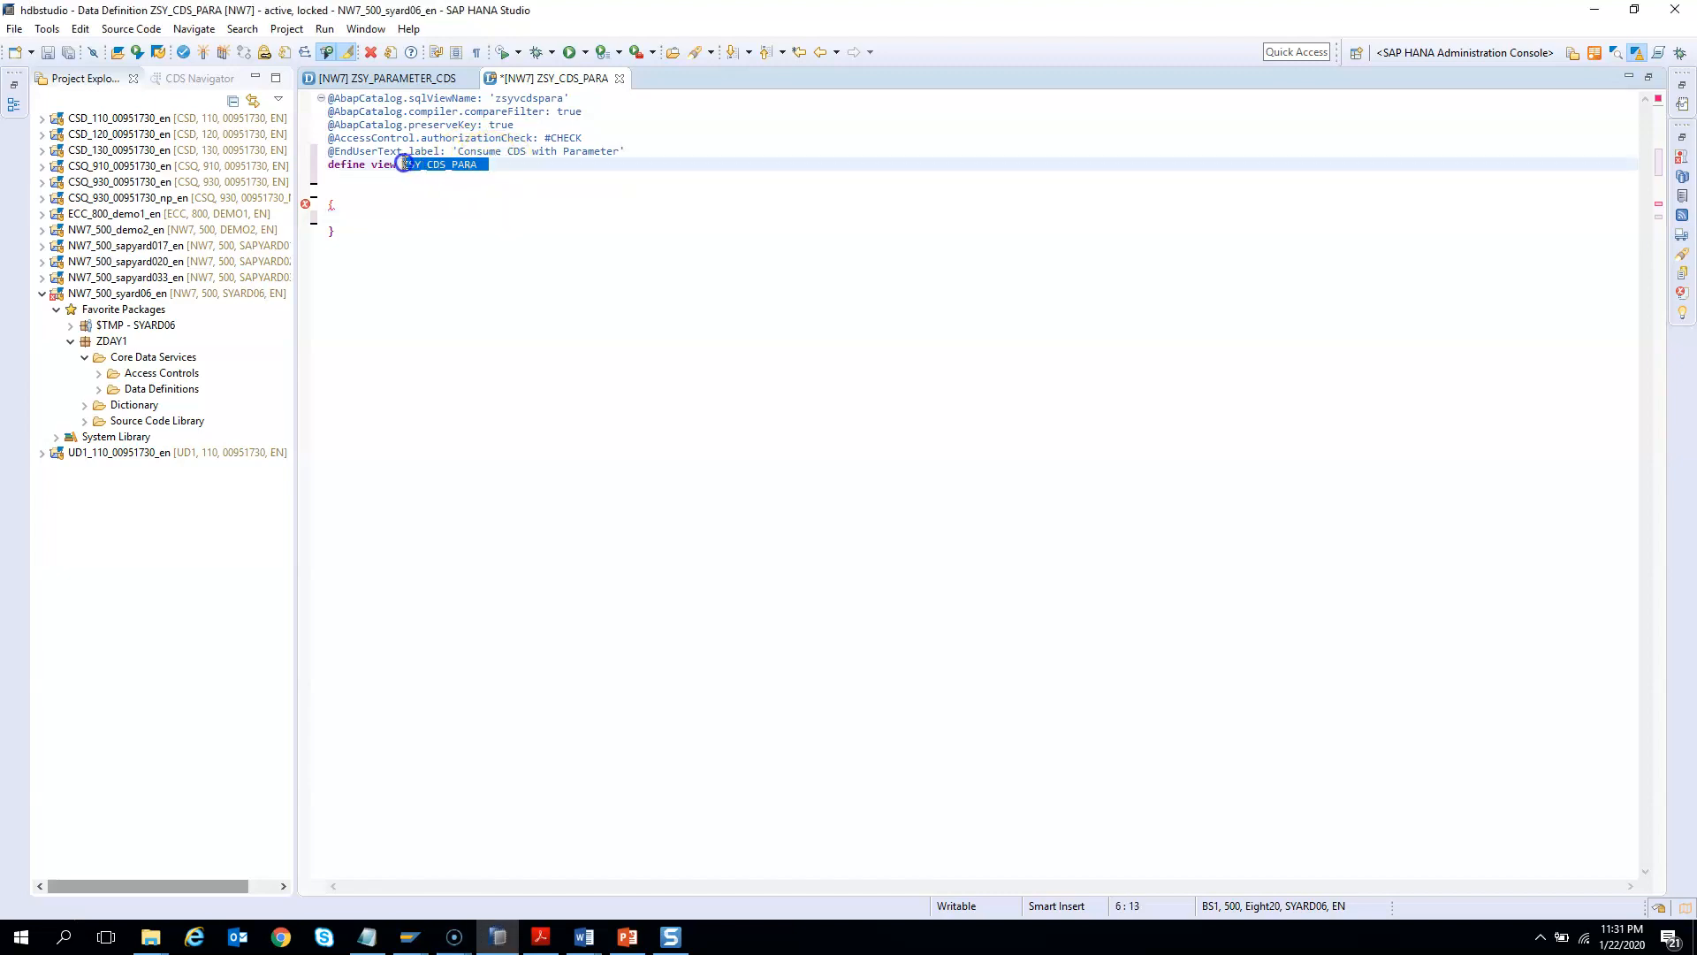
double_click(527, 97)
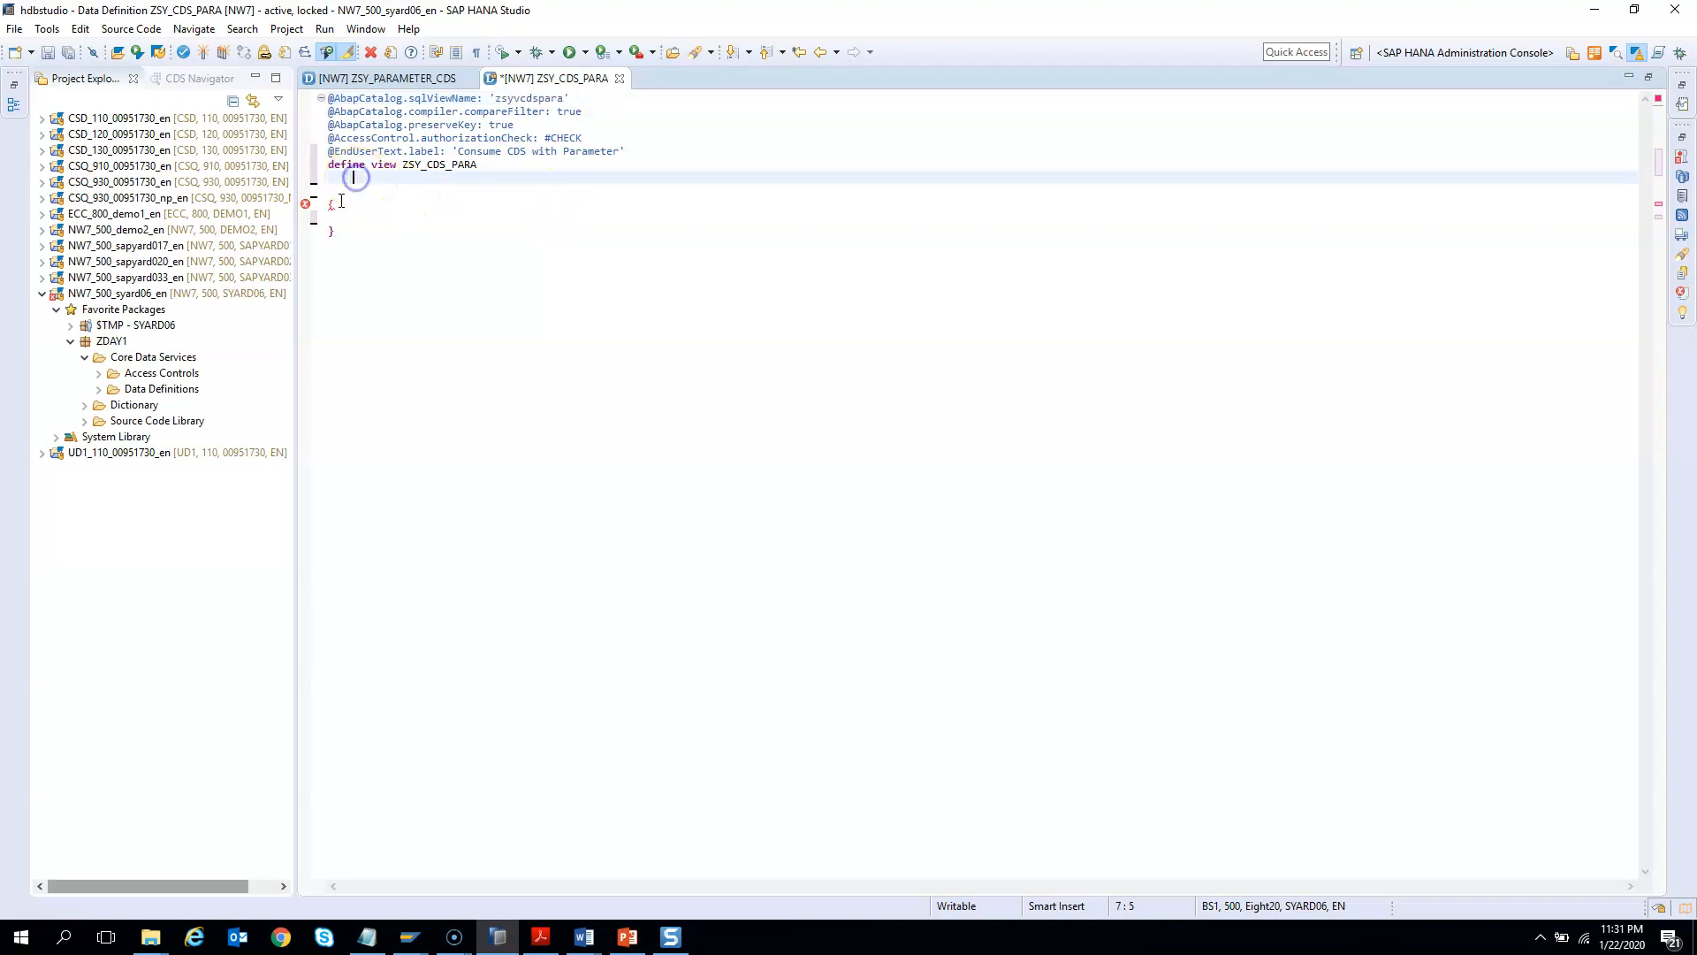
type("as select from")
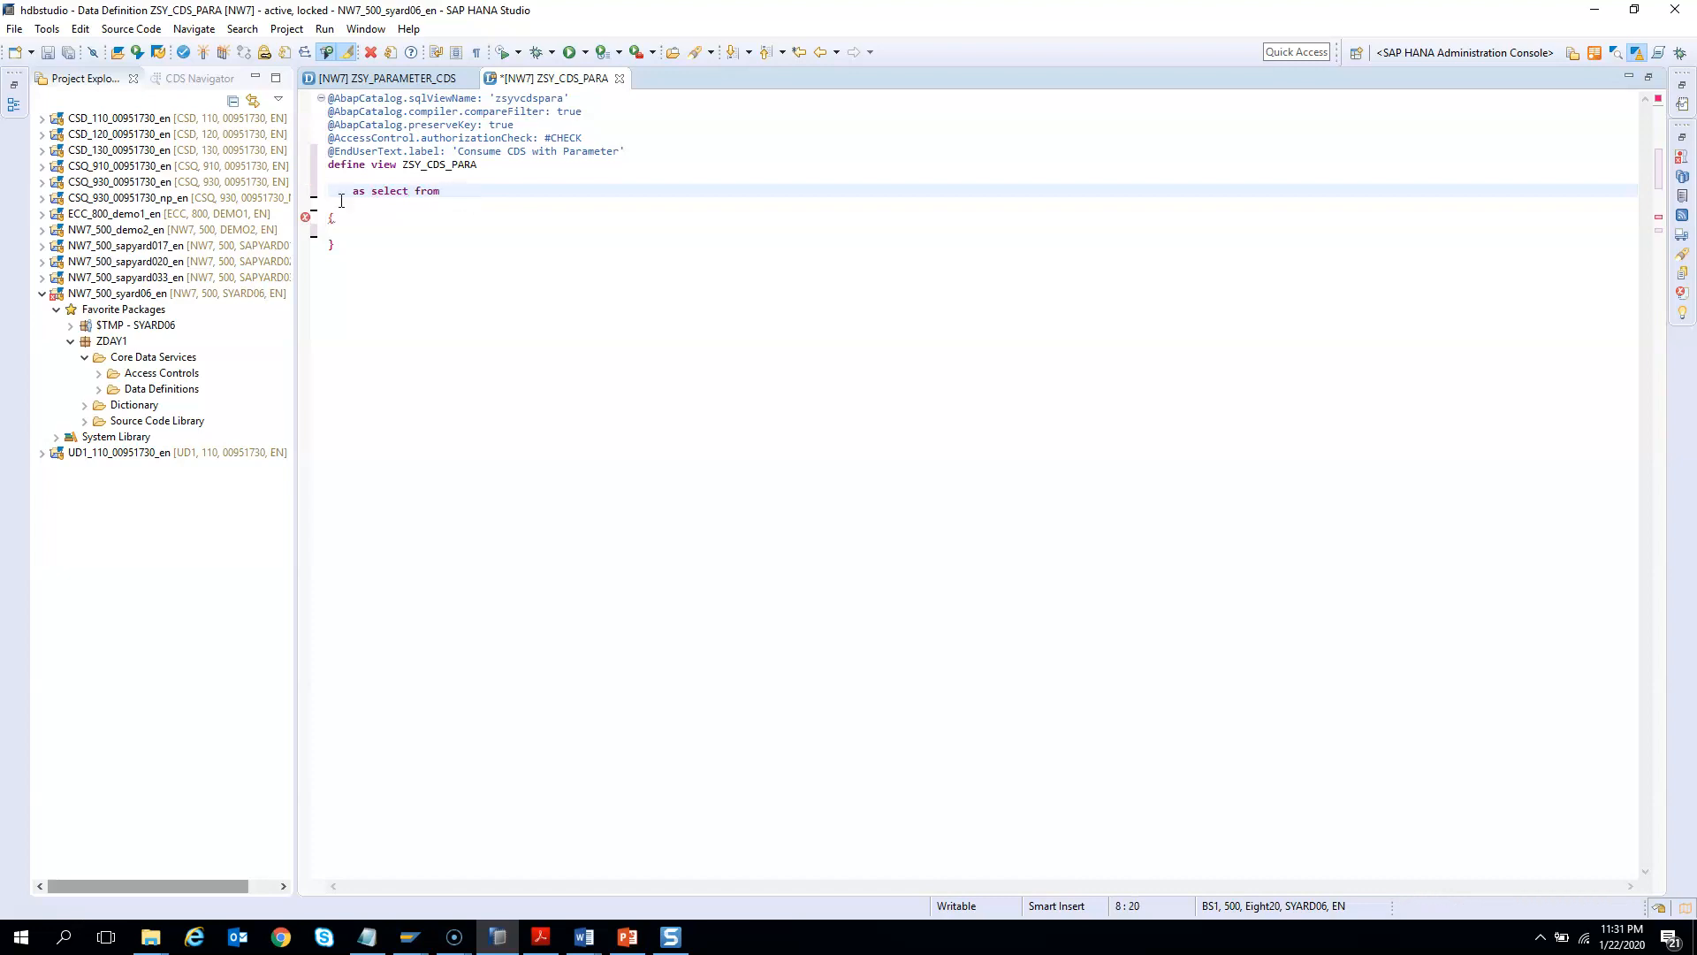
Copy the ZSY_PARAMETER_CDS view name from its tab and return to ZSY_CDS_PARA.
left_click(385, 78)
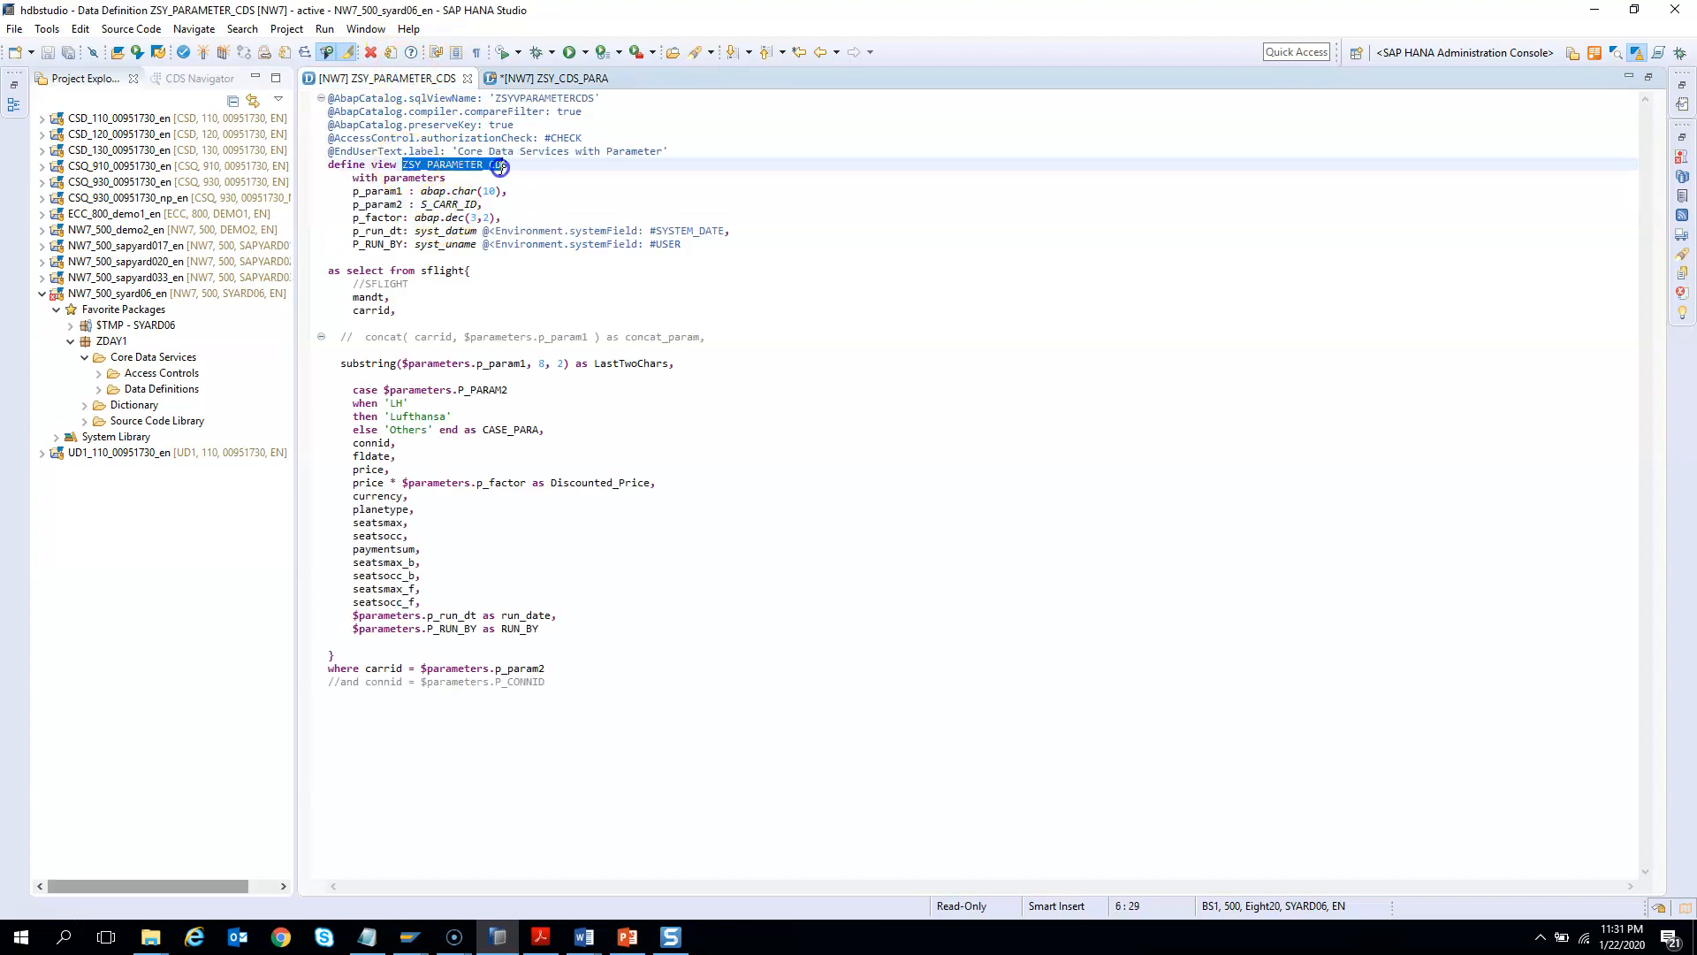
left_click(552, 78)
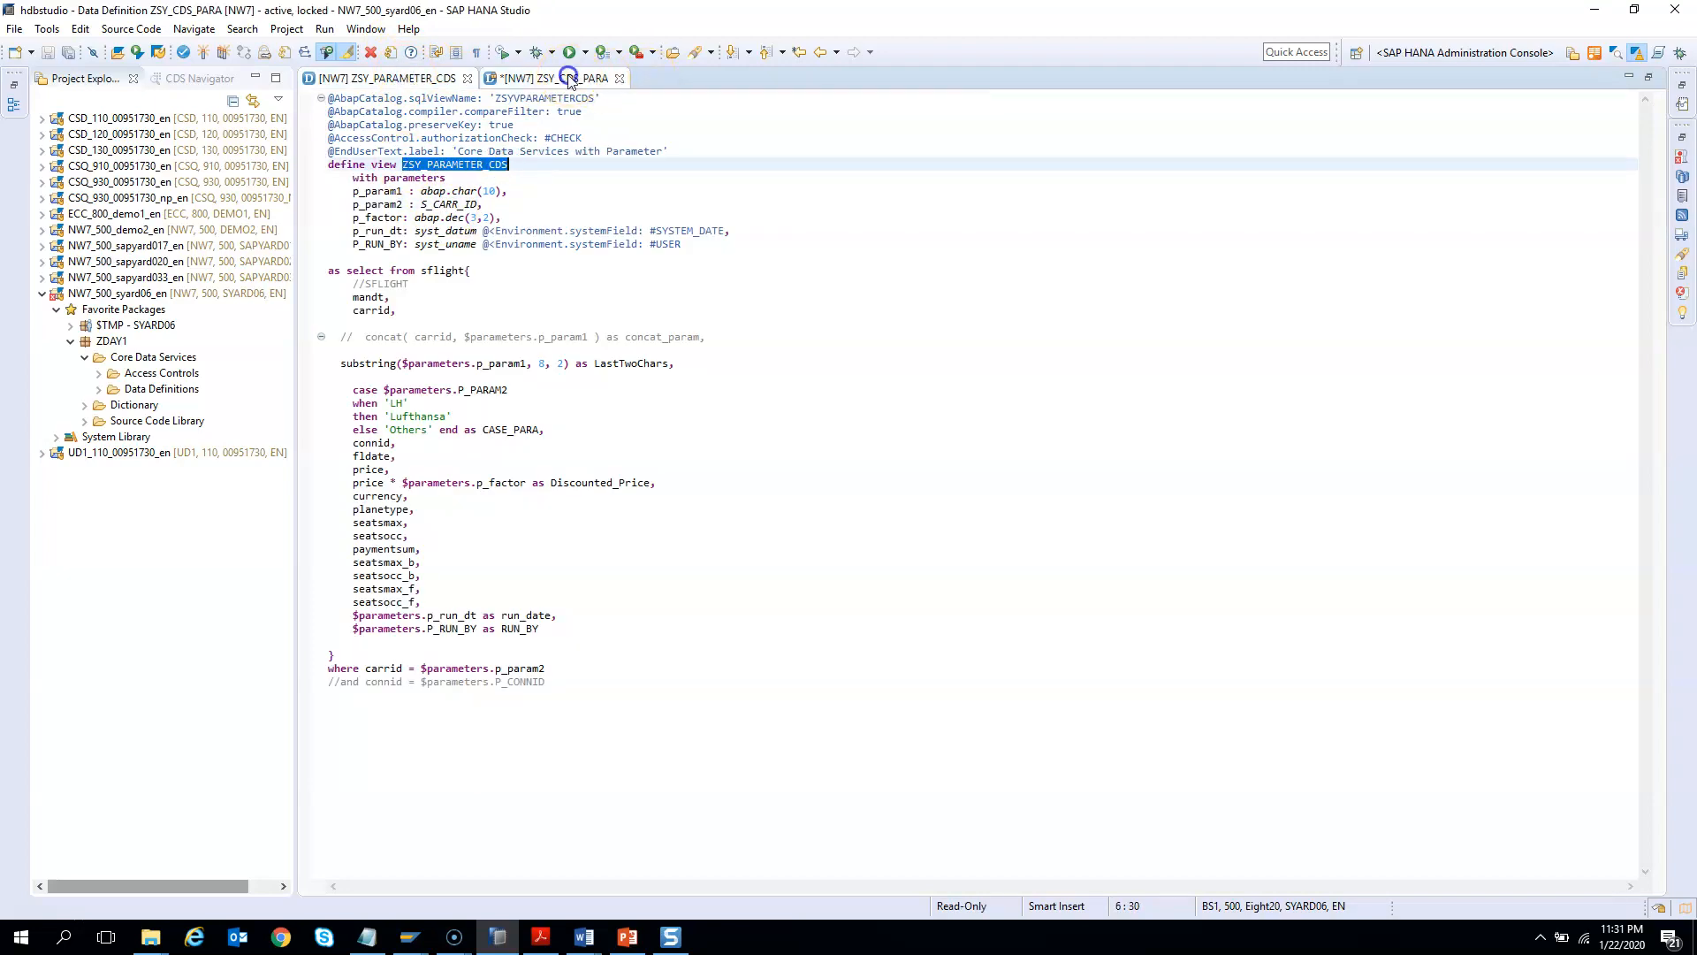
left_click(555, 78)
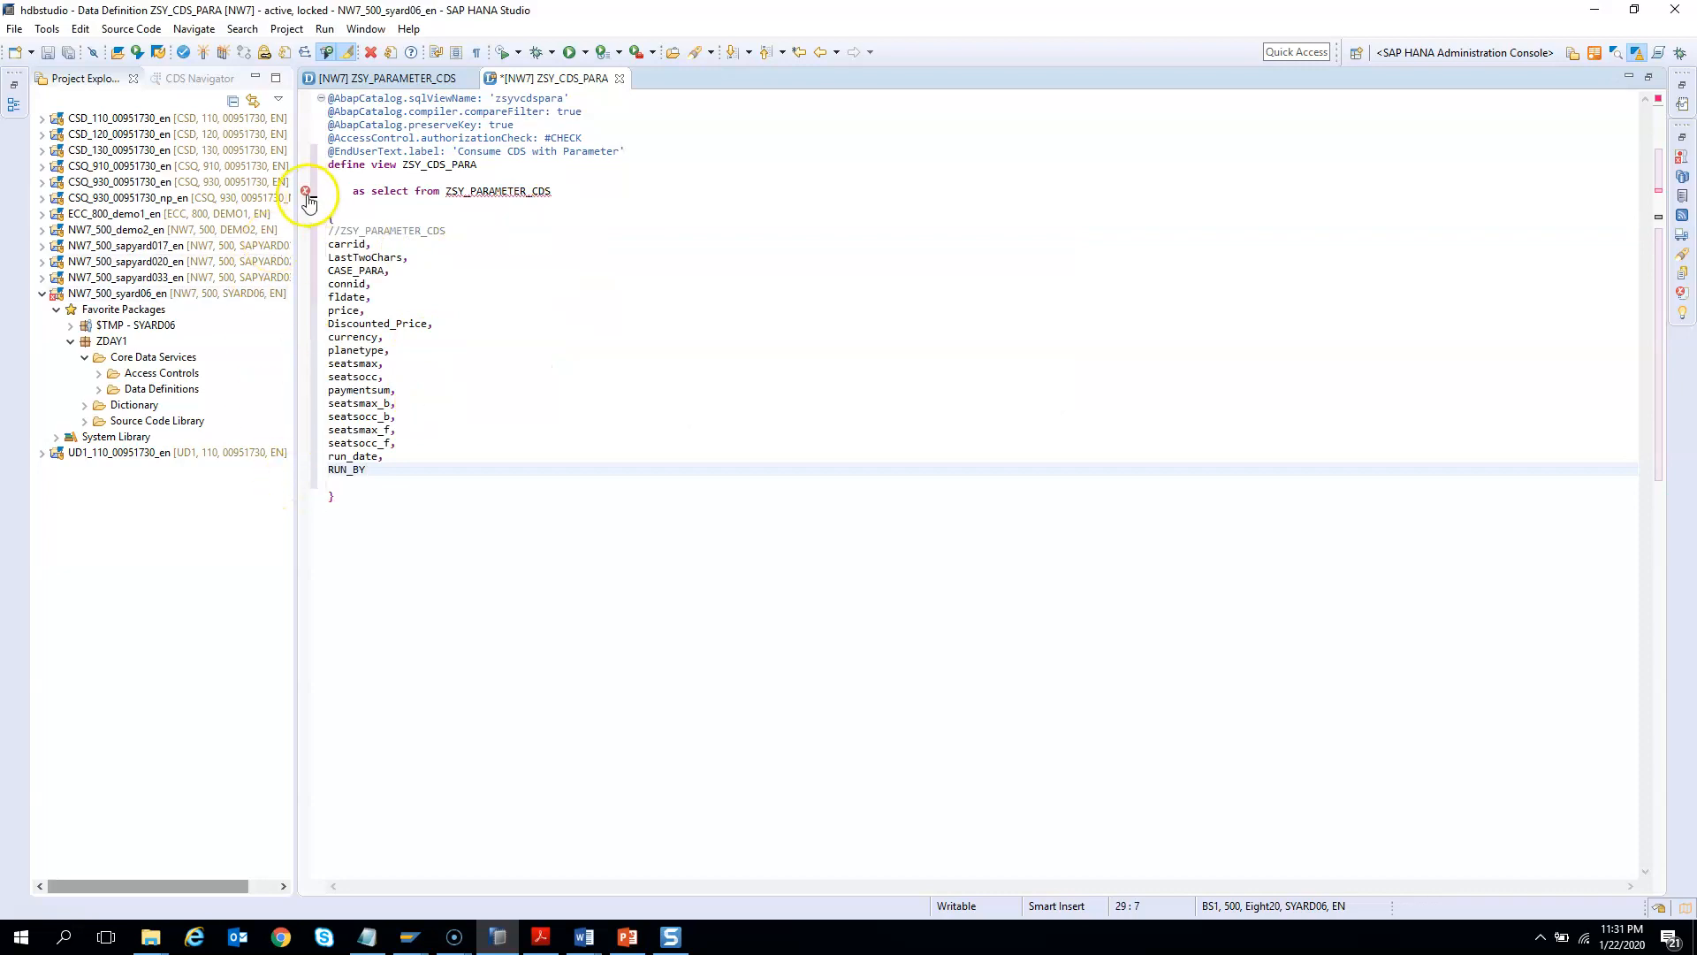
mouse_move(306, 191)
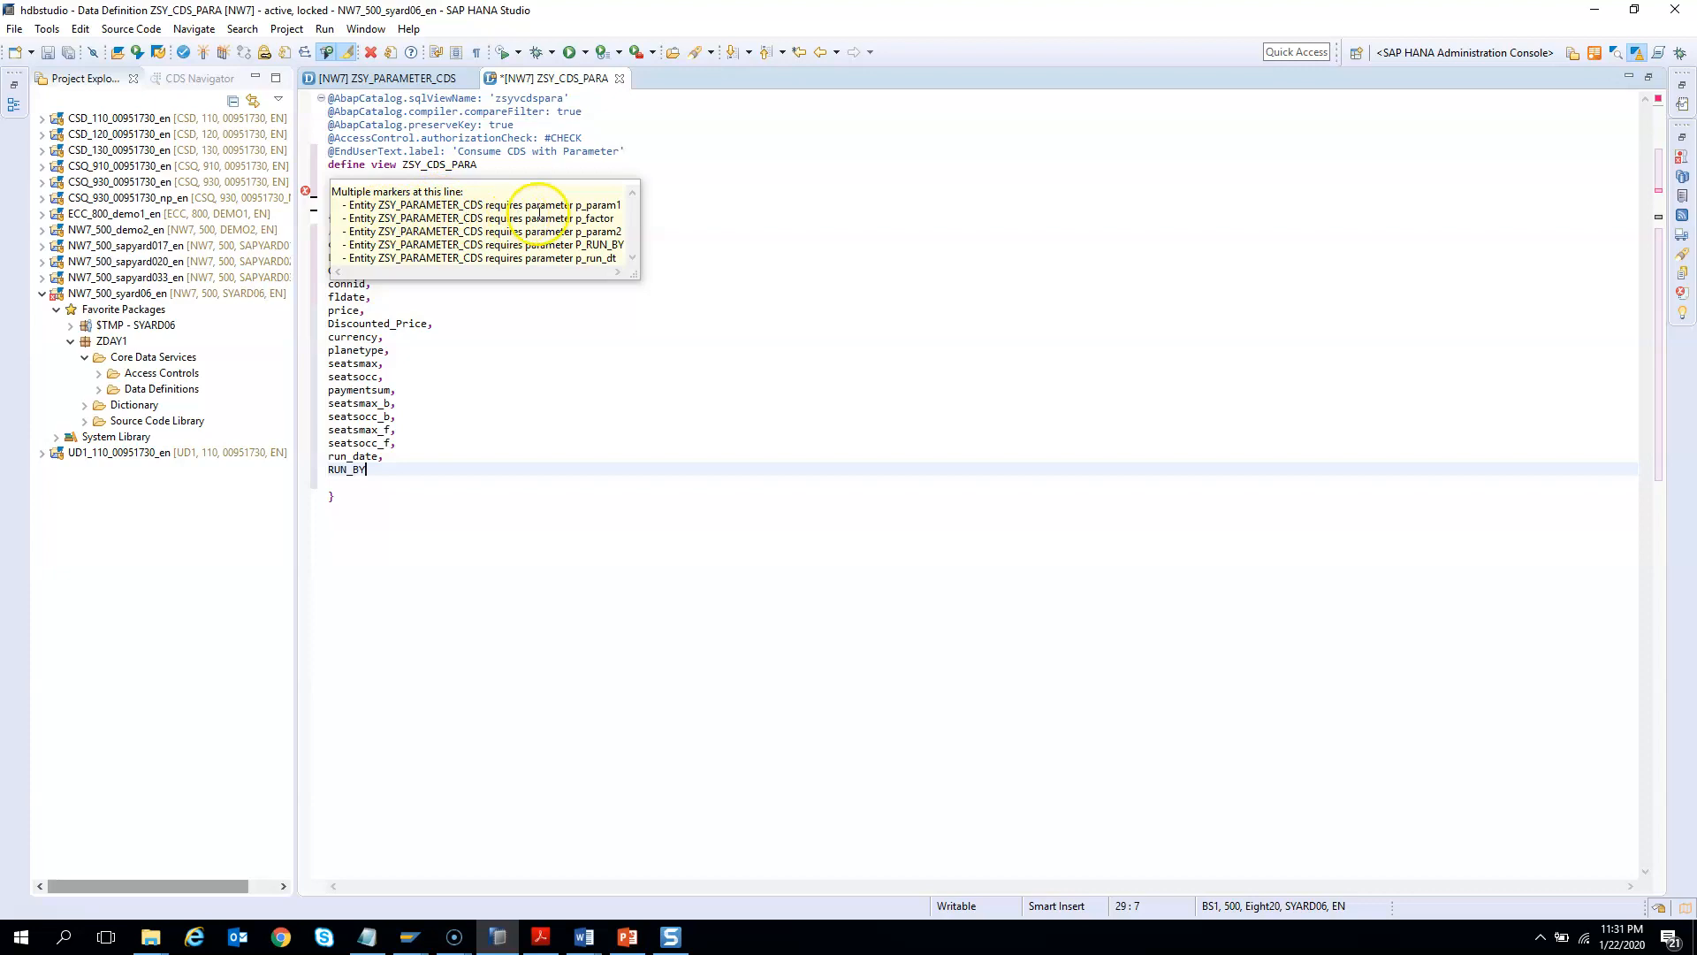
mouse_move(579, 192)
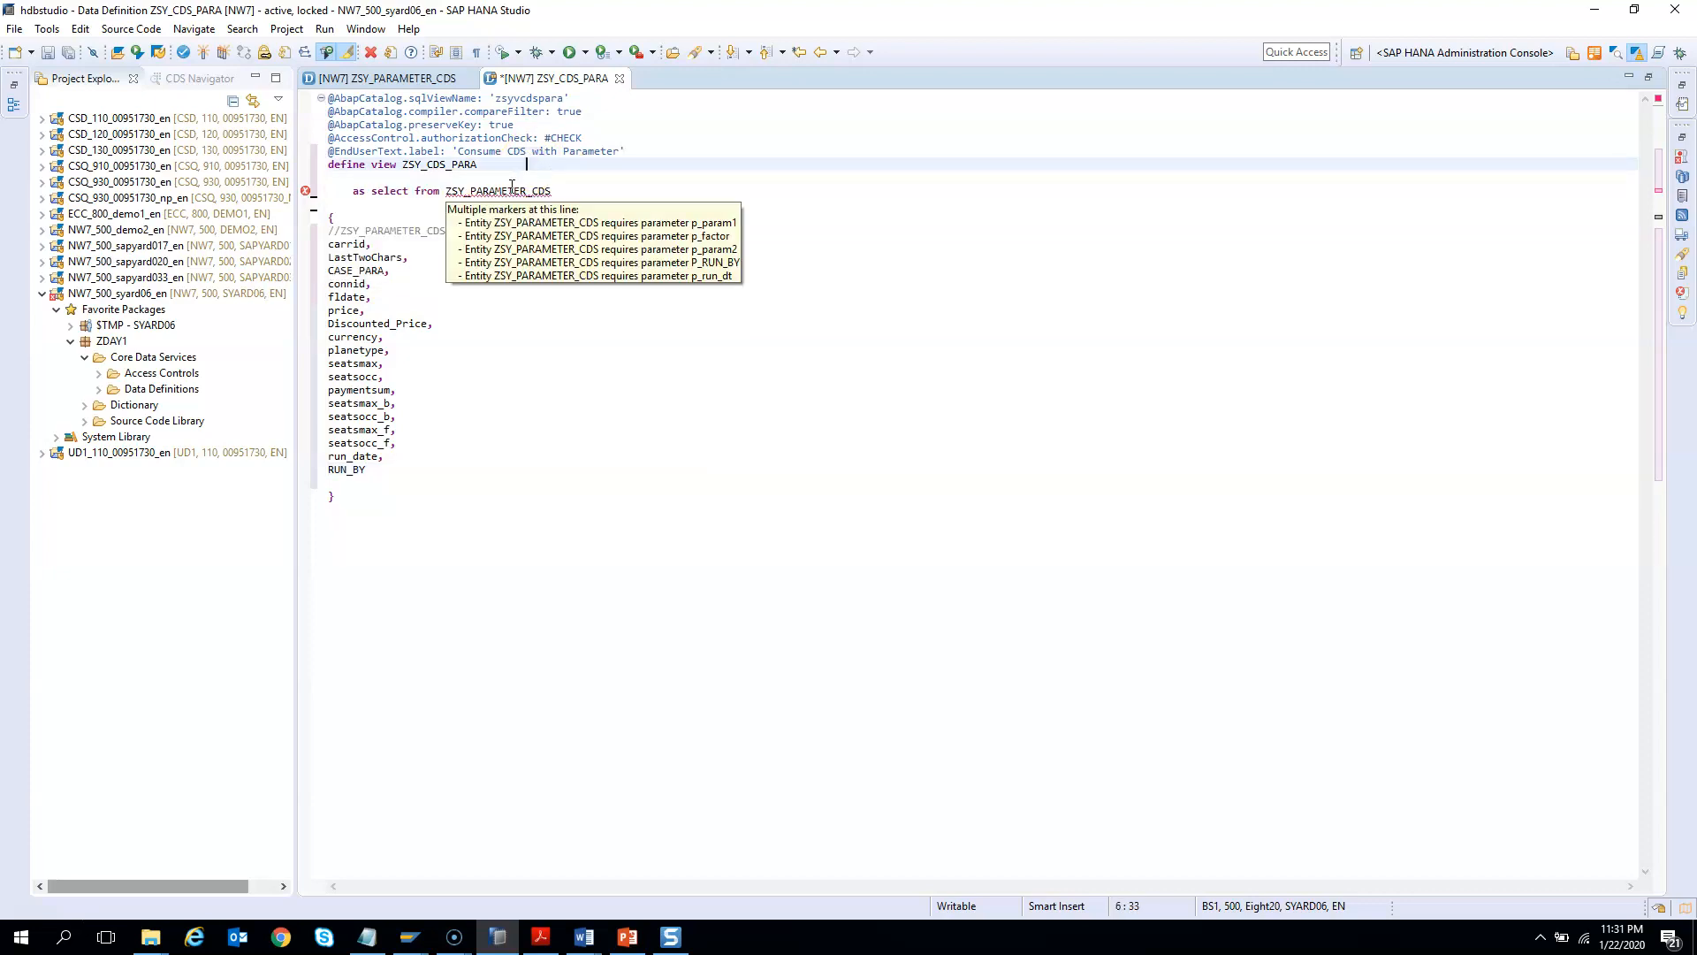
mouse_move(592, 203)
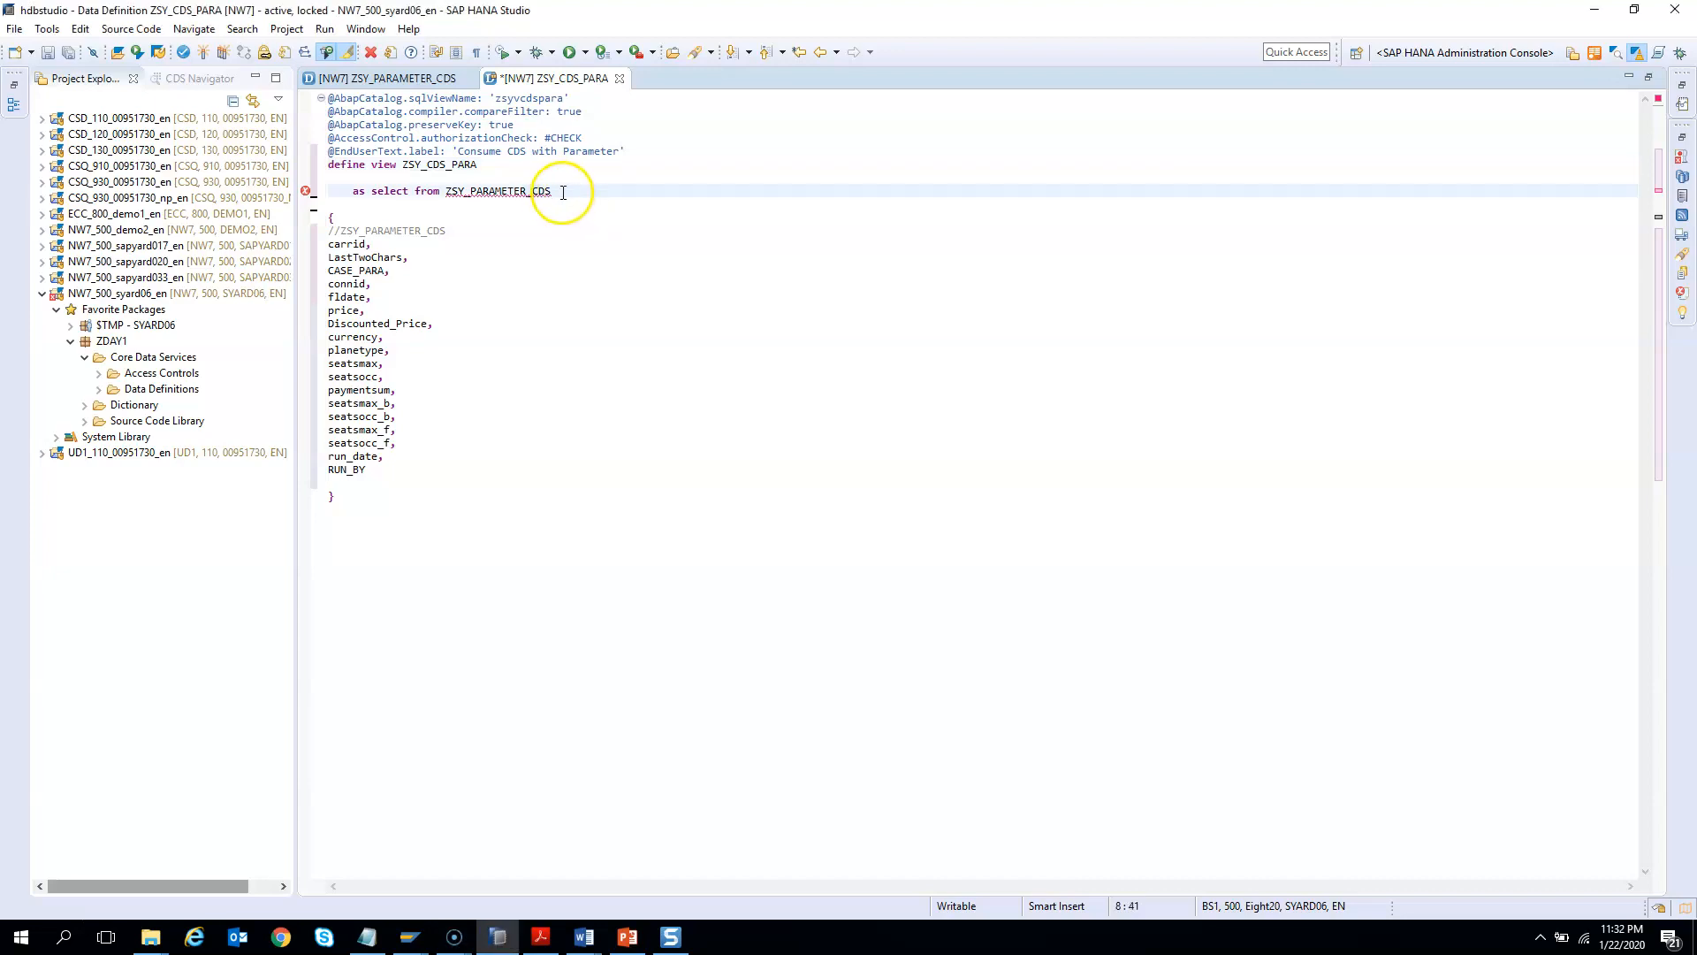
Add a parameter list to ZSY_PARAMETER_CDS passing p_param1 the value '646SAPYARD'.
left_click(550, 191)
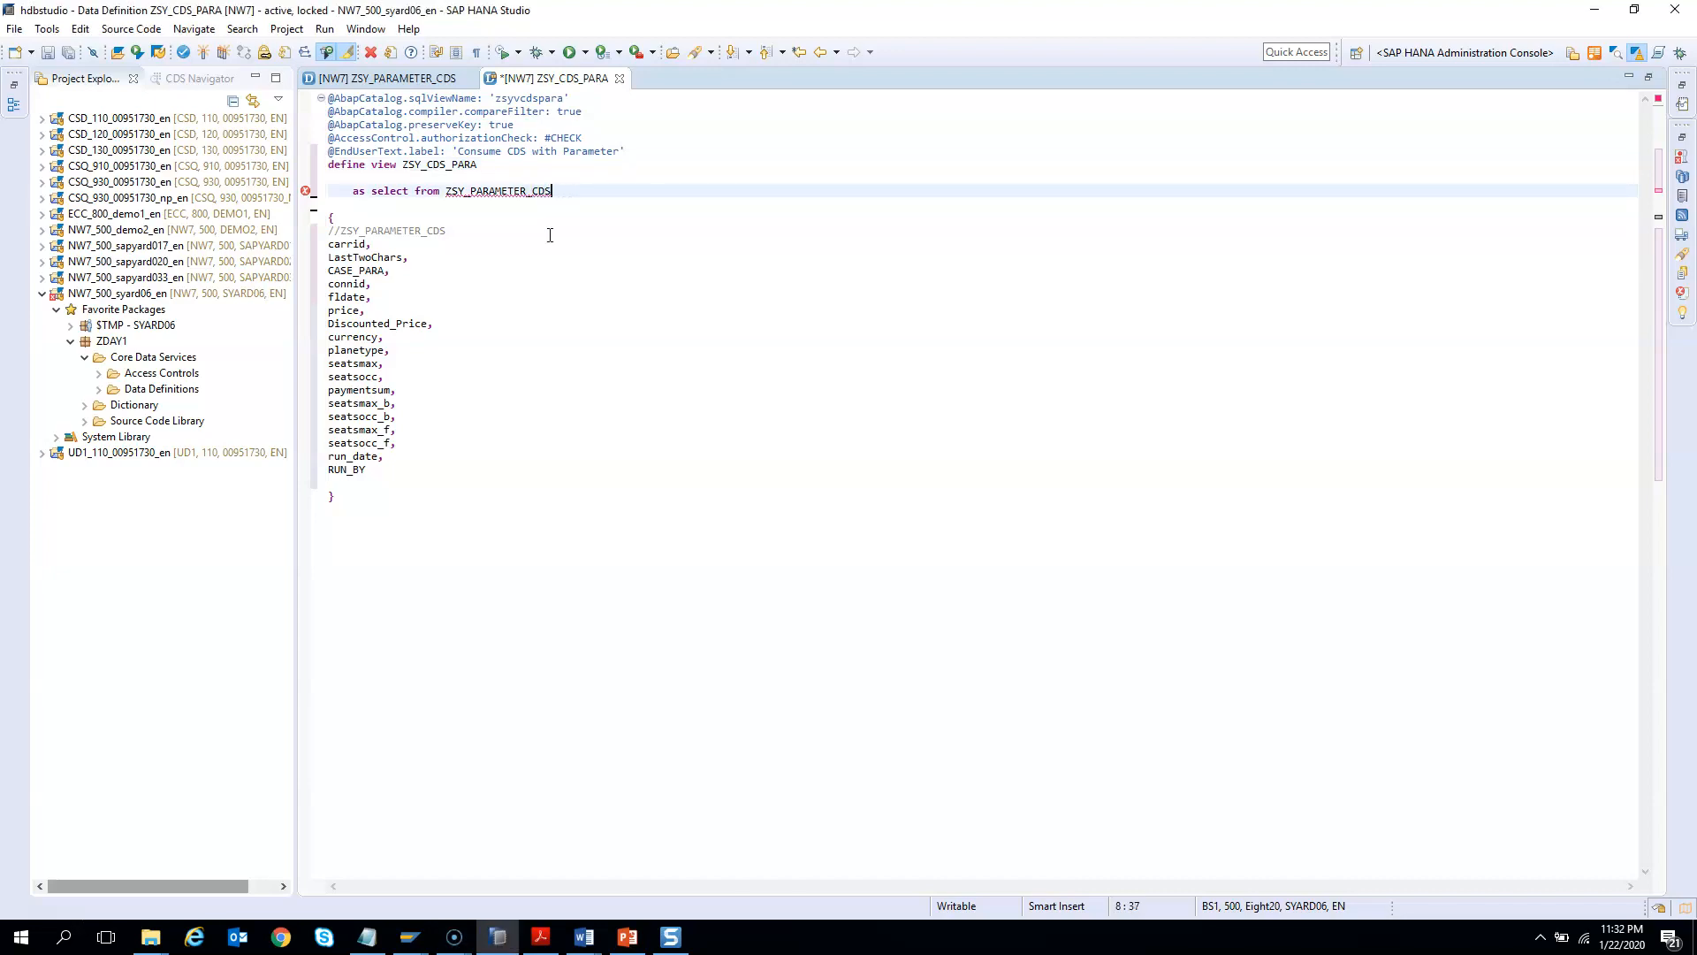
type("()")
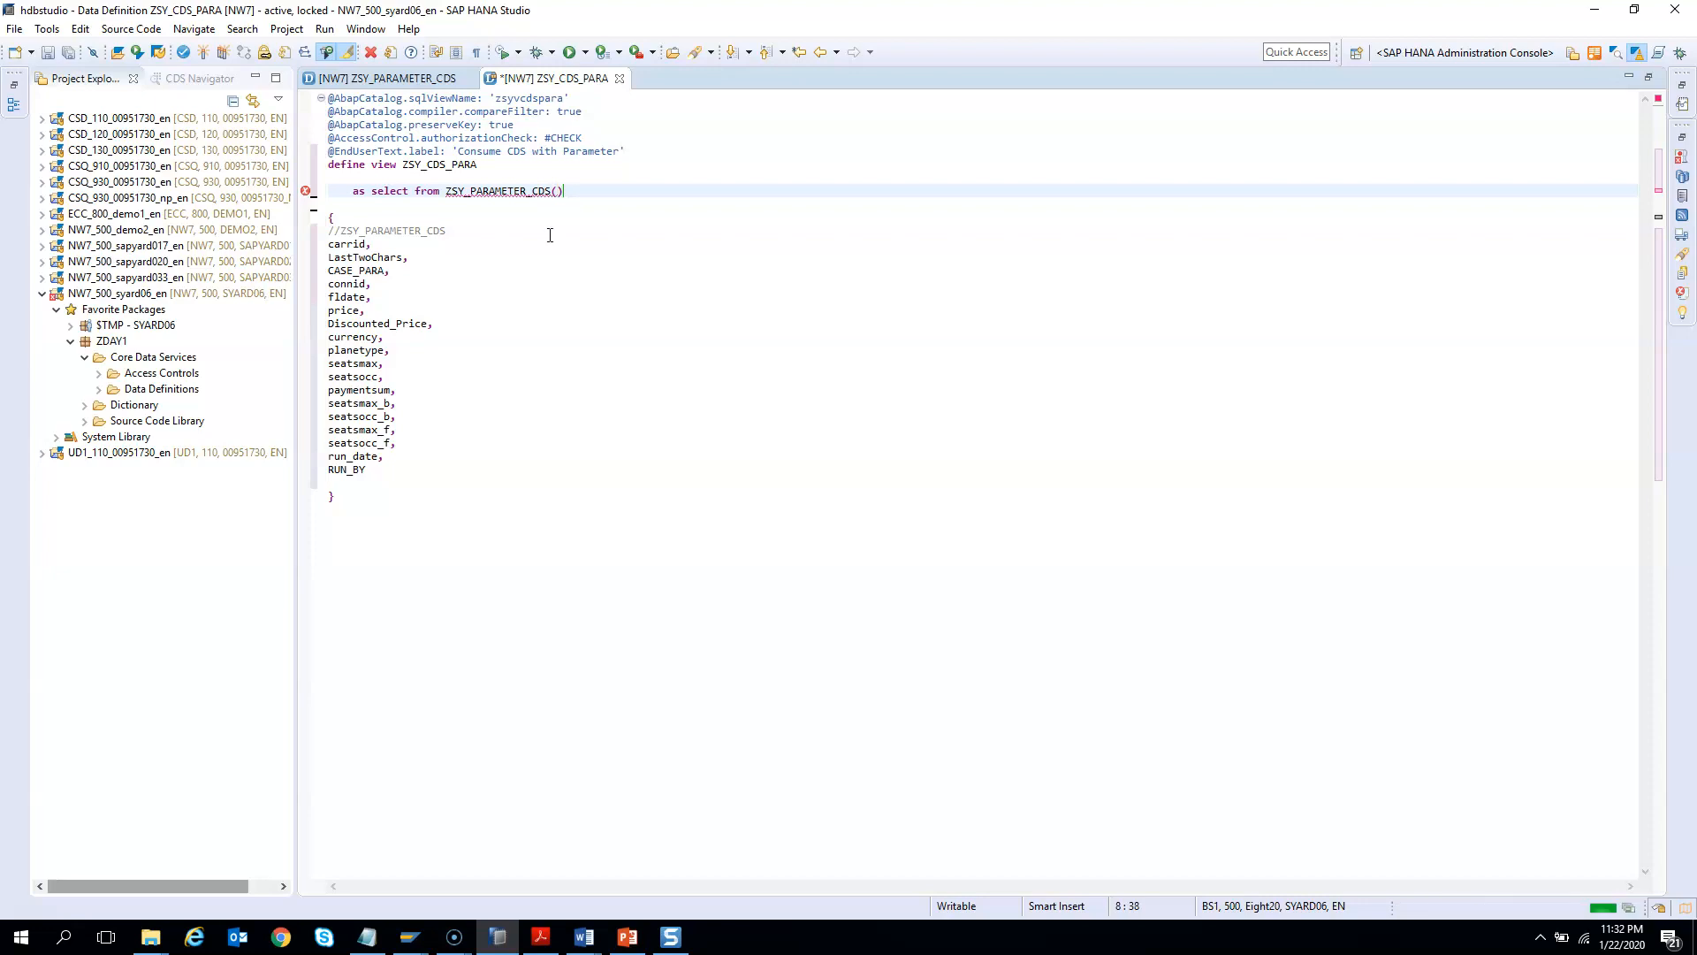
type("\" \"")
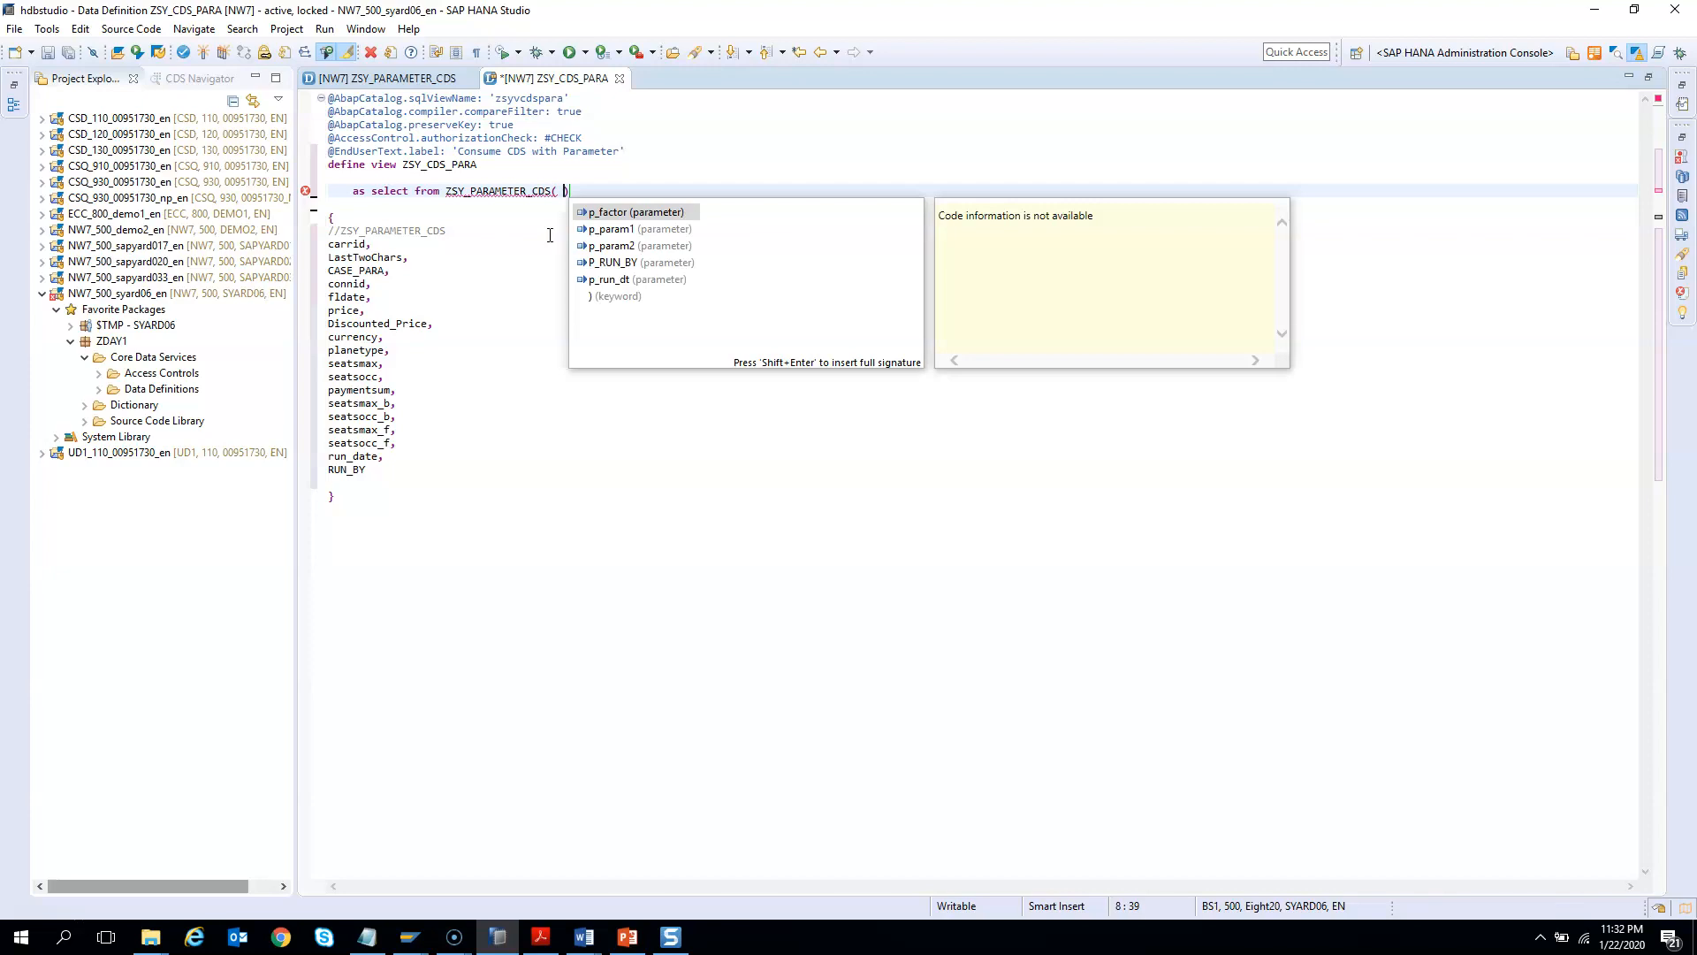
mouse_move(510, 237)
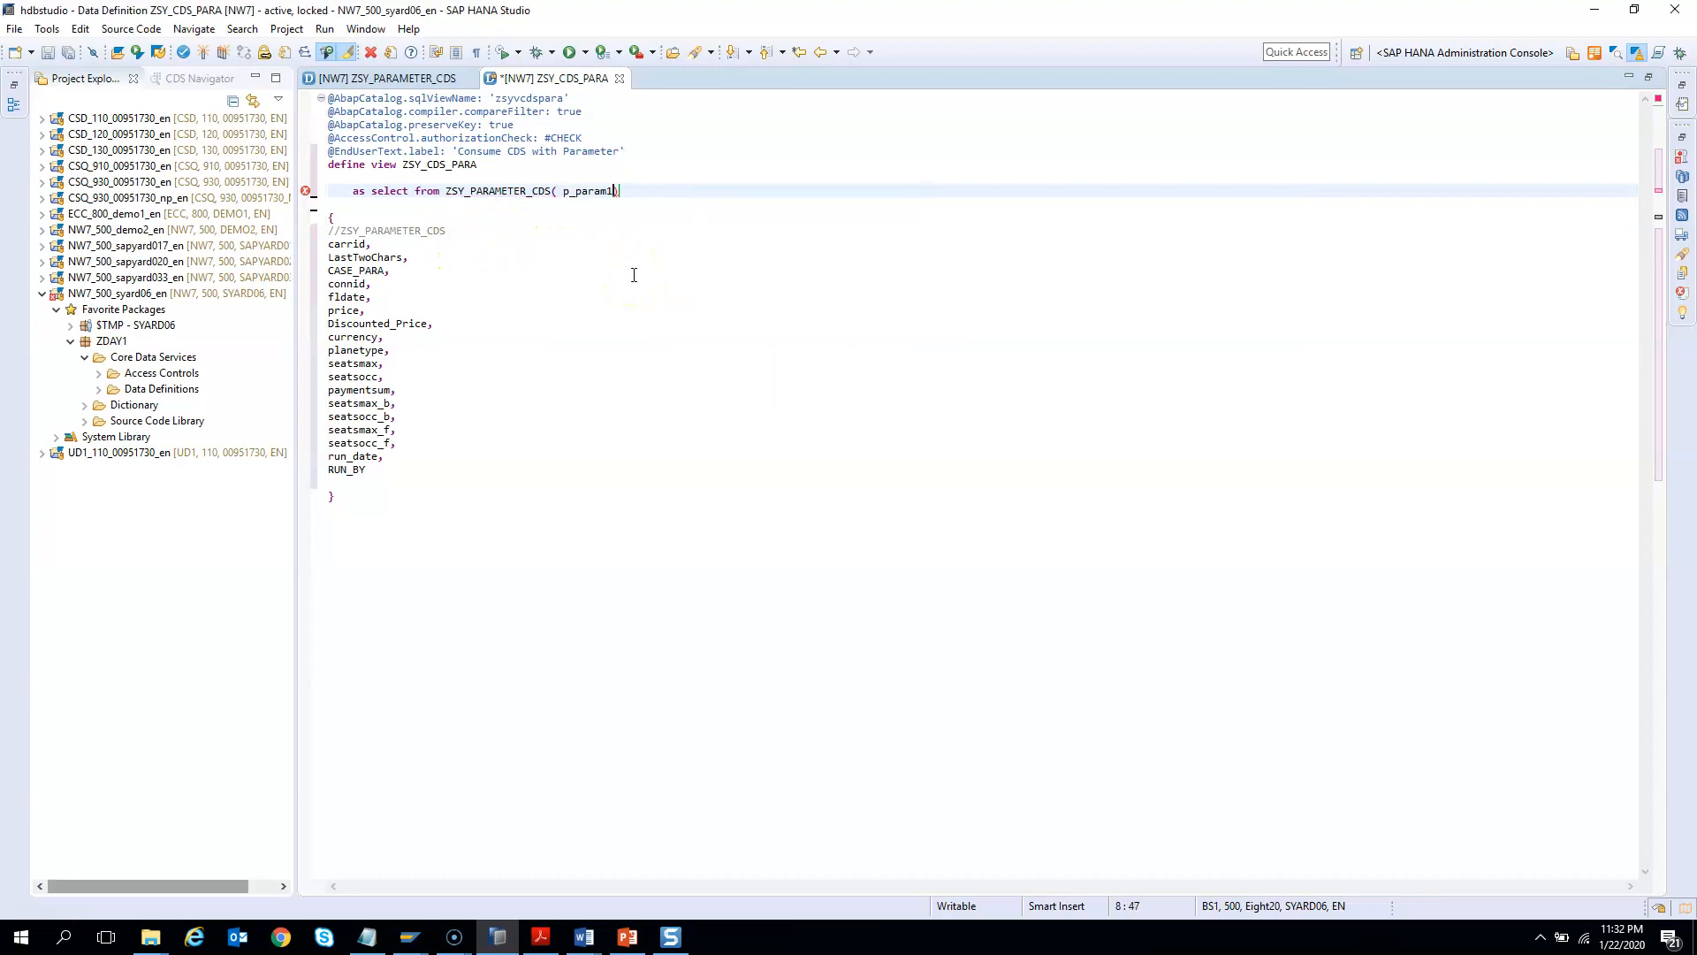
type(":")
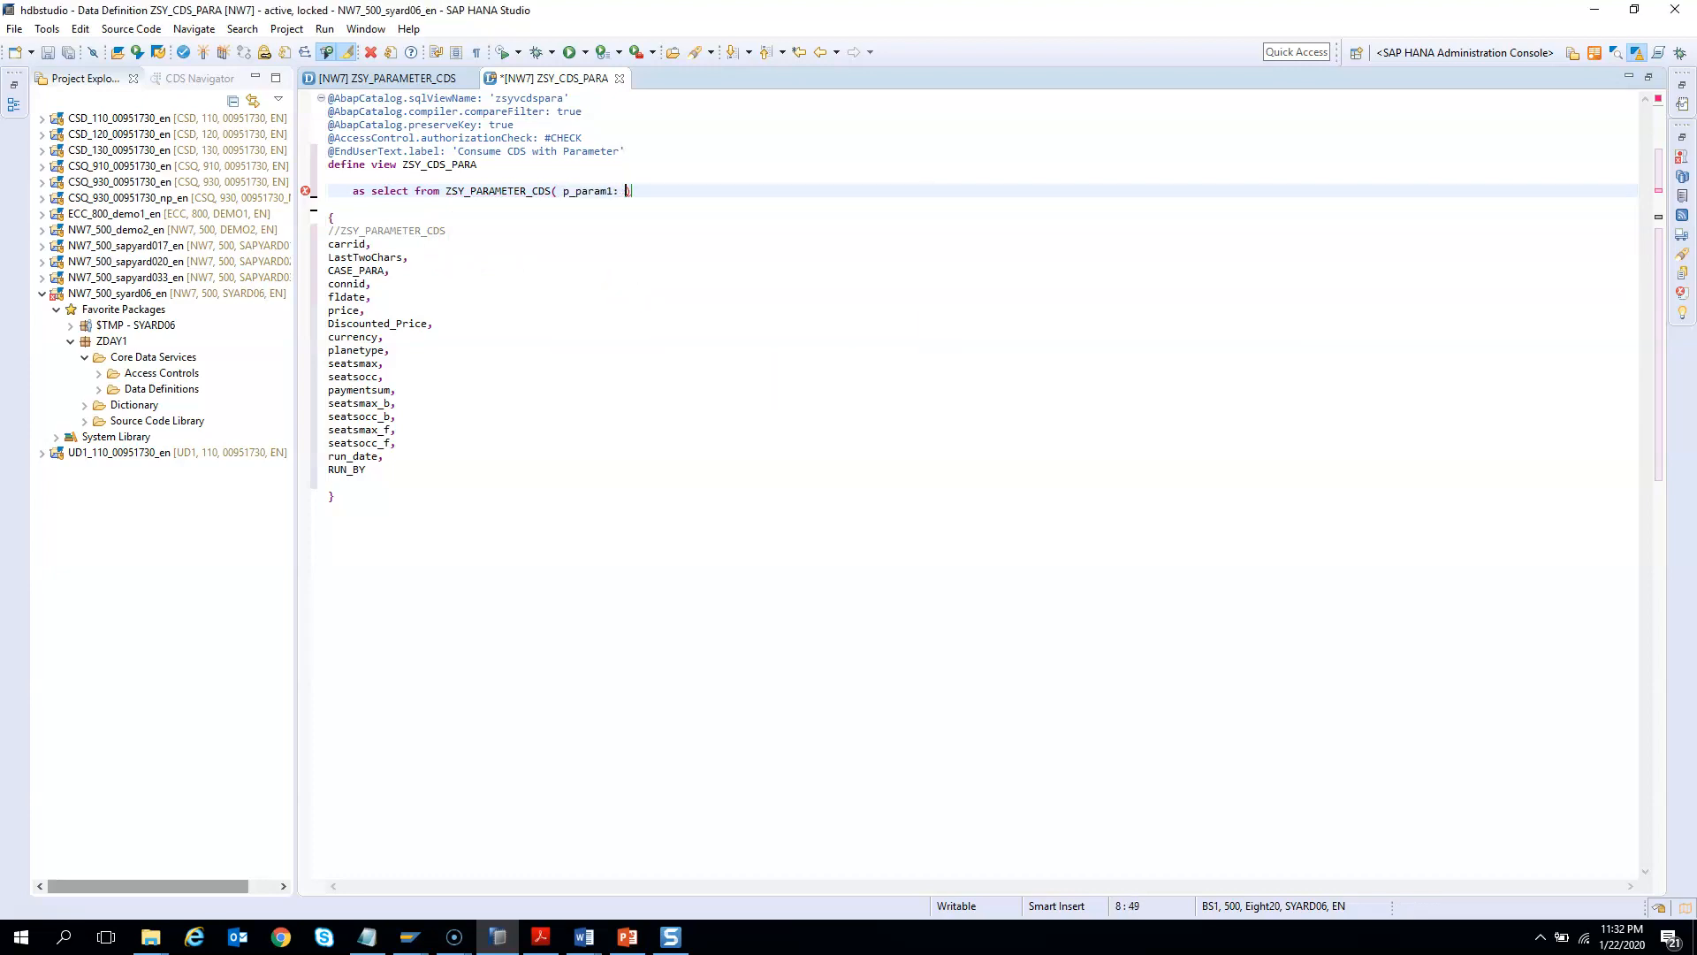
type("'")
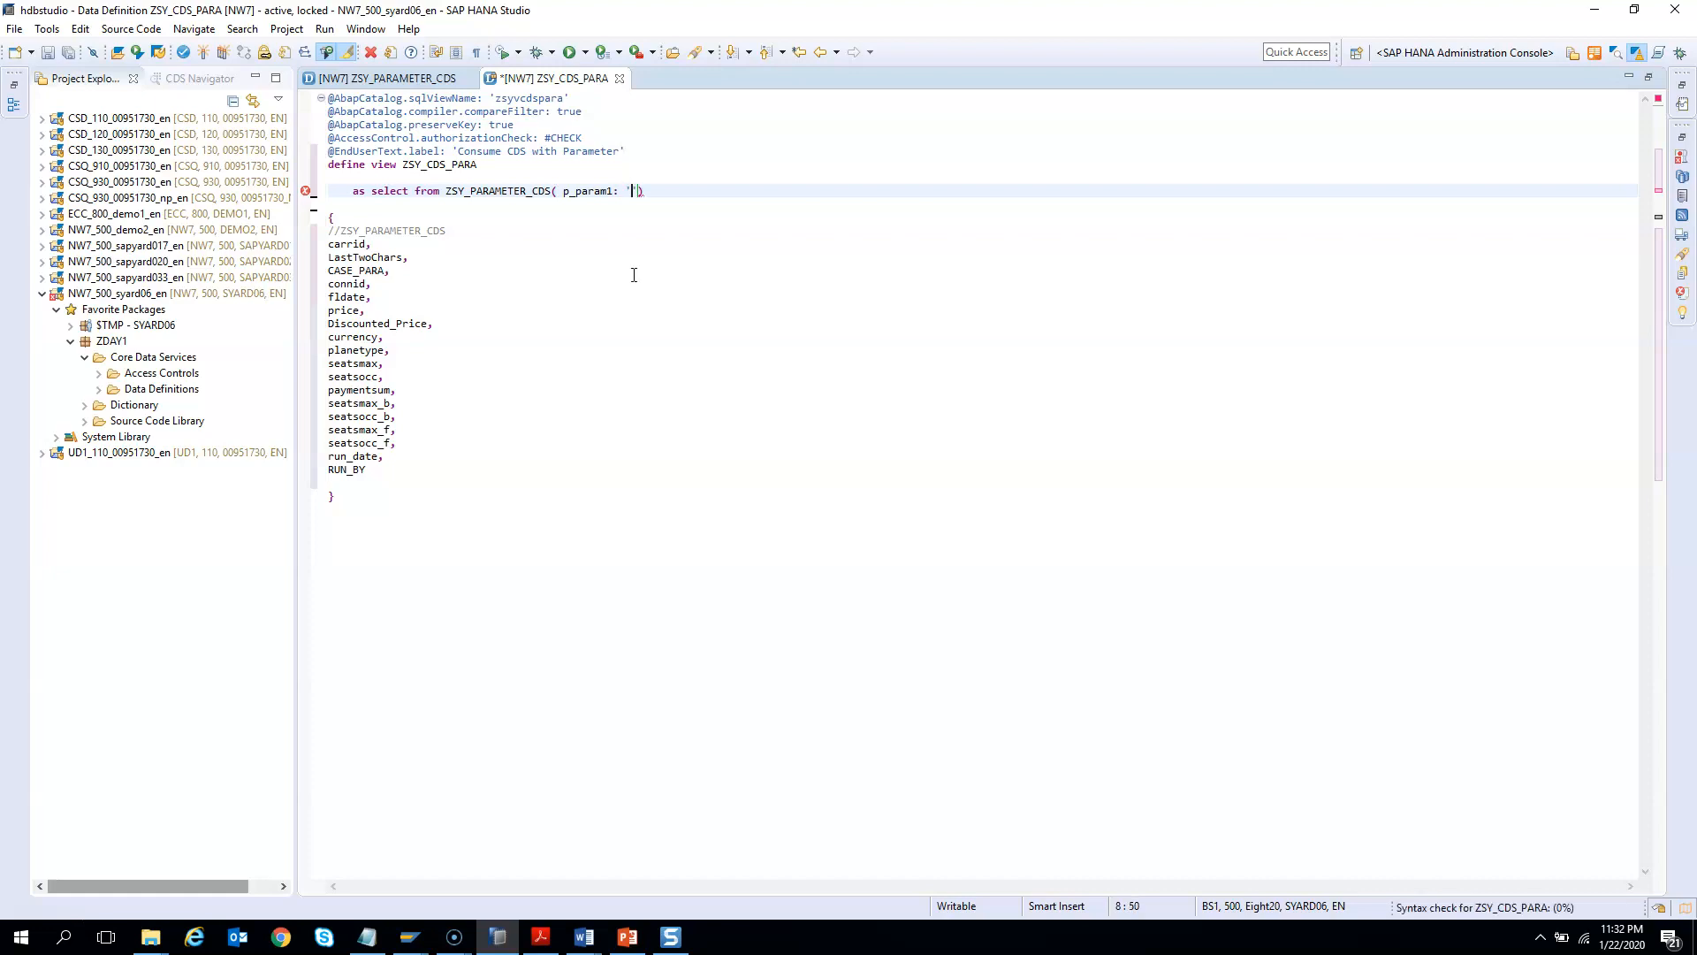
type("6464")
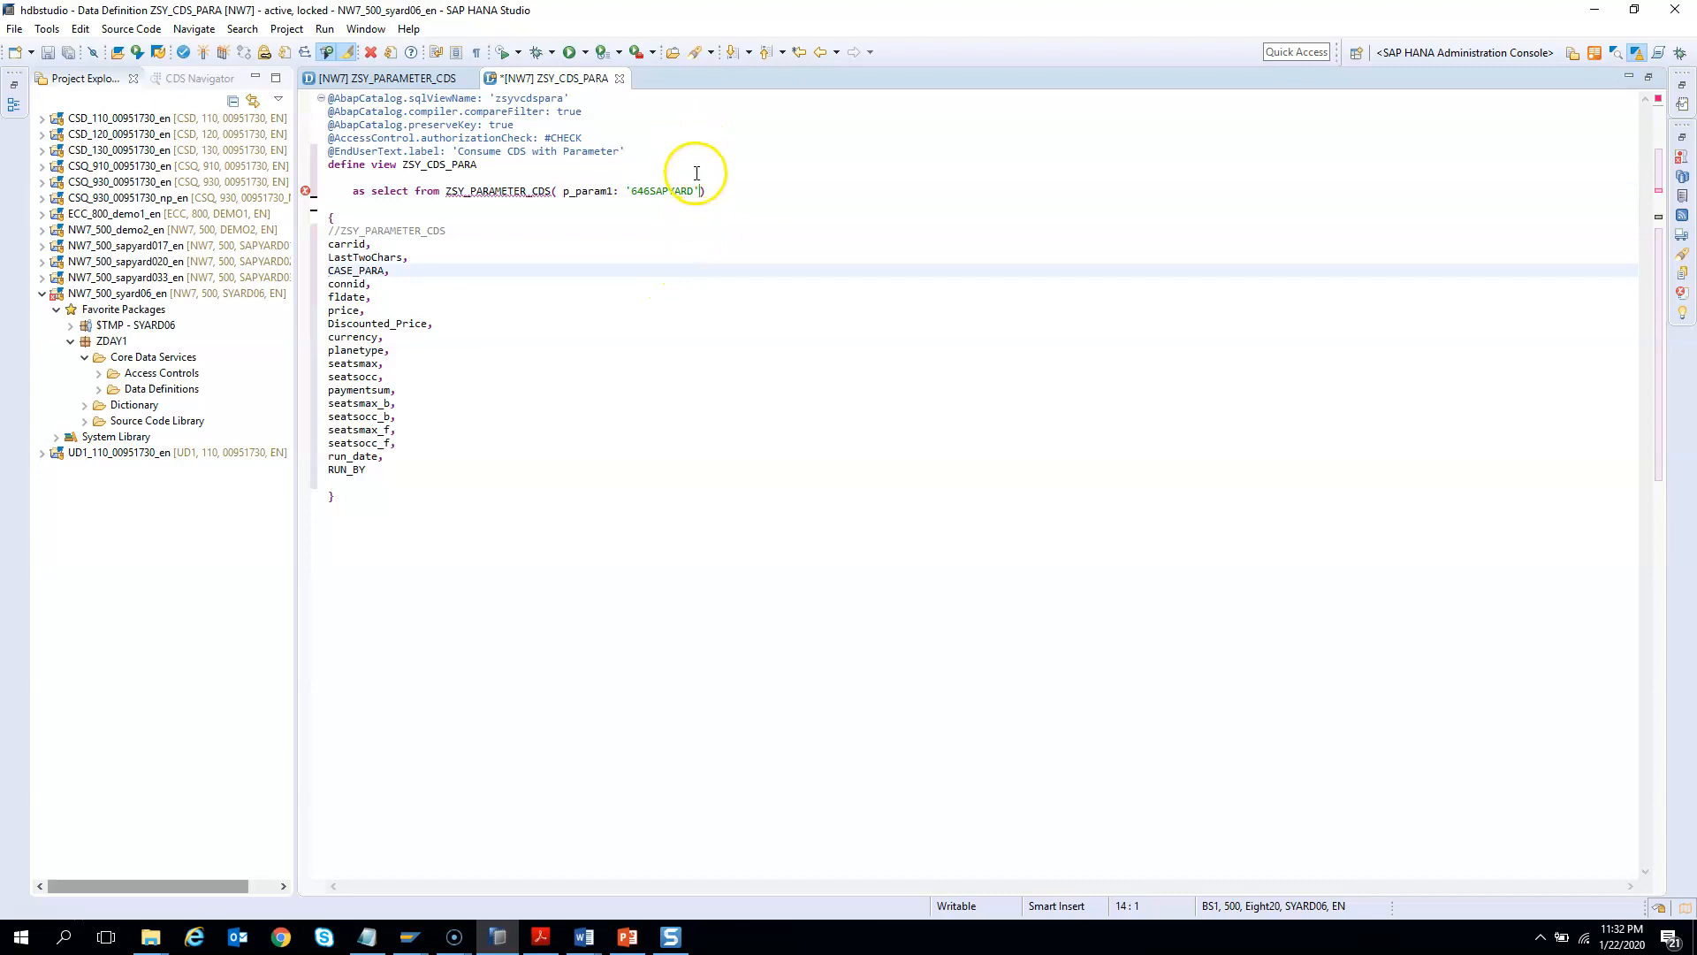
type(",)")
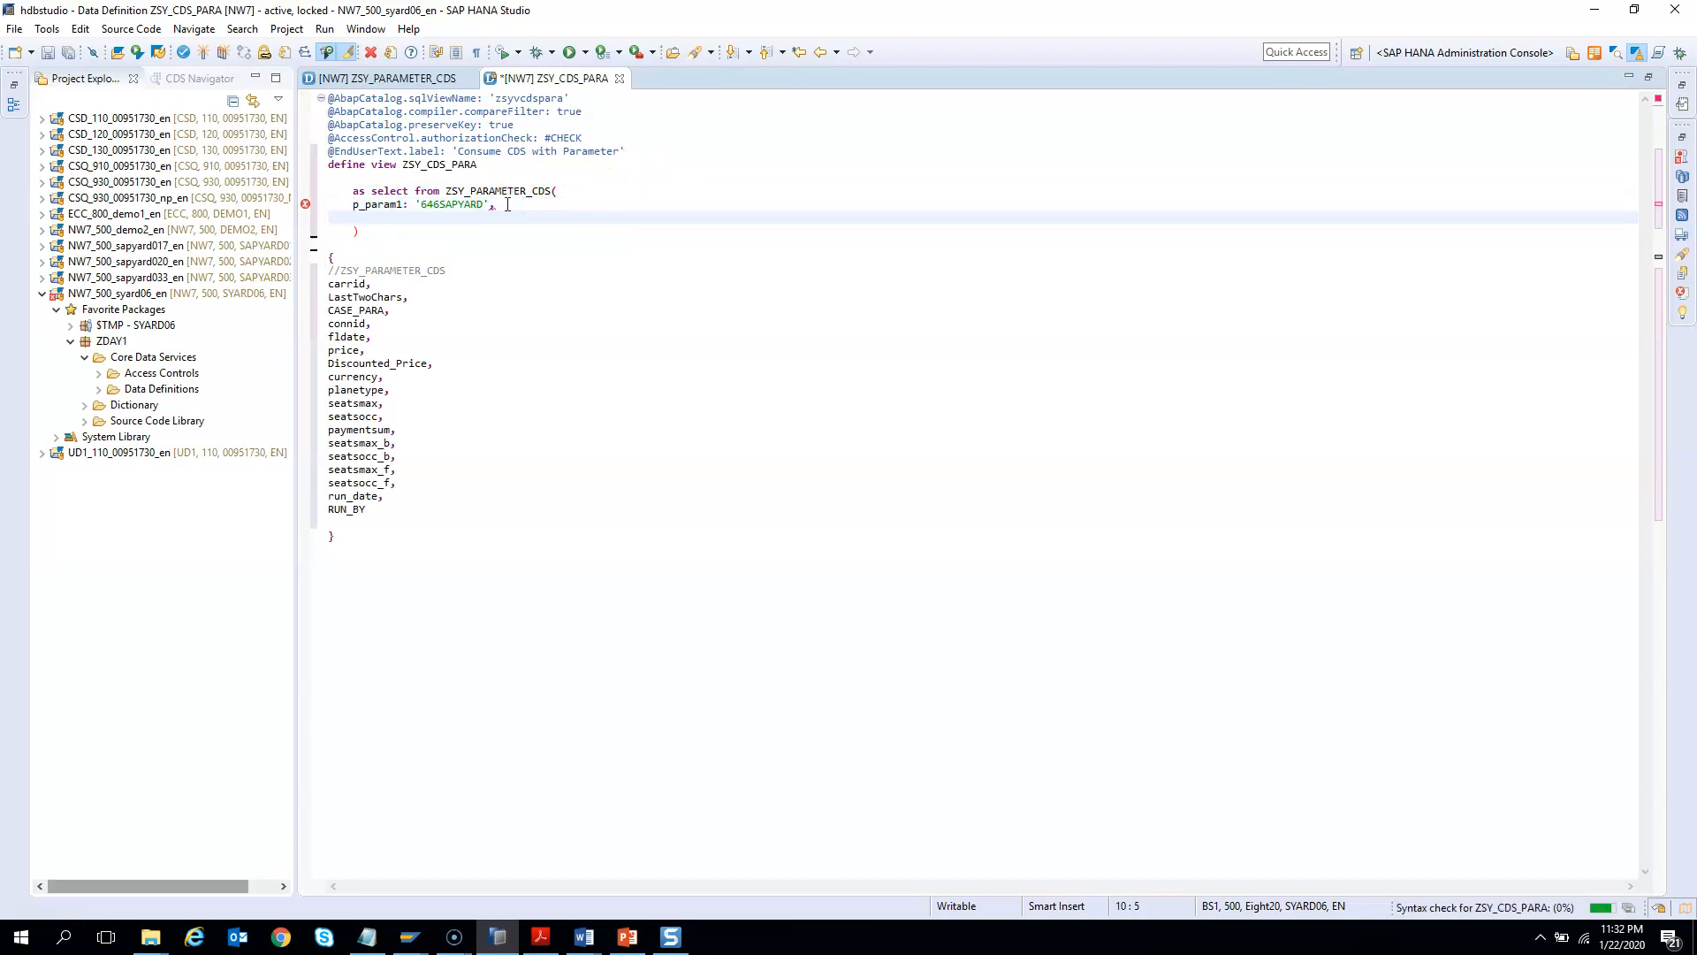
Pass p_param2 'LH' and p_factor '0.05' to ZSY_PARAMETER_CDS.
key("ctrl+space")
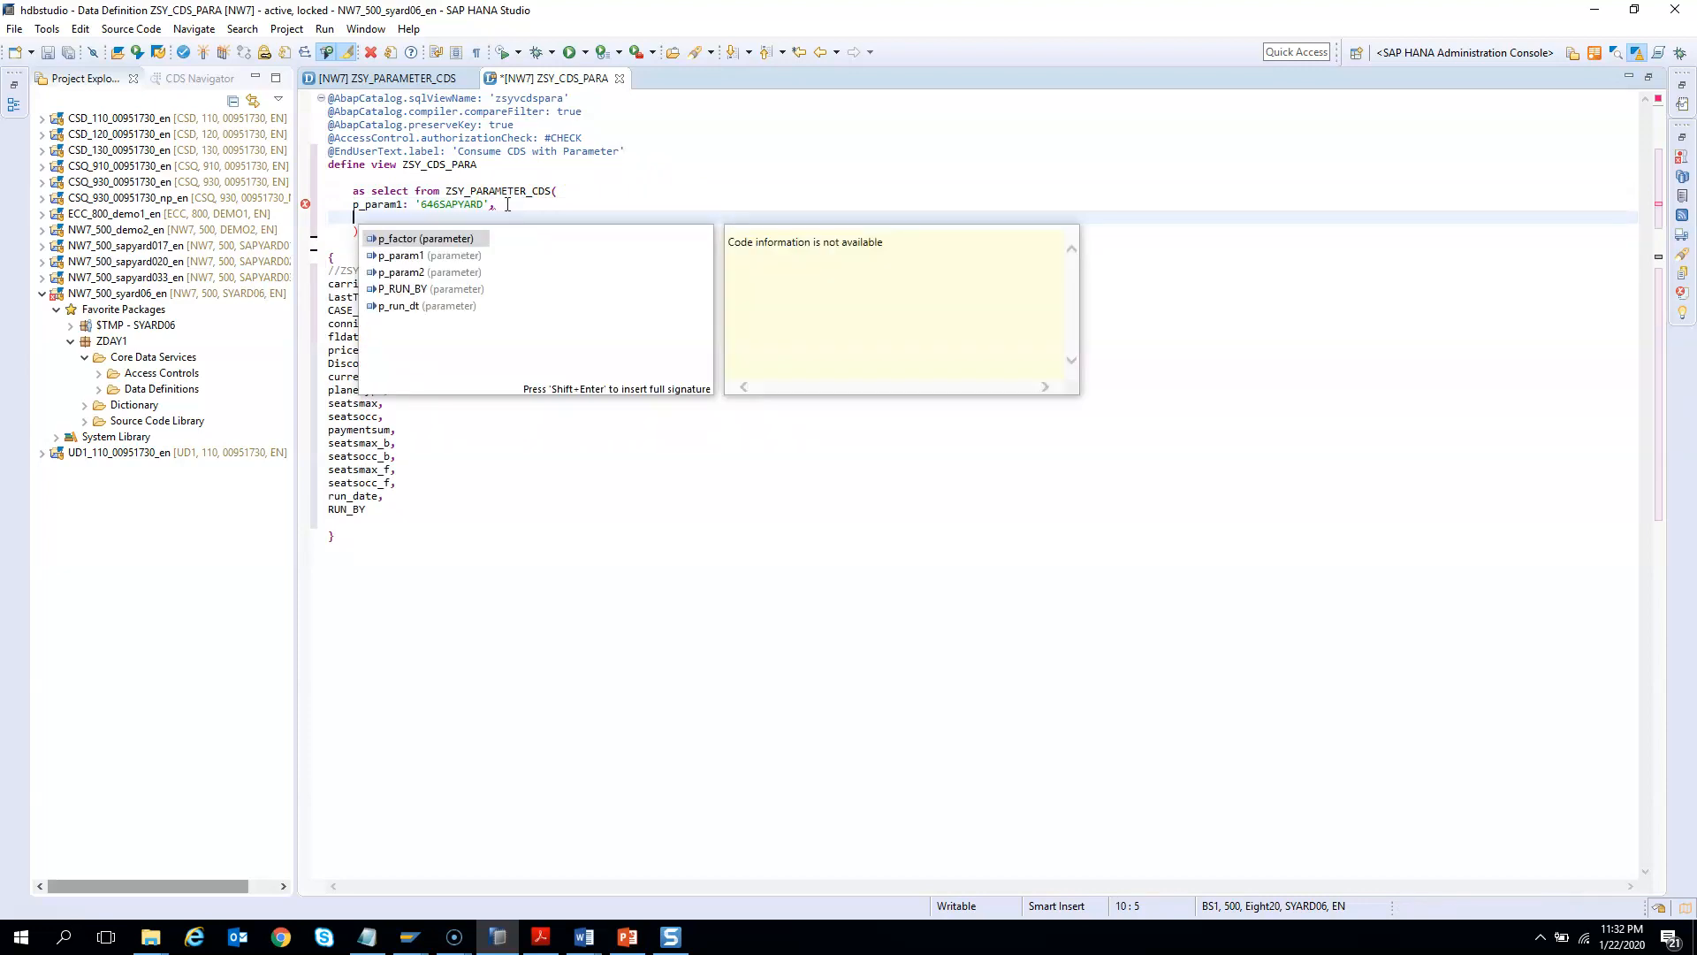
type("p_param2: '")
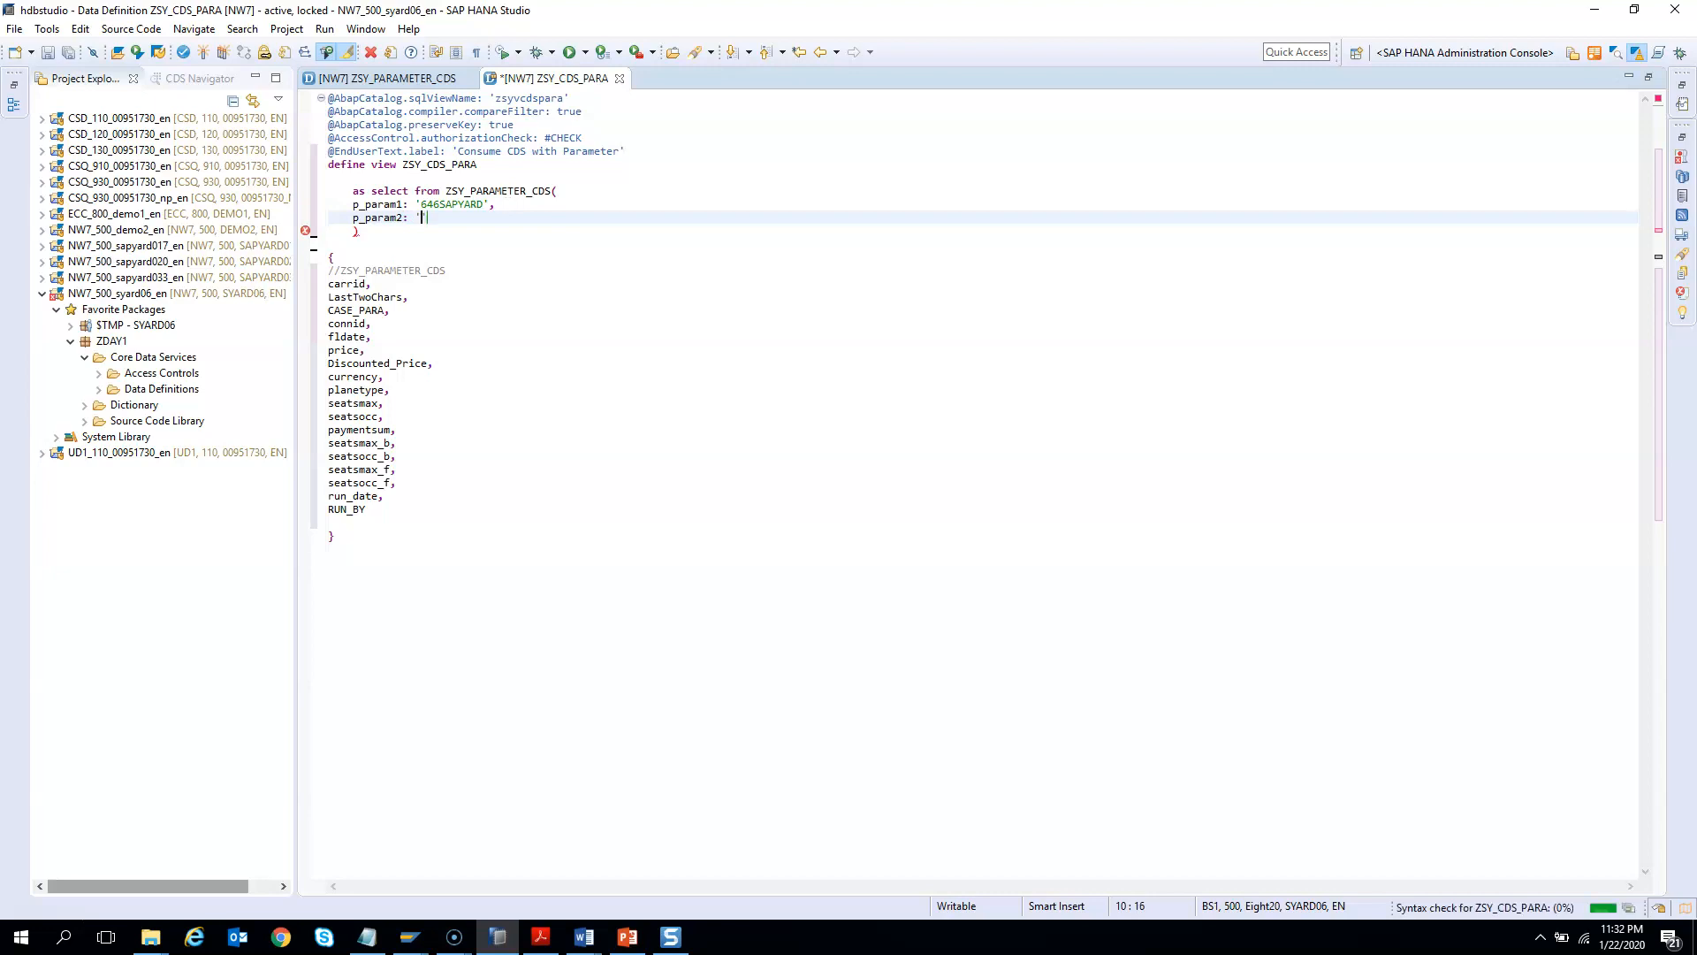
type("LH',")
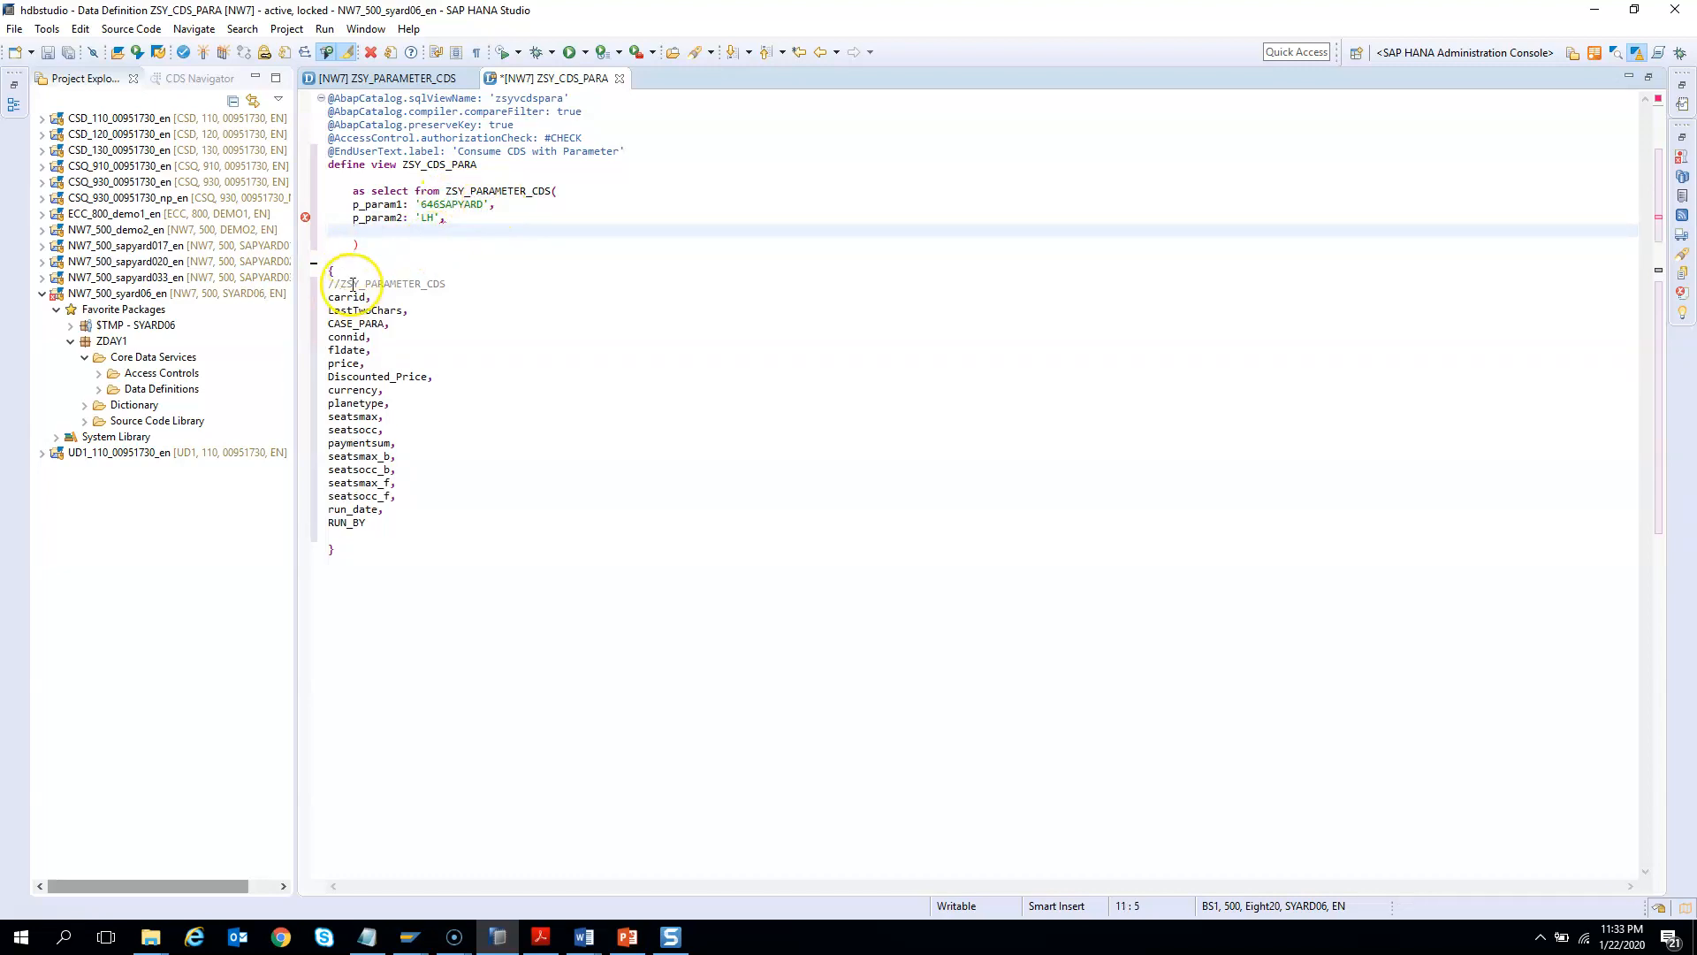
type("P")
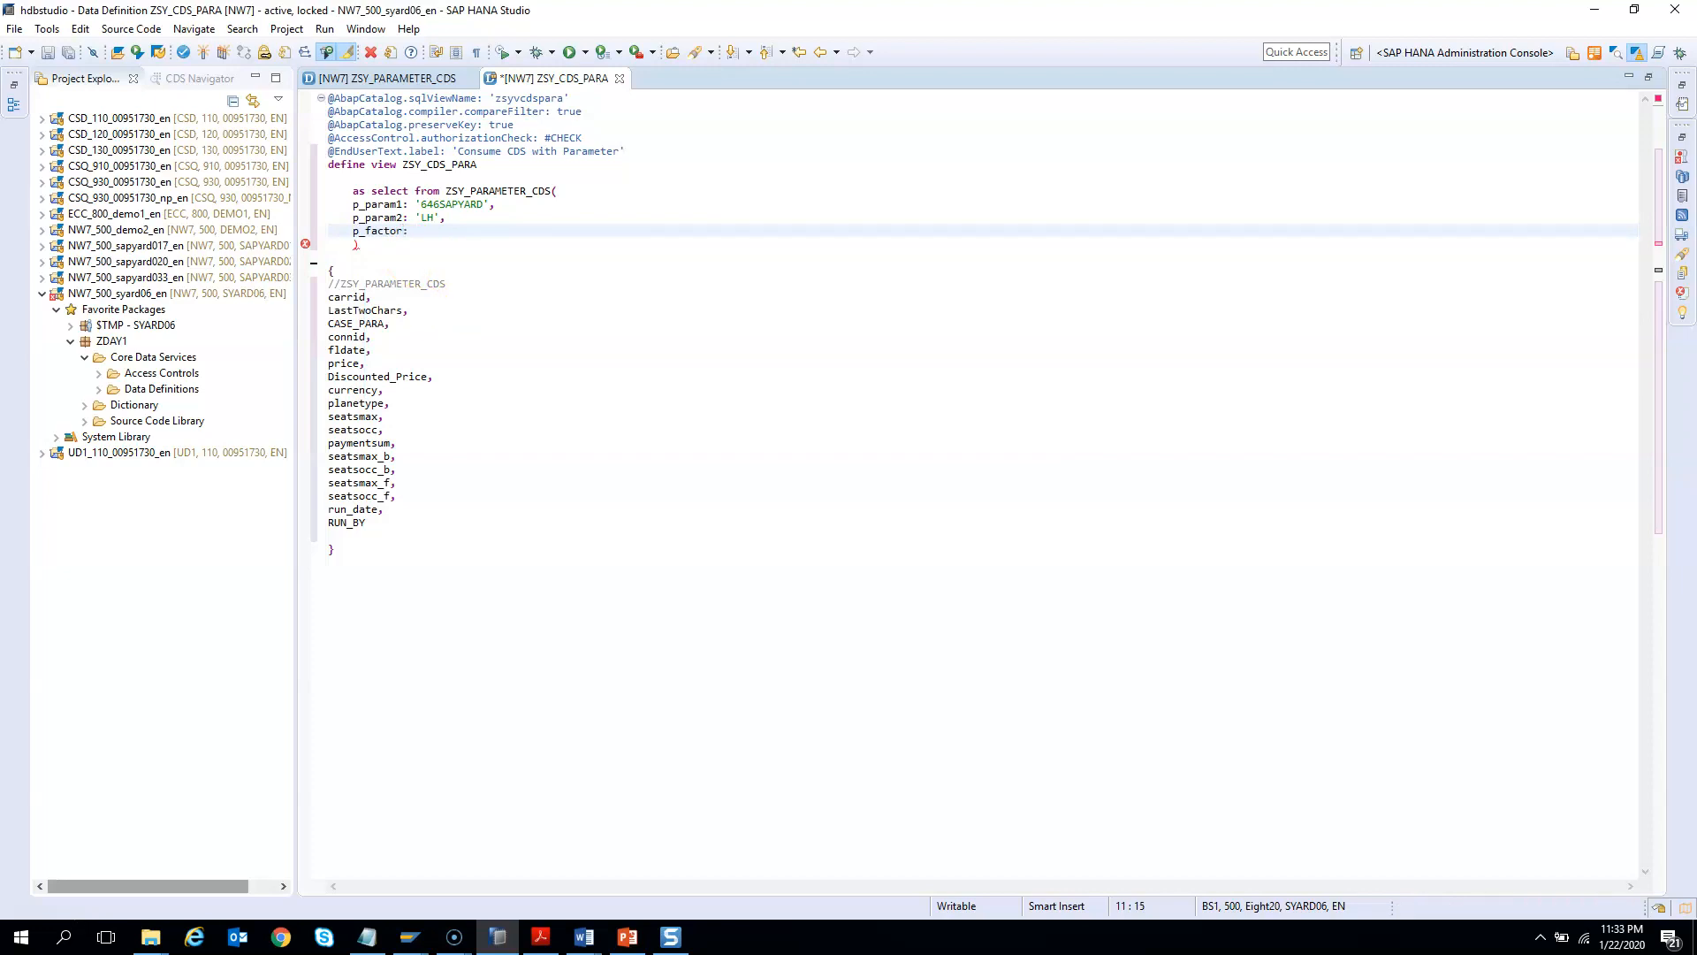
type("'0.05',")
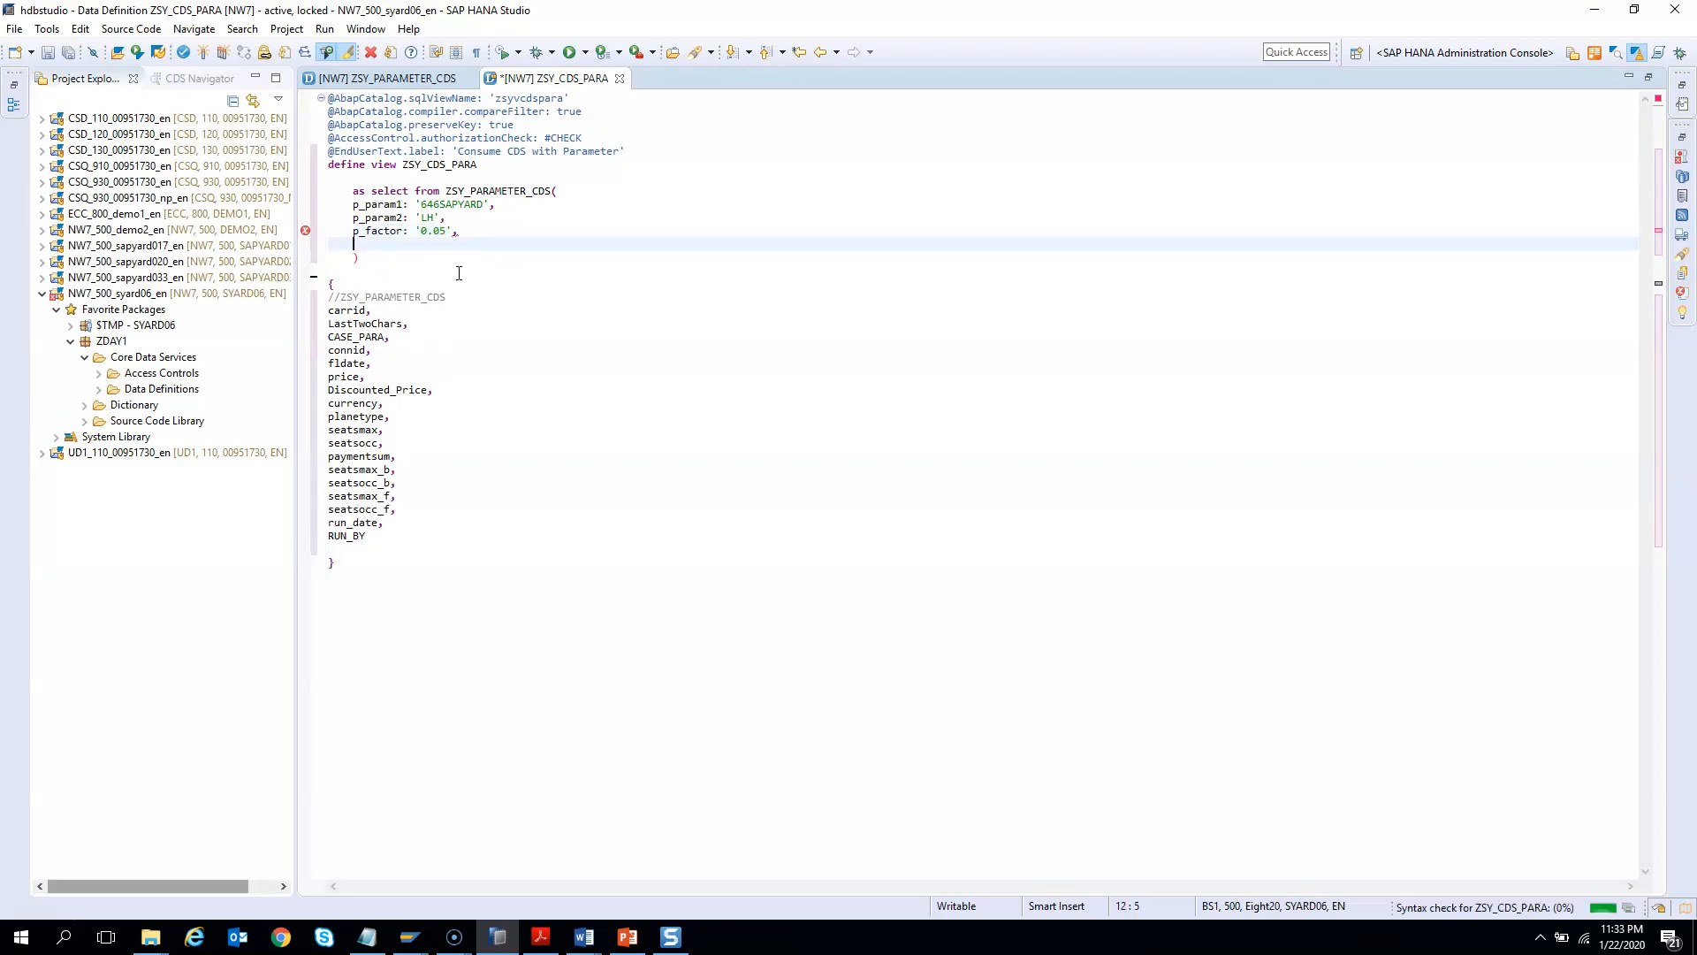
Add the p_run_dt parameter with the value '20200123'.
type("P_")
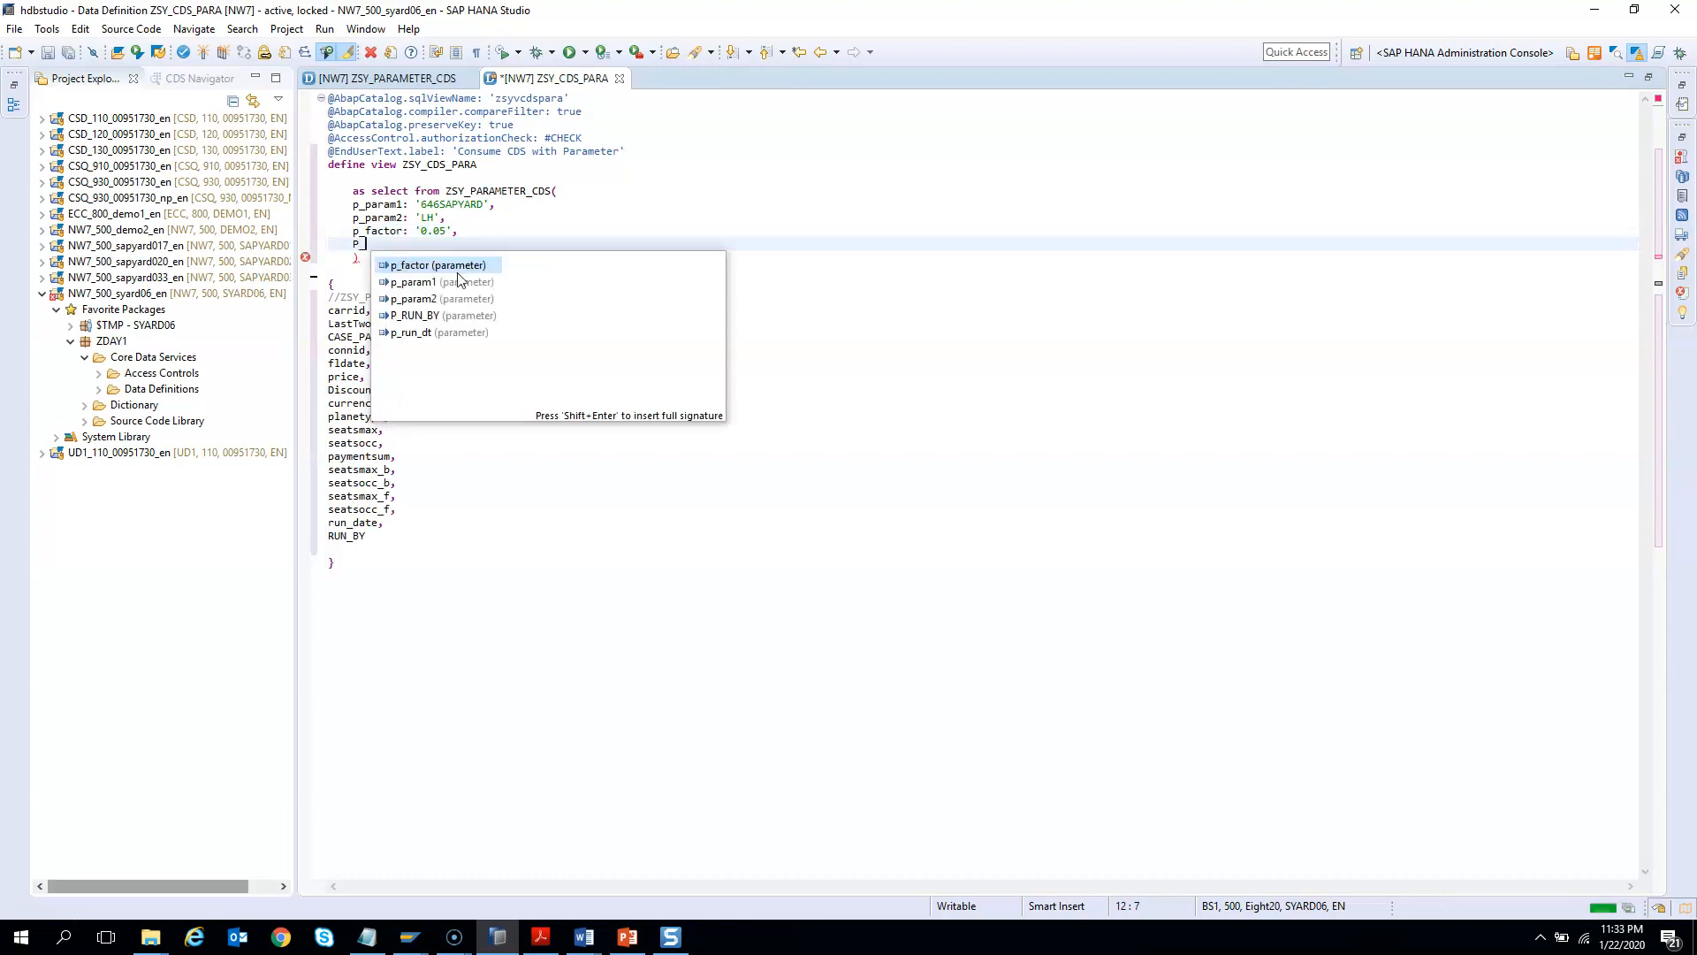
type("run_dt")
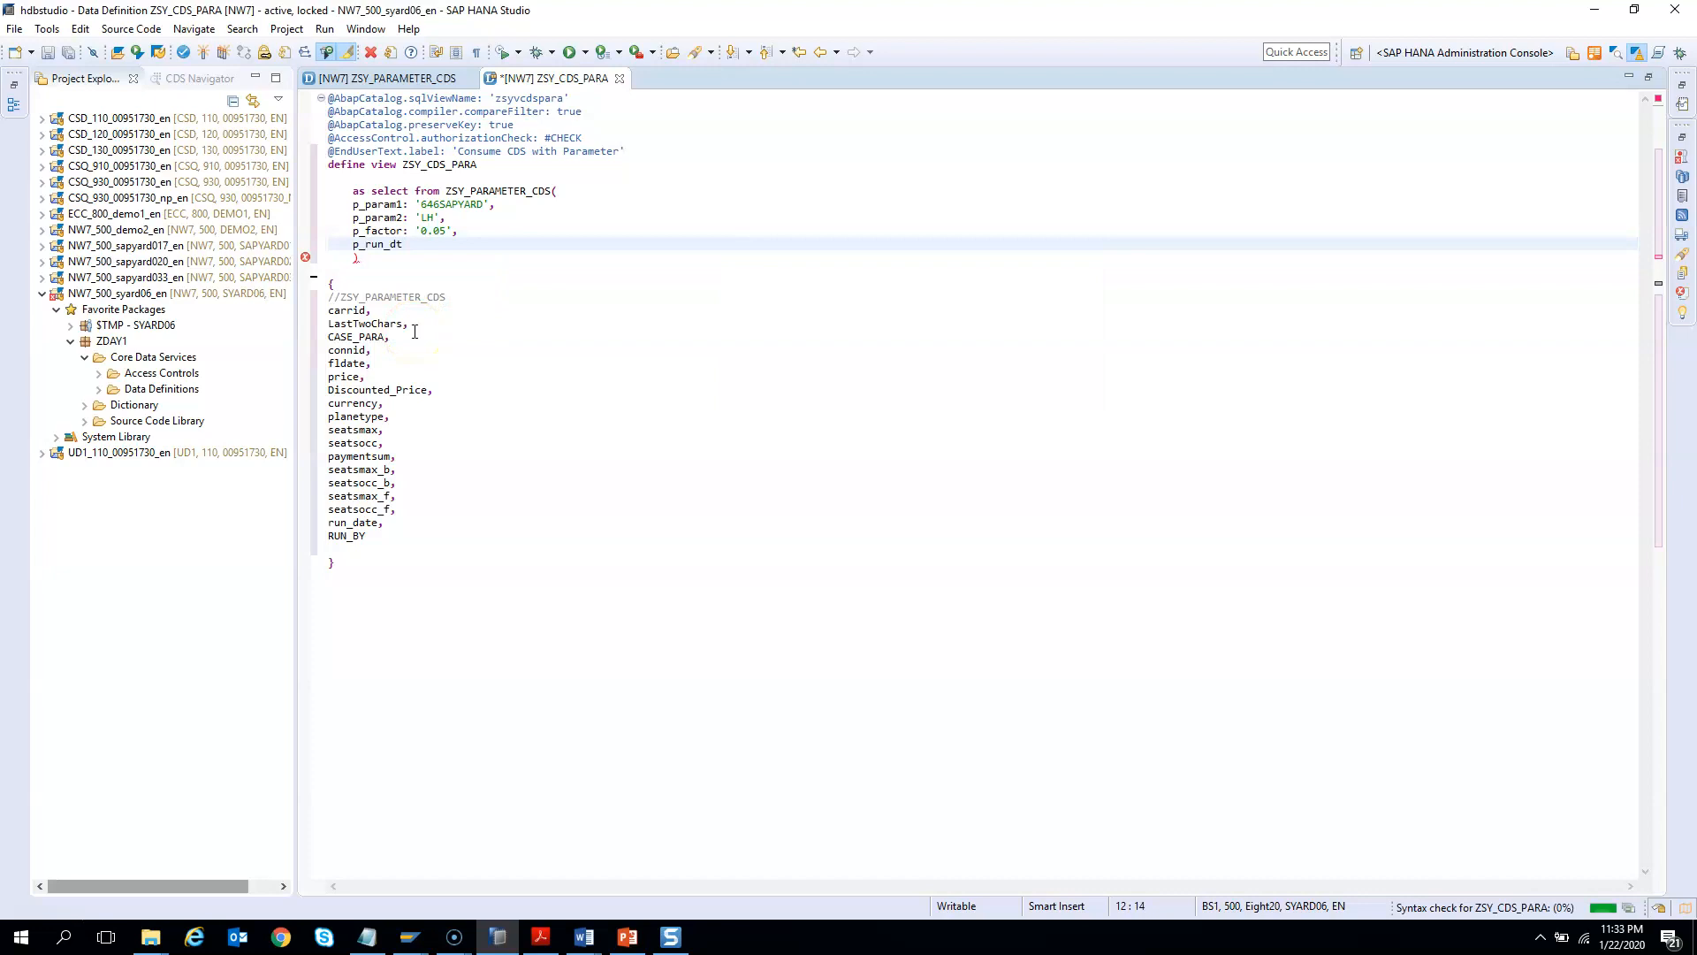
type(":")
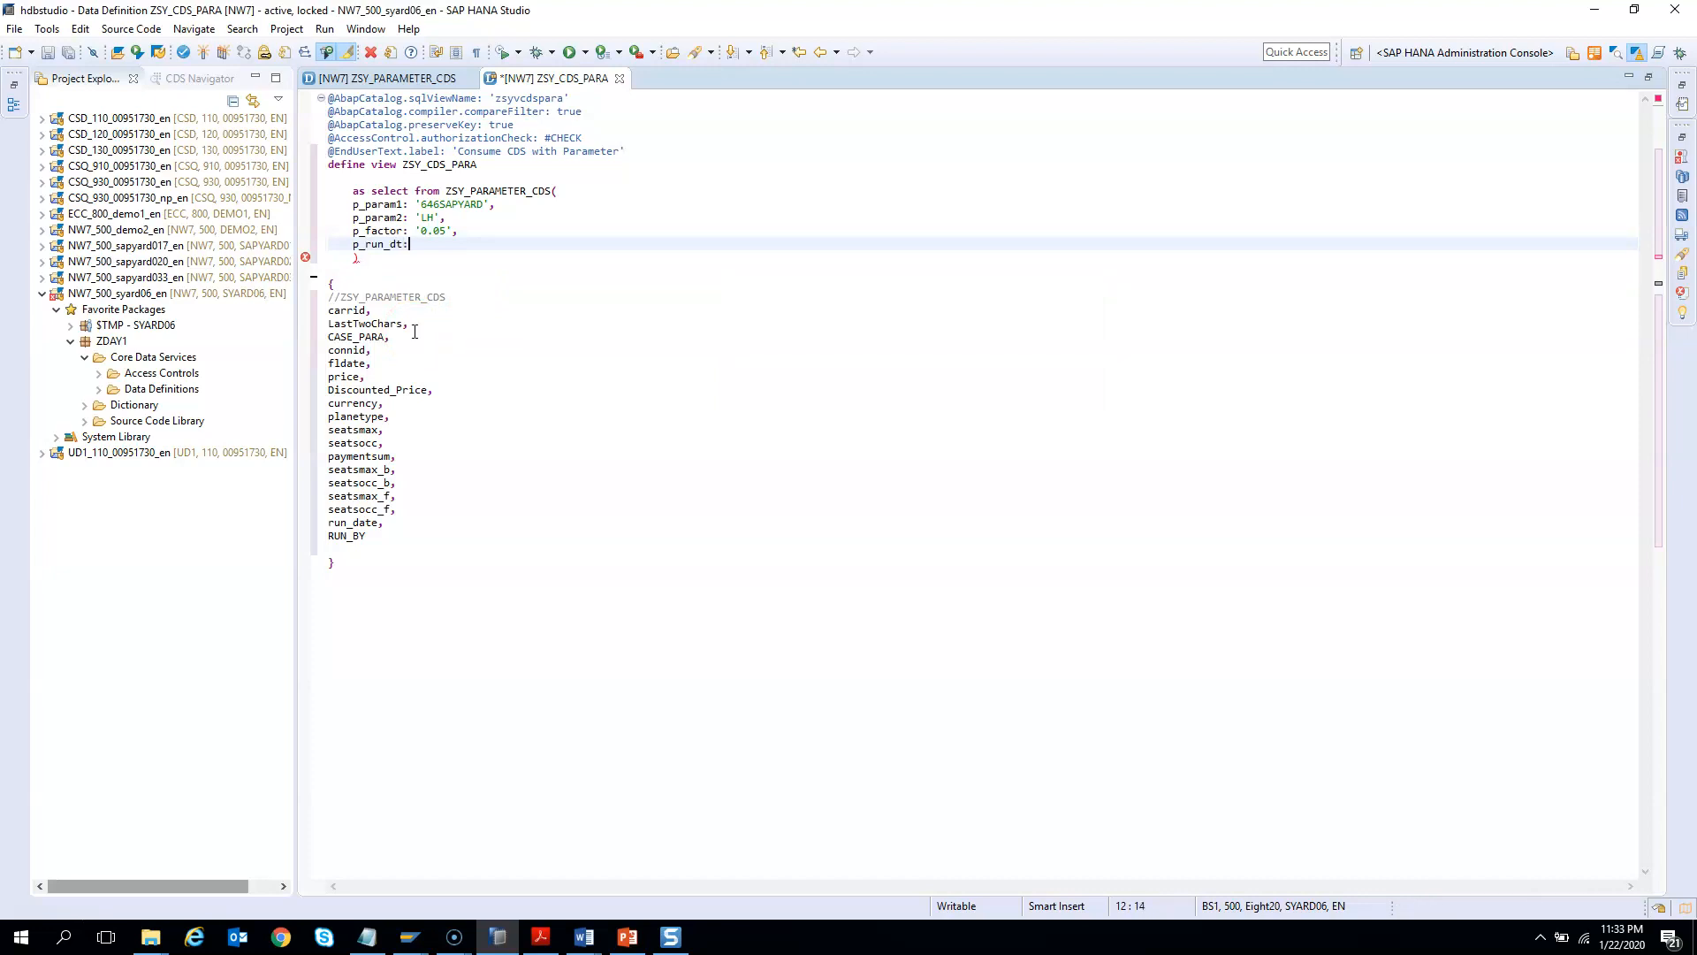
type("''")
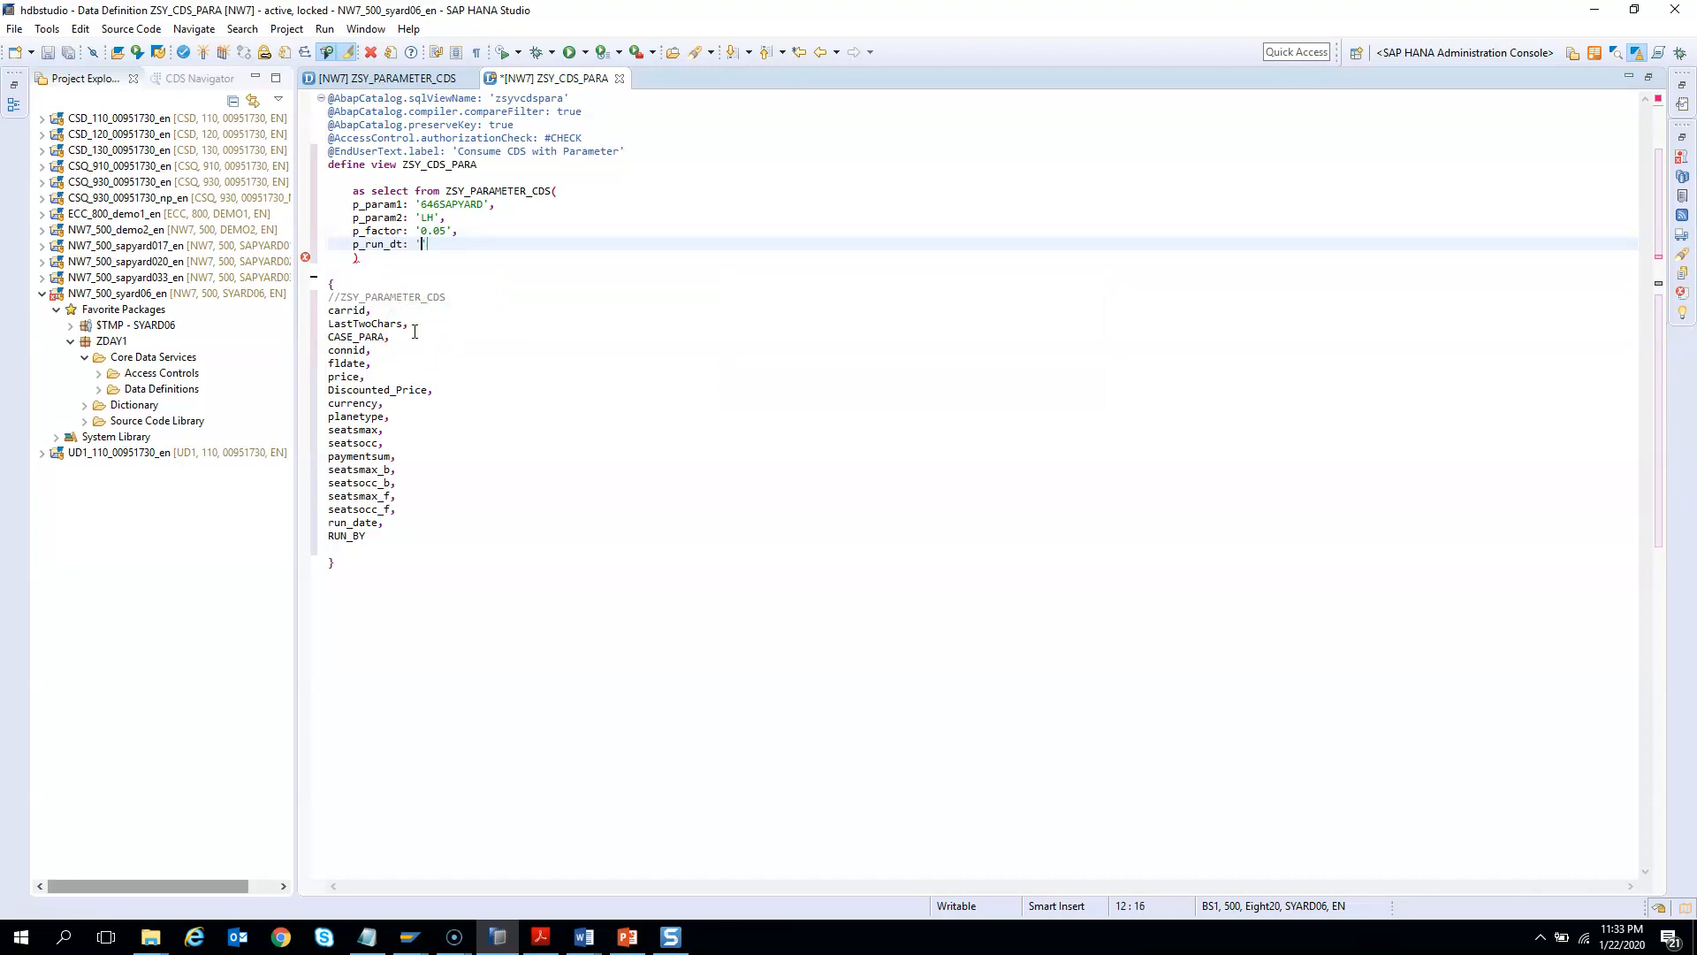
type("202001")
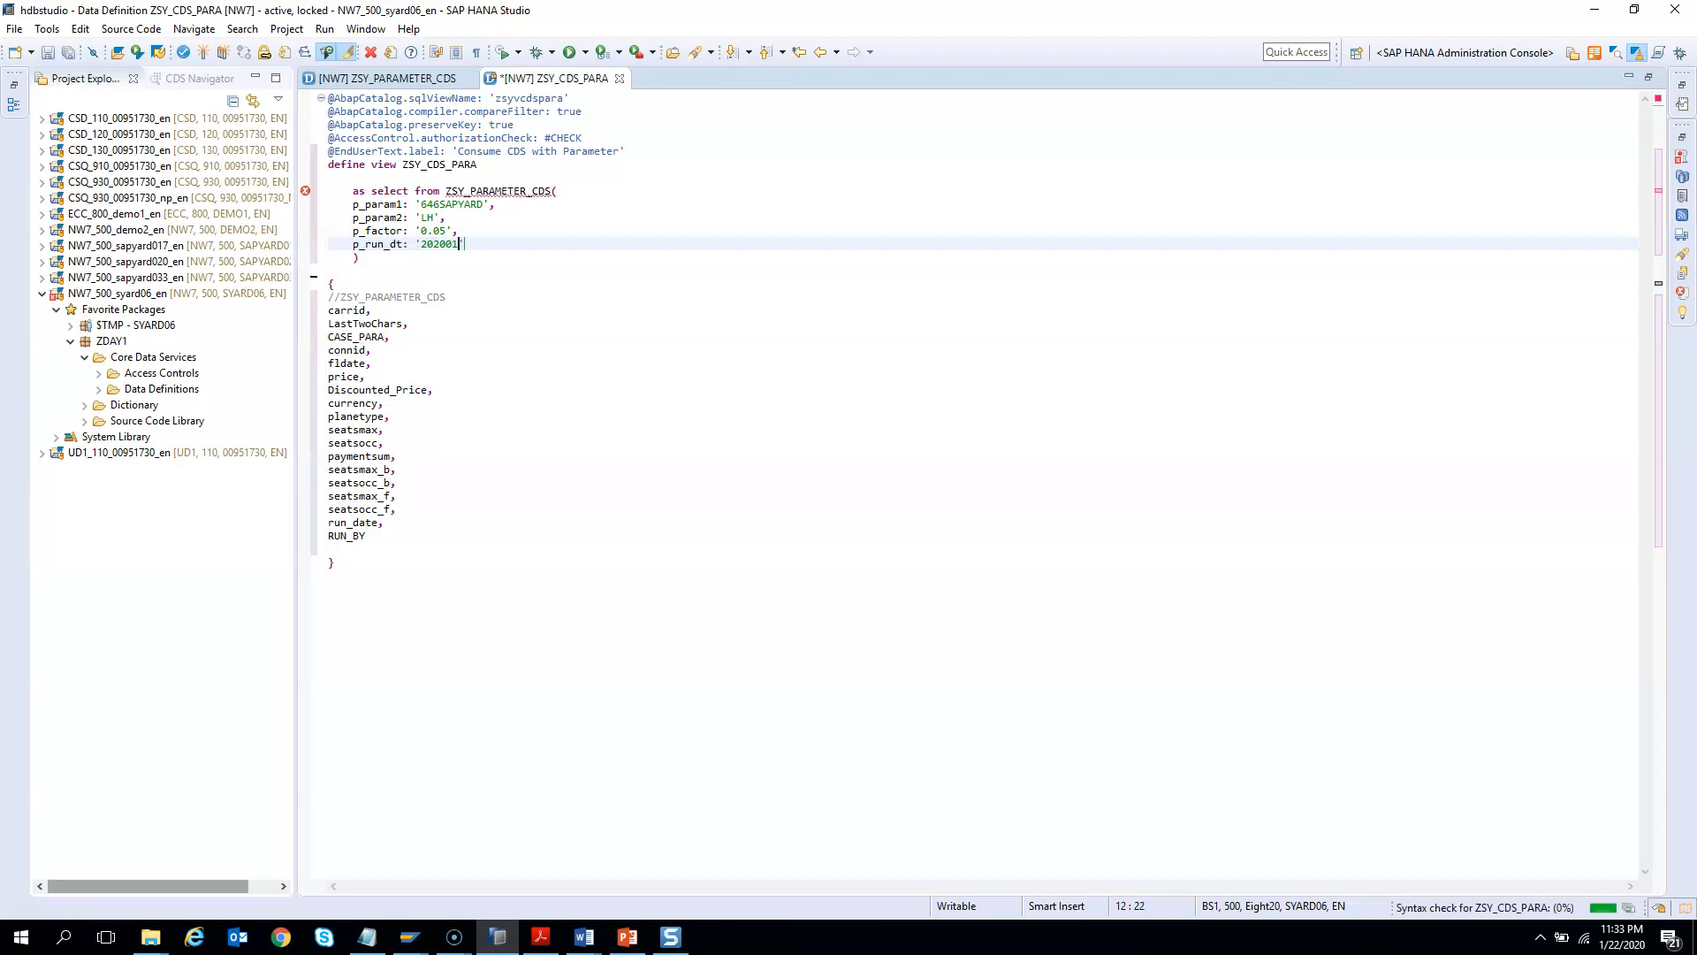
type("23")
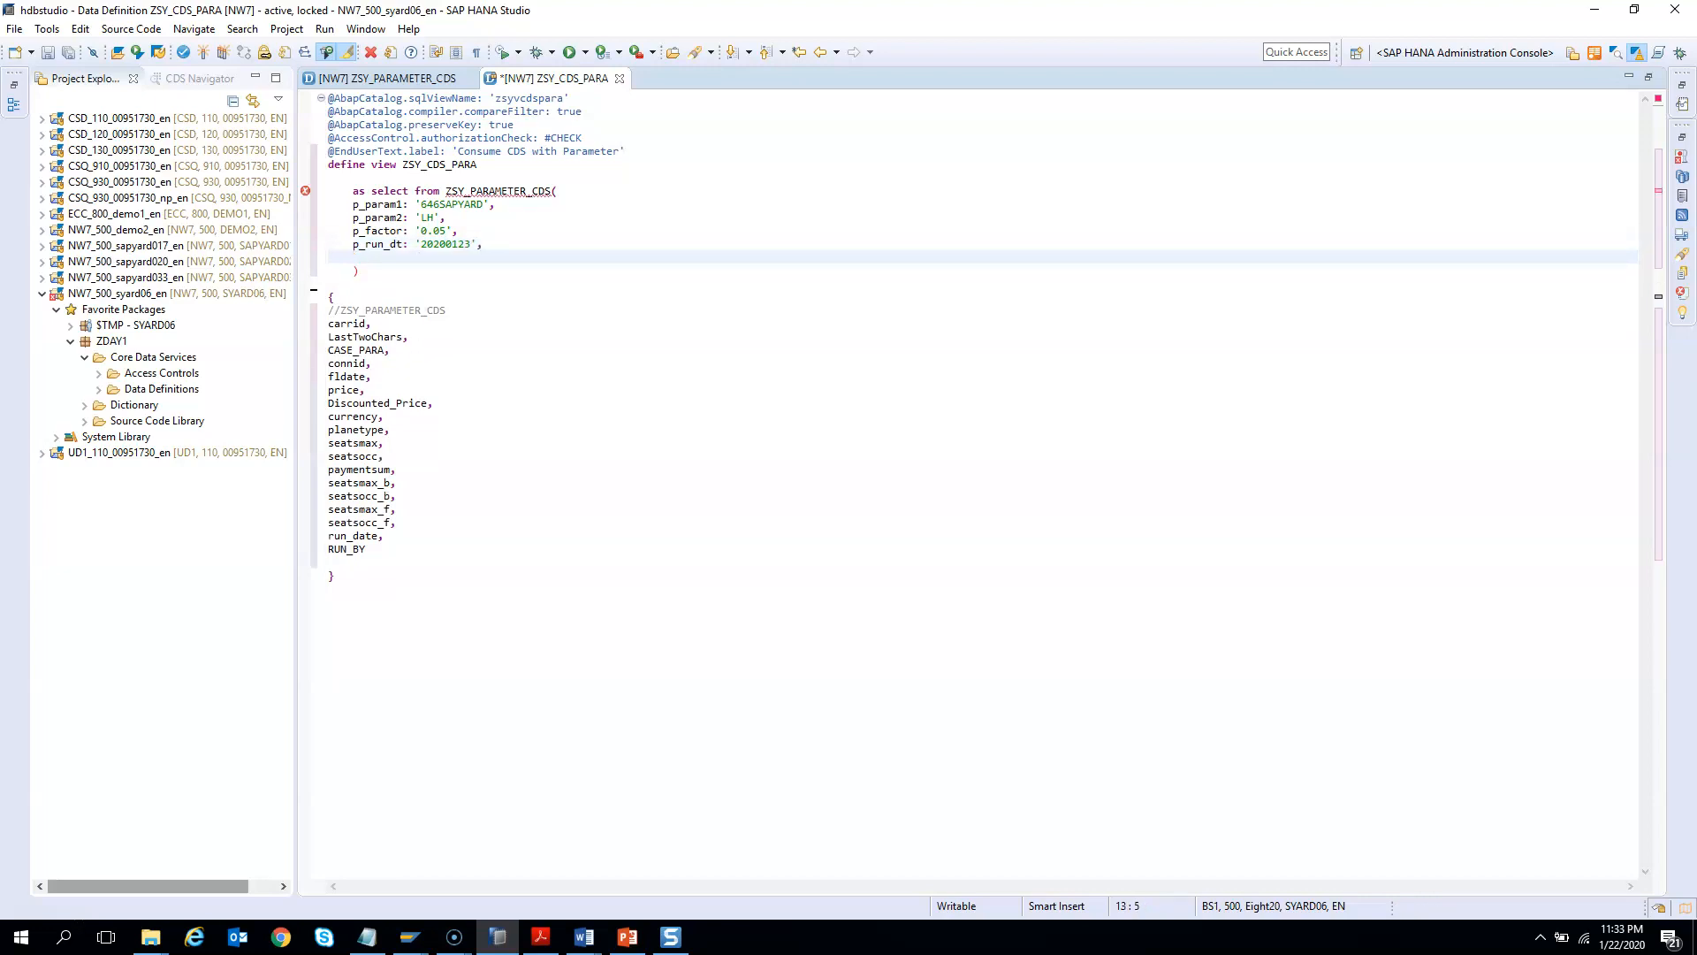
Set P_RUN_BY to $session.user using code completion.
type("P_RUN")
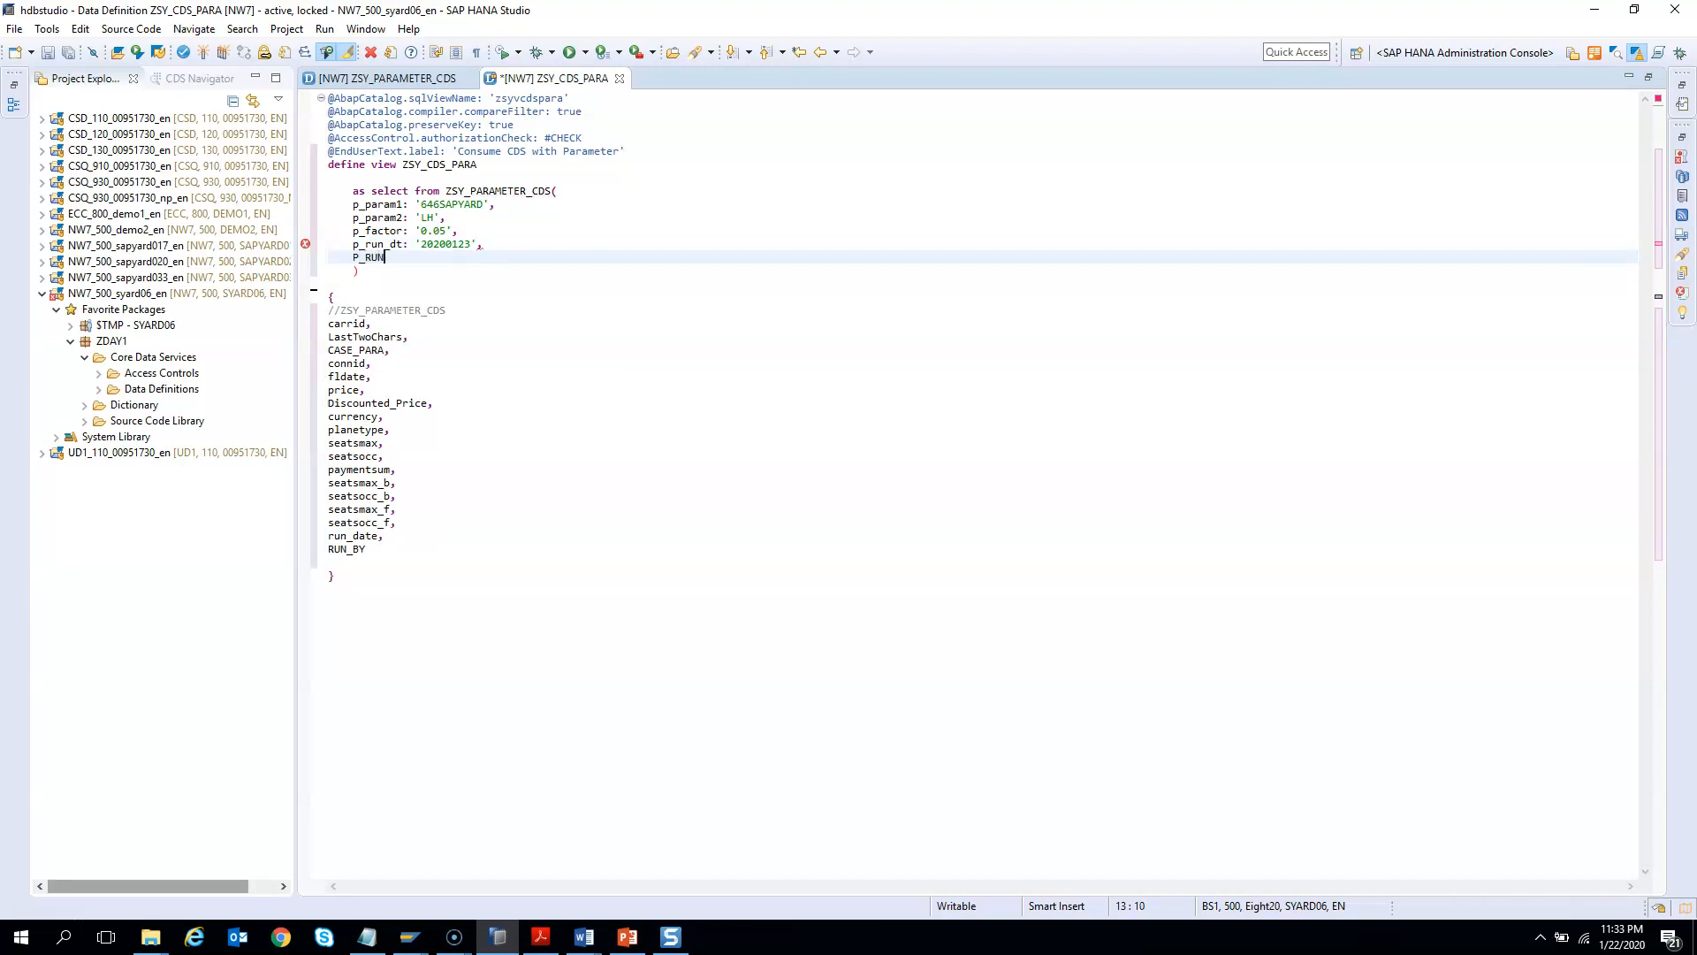
type("_BY:")
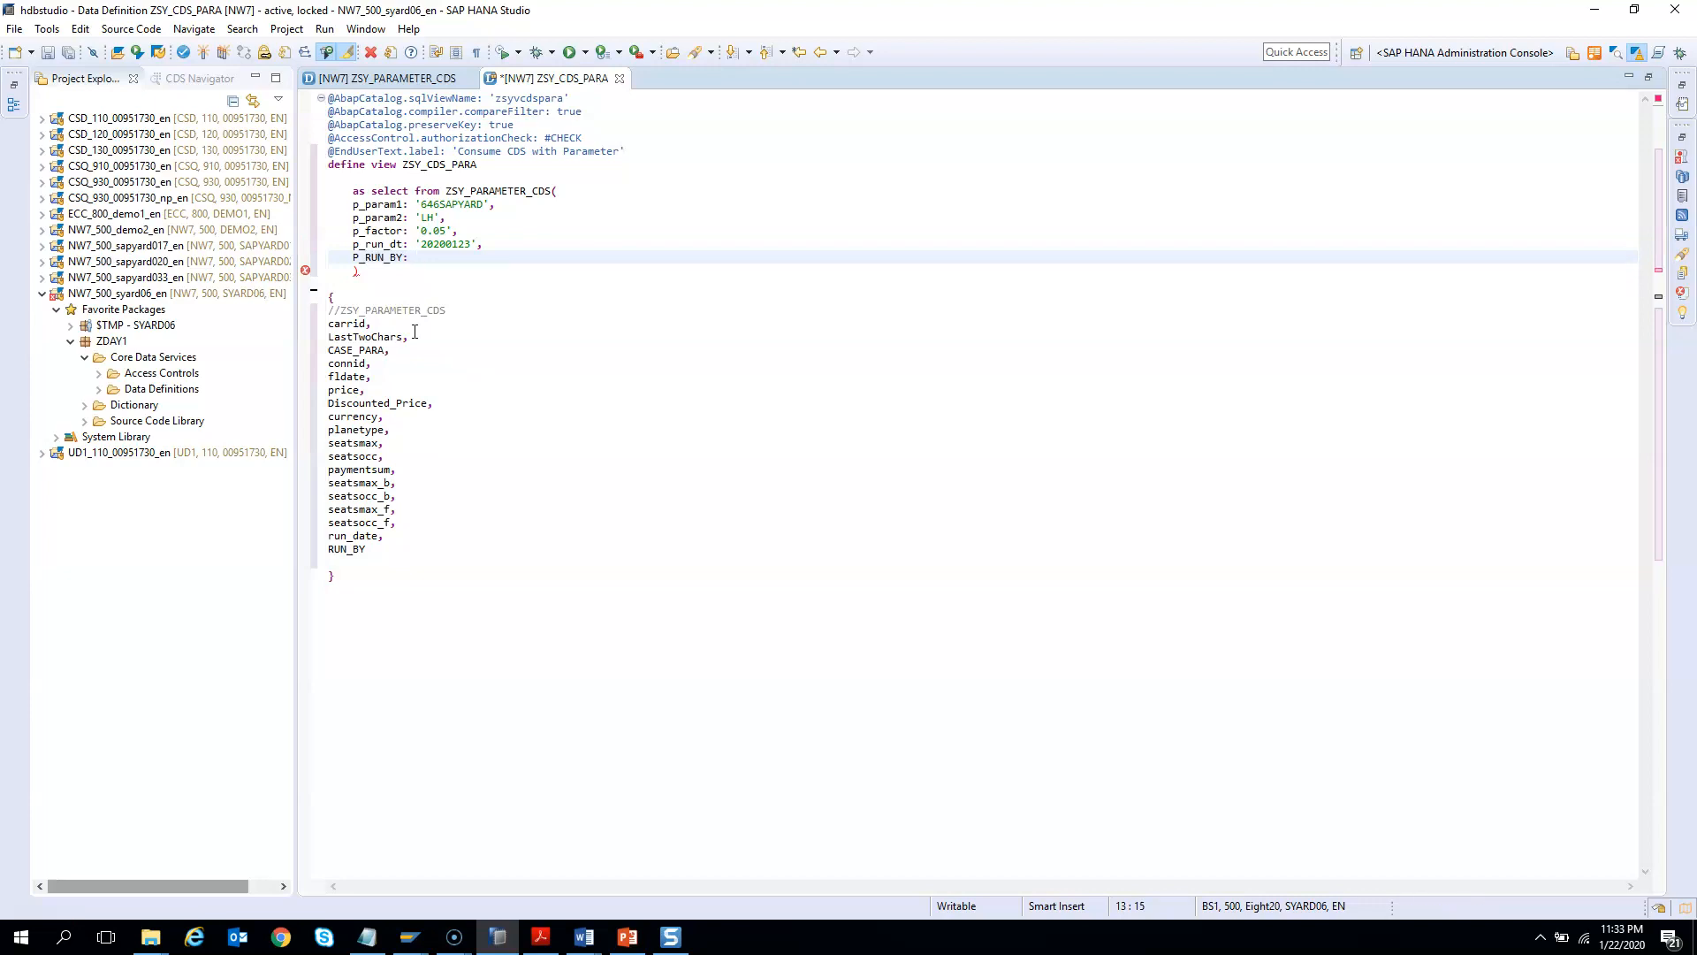
type("$")
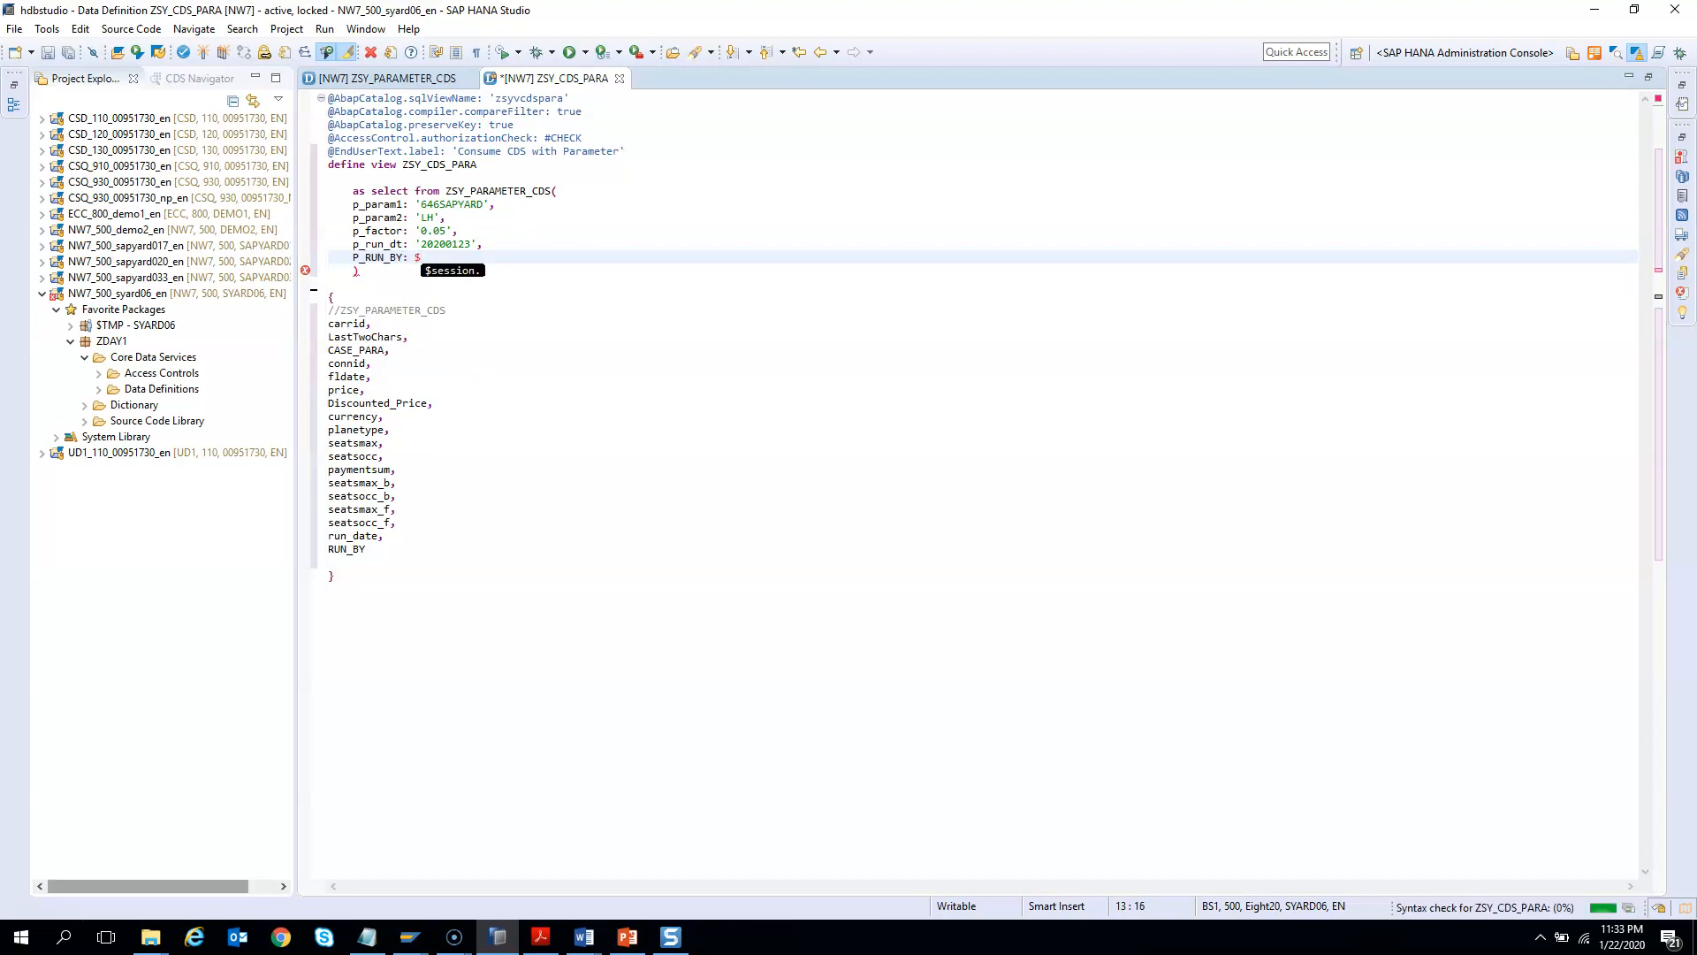
type(".")
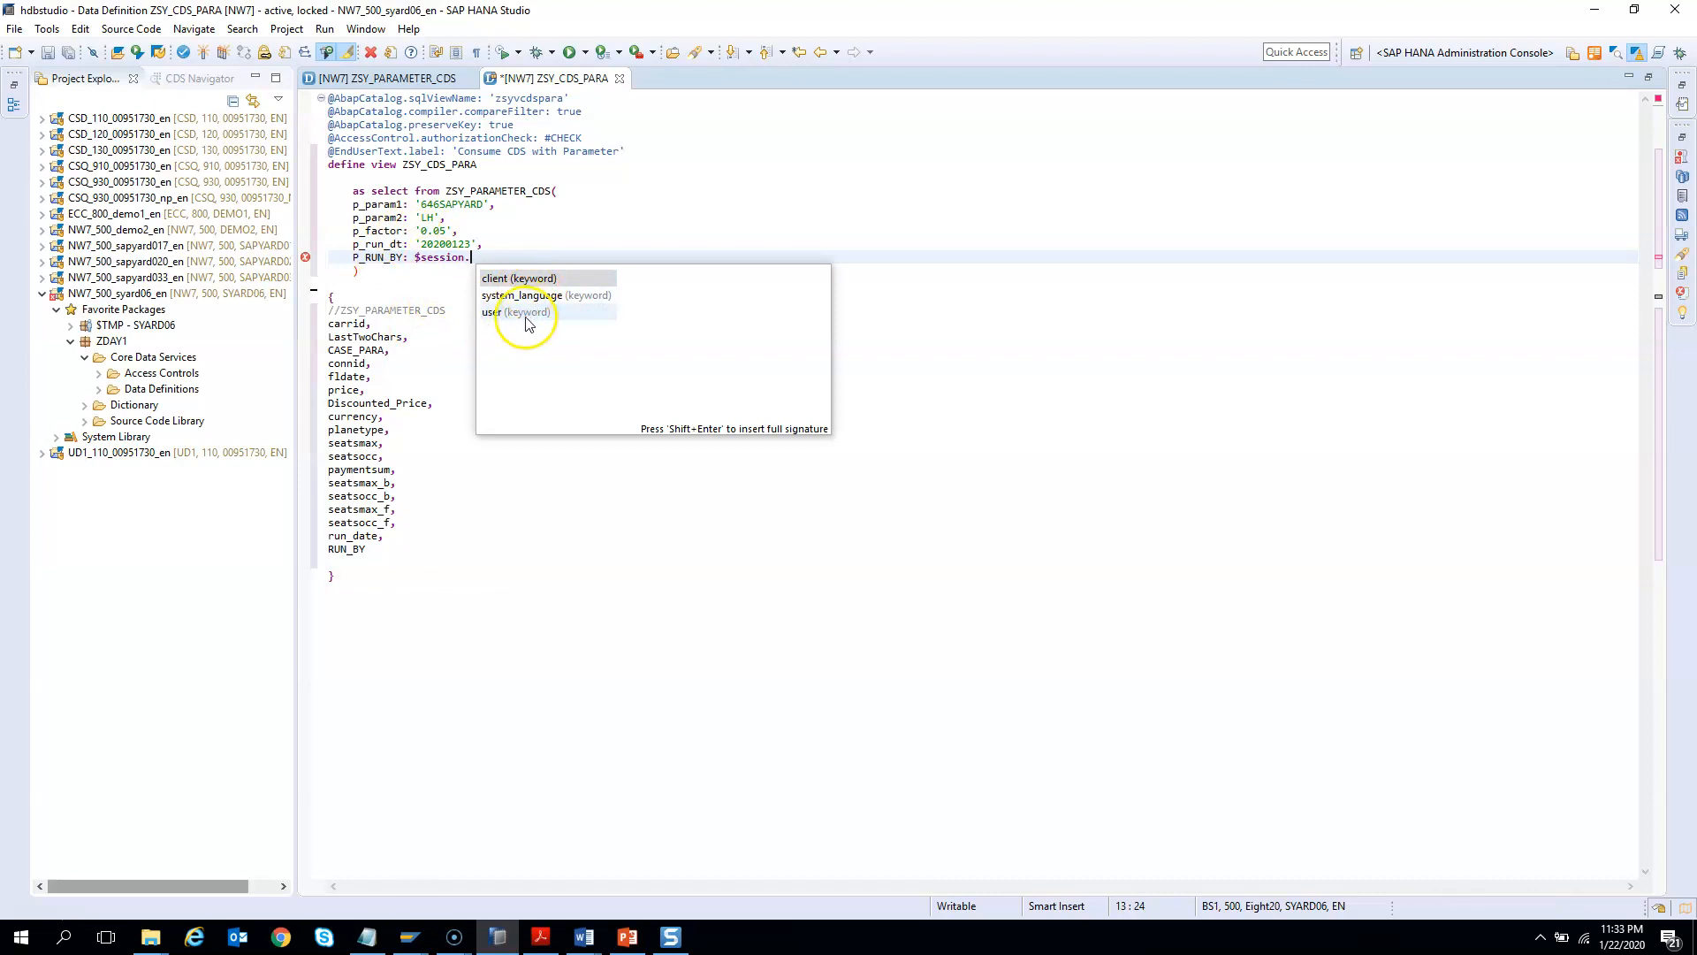
mouse_move(503, 279)
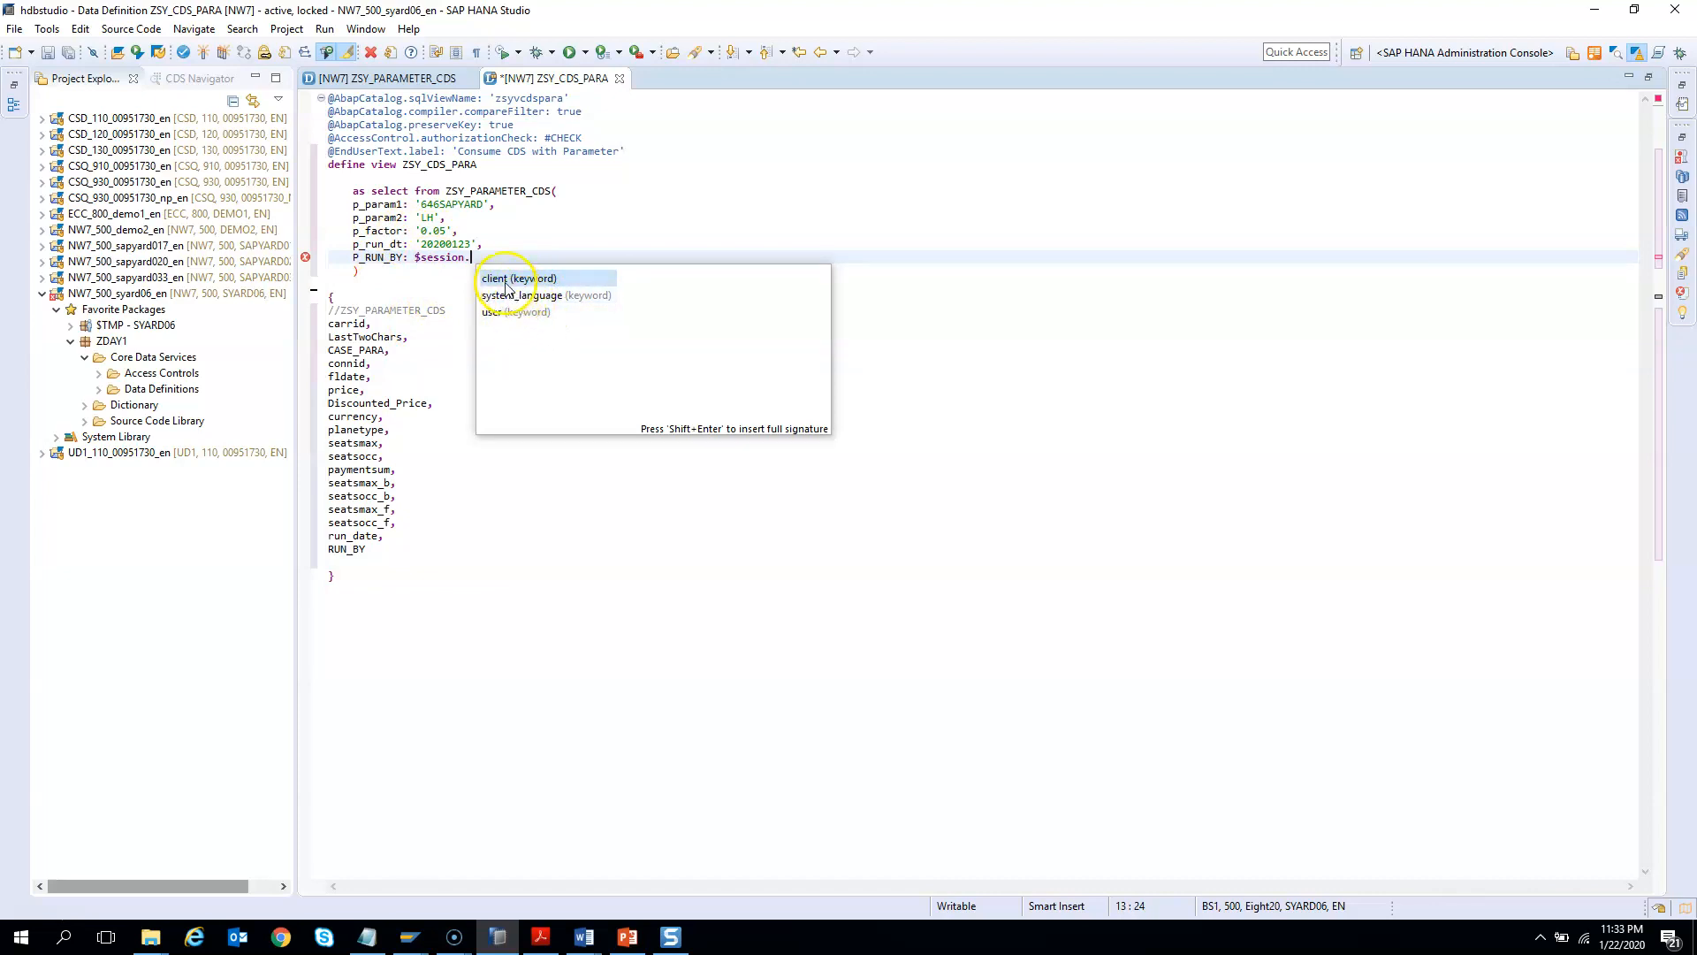
type("user")
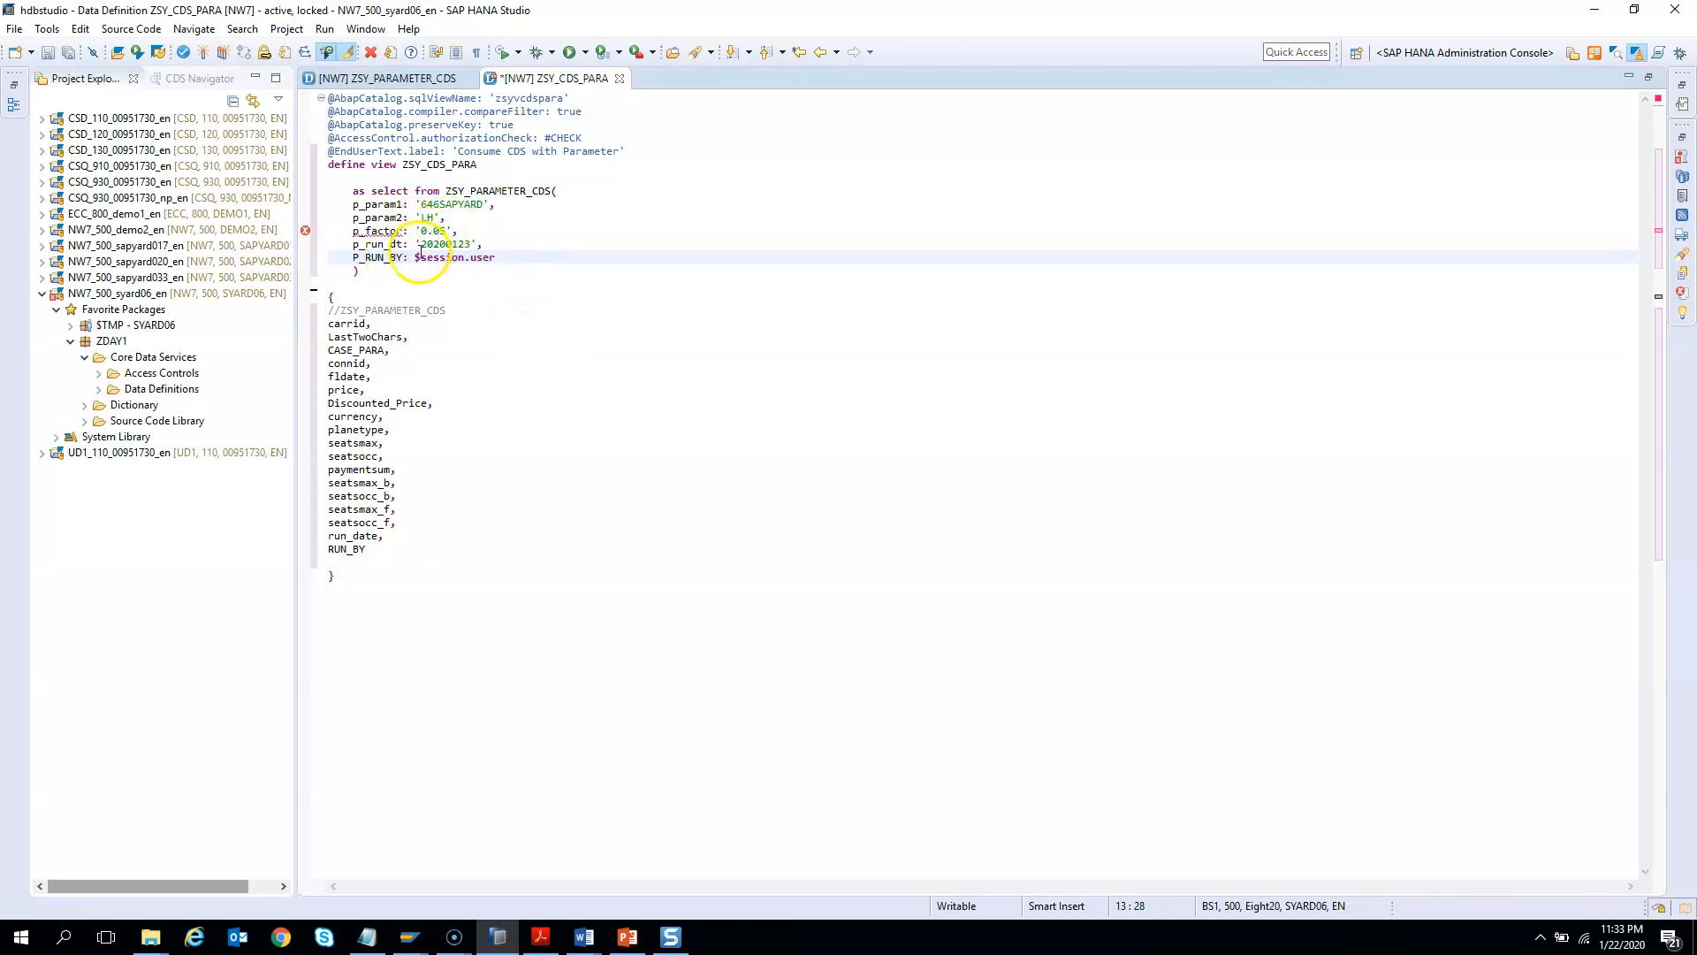
mouse_move(308, 231)
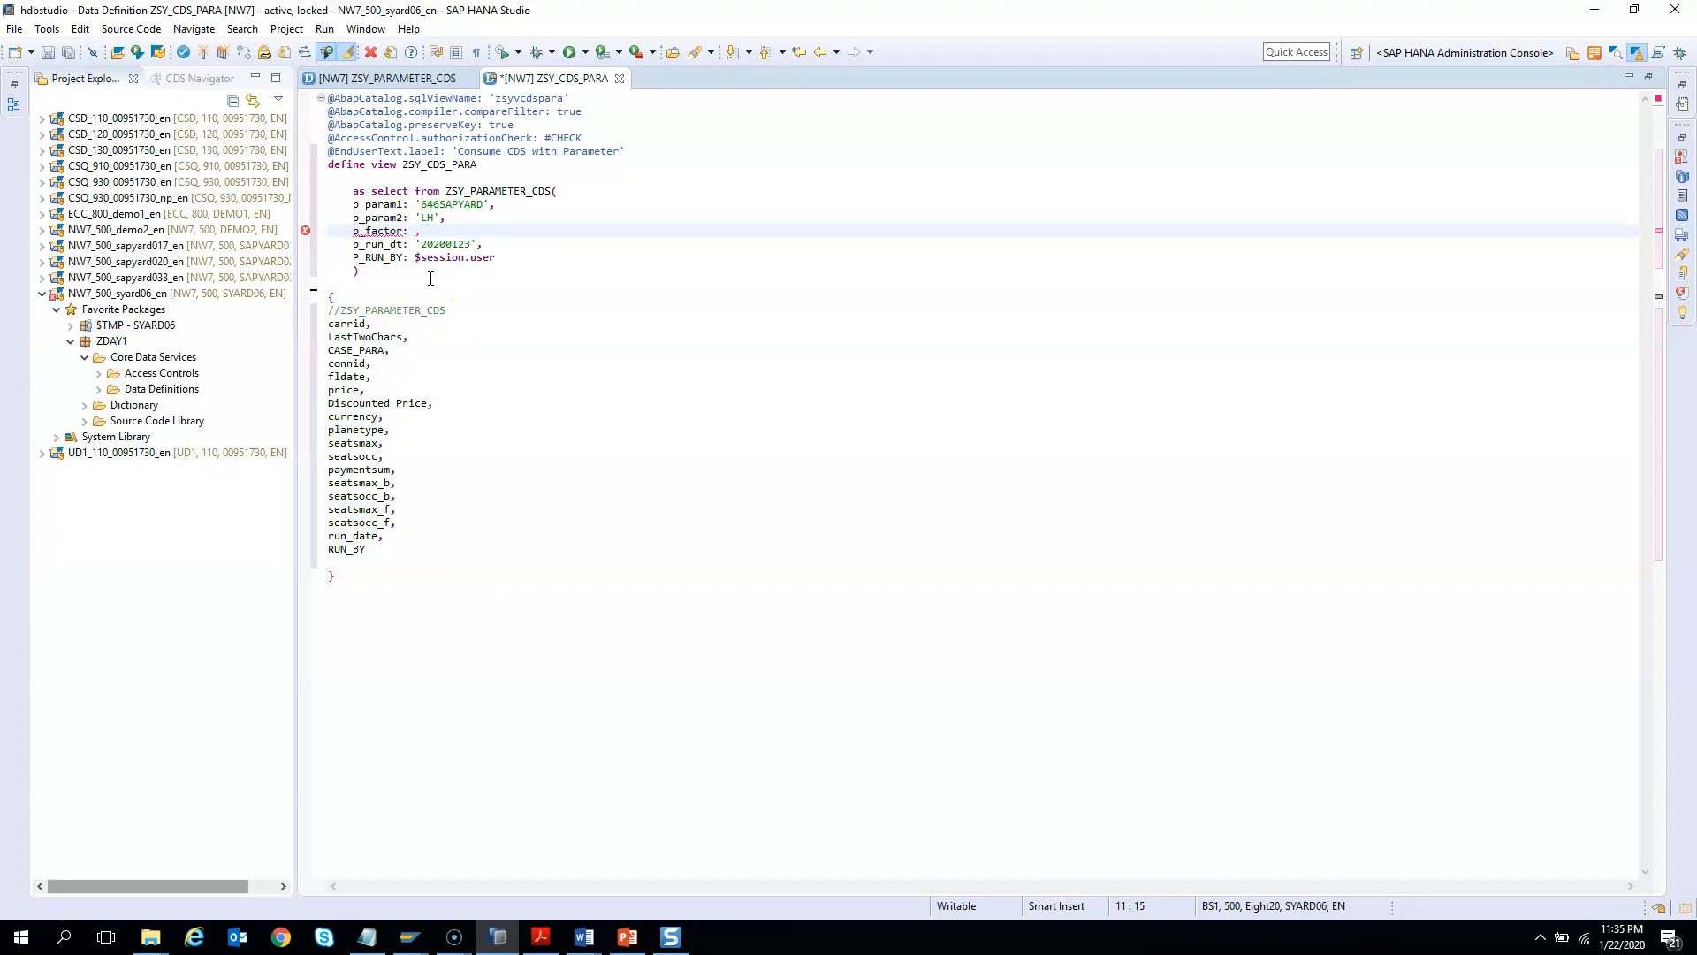
Replace p_factor's quoted '0.05' with the plain number 2.
type("2")
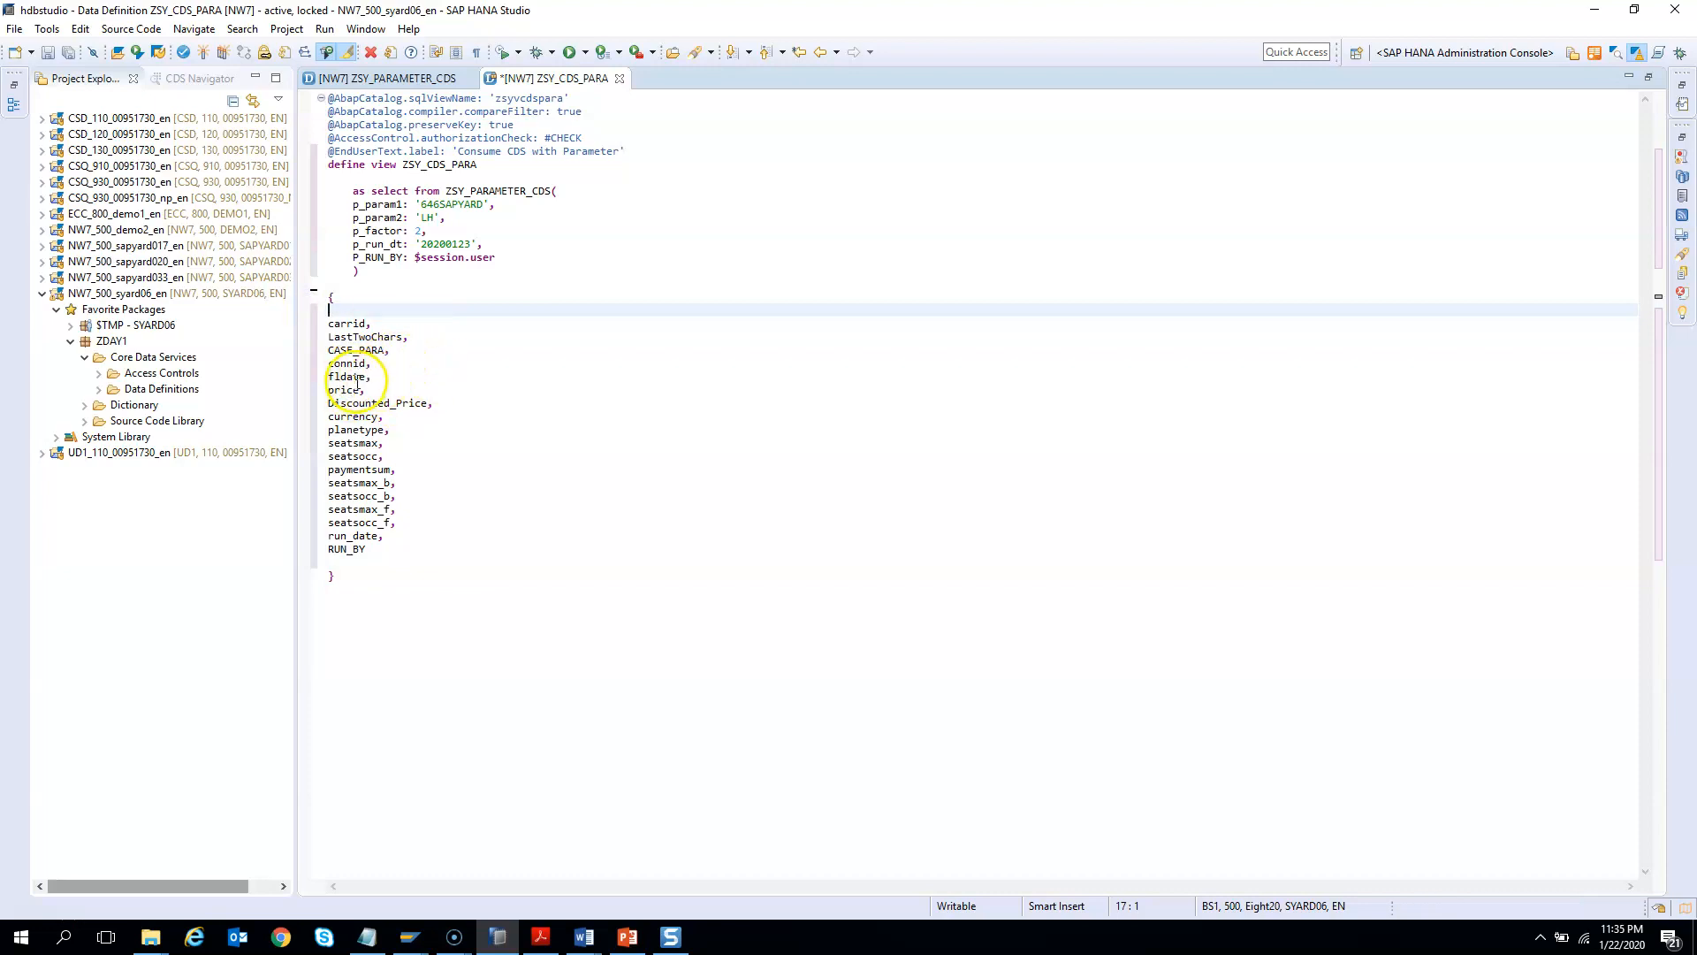
mouse_move(397, 527)
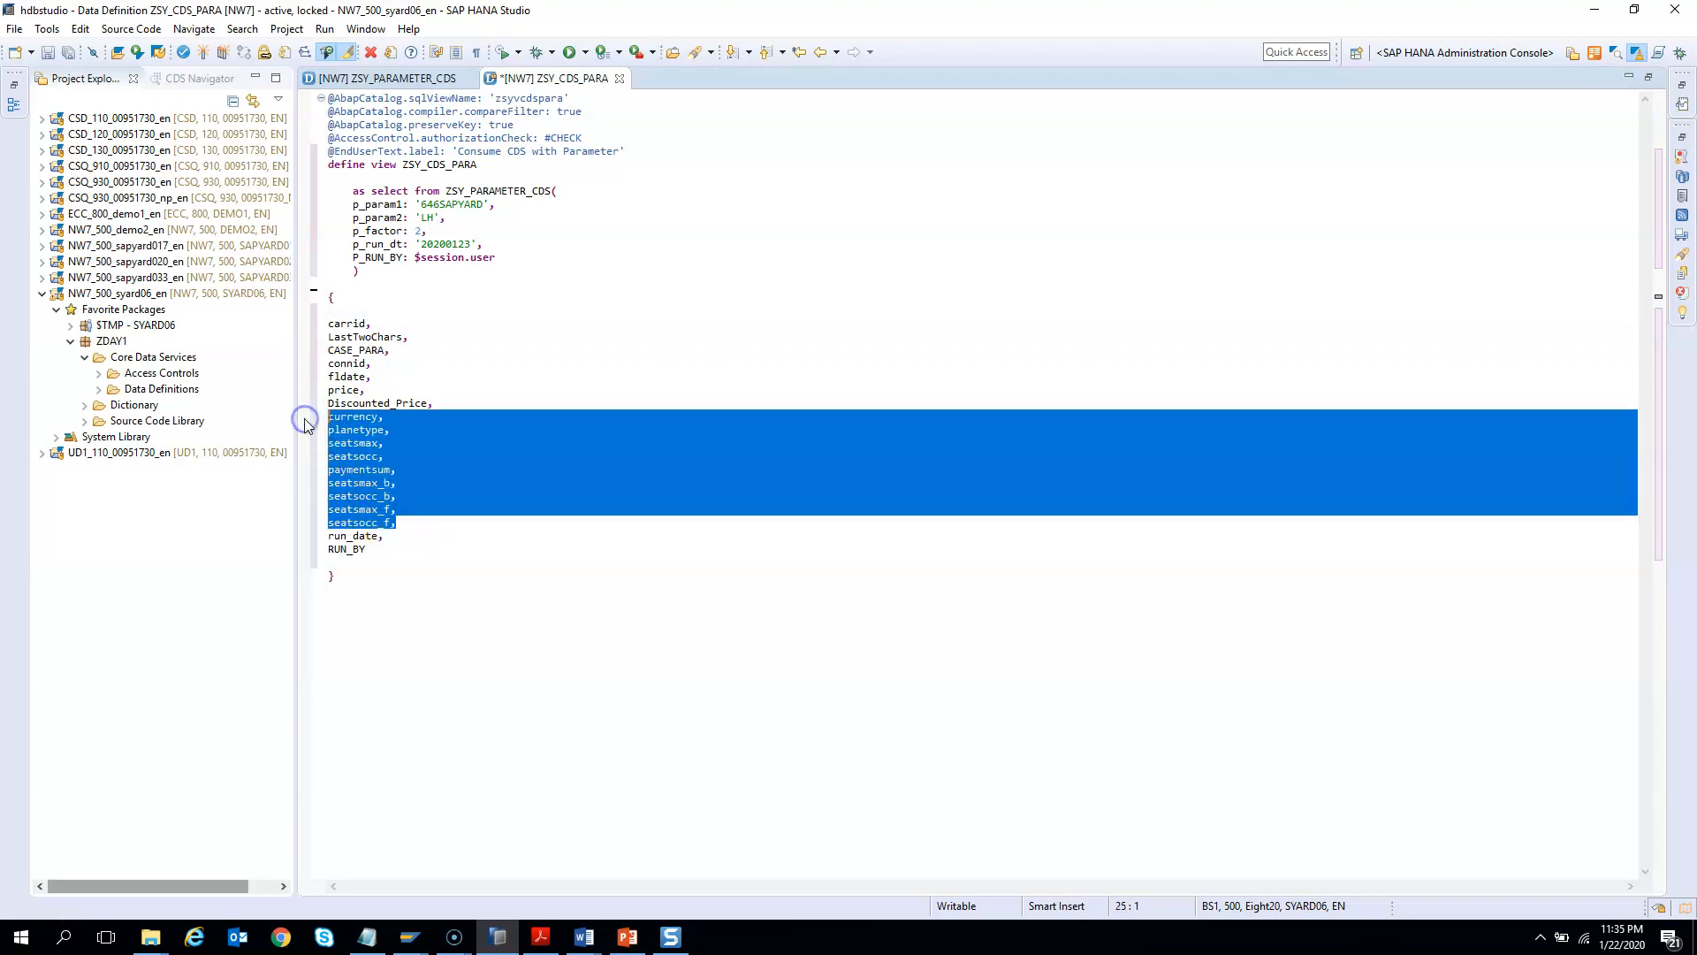
Delete the selected currency through seatsocc_f fields from the element list.
key("Delete")
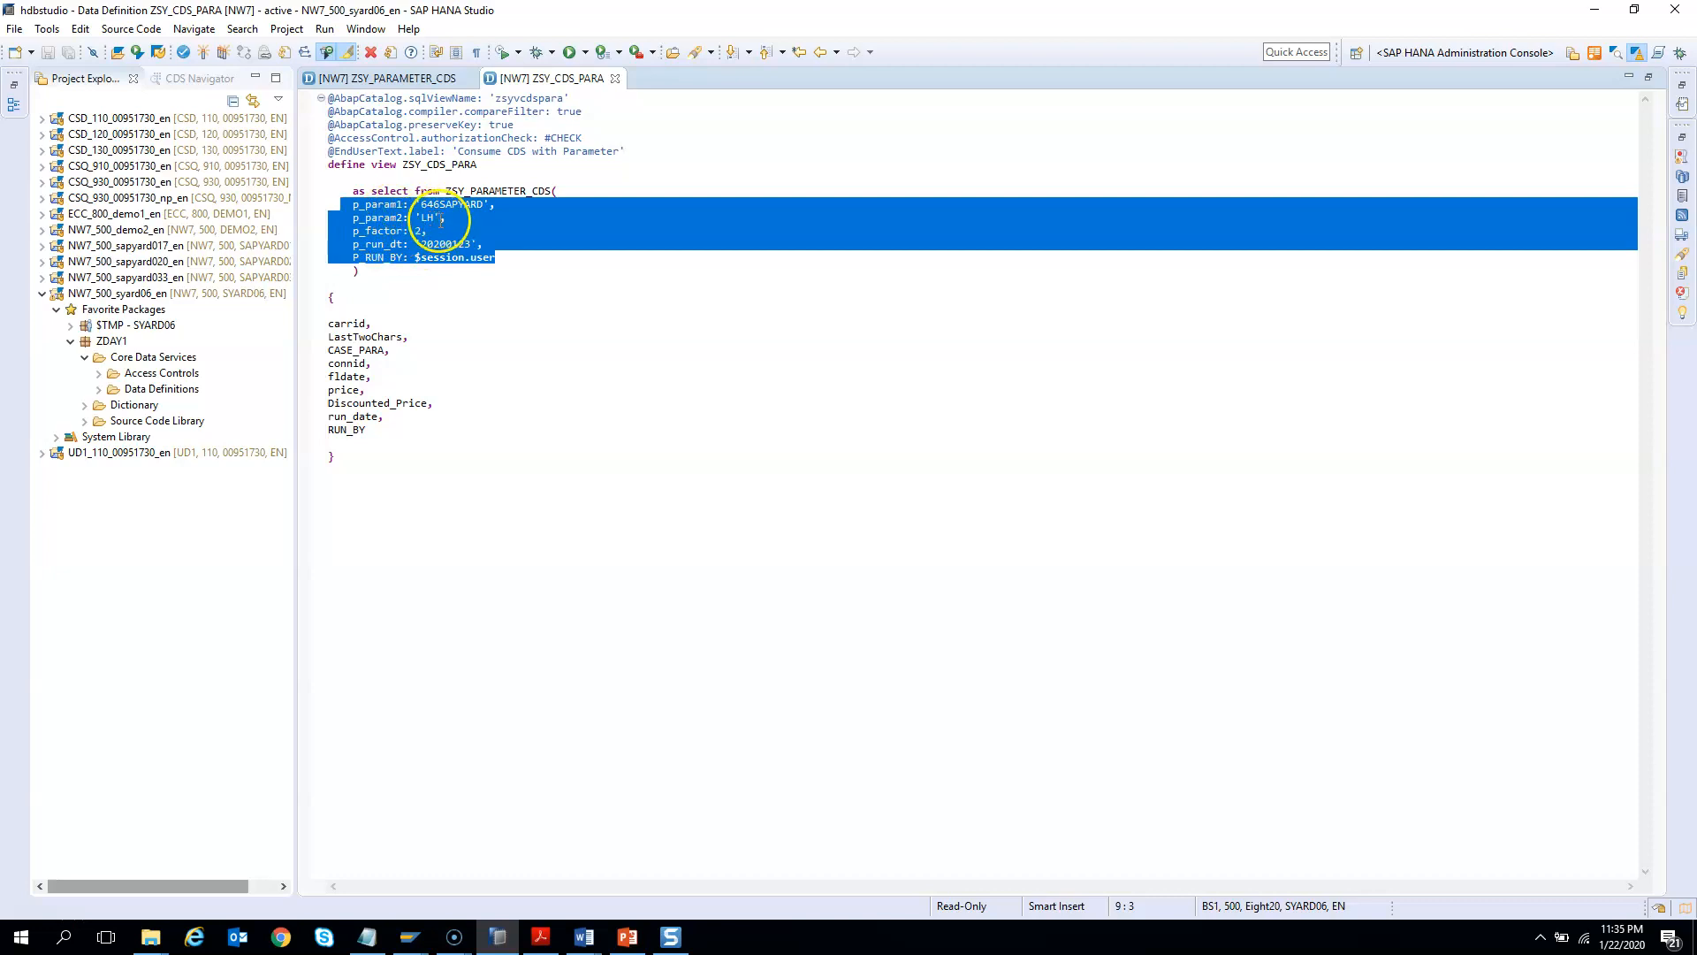
Preview ZSY_CDS_PARA's 85 LH rows dated 2020-01-23, then return to the source.
left_click(376, 362)
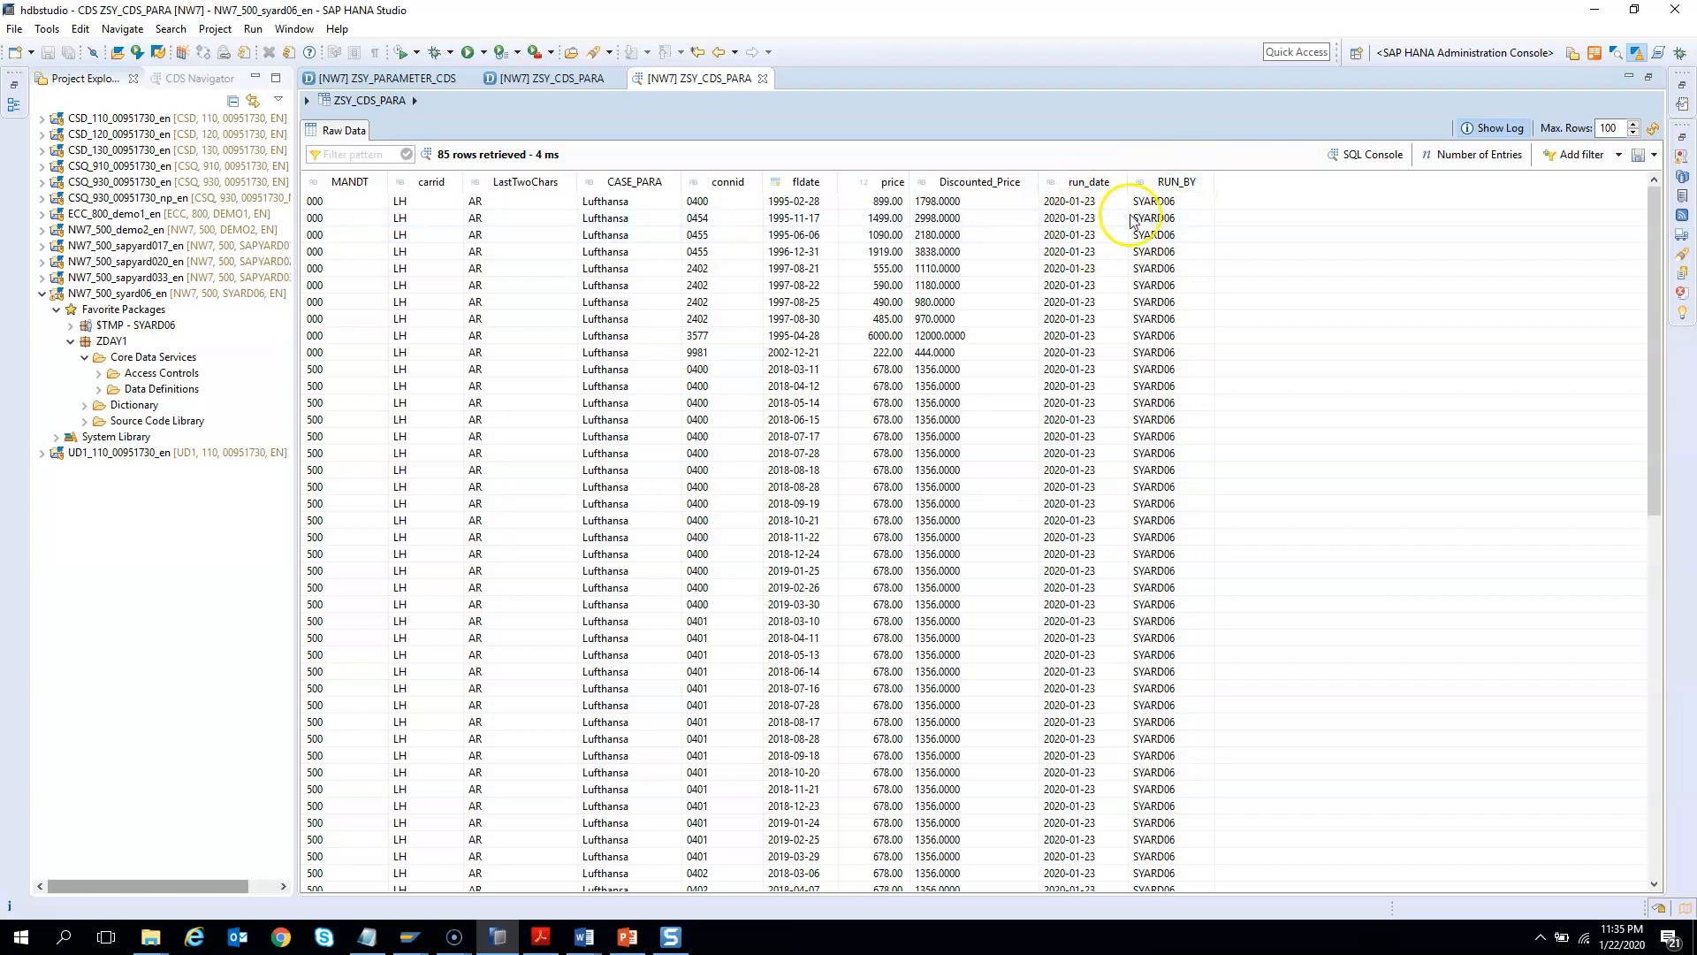
left_click(1640, 153)
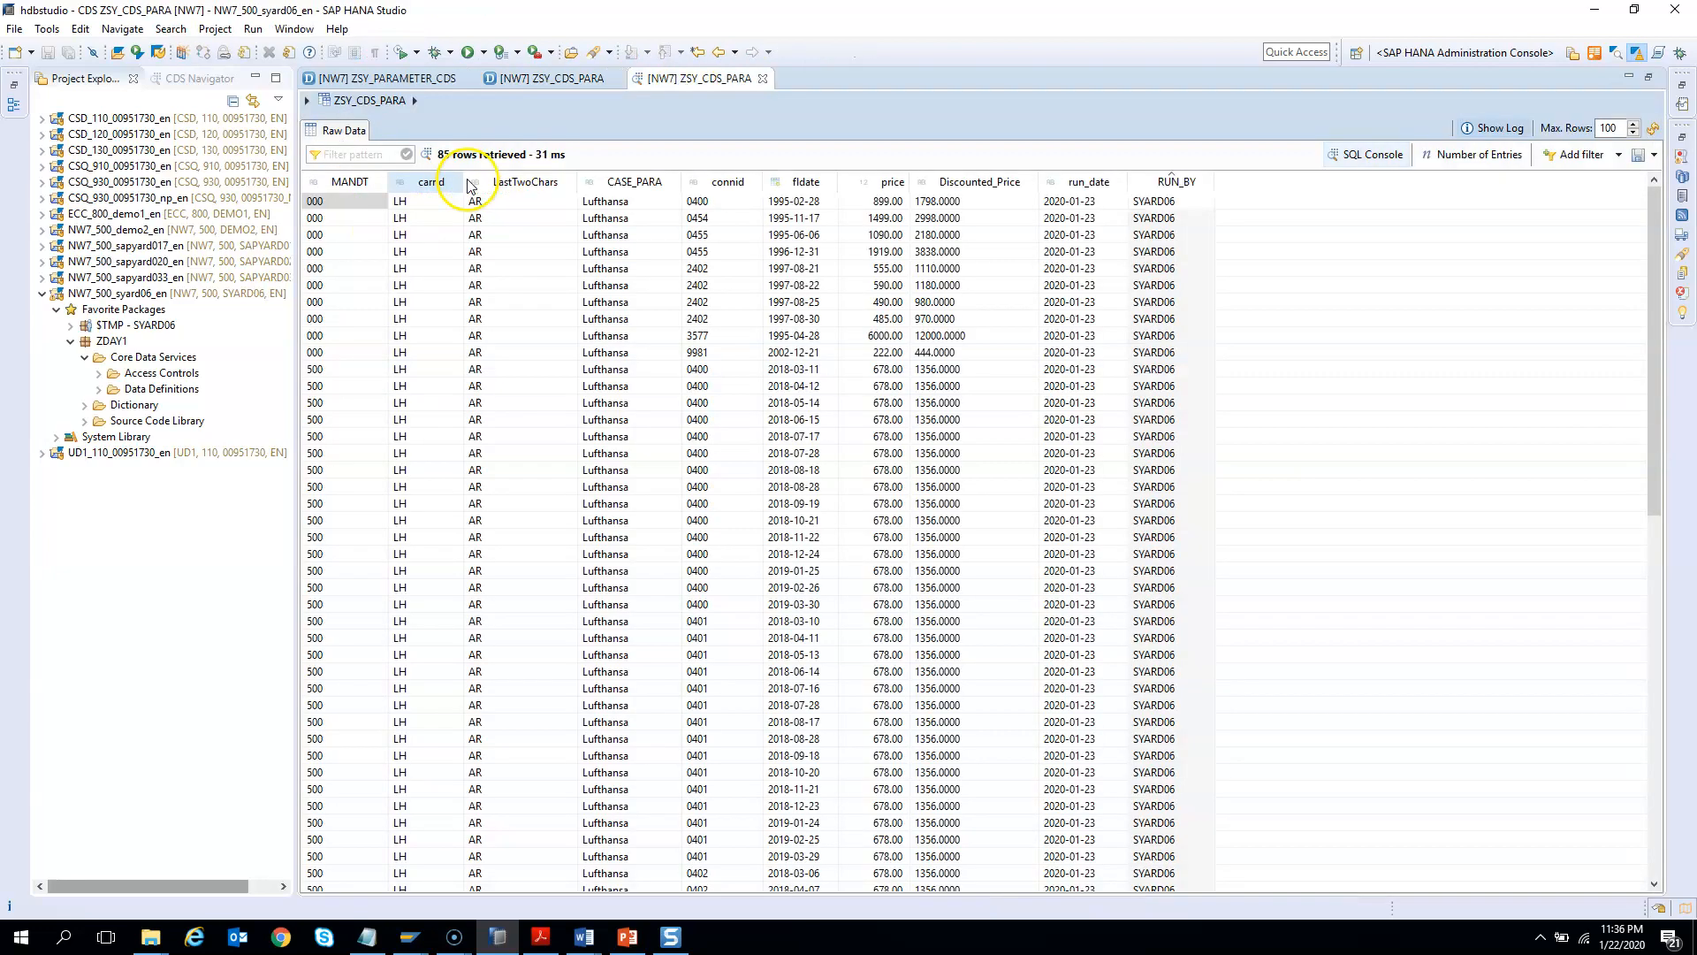
left_click(563, 78)
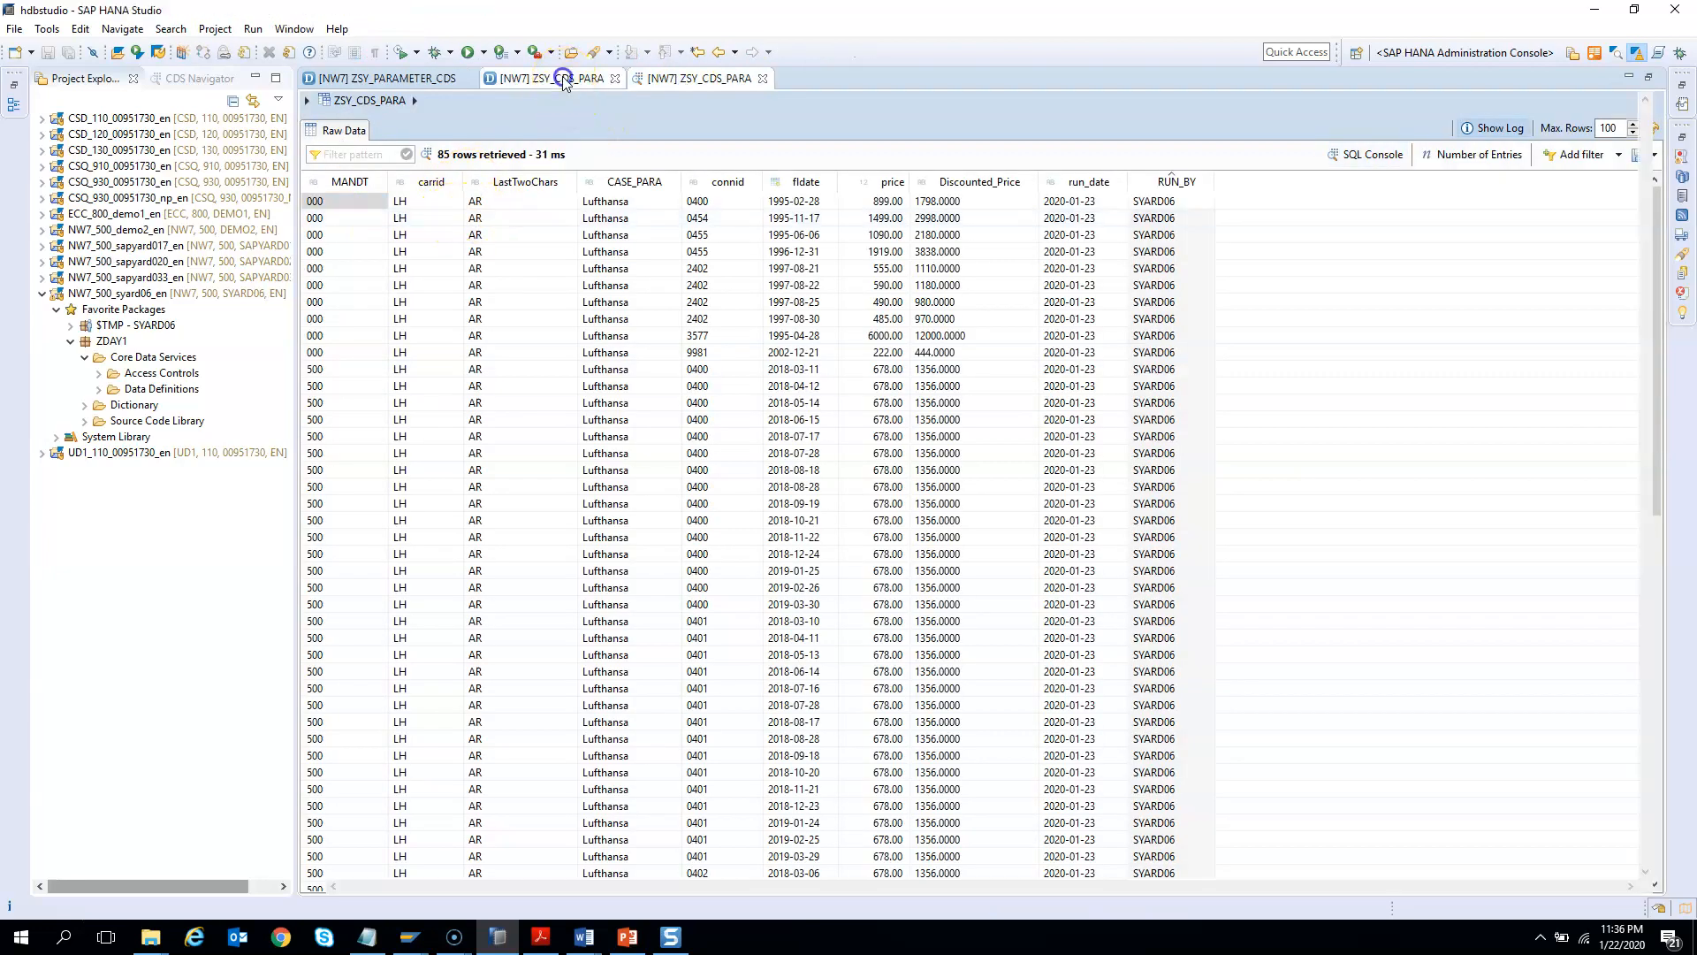
left_click(551, 78)
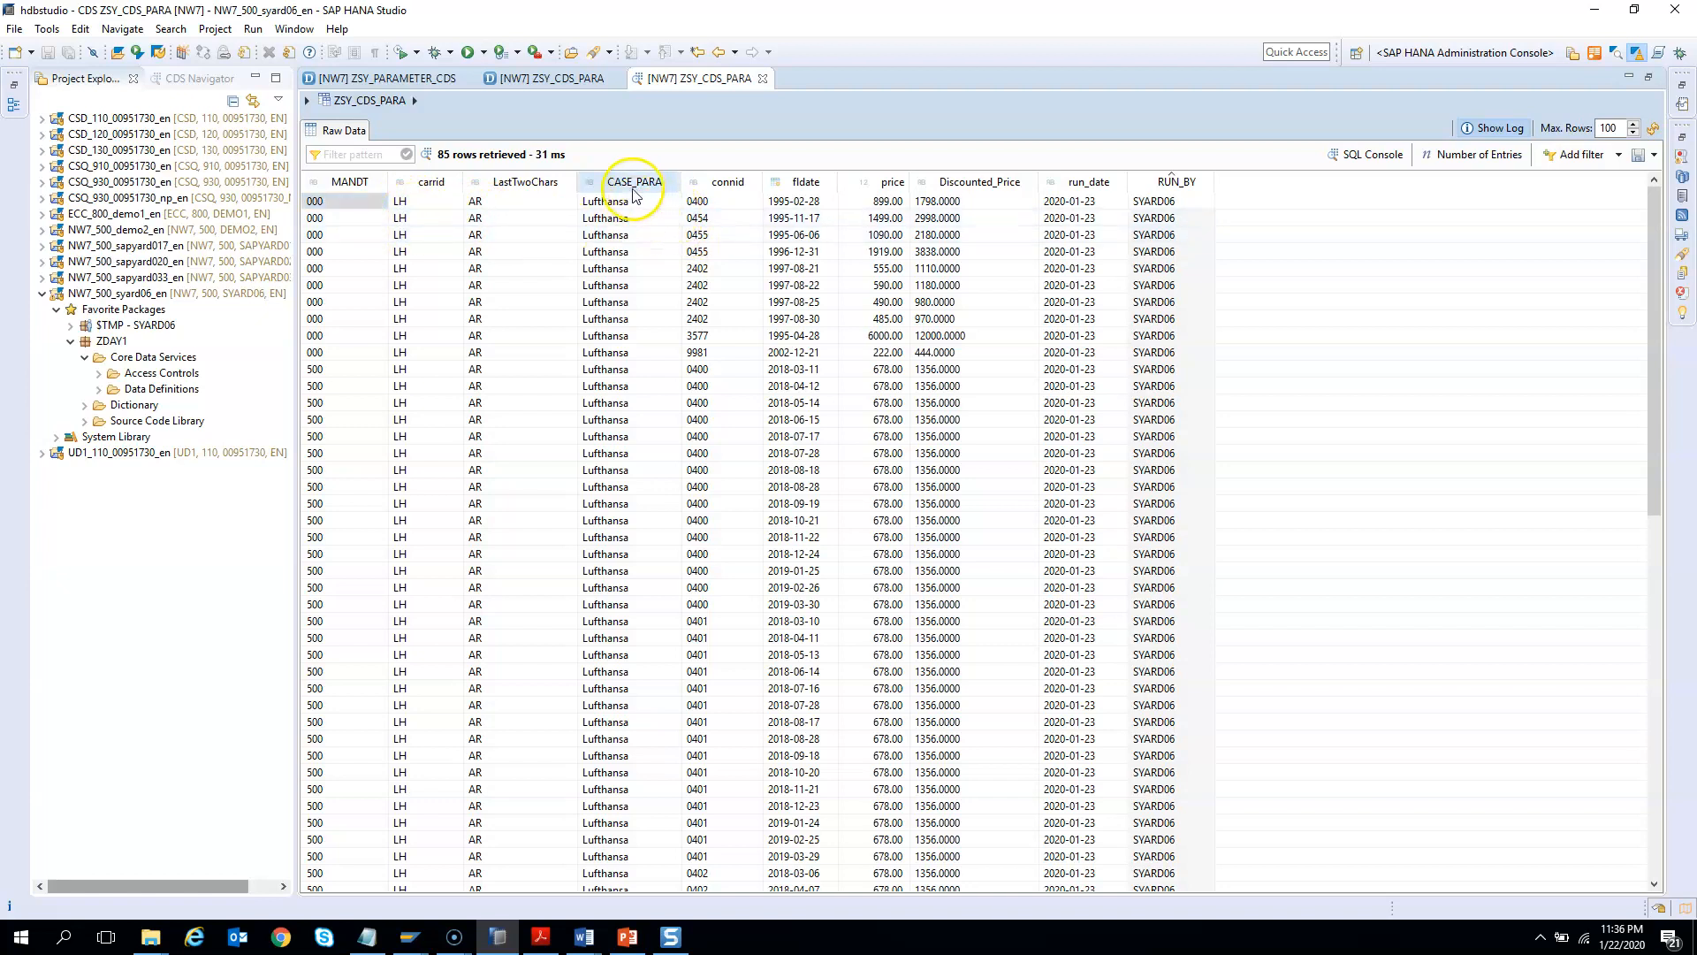
left_click(626, 218)
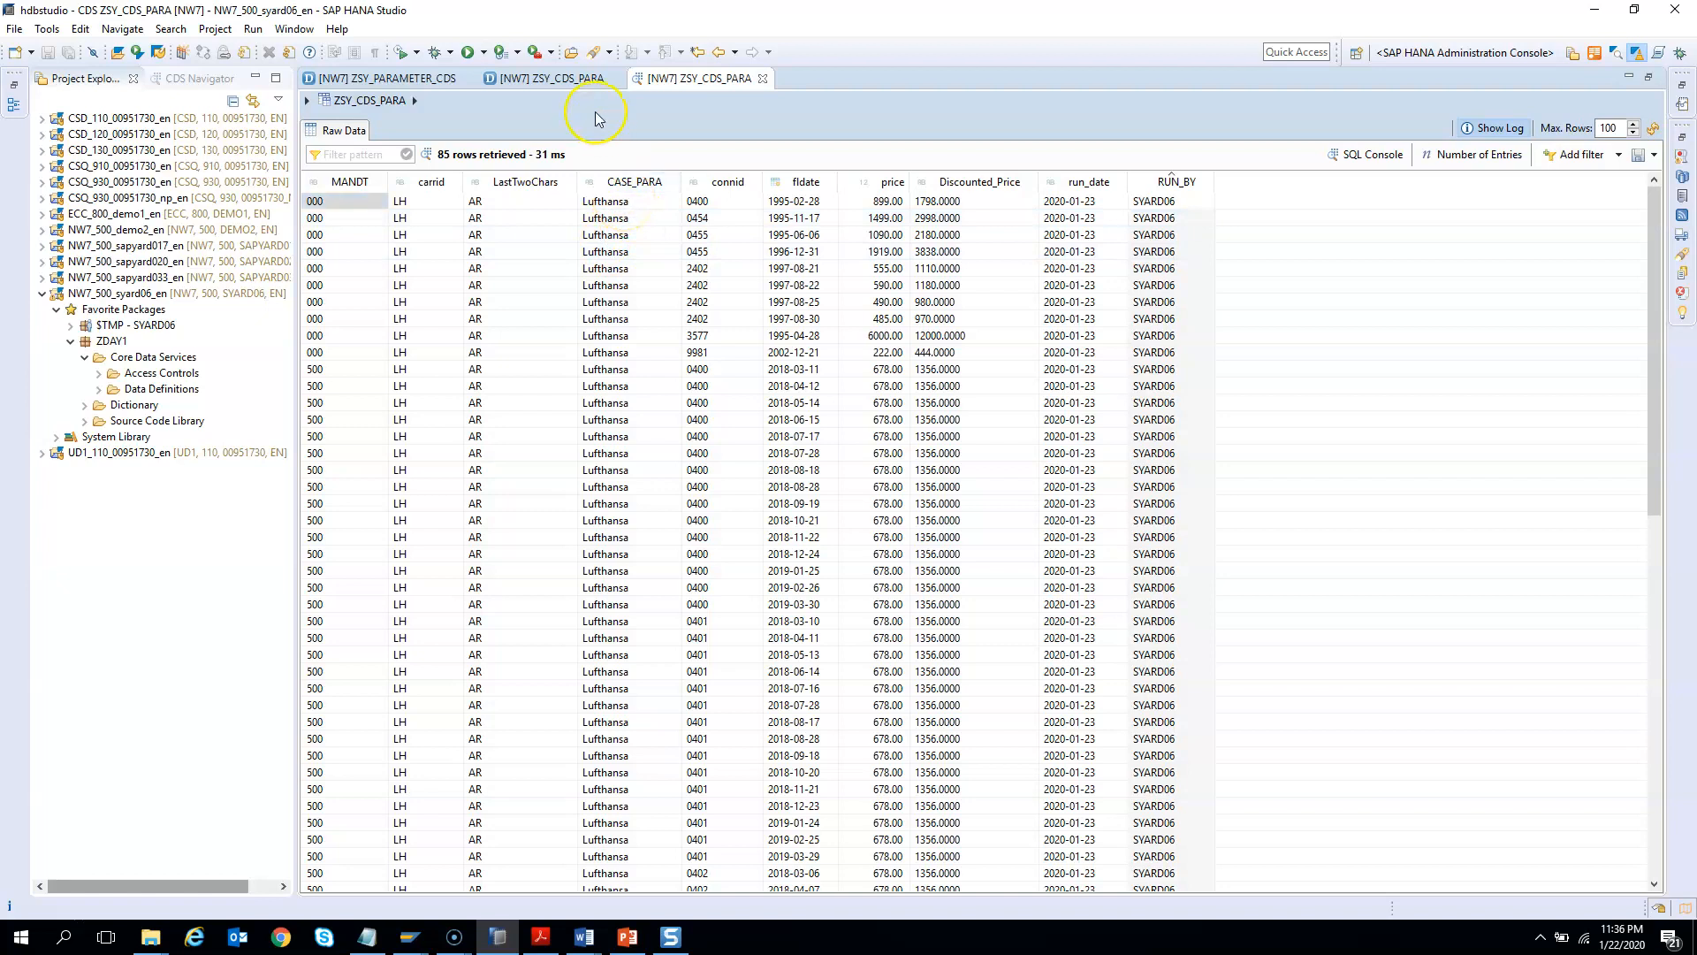
left_click(551, 78)
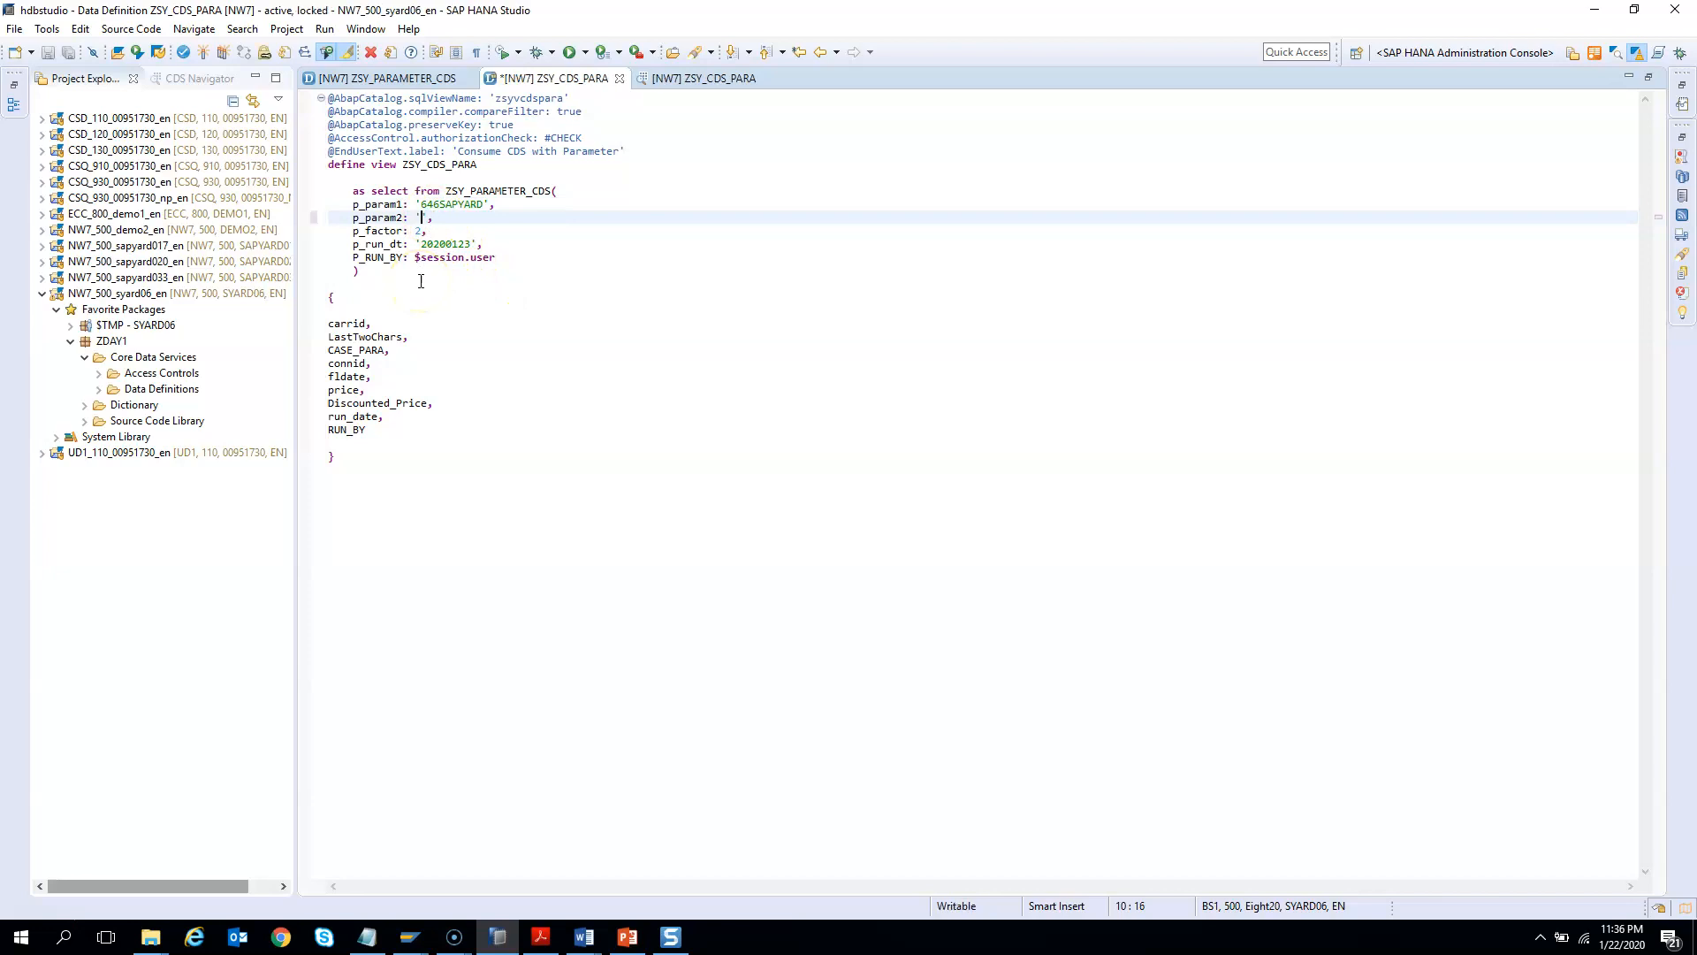
Set p_param2 to 'AA', reactivate, check the 26 rows, and close the preview.
type("AA")
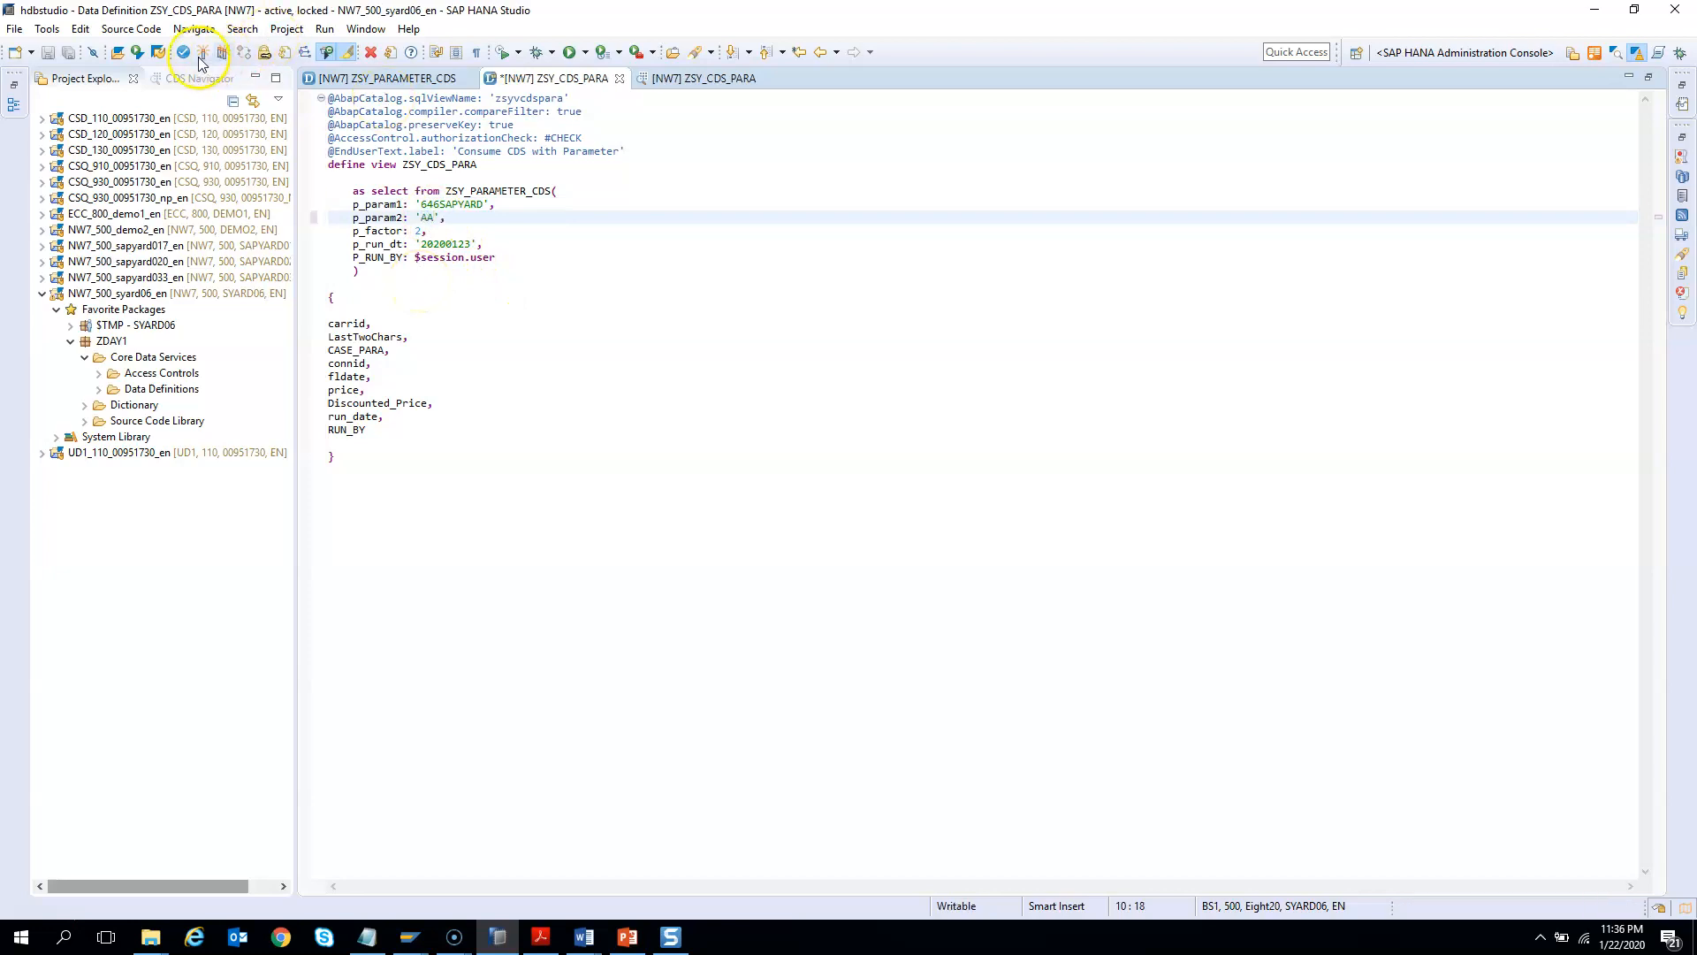
left_click(200, 52)
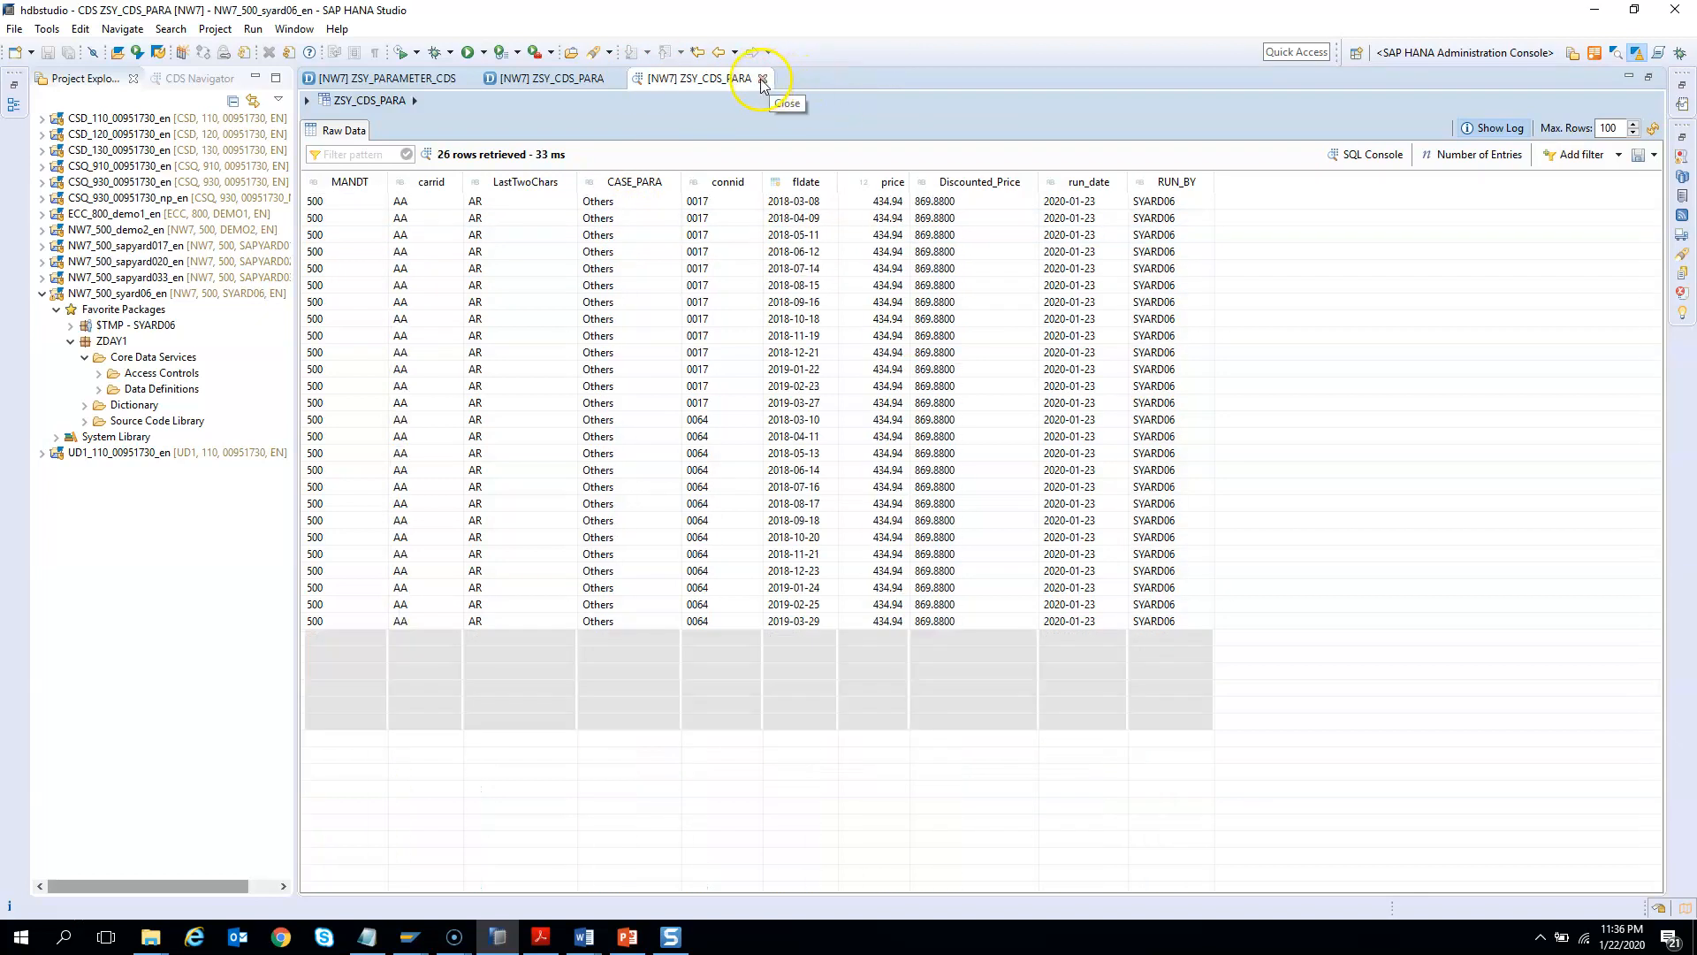
left_click(764, 78)
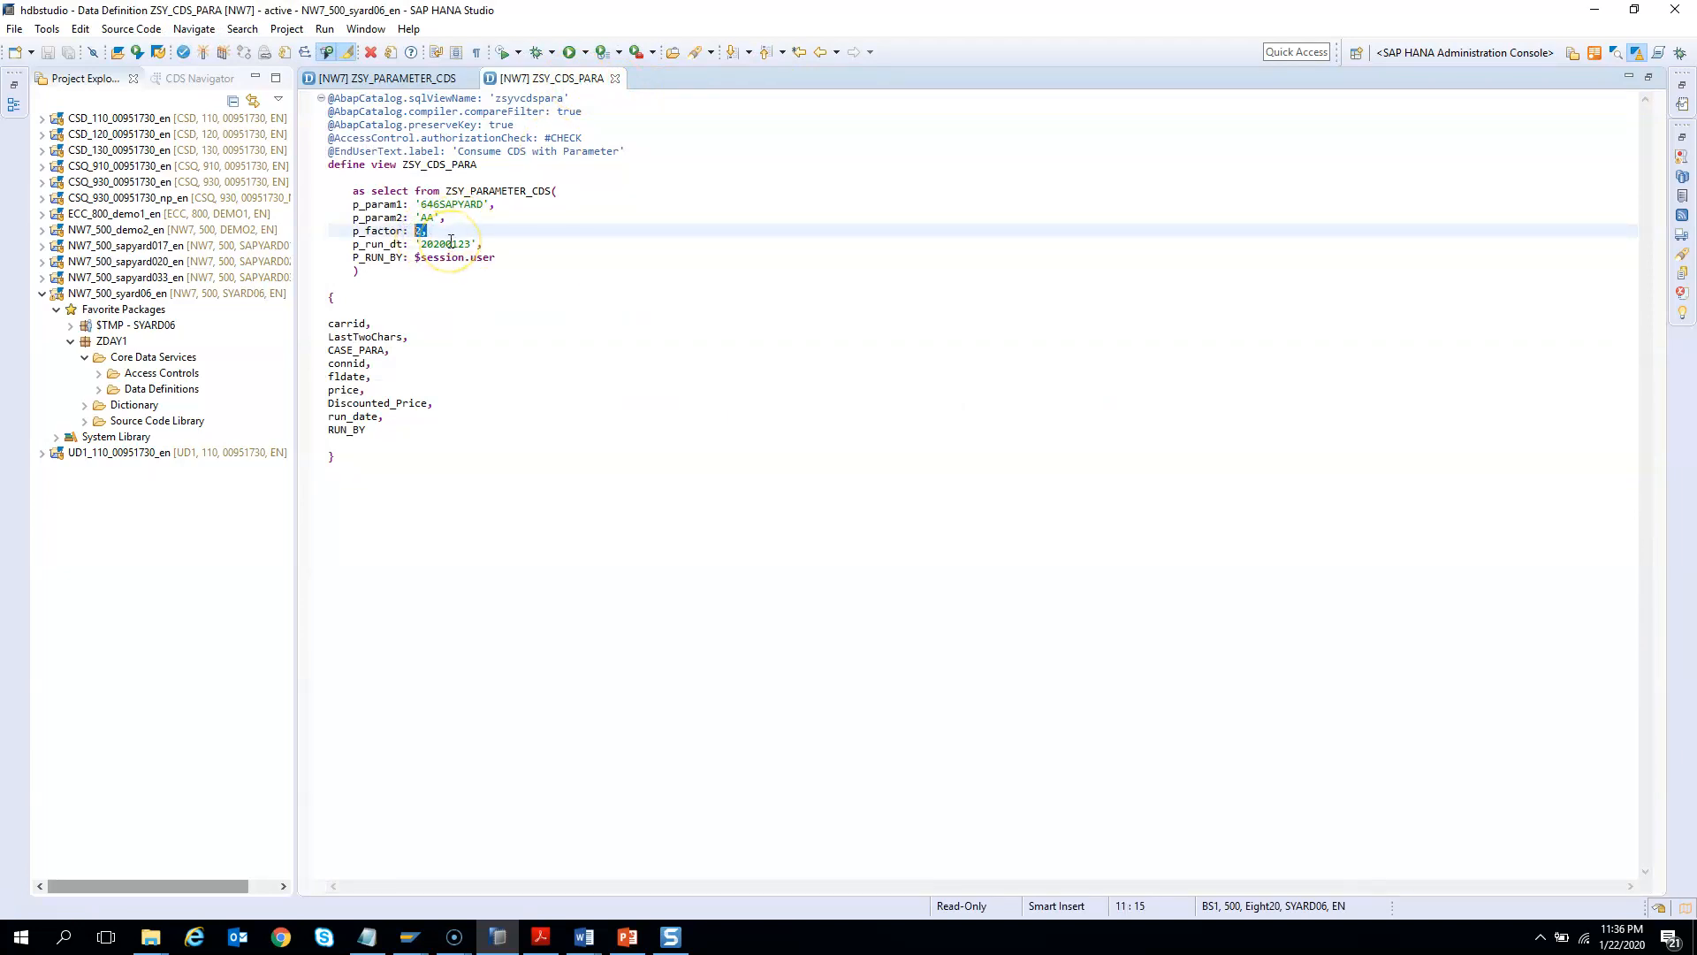
mouse_move(455, 237)
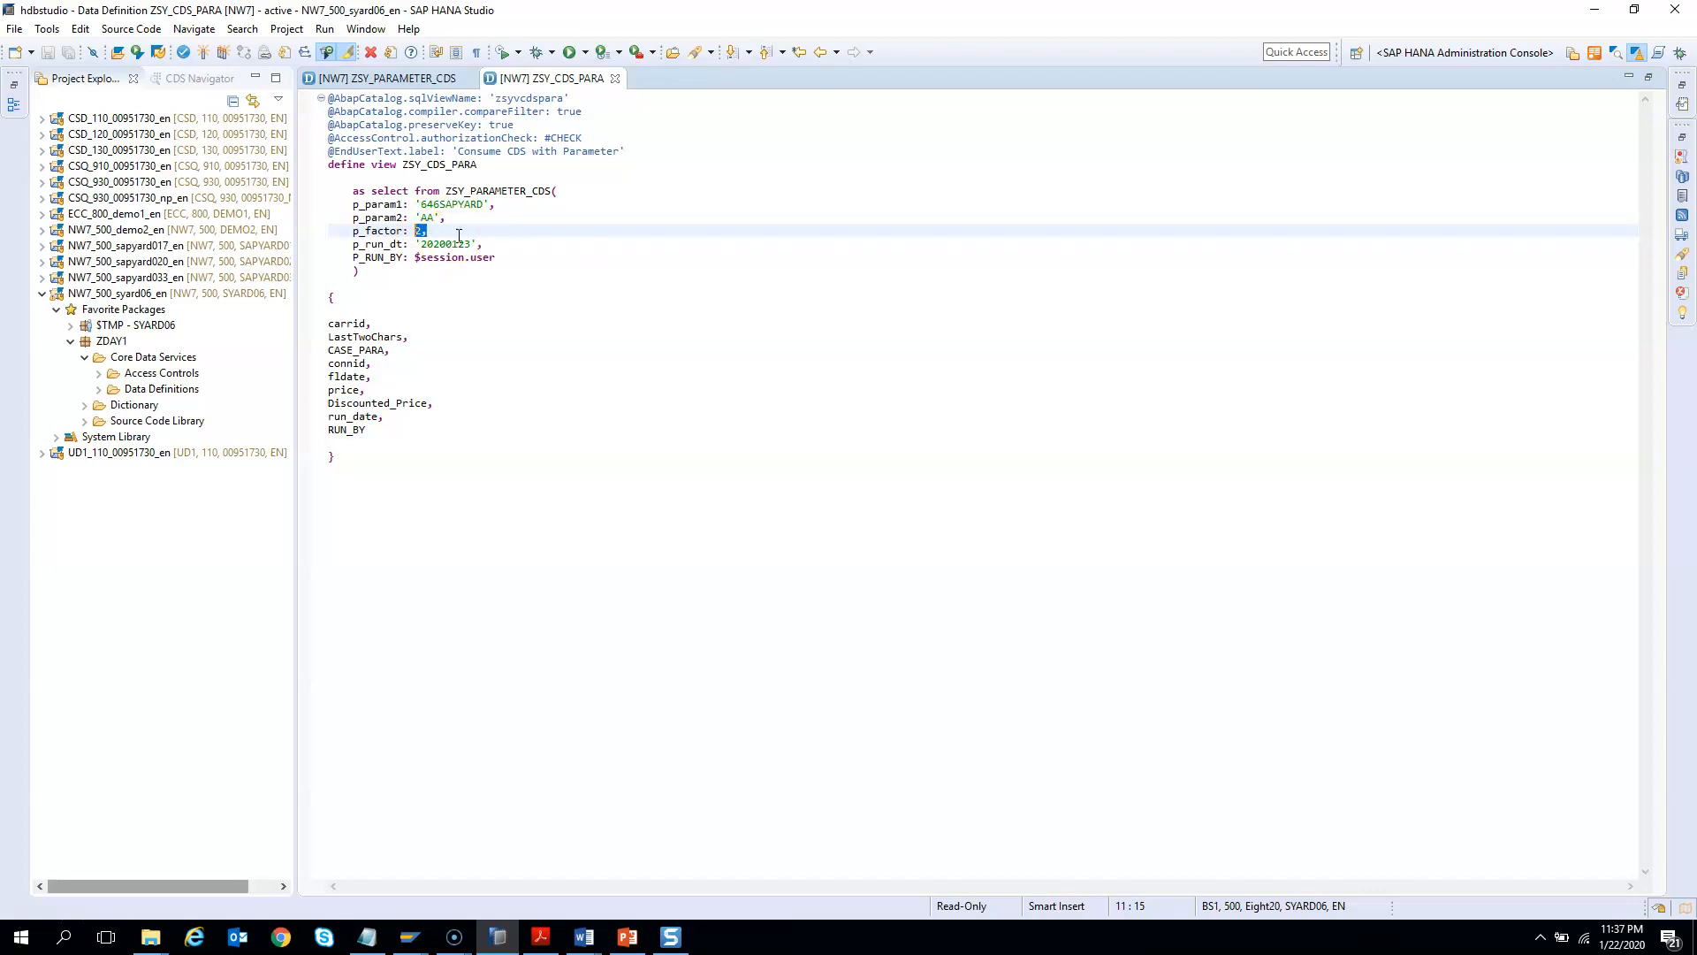
Add 'with parameters im_factor' on the line below the ZSY_CDS_PARA view name.
left_click(406, 173)
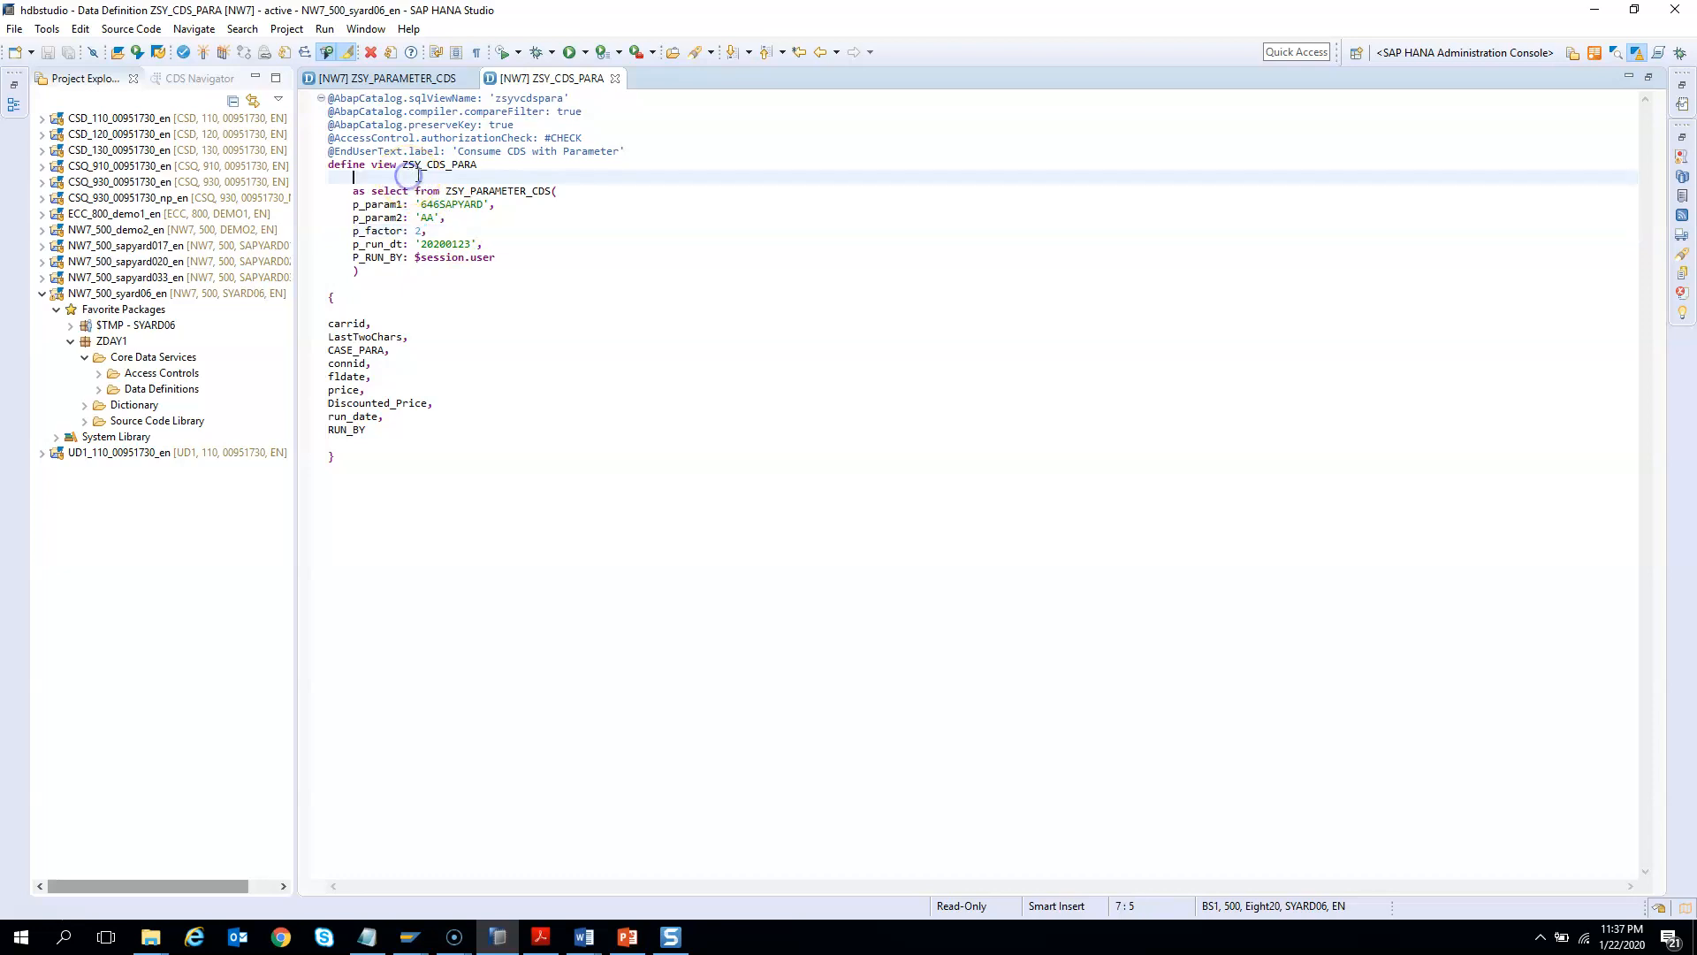
double_click(438, 164)
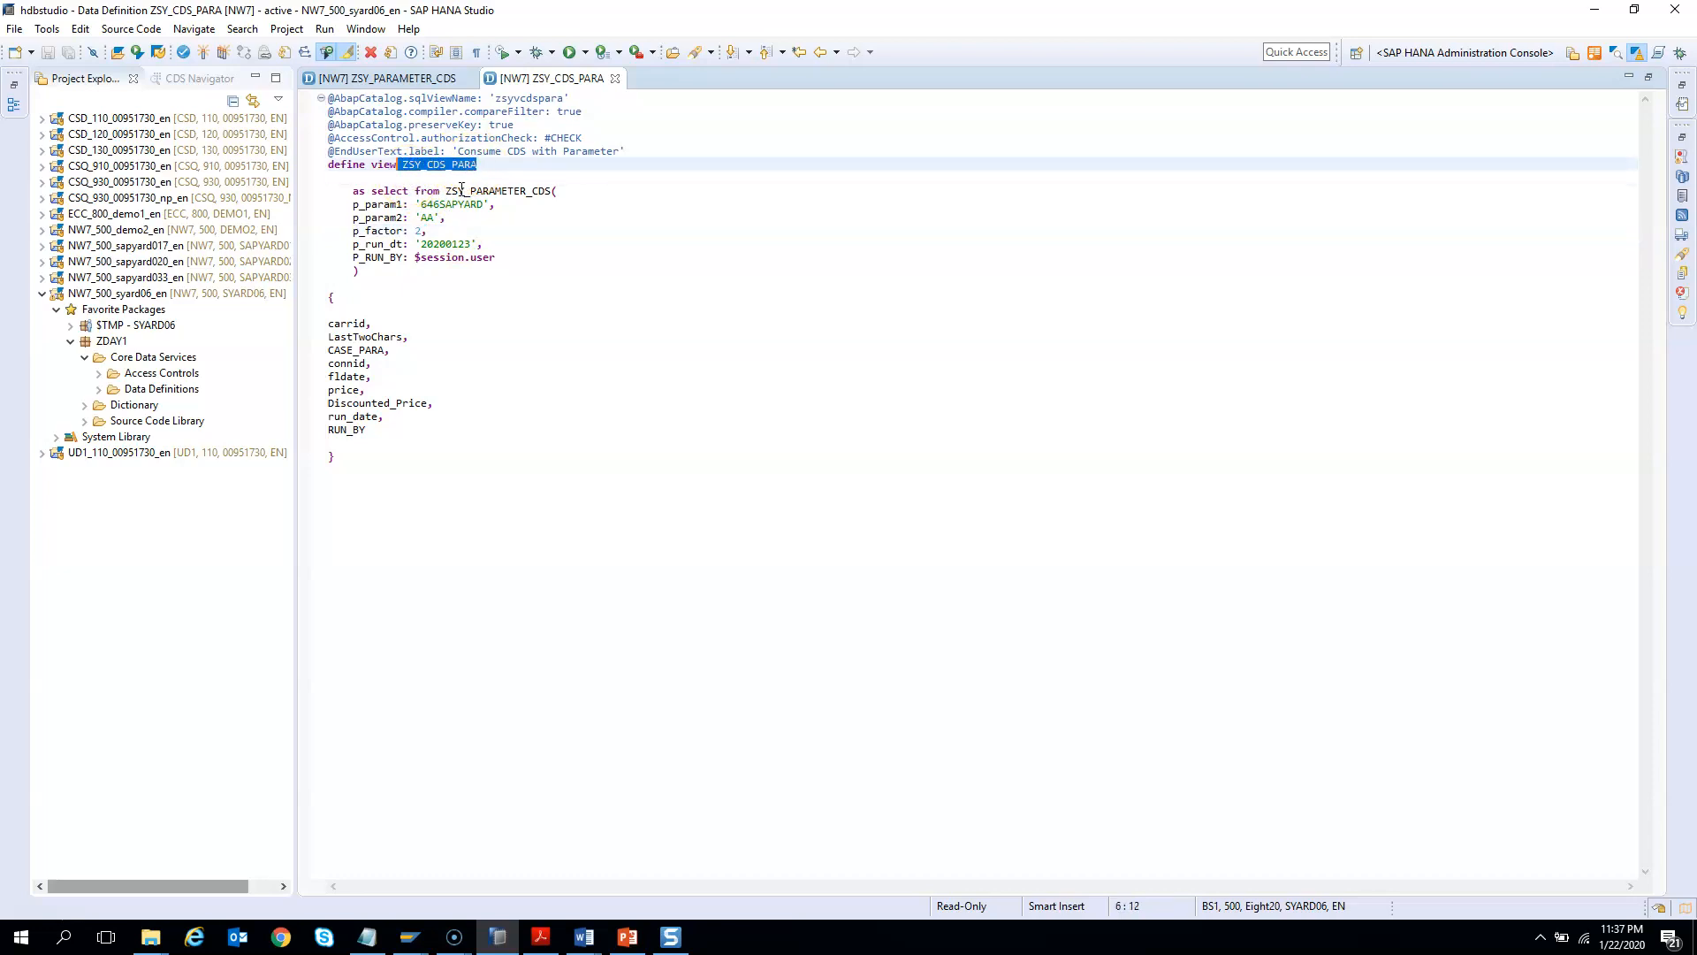
left_click(483, 175)
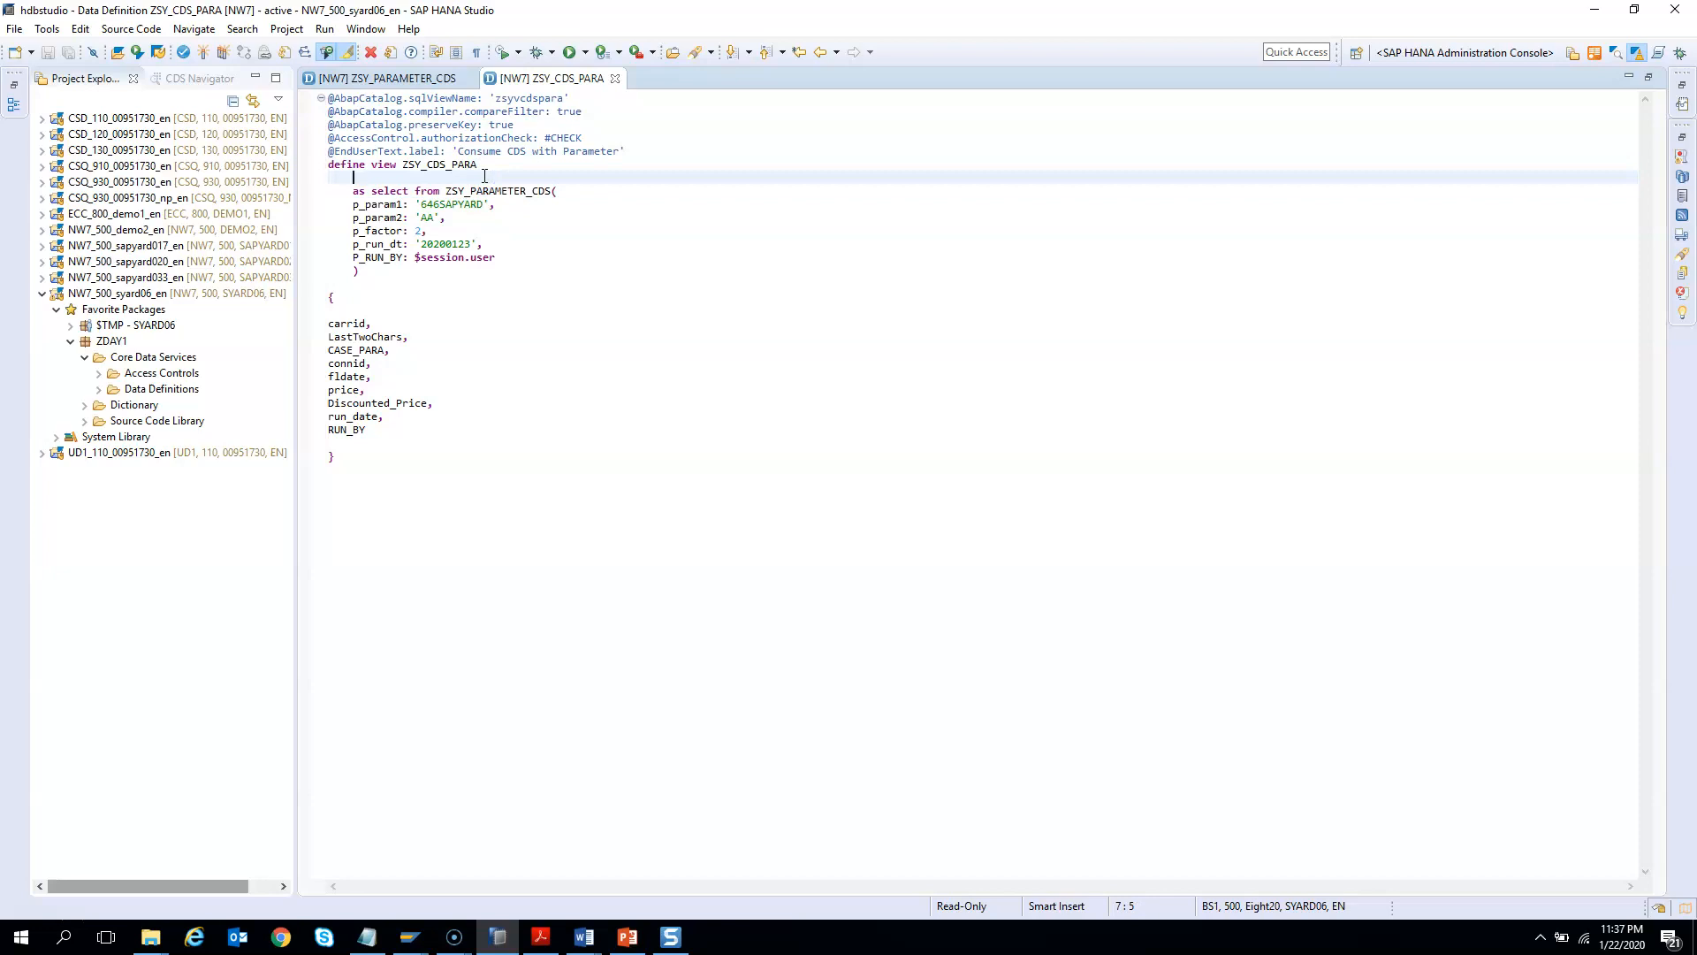
type("with parameters")
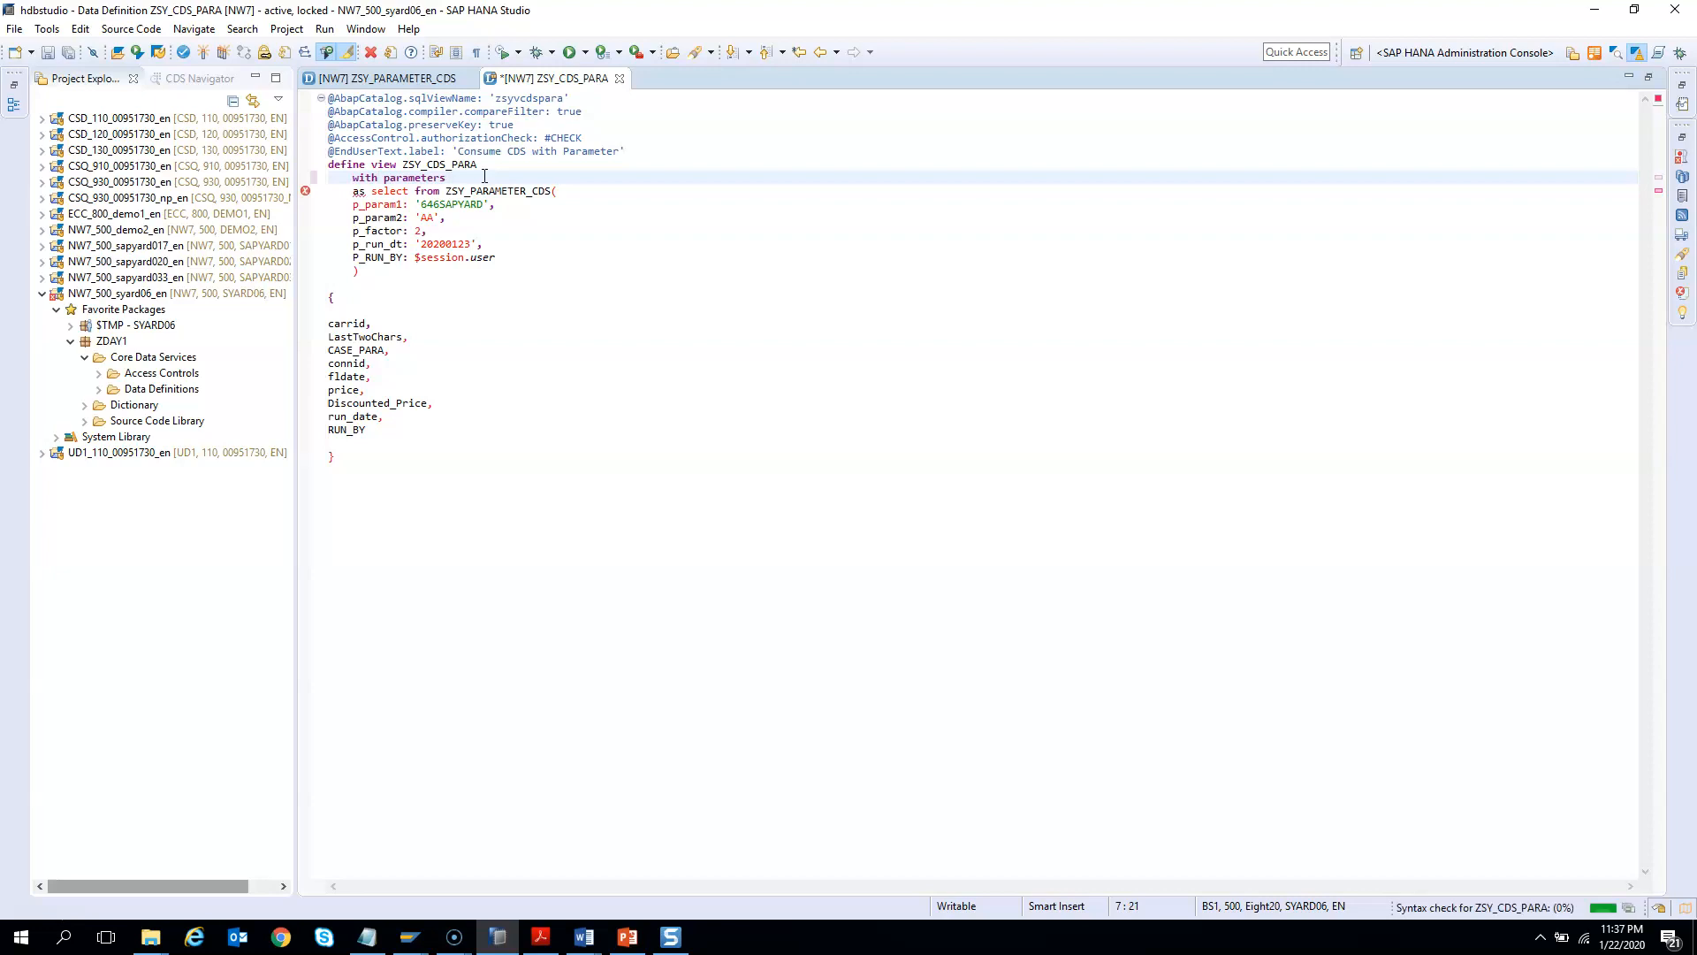
type("im_")
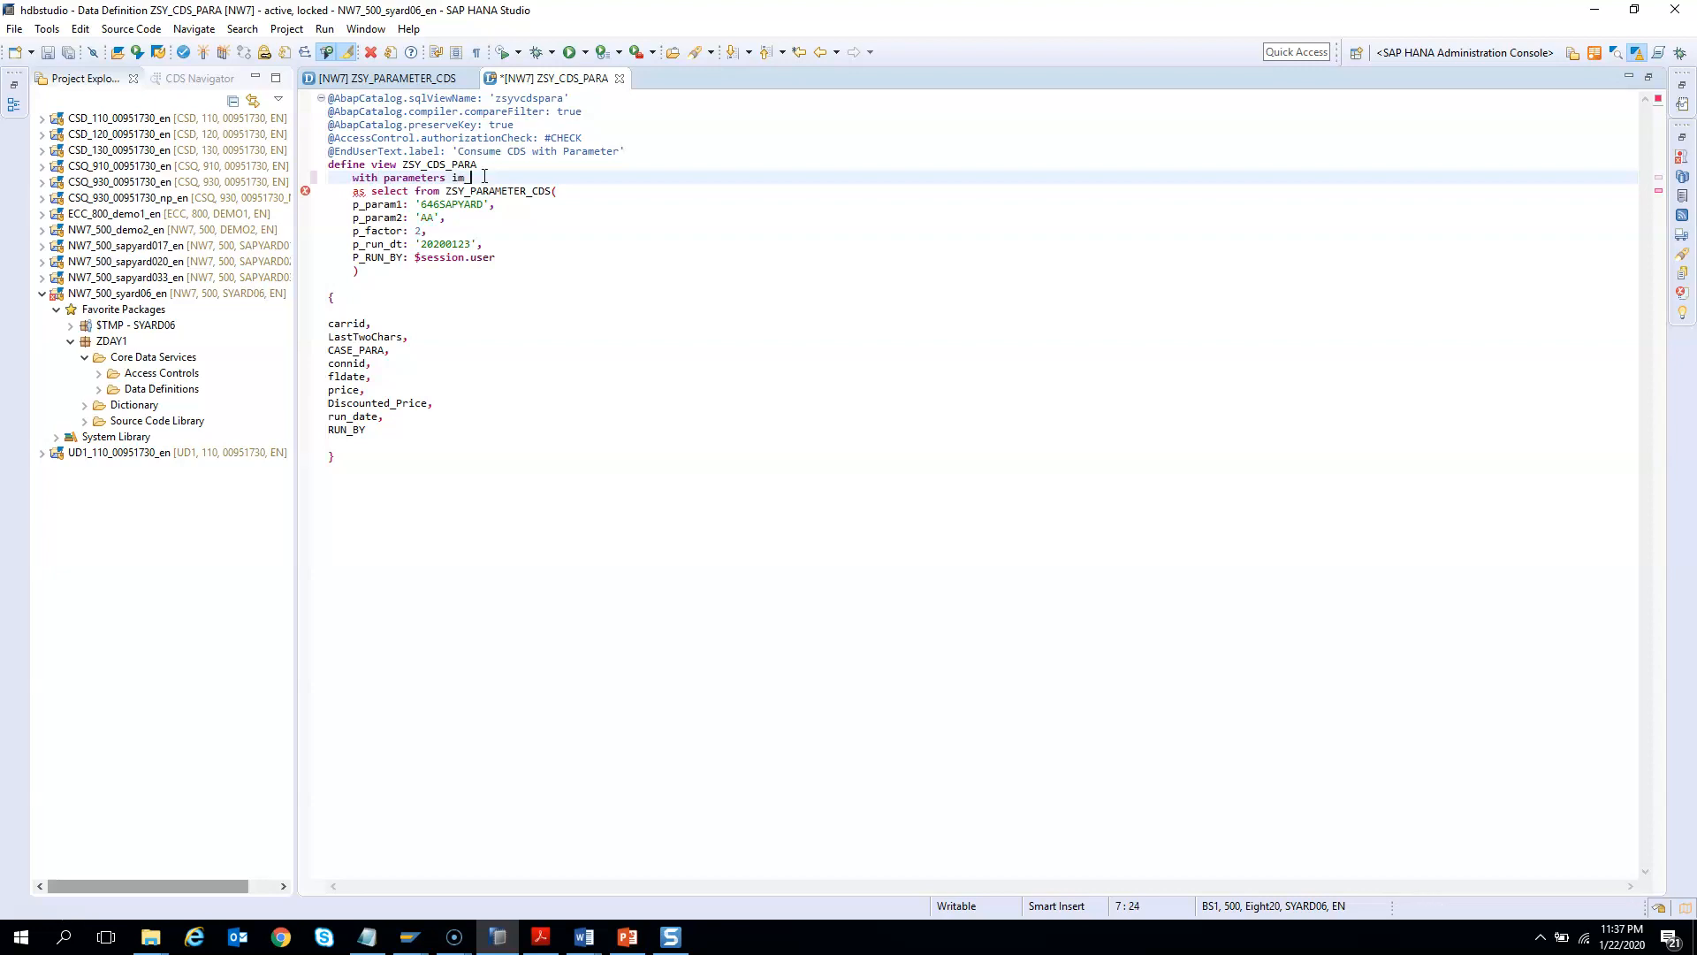
type("factor")
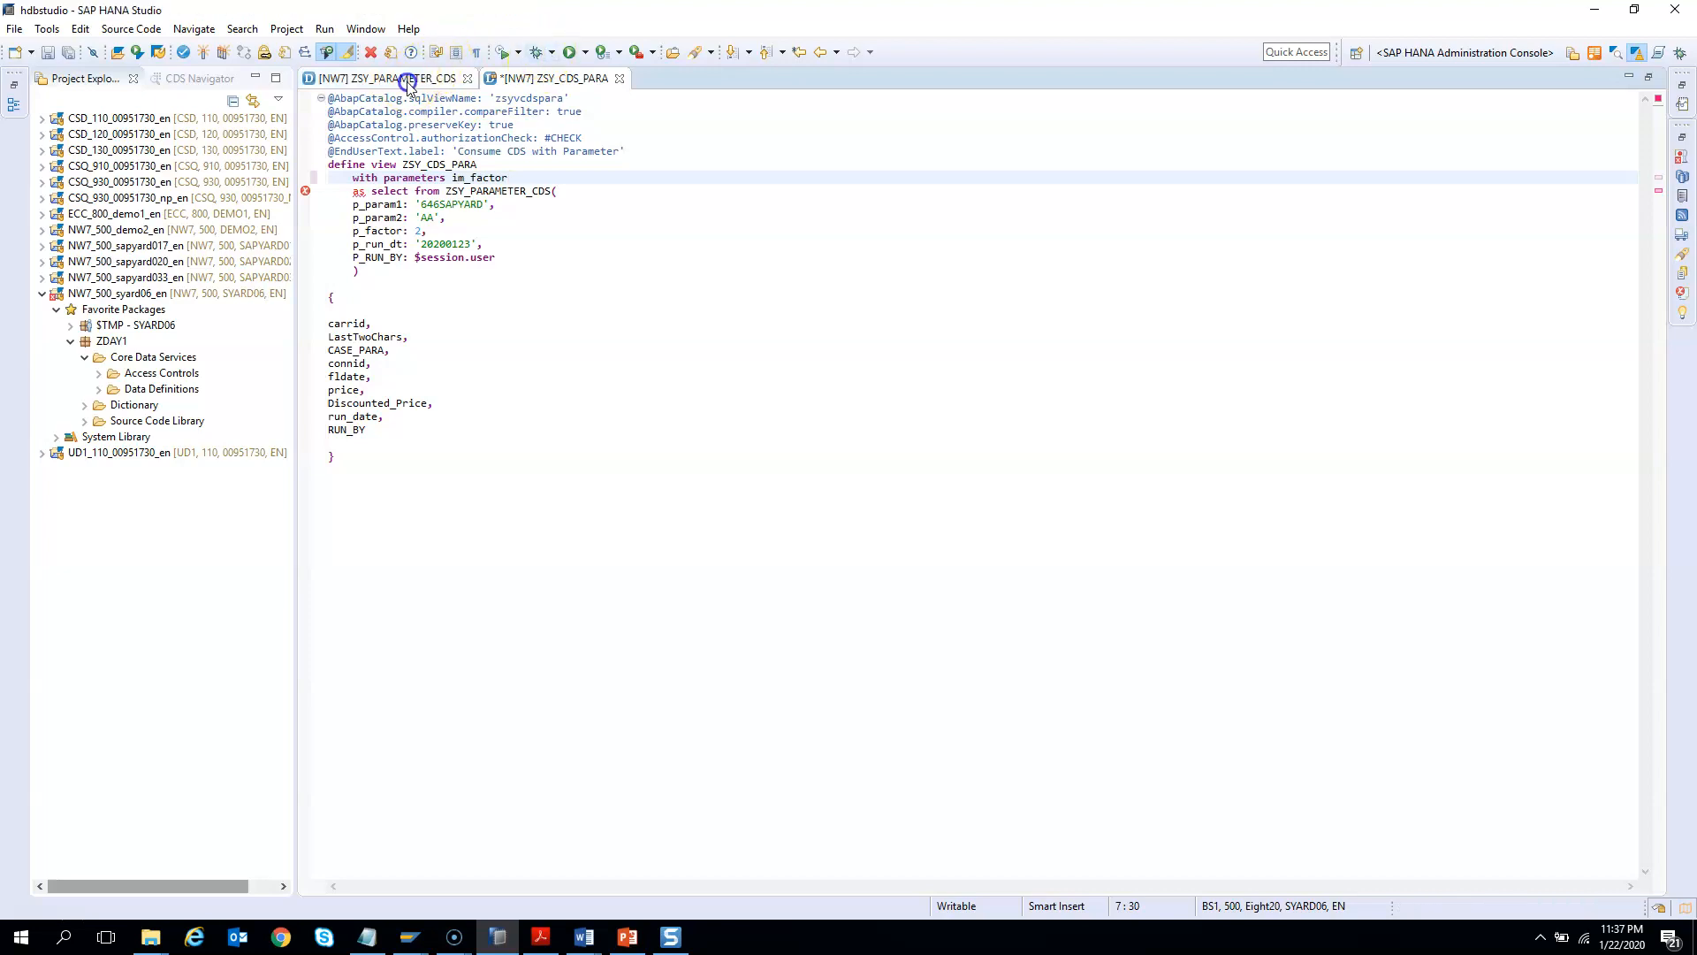
Type im_factor as abap.dec(3,2) and begin passing $parameters to p_factor.
left_click(390, 78)
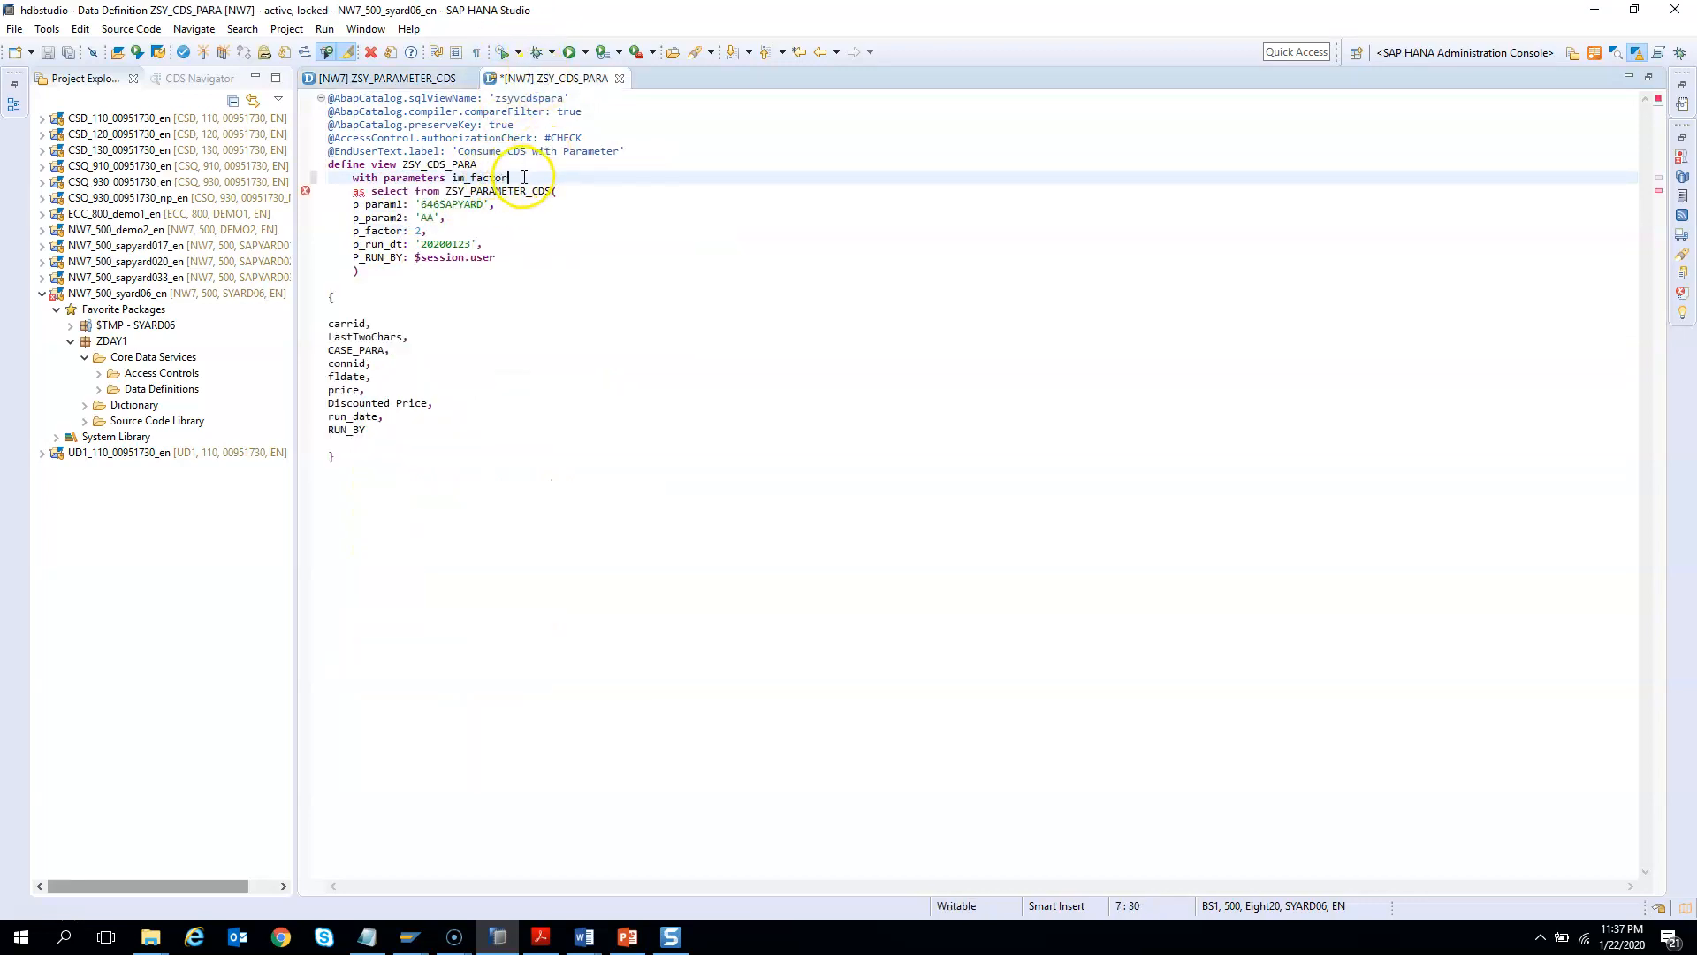
type(":")
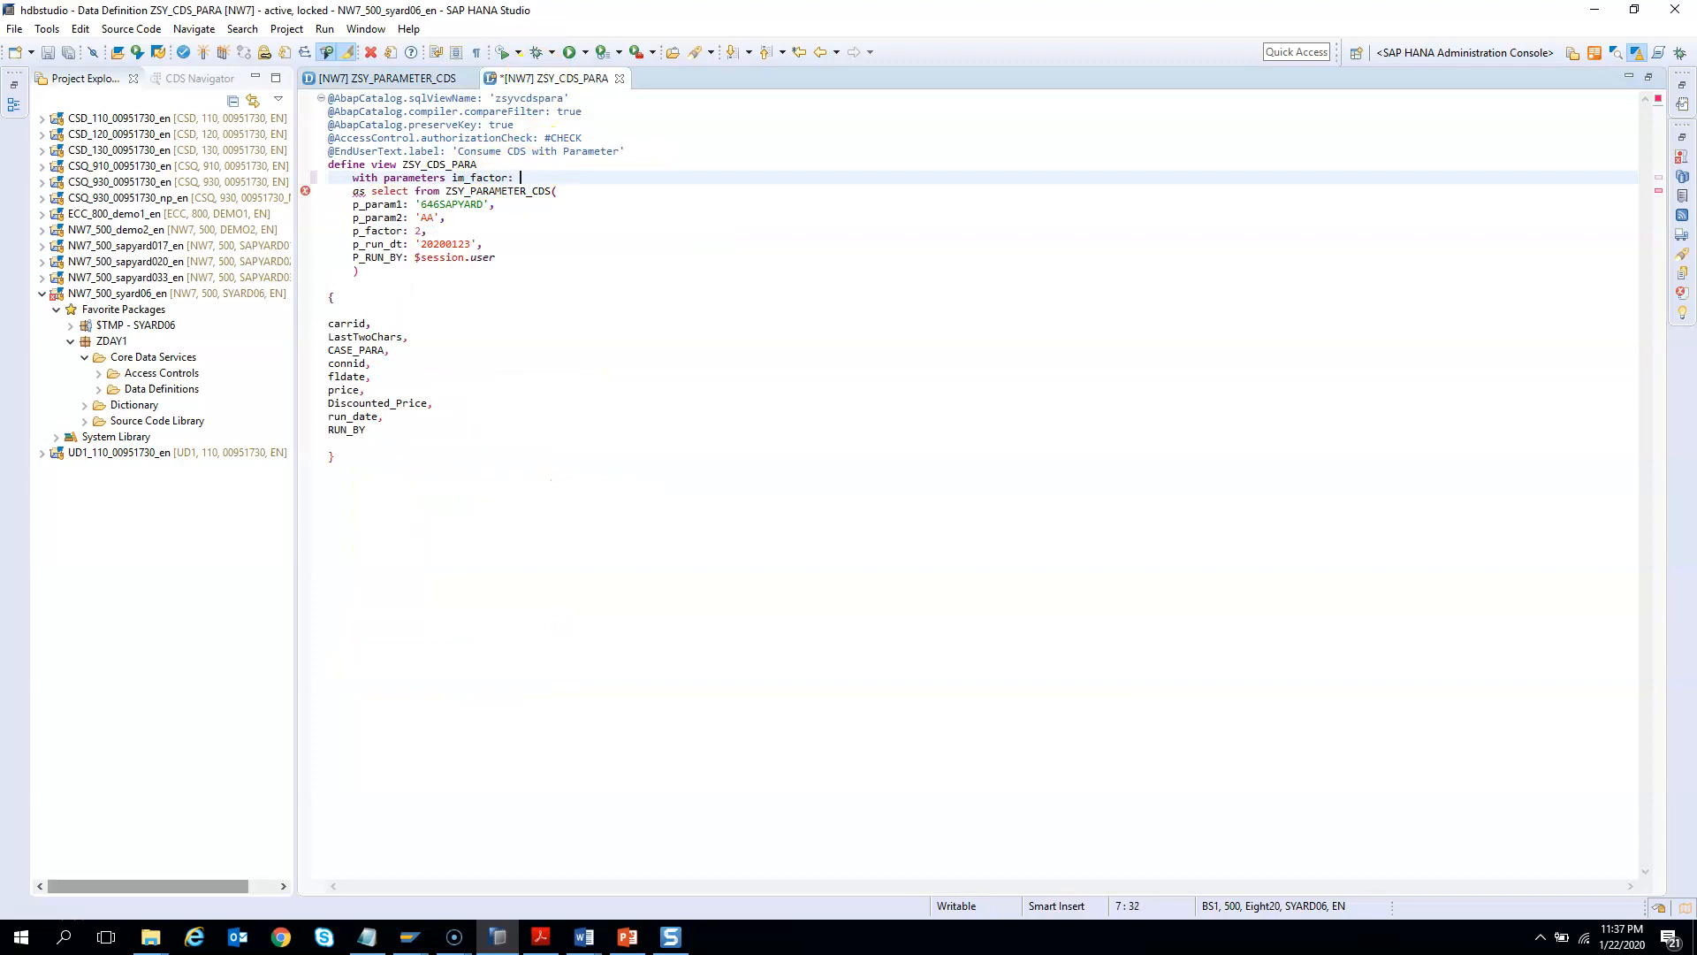
type("abap.dec(3,2)")
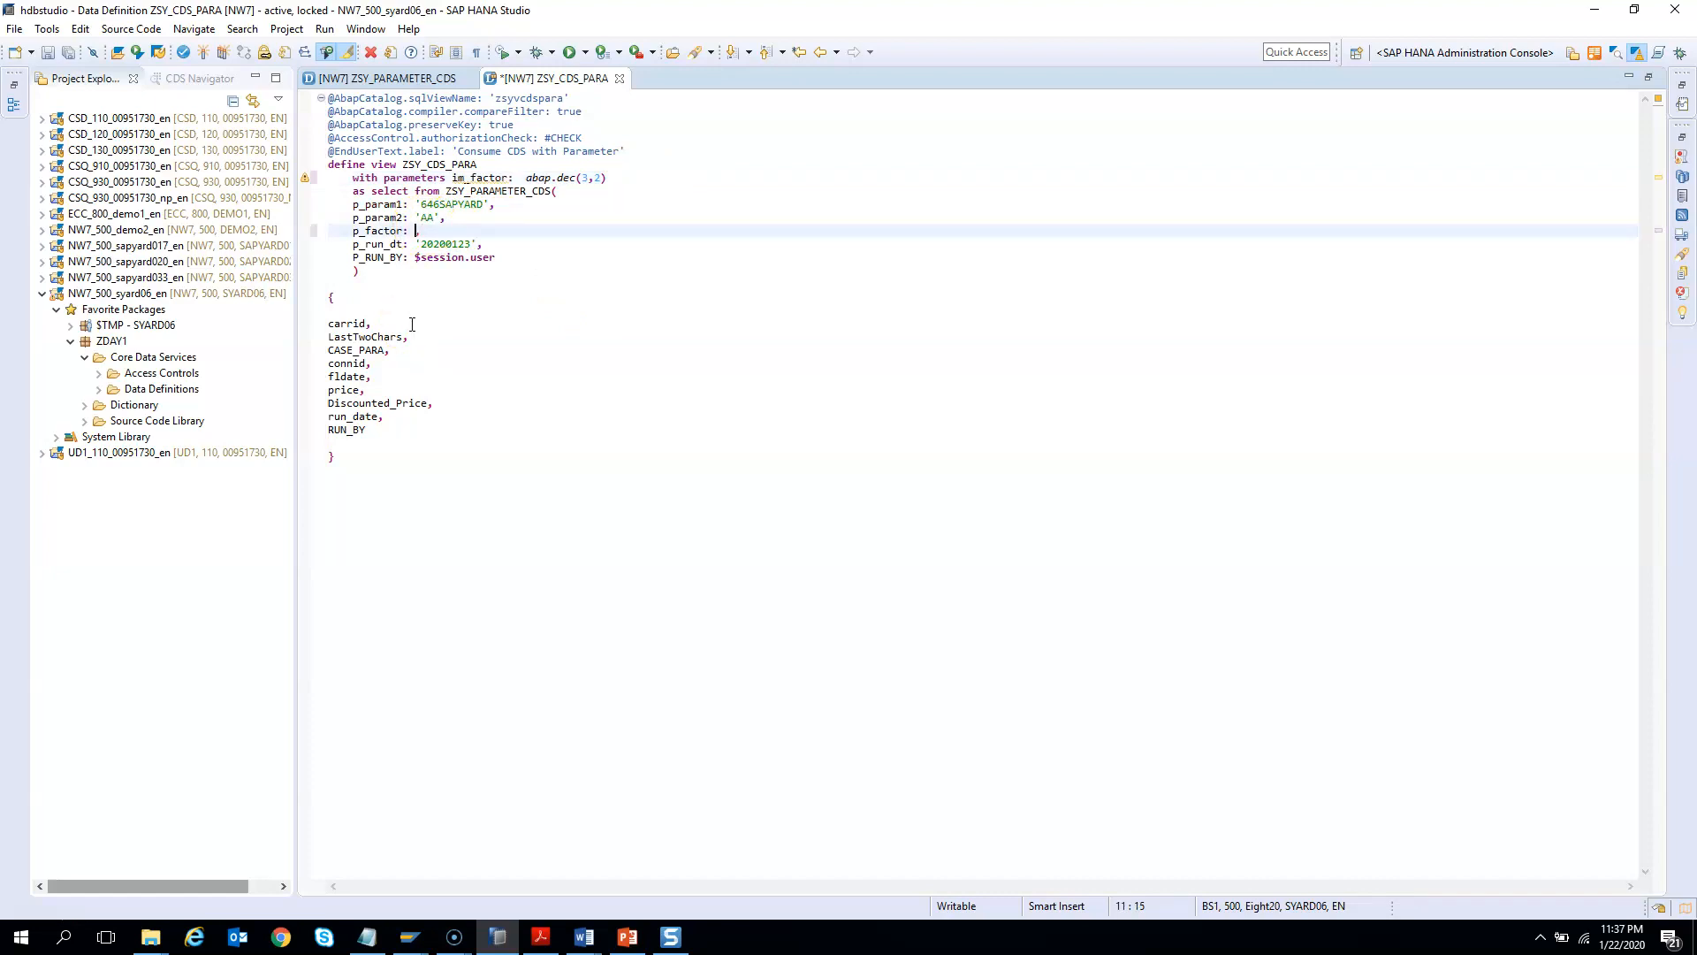
type("$")
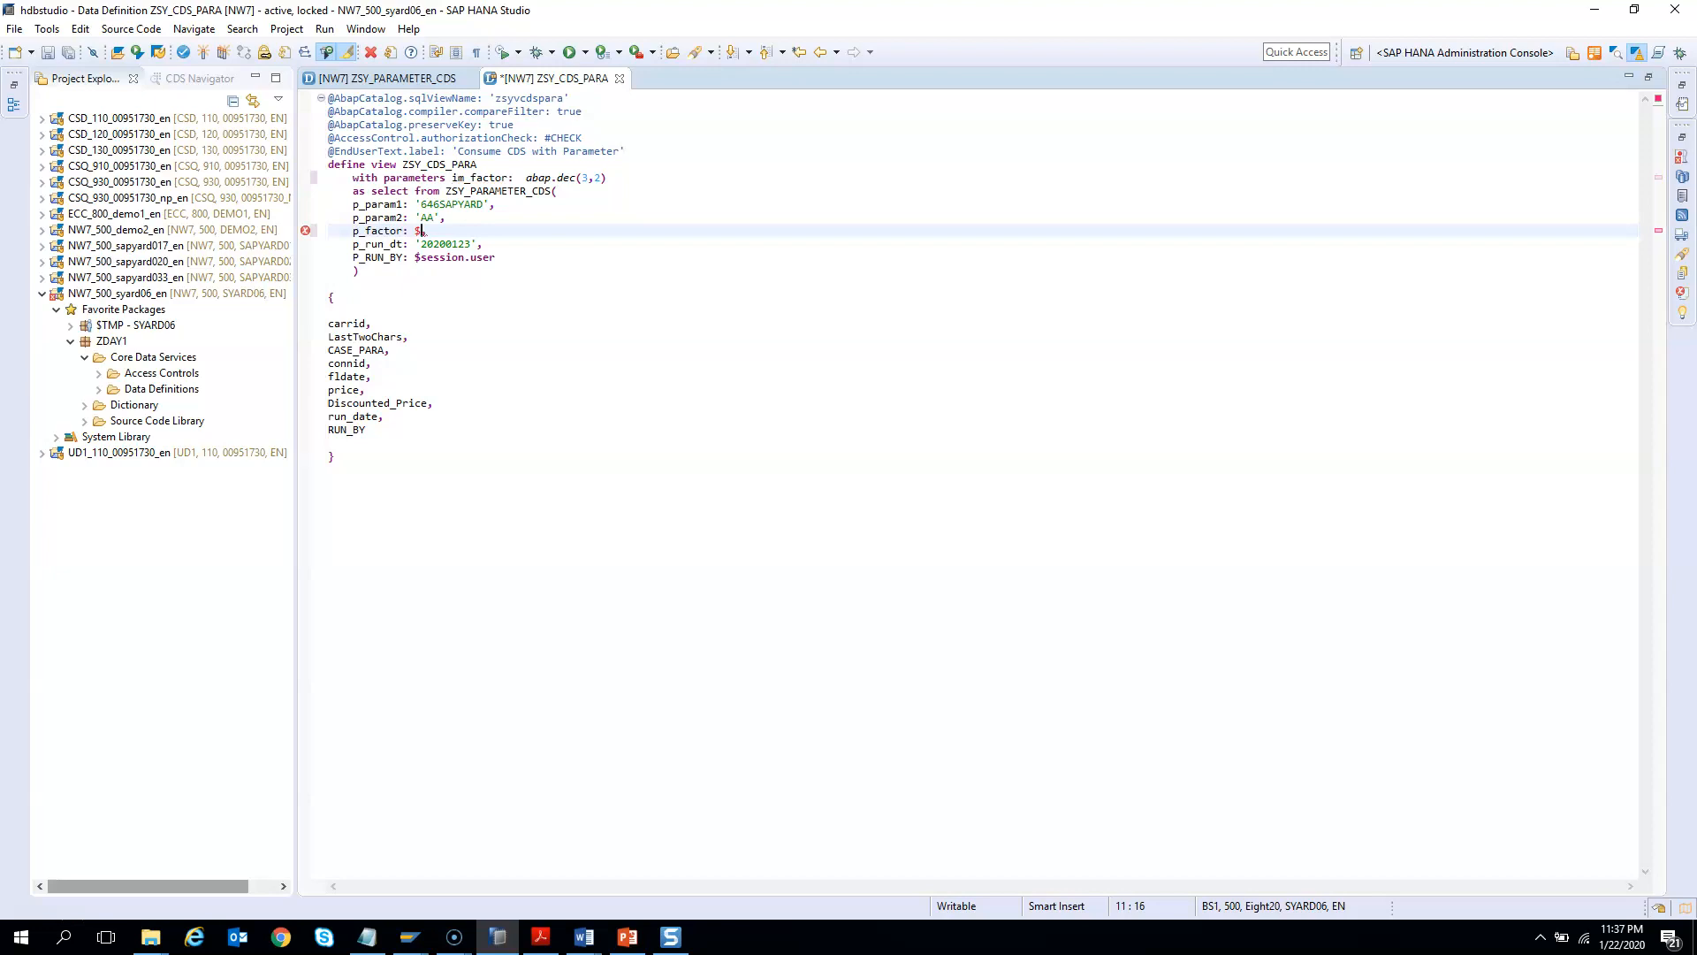
type("p")
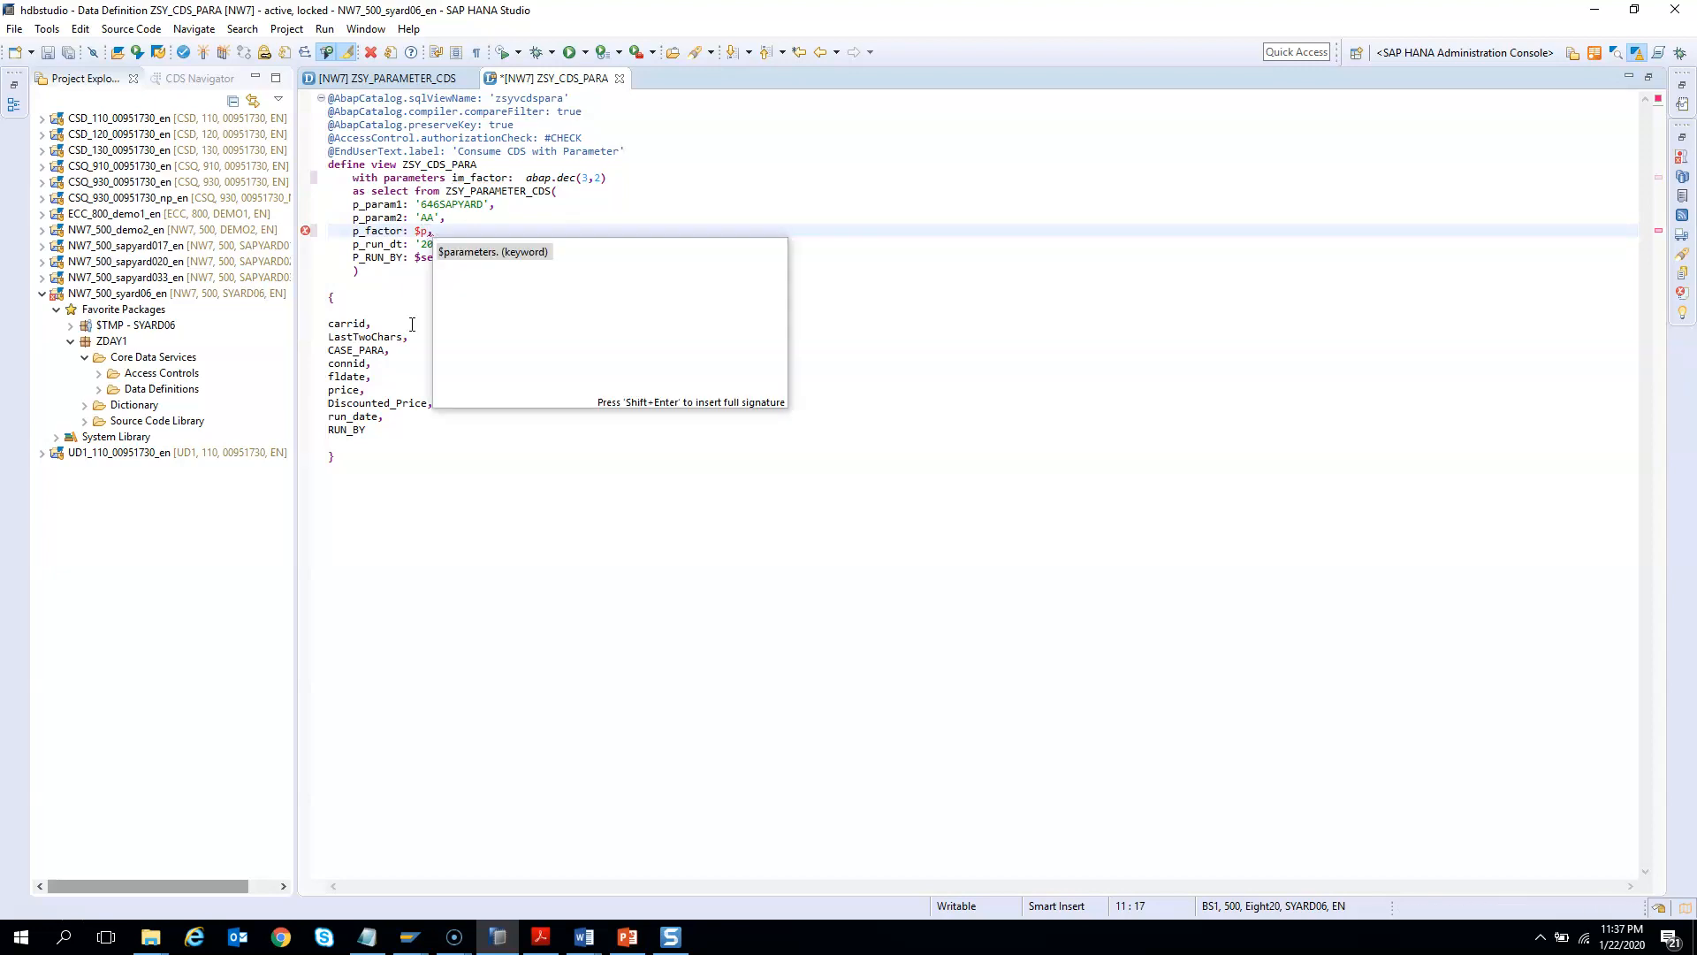
Bind p_factor to $parameters.im_factor and preview the view data with IM_FACTOR 0.5.
type("parameters.im_factor")
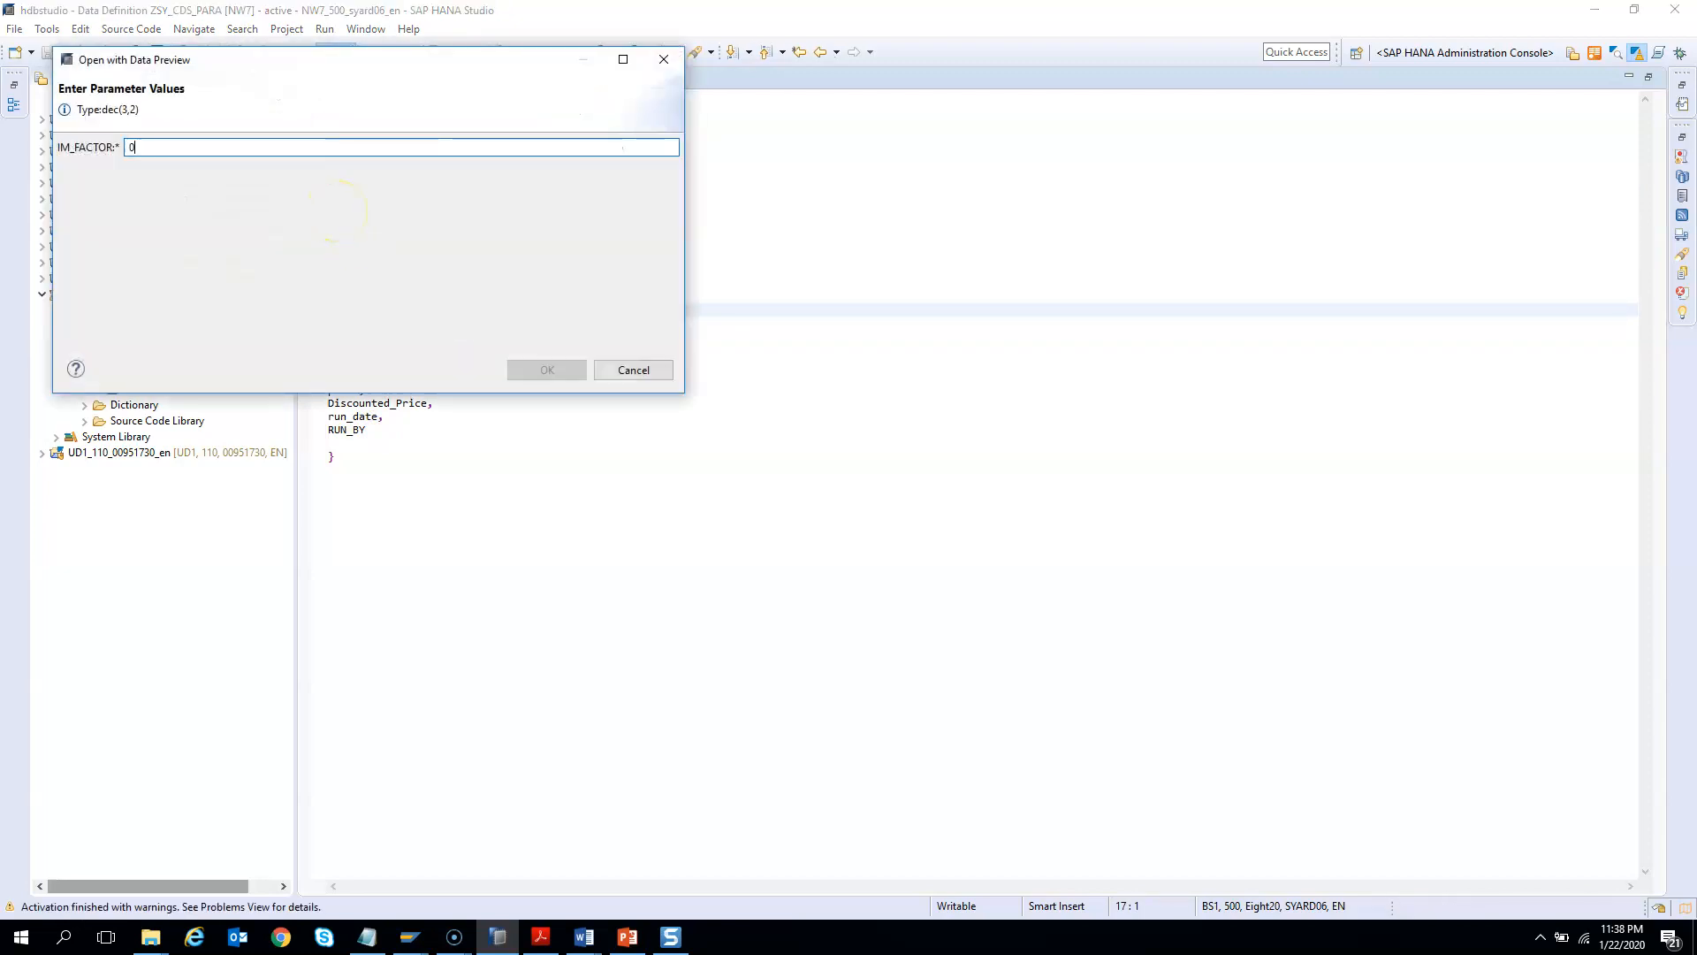
type(".5")
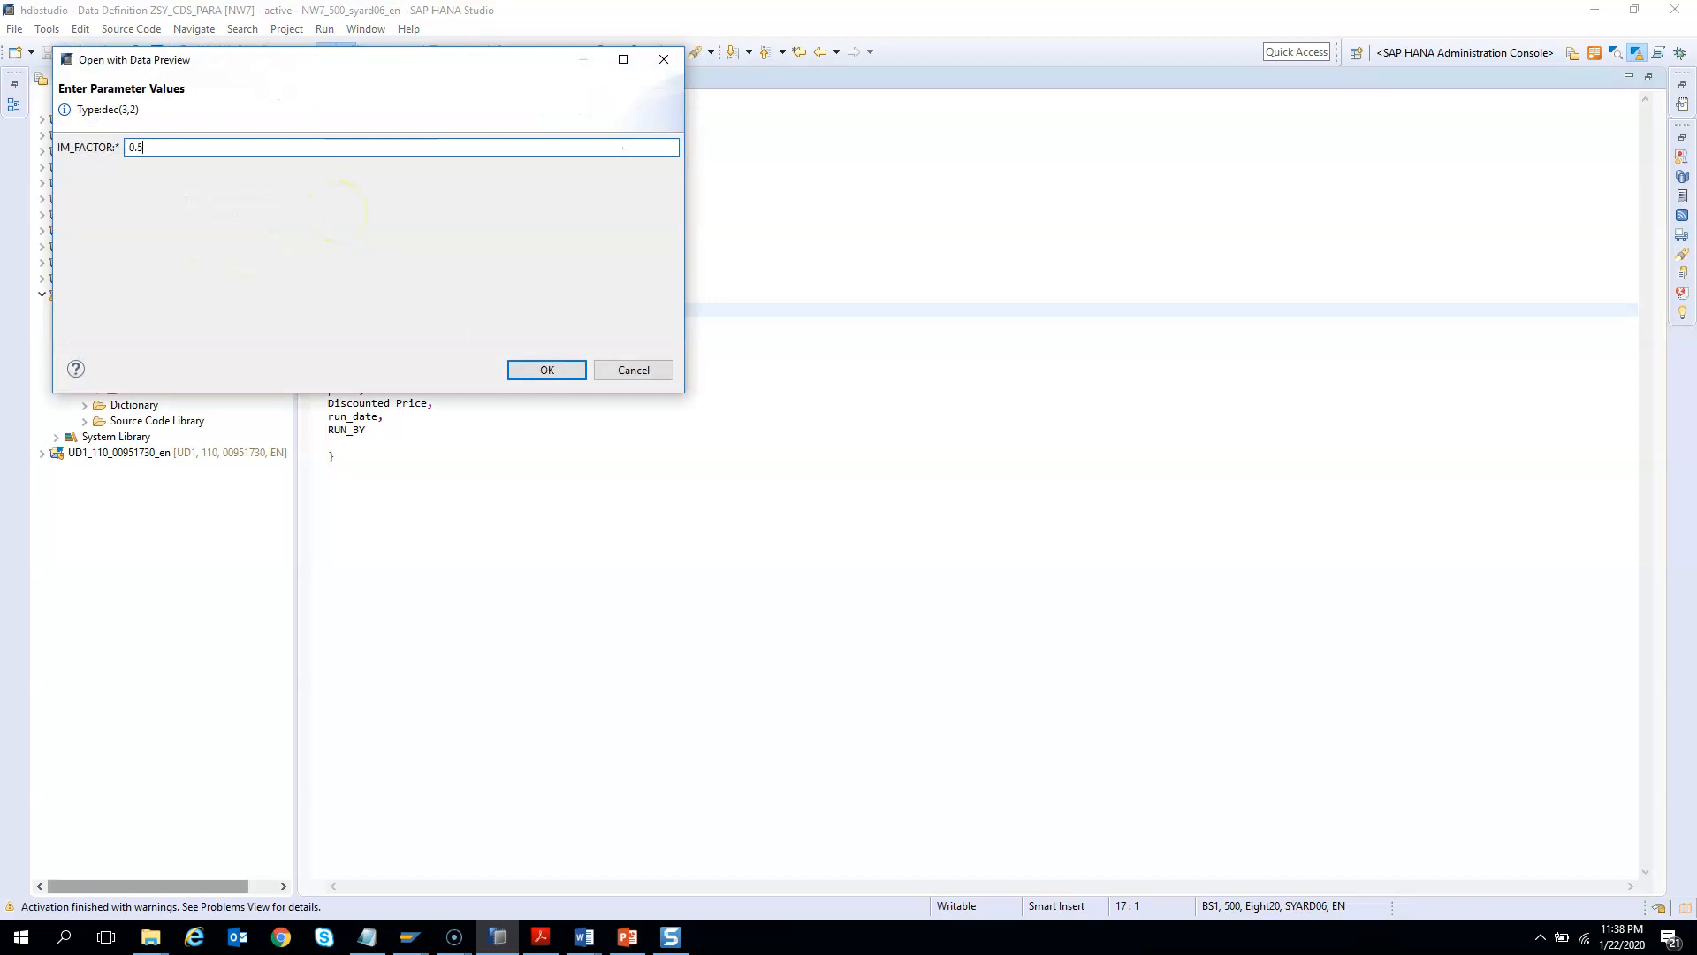
left_click(546, 369)
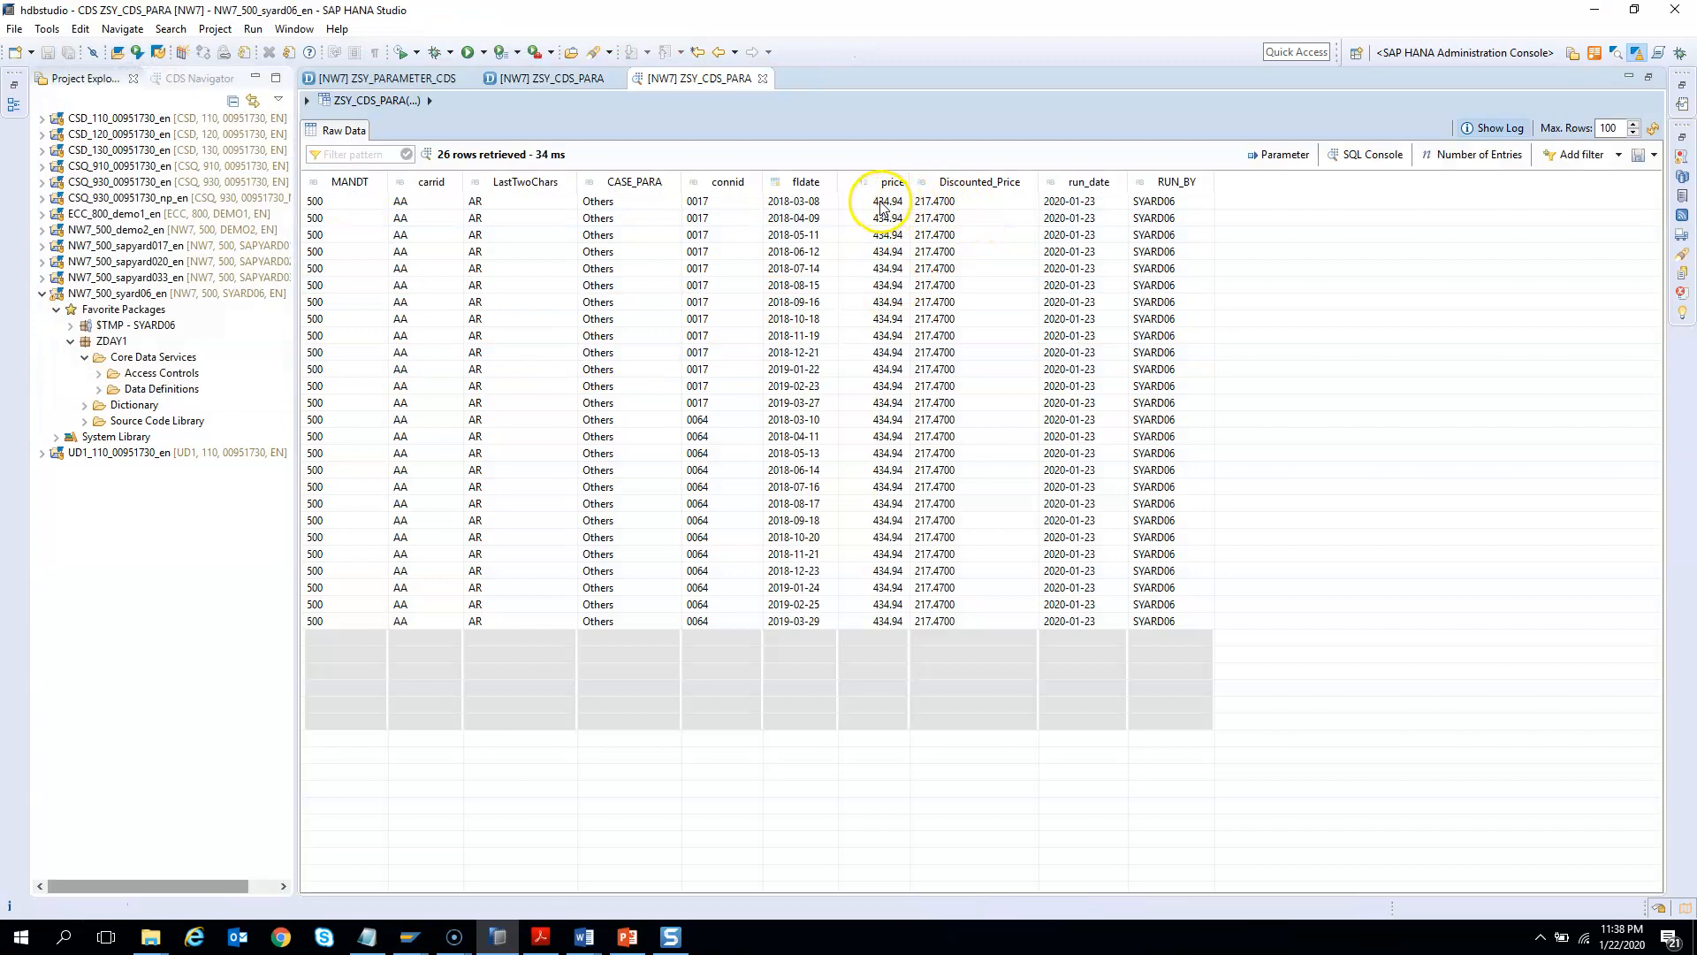
left_click(972, 201)
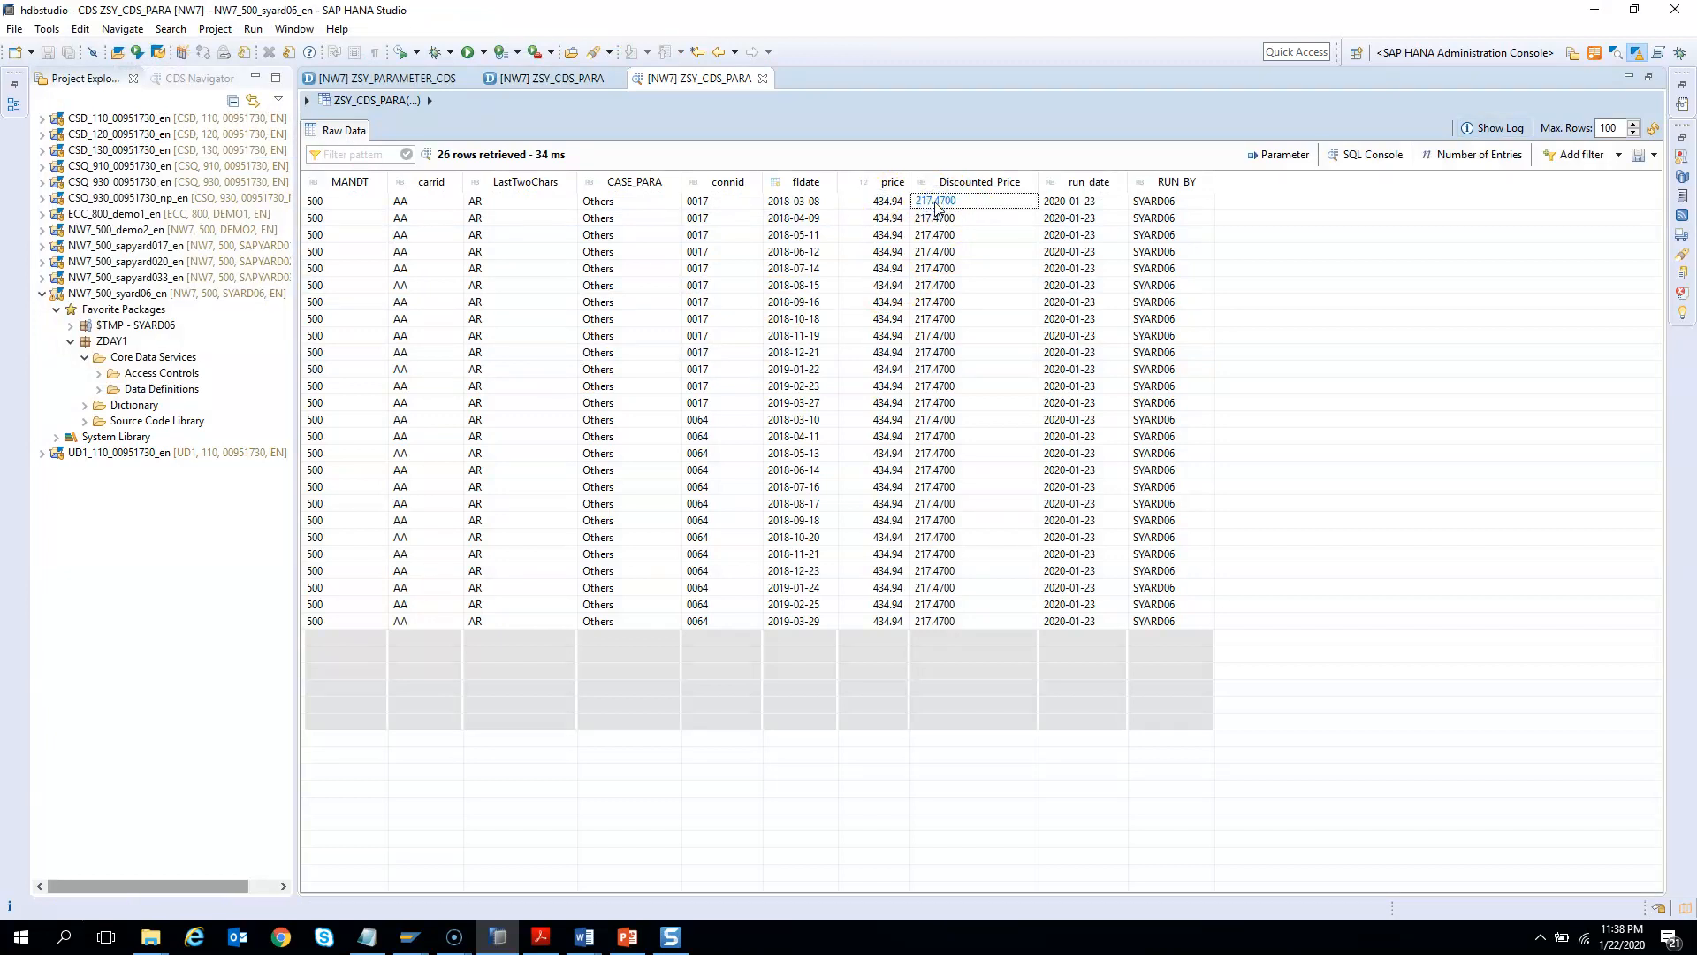
mouse_move(698, 173)
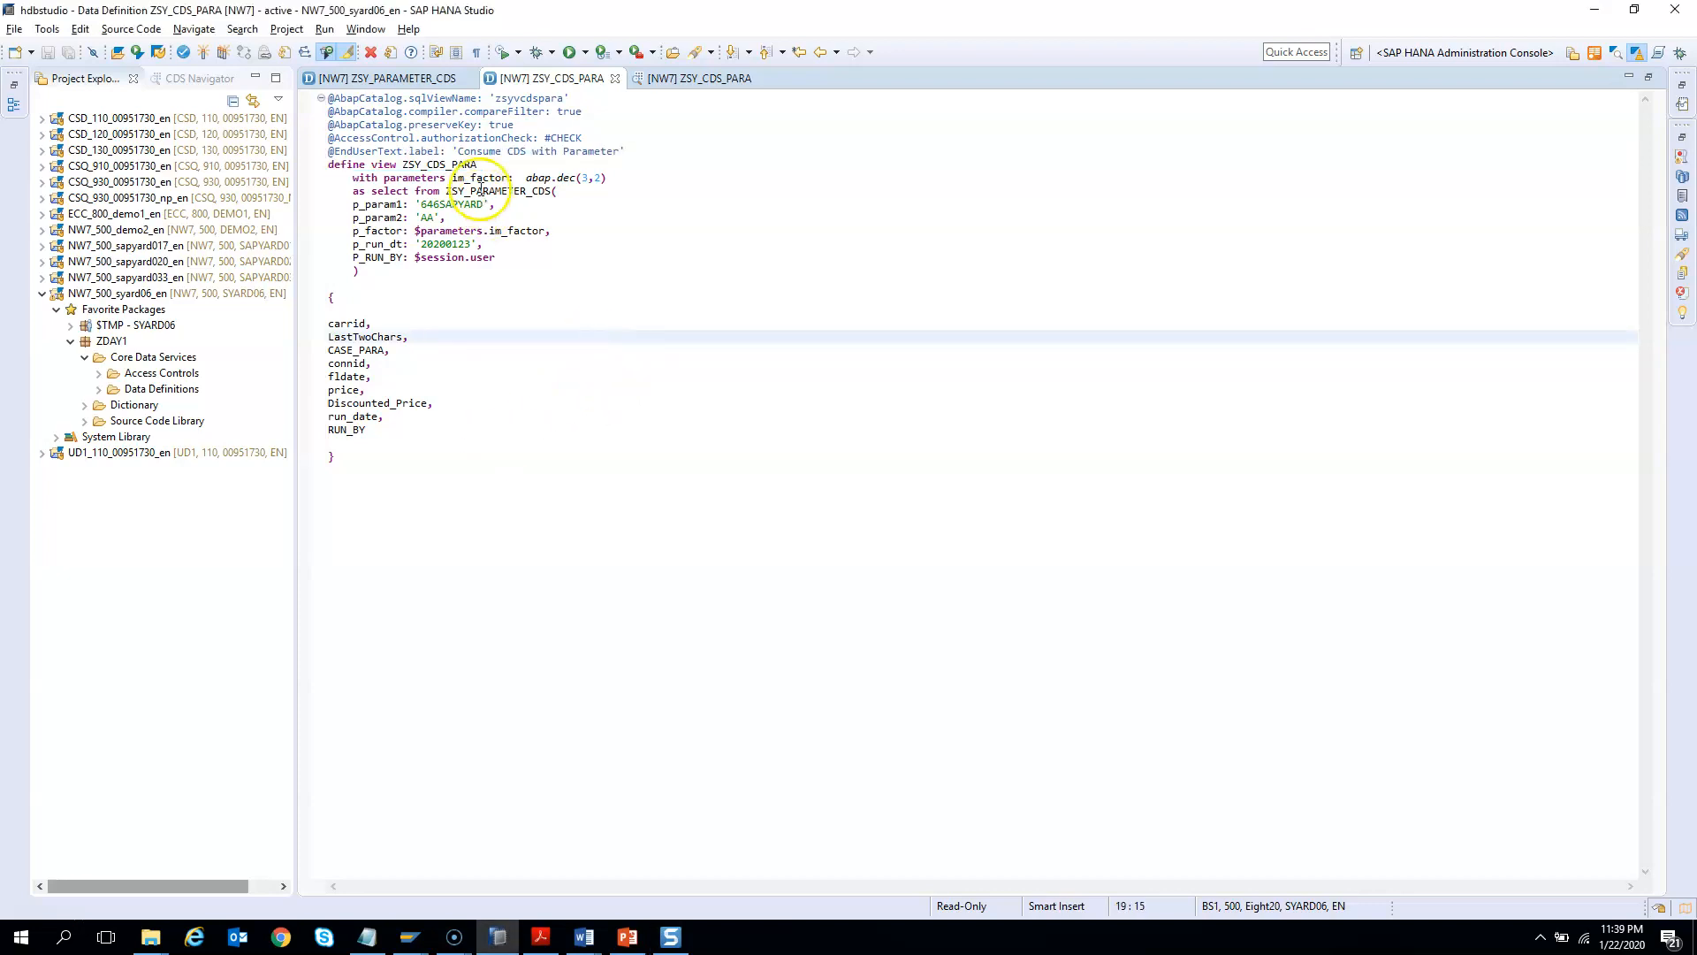
Highlight the names ZSY_PARAMETER_CDS, zsyvcdspara and ZSY_CDS_PARA in the view definition.
double_click(443, 164)
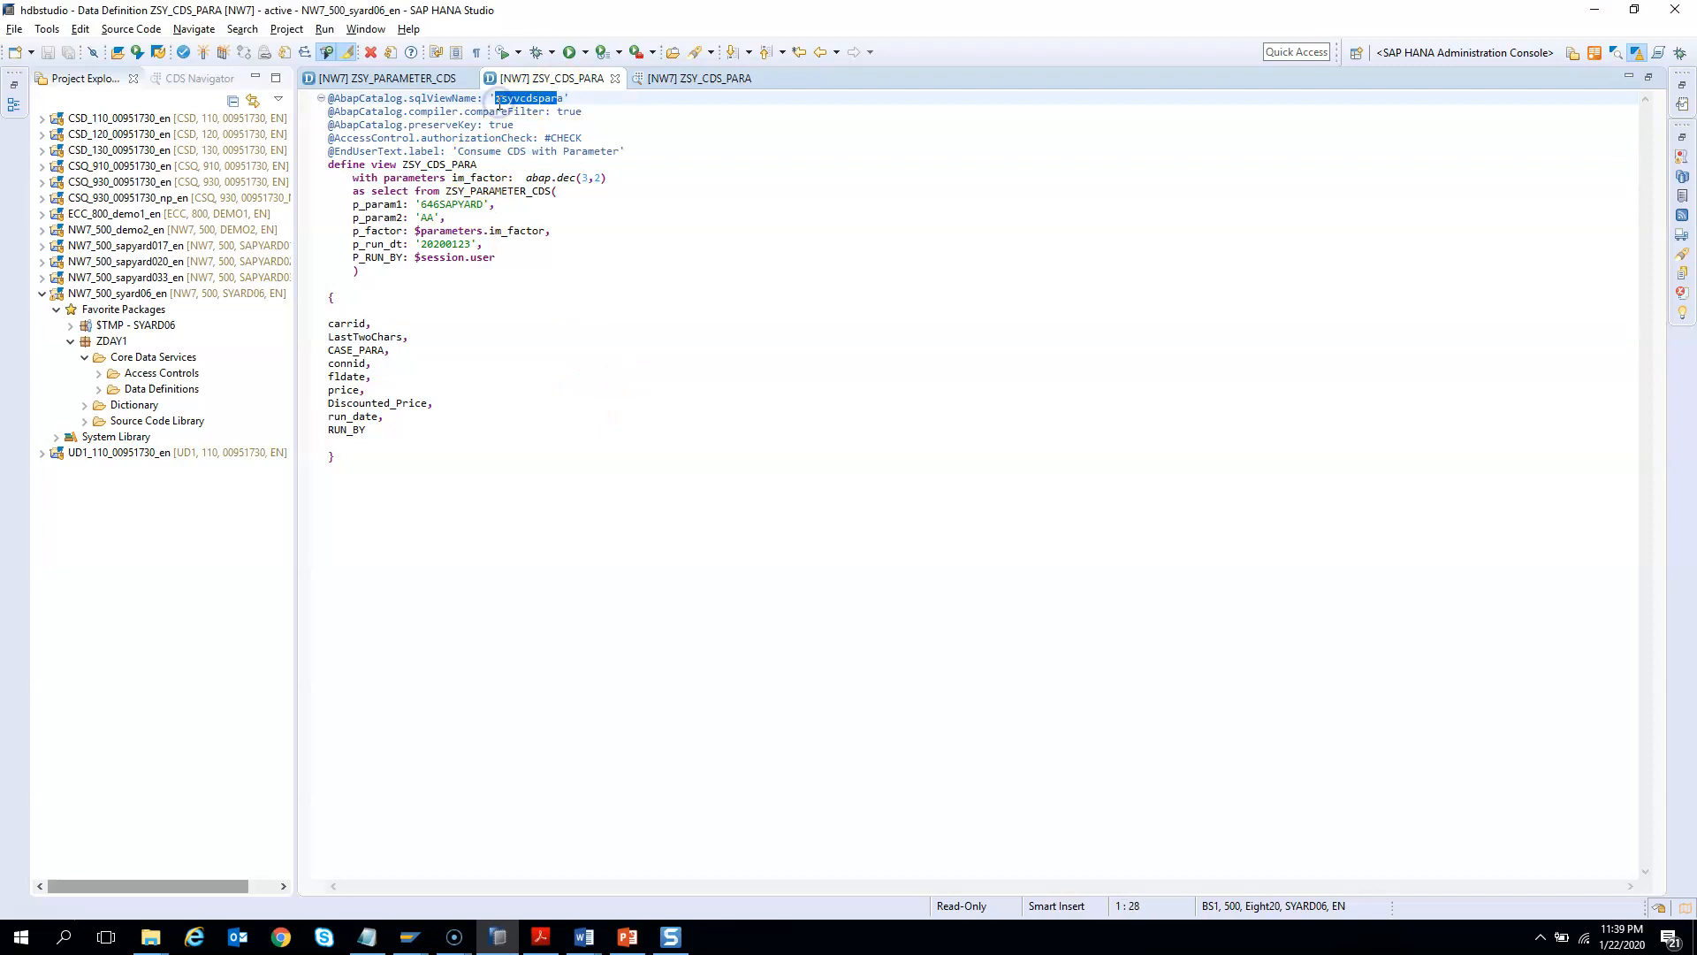
left_click(477, 177)
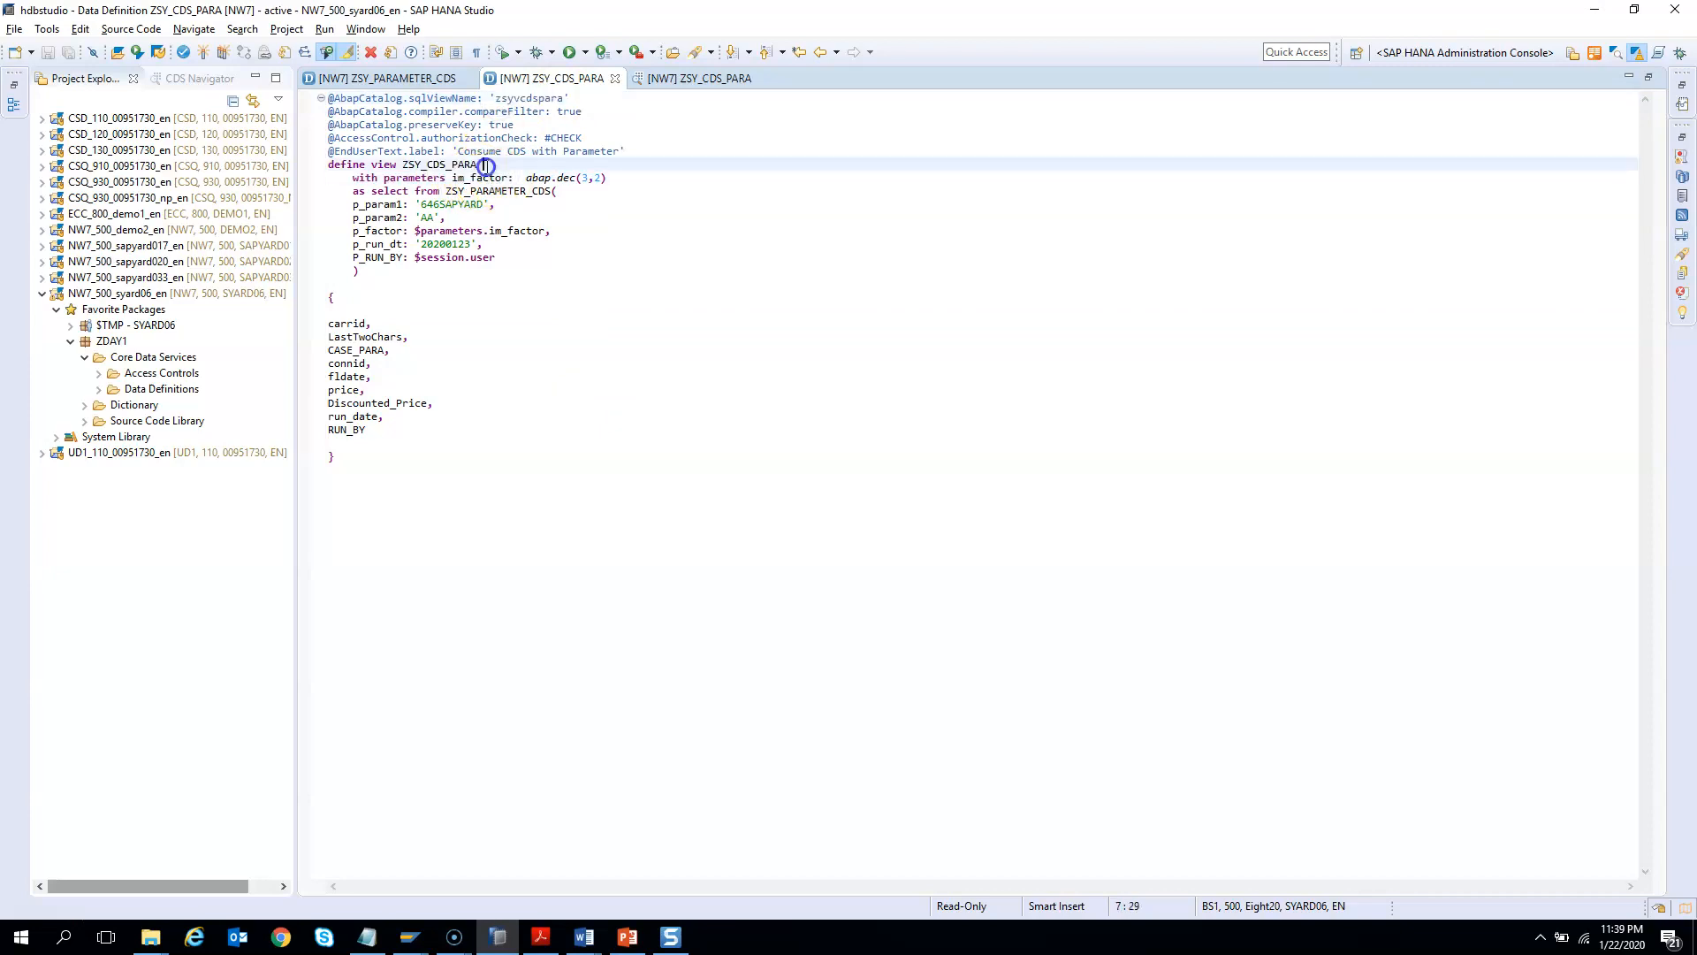
double_click(438, 163)
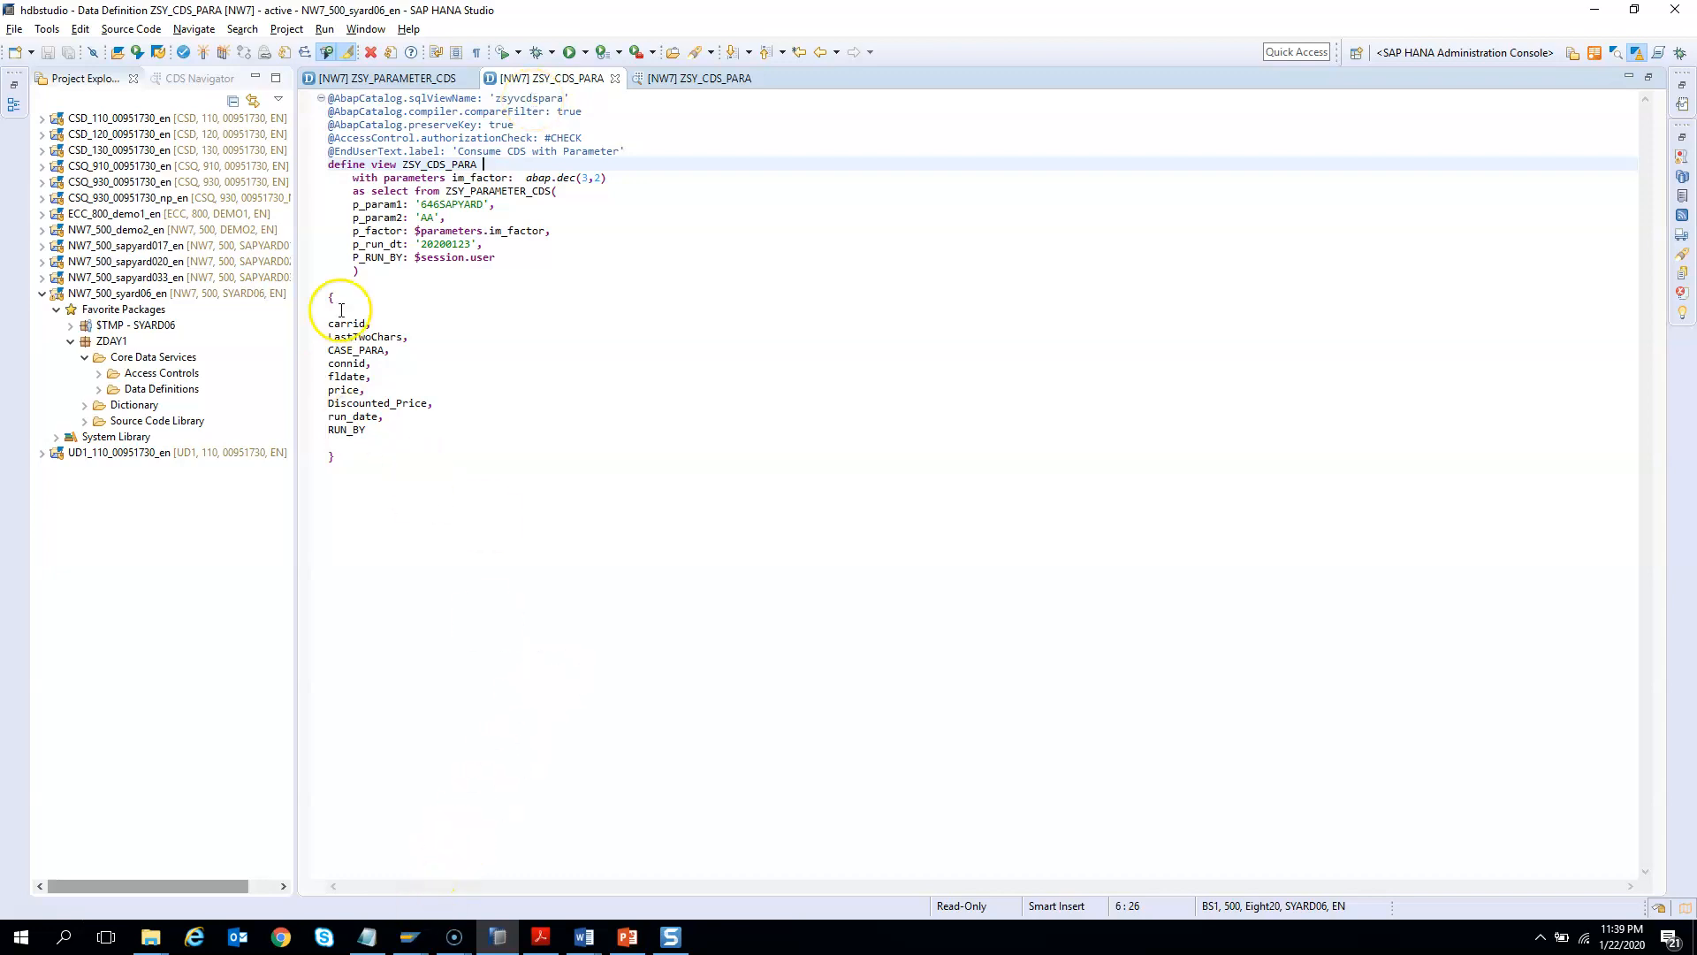
left_click(384, 78)
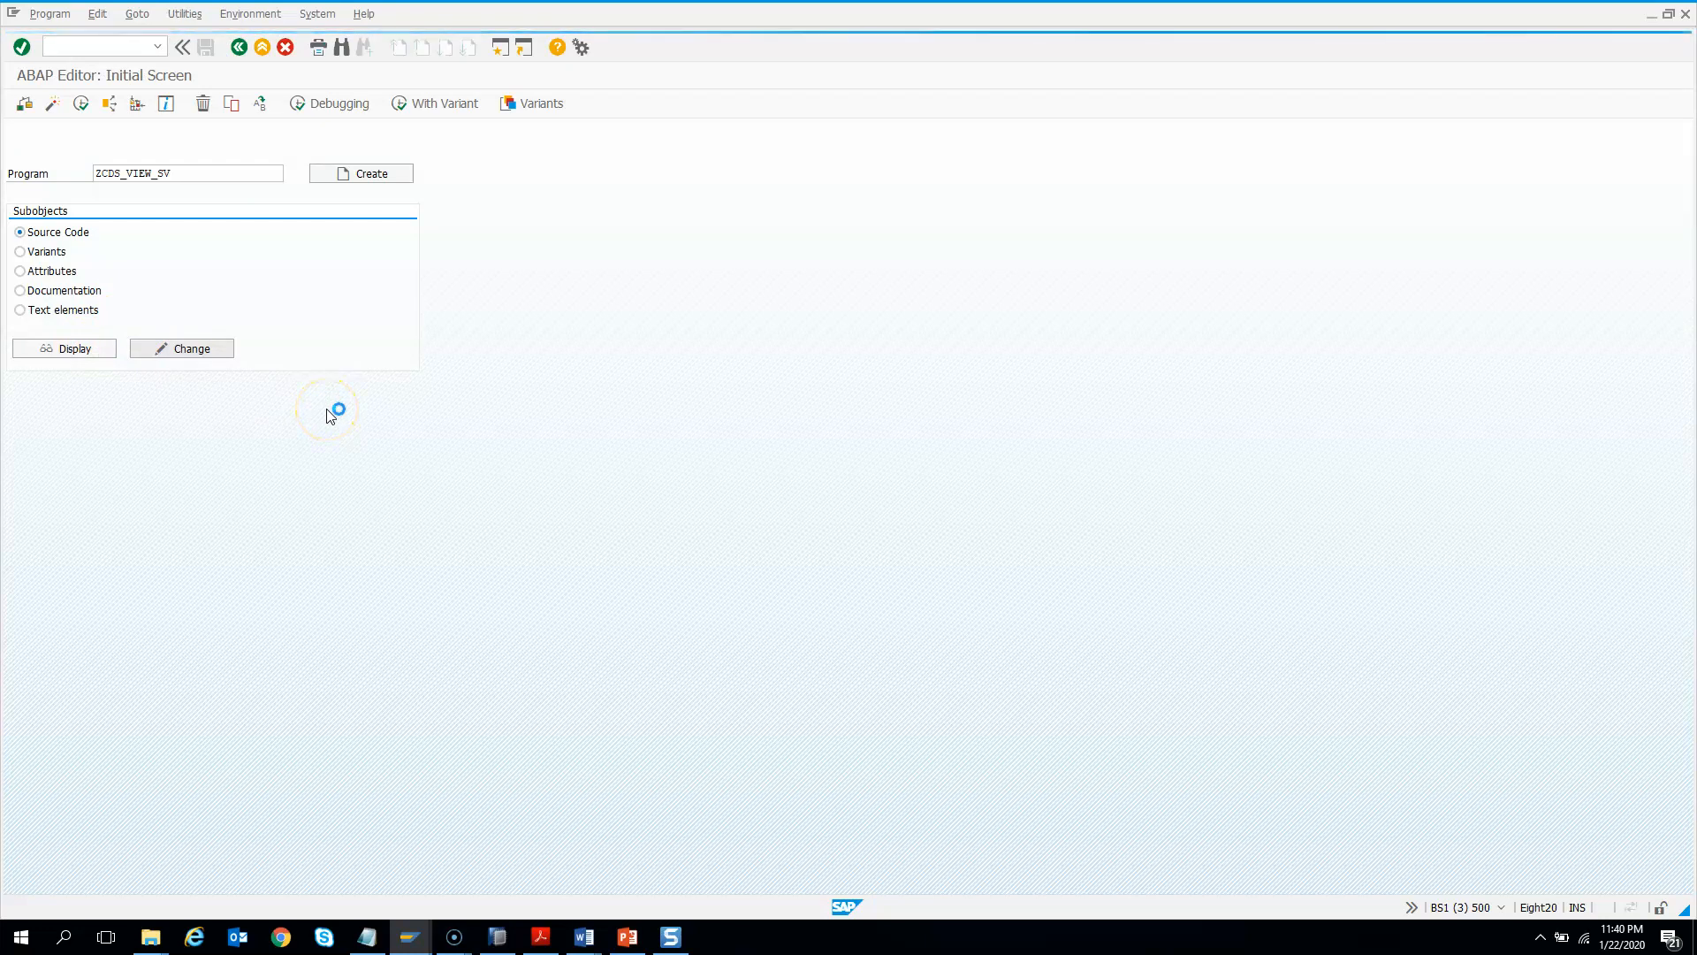
Open ZCDS_VIEW_SV for editing and begin a new 'select FROM' line at the end.
left_click(180, 348)
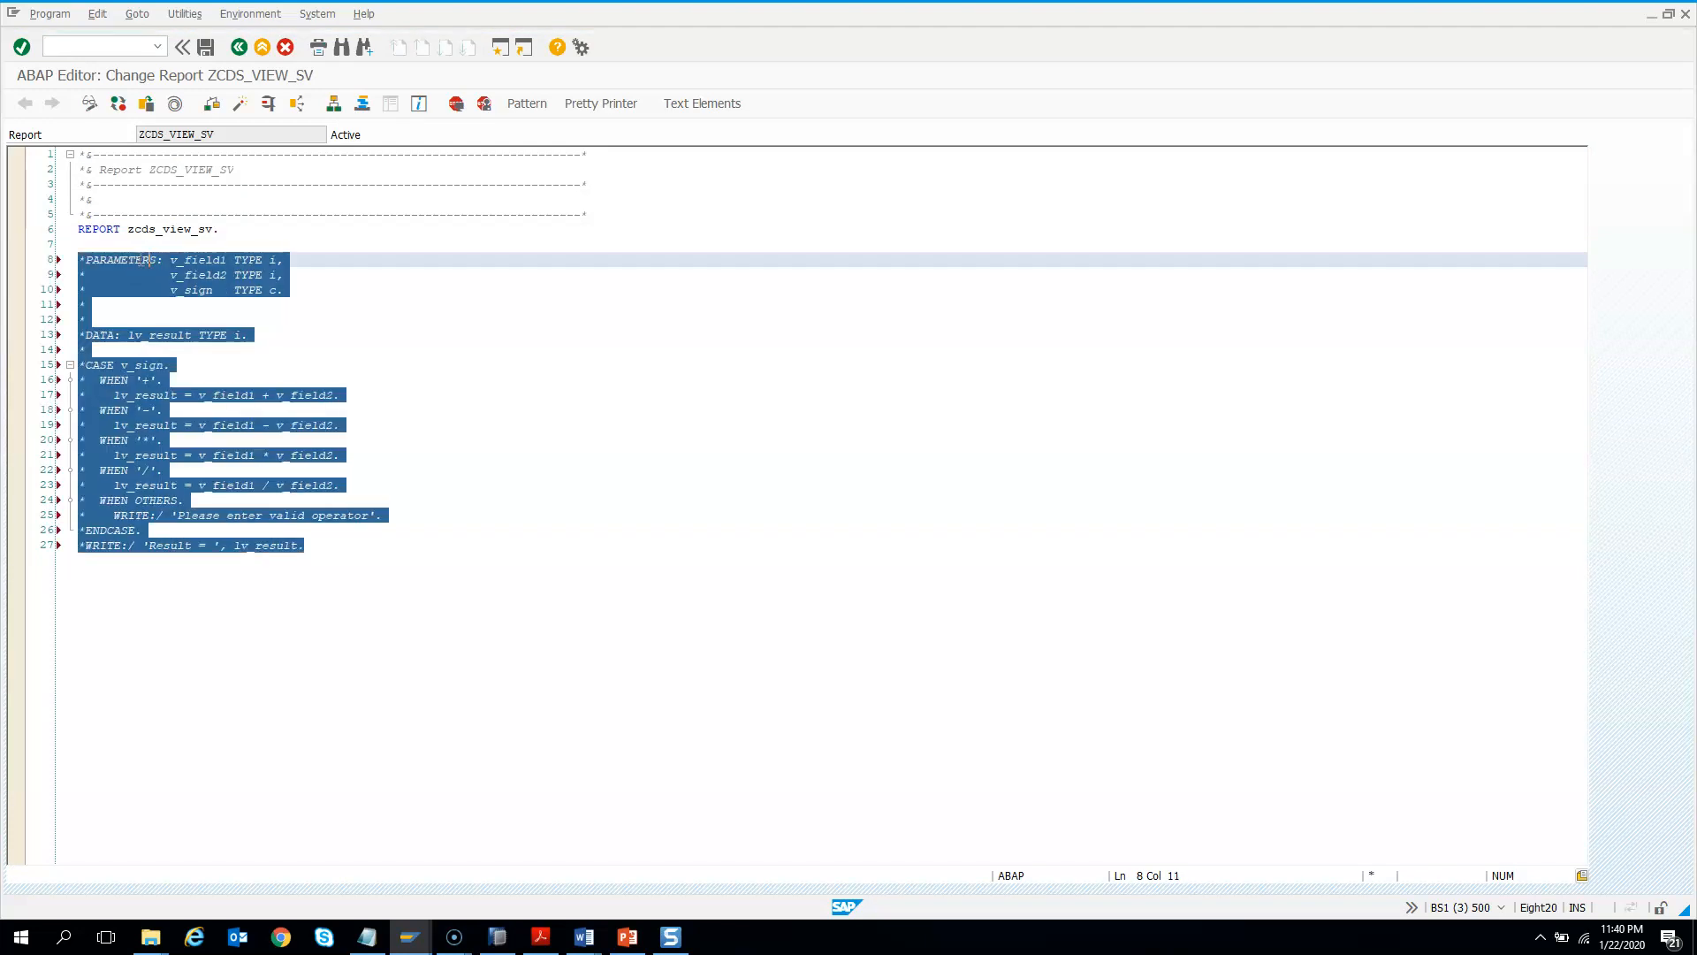
left_click(308, 544)
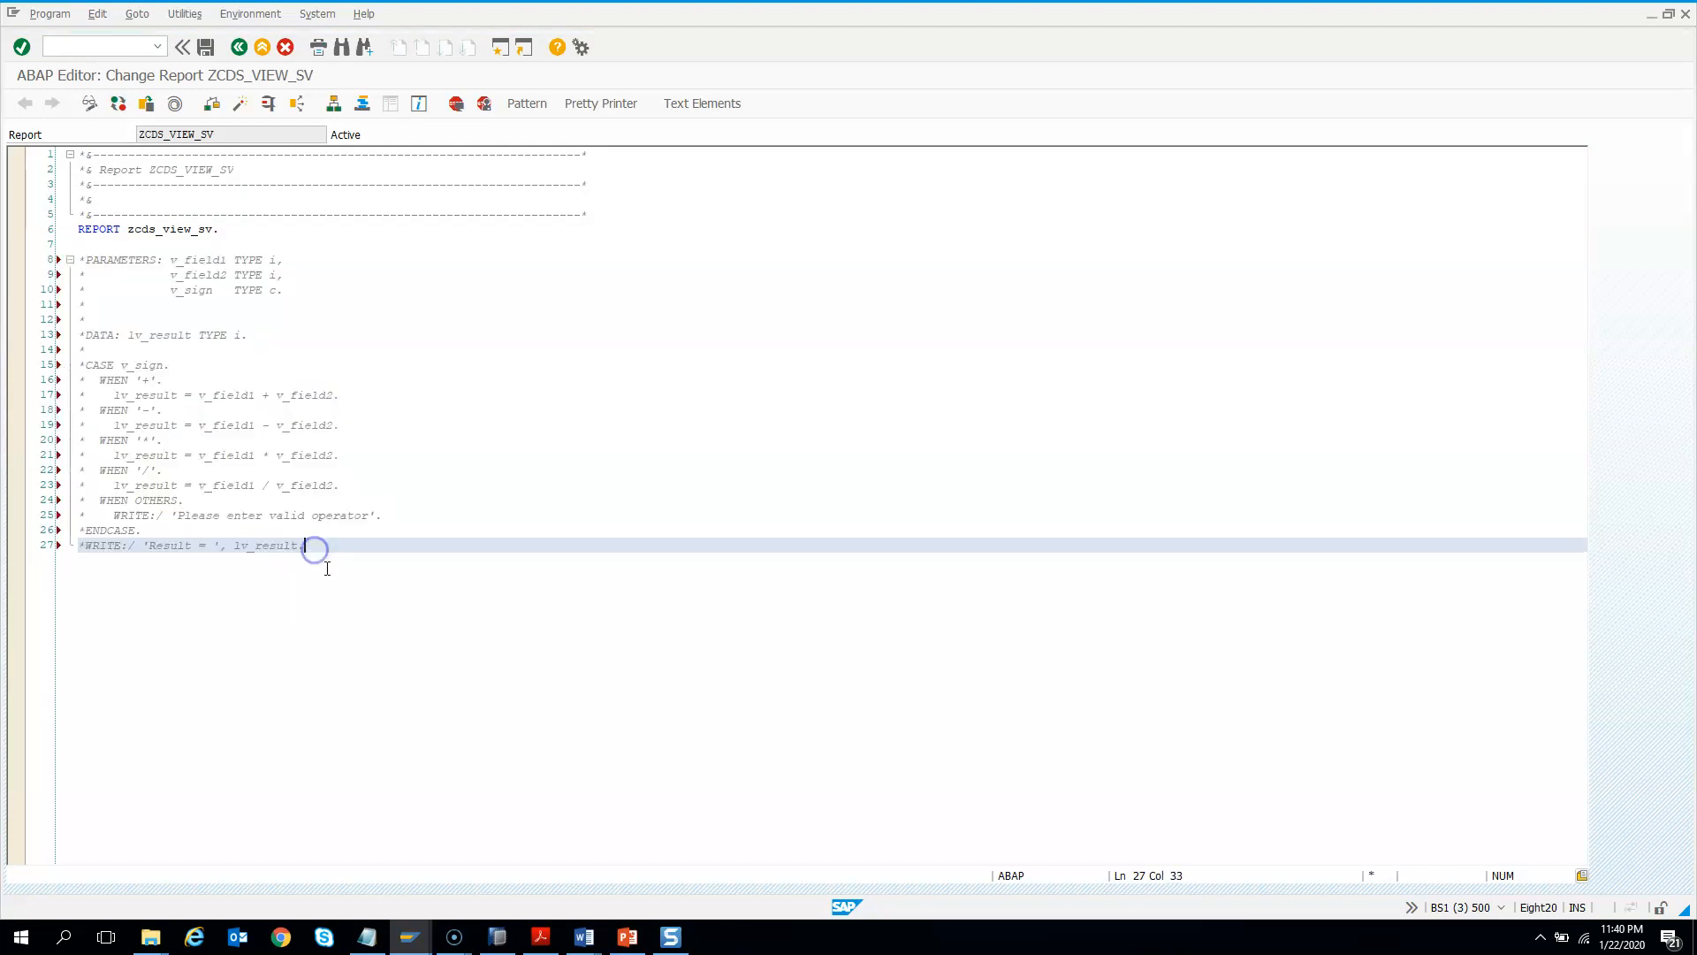
key("Enter")
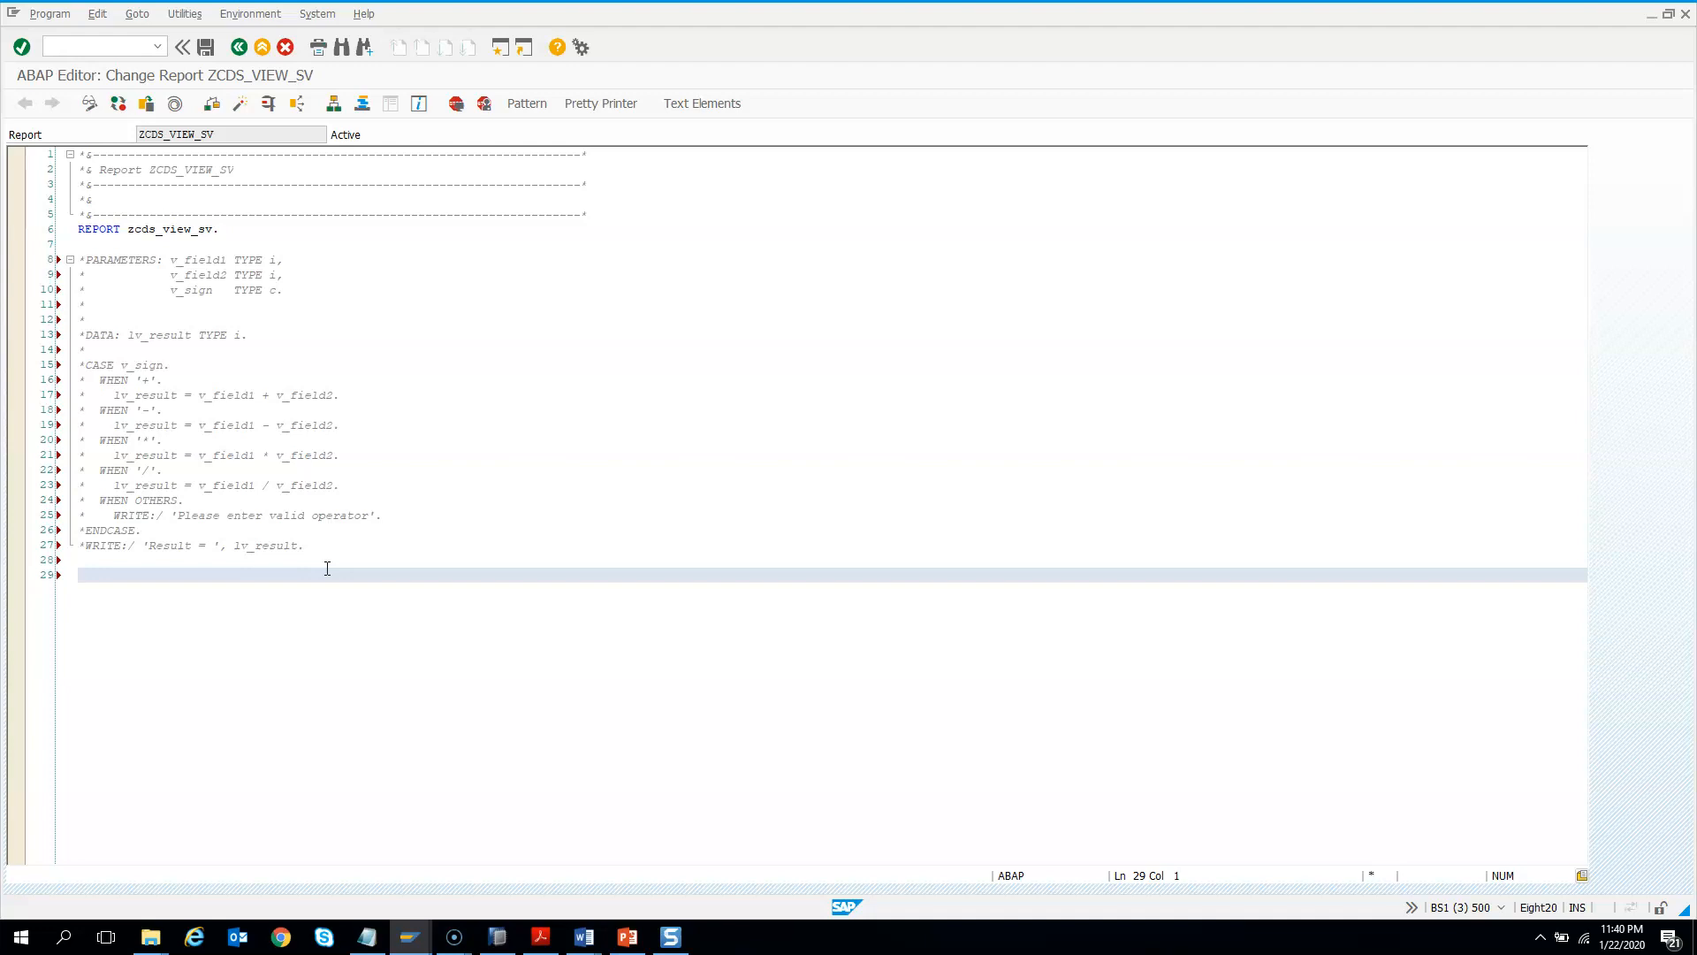
type("sel")
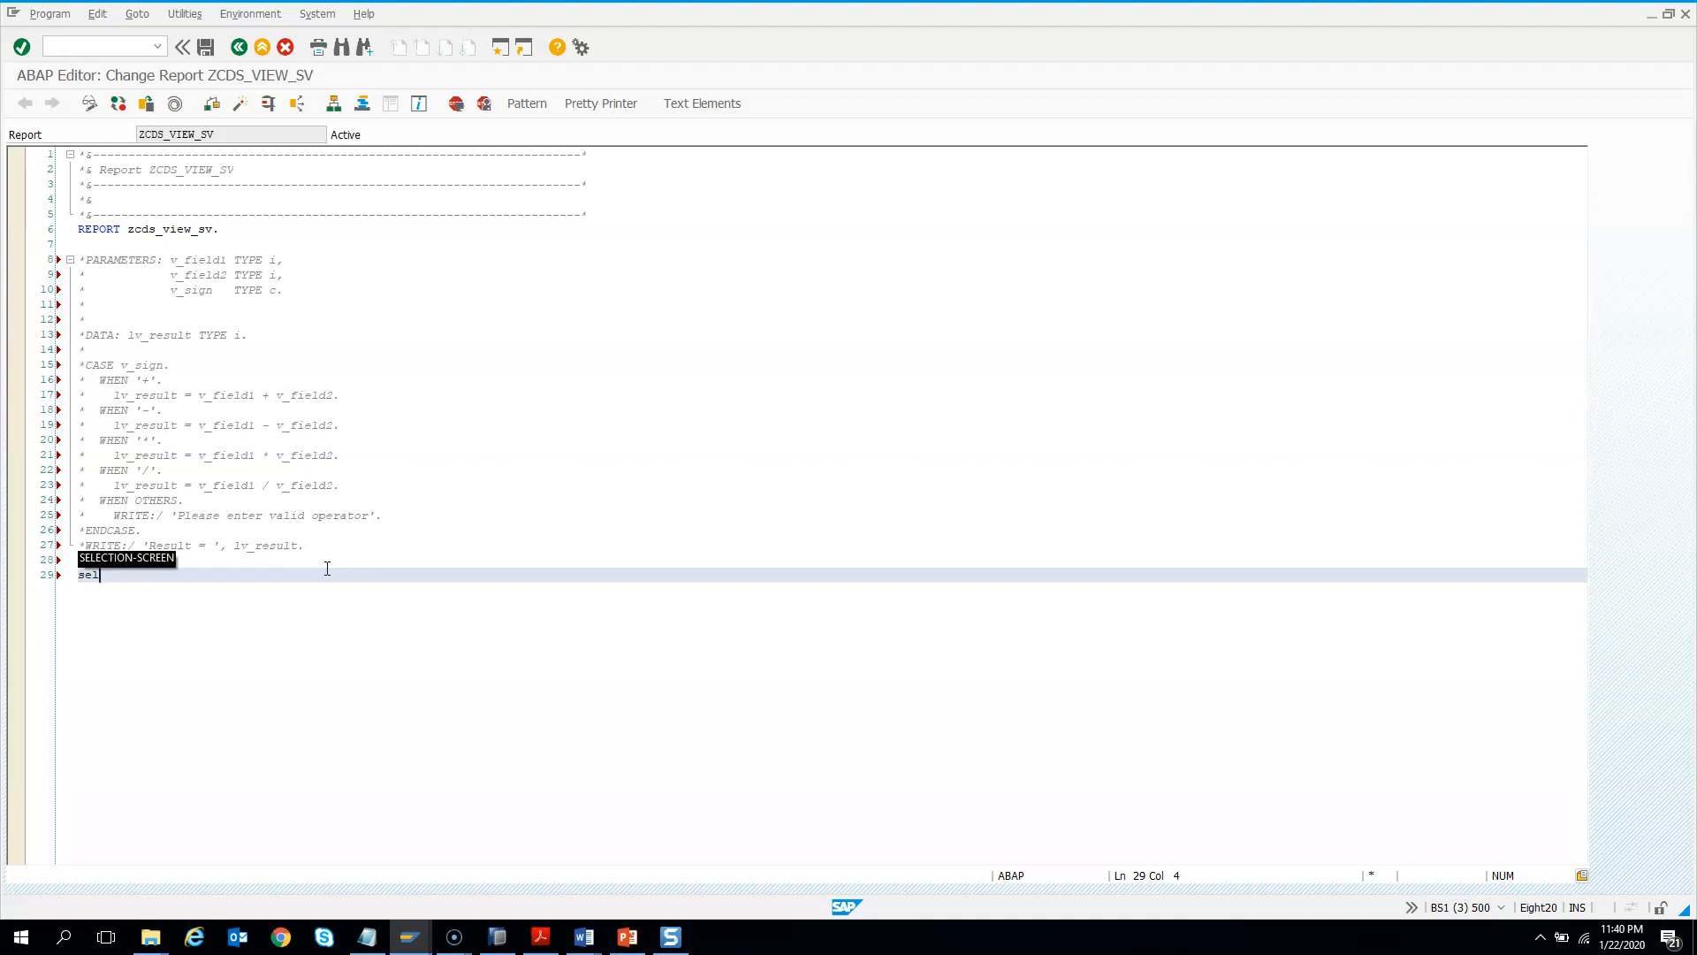
type("elect FROM")
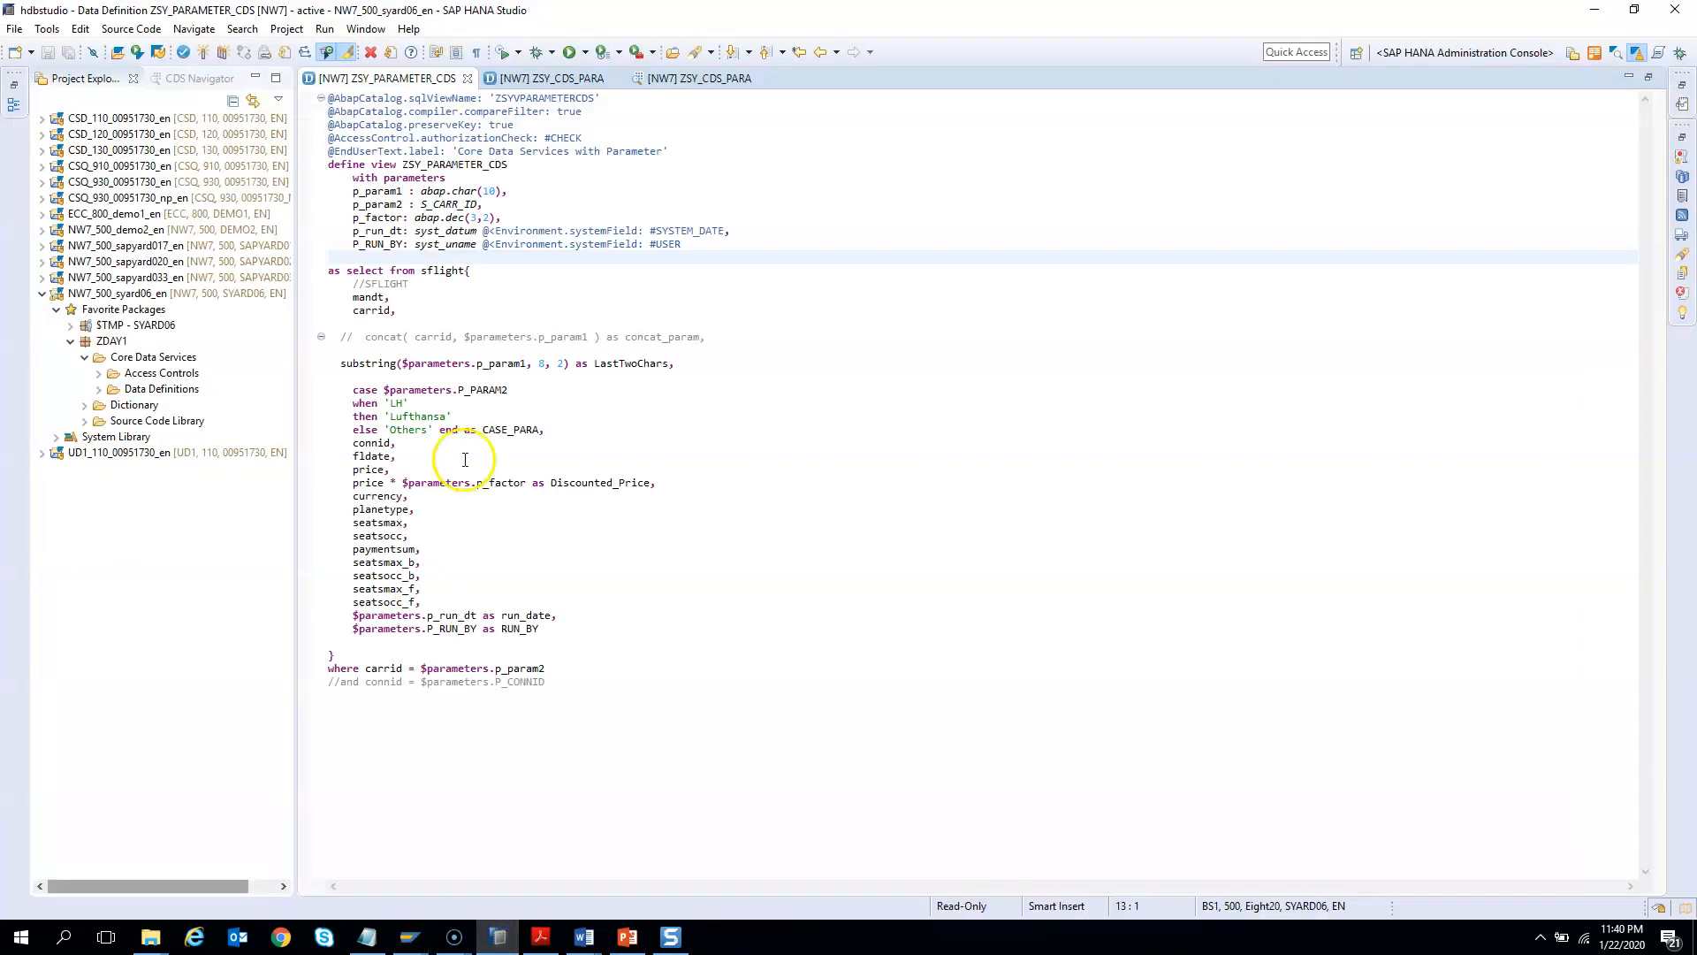
Add the view ZSY_PARAMETER_CDS with its first parameter 'p_param1 =' to the select.
double_click(442, 163)
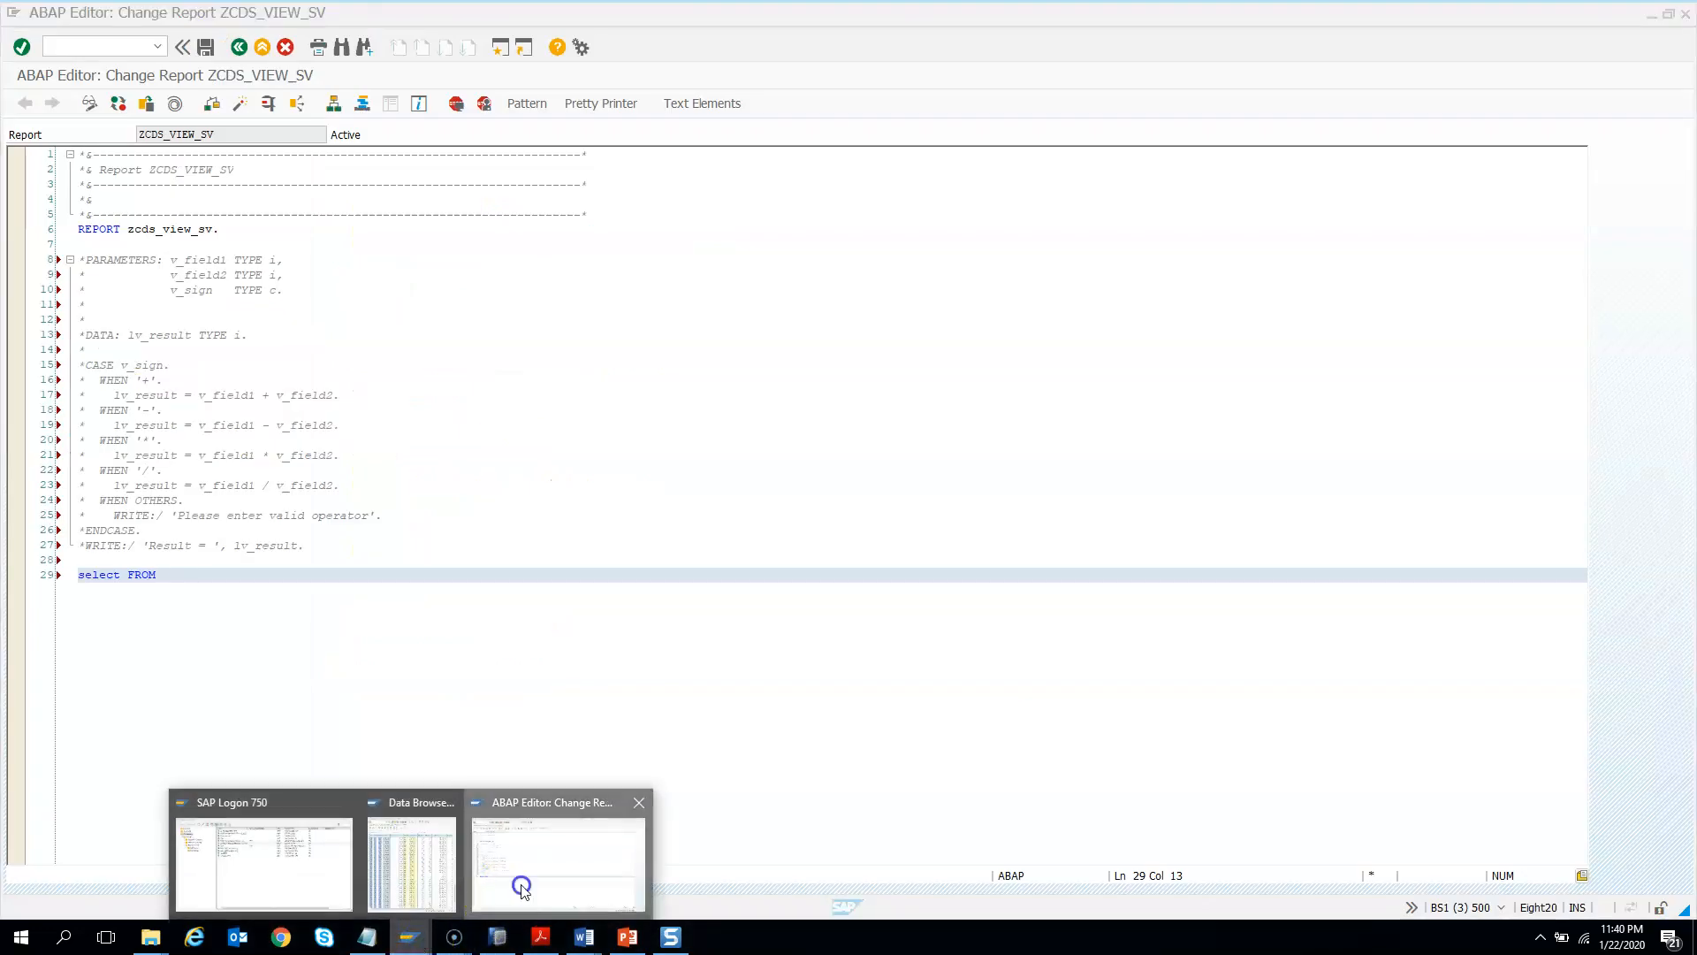
type("ZSY_PARAMETER_CDS")
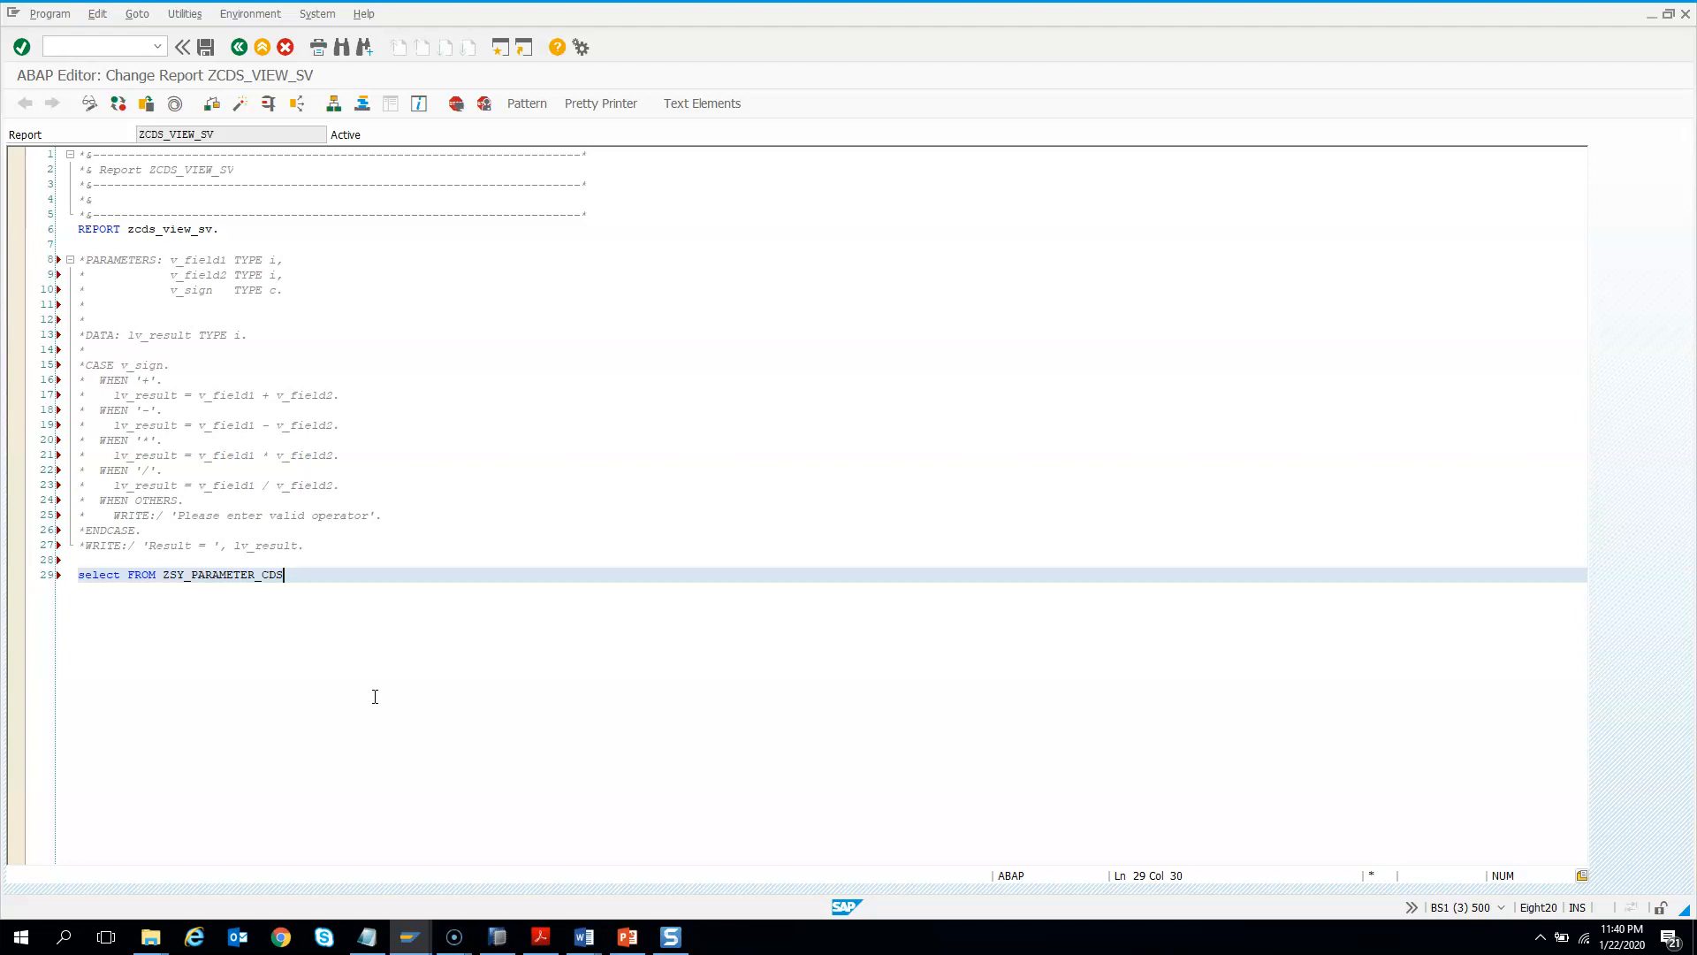
type("(")
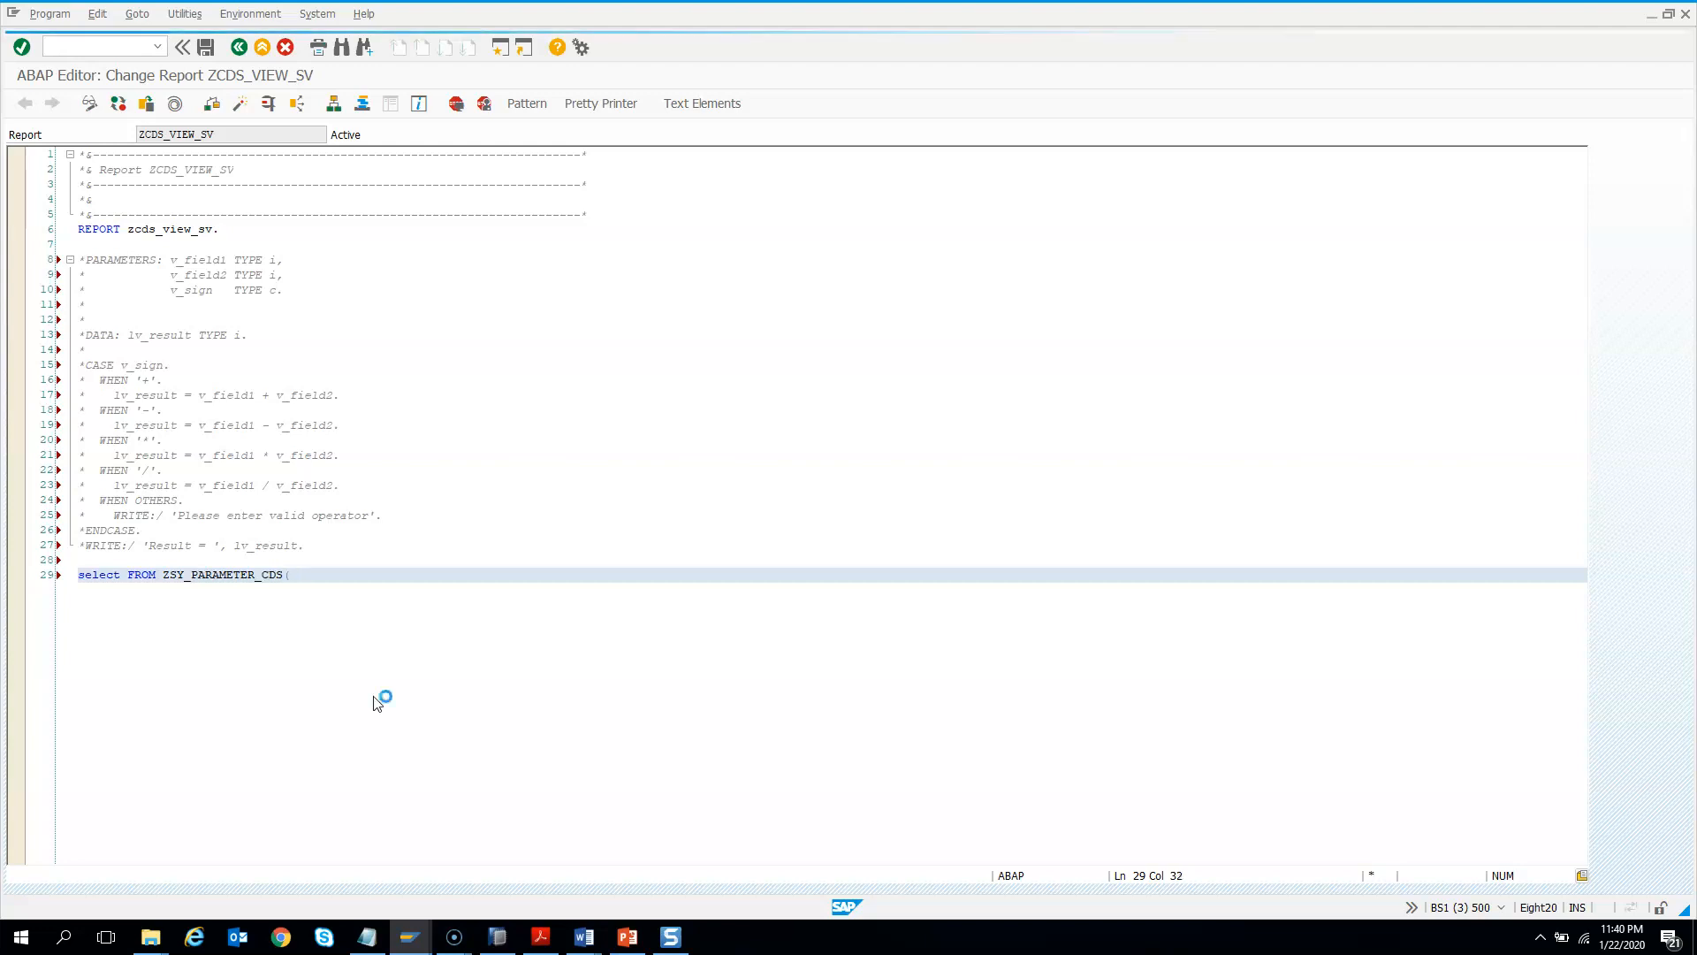
type("(")
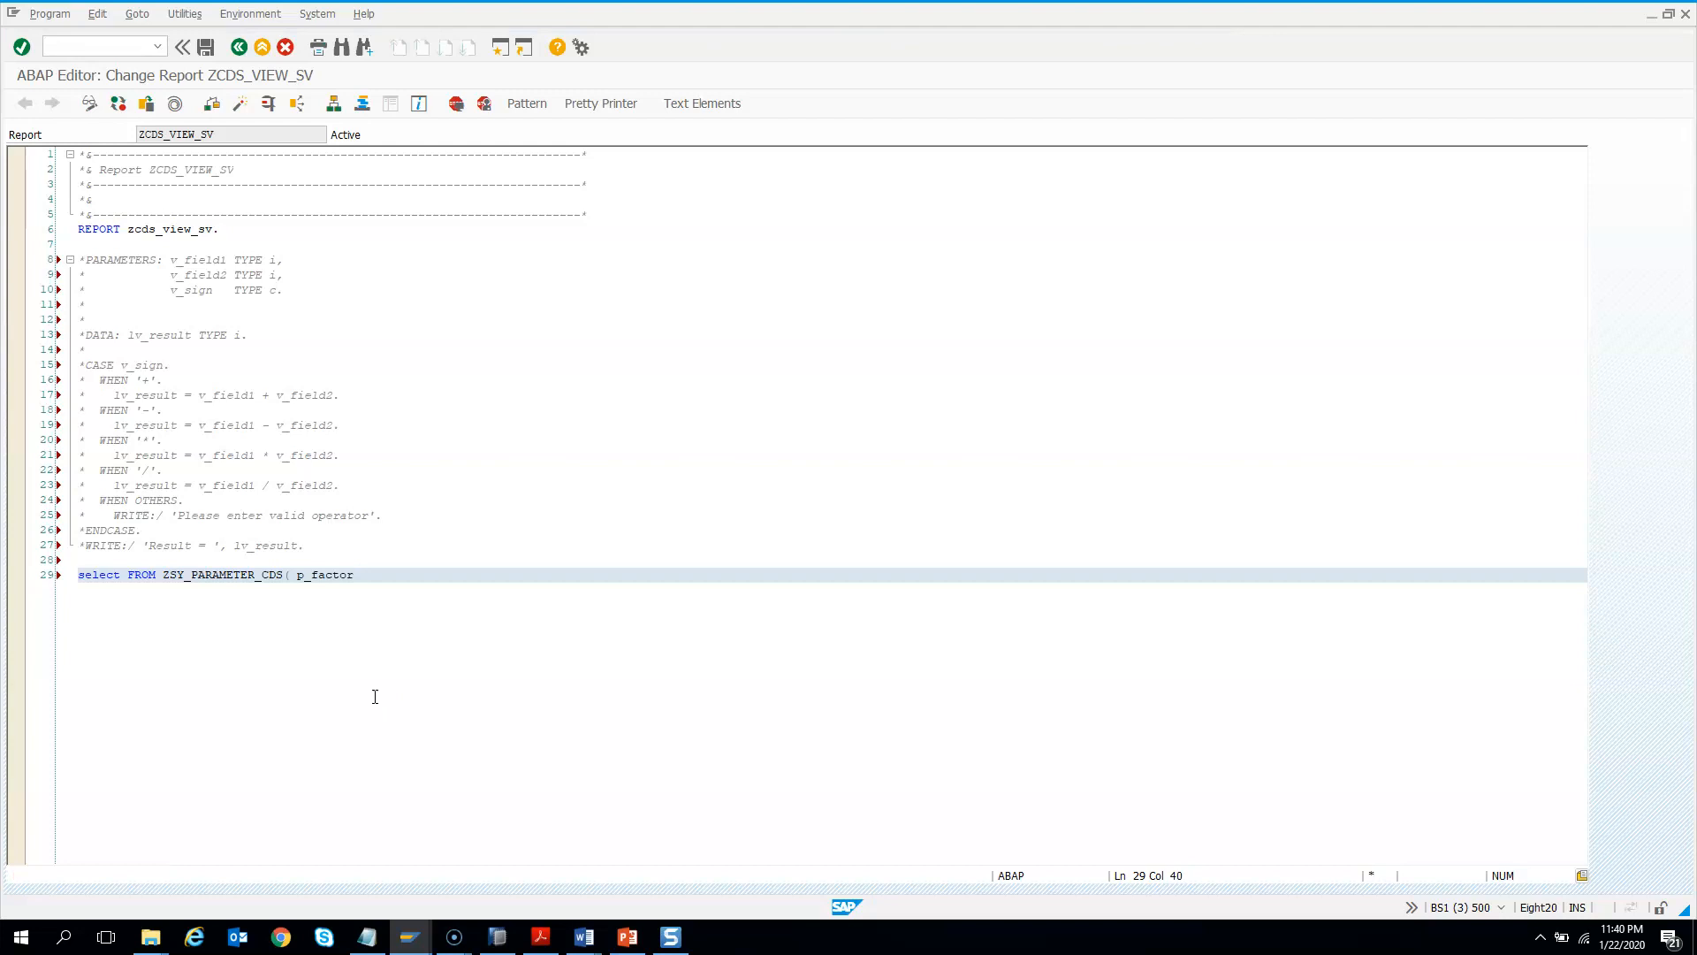
key("Backspace")
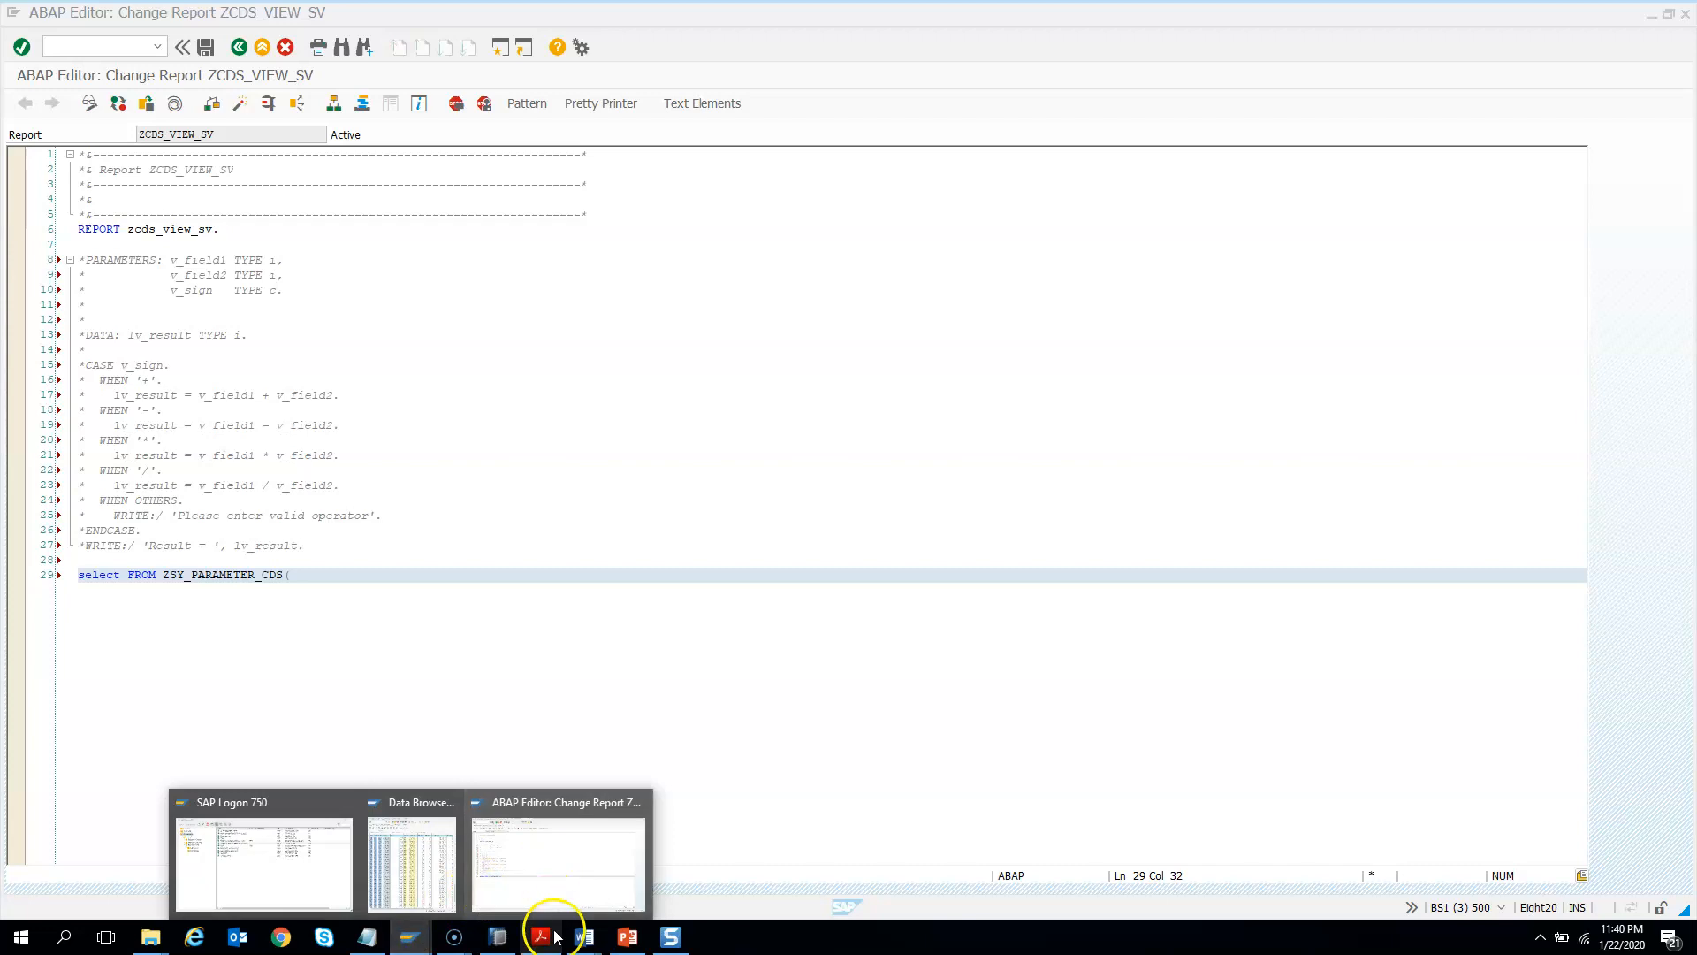
left_click(330, 574)
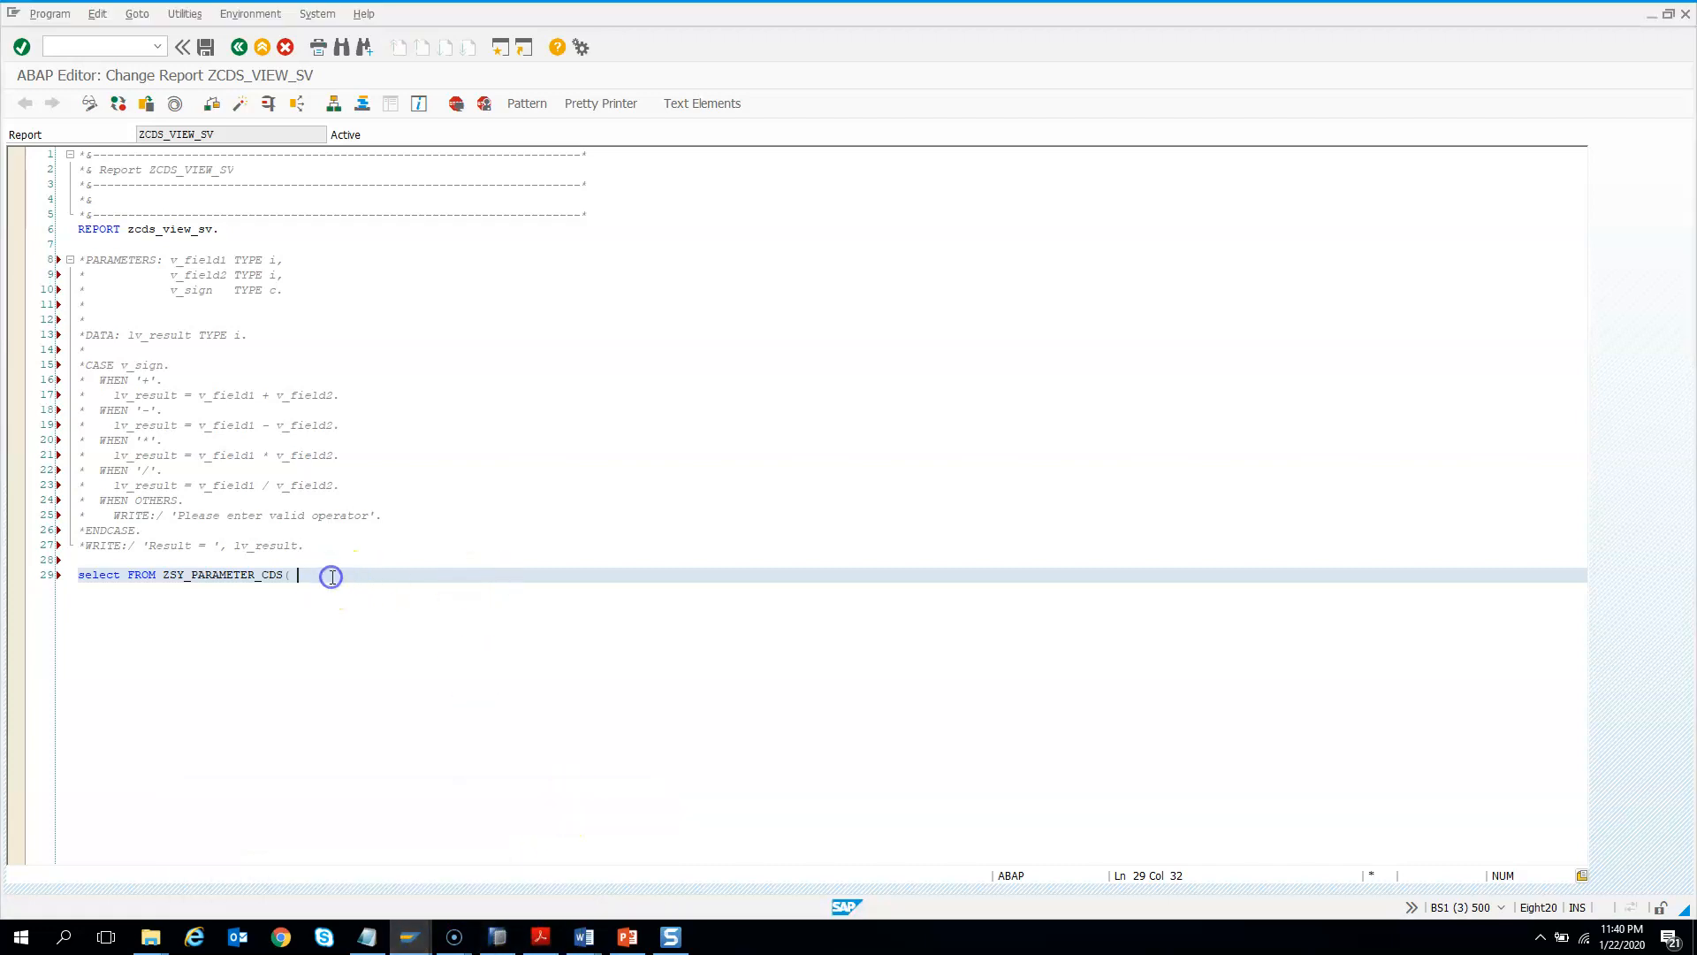
type("p_p")
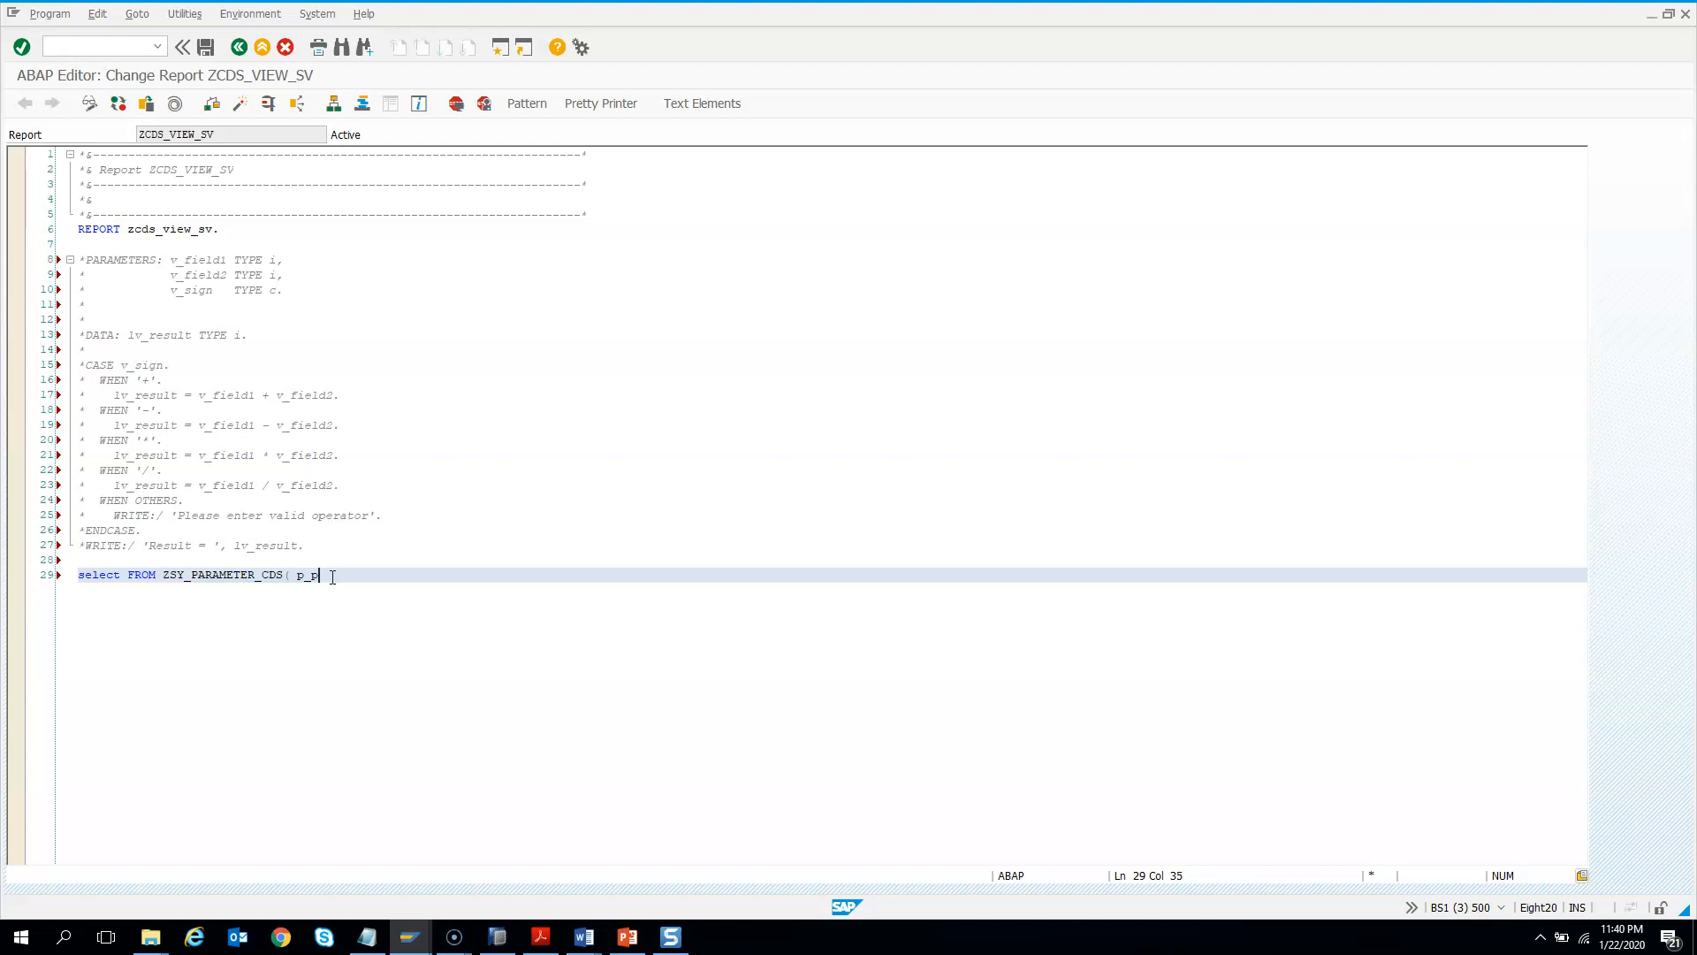
type("aram")
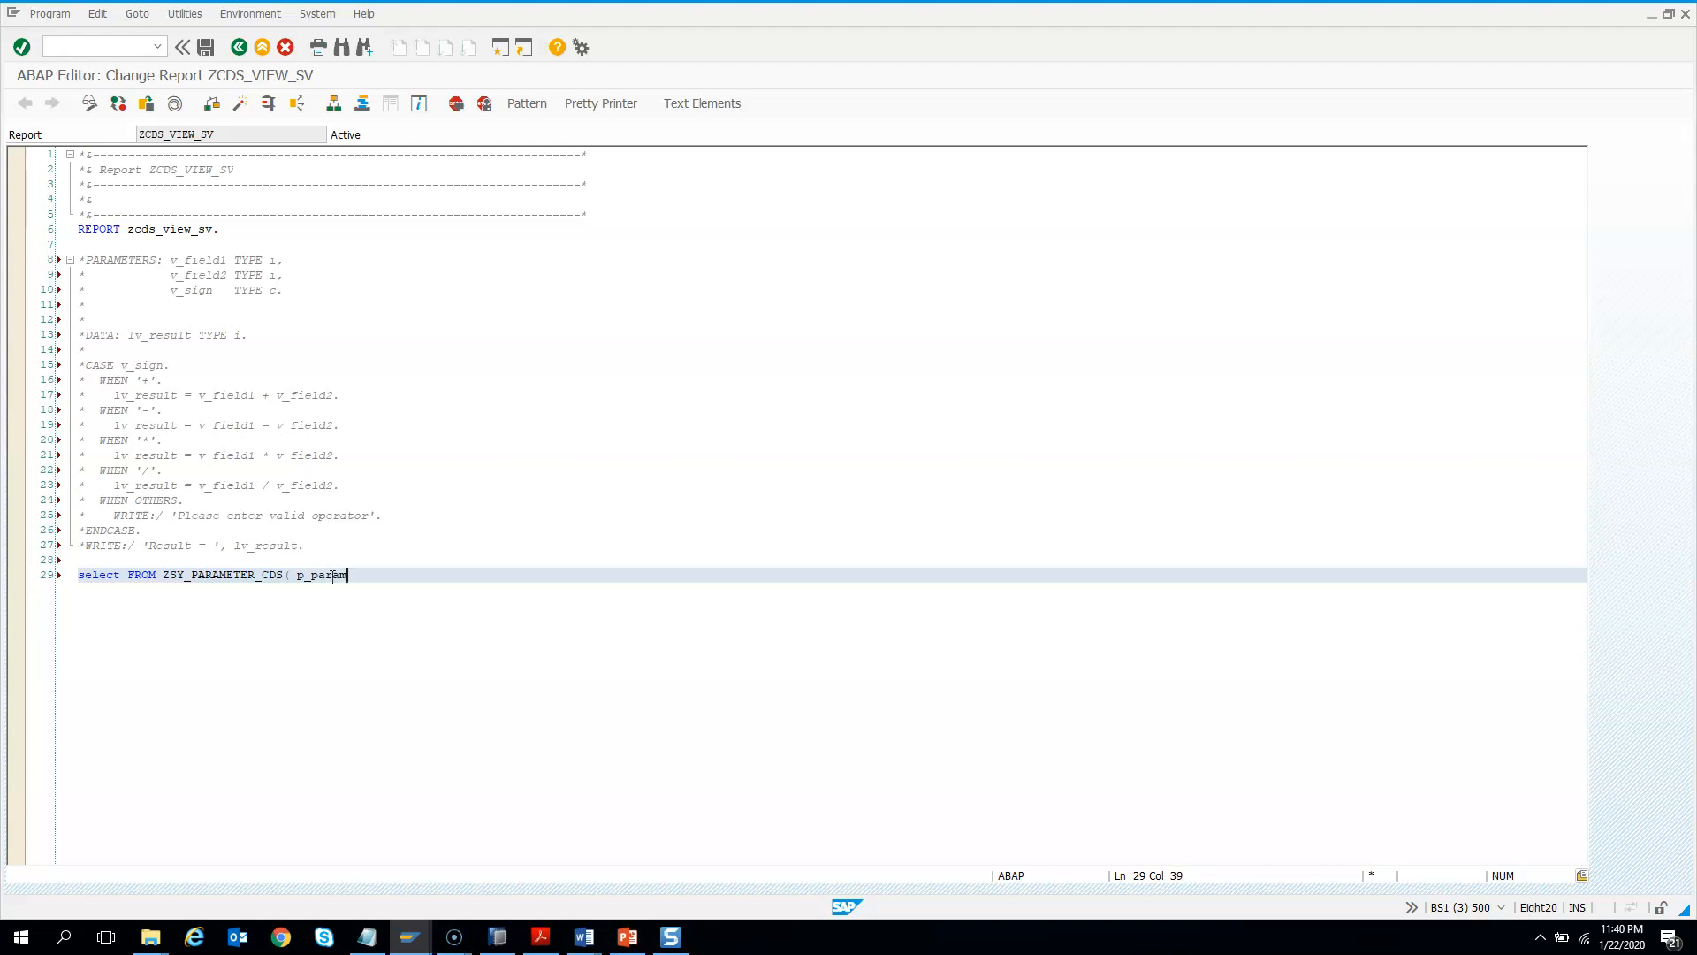
type("1 =")
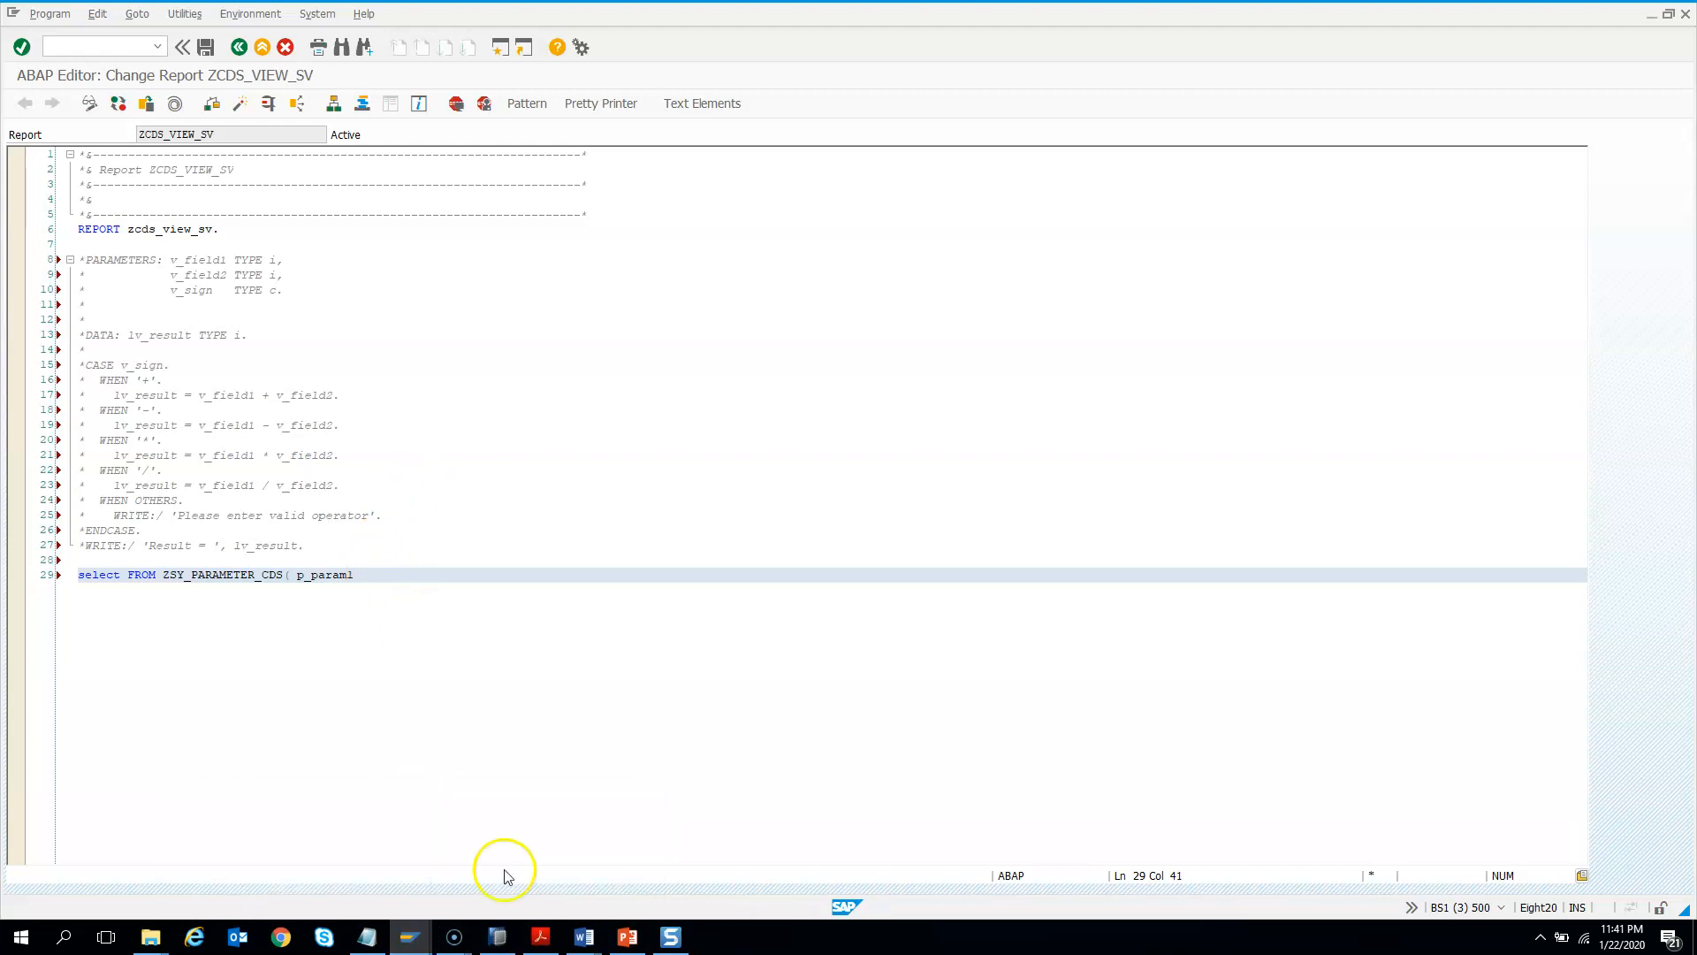
type("=")
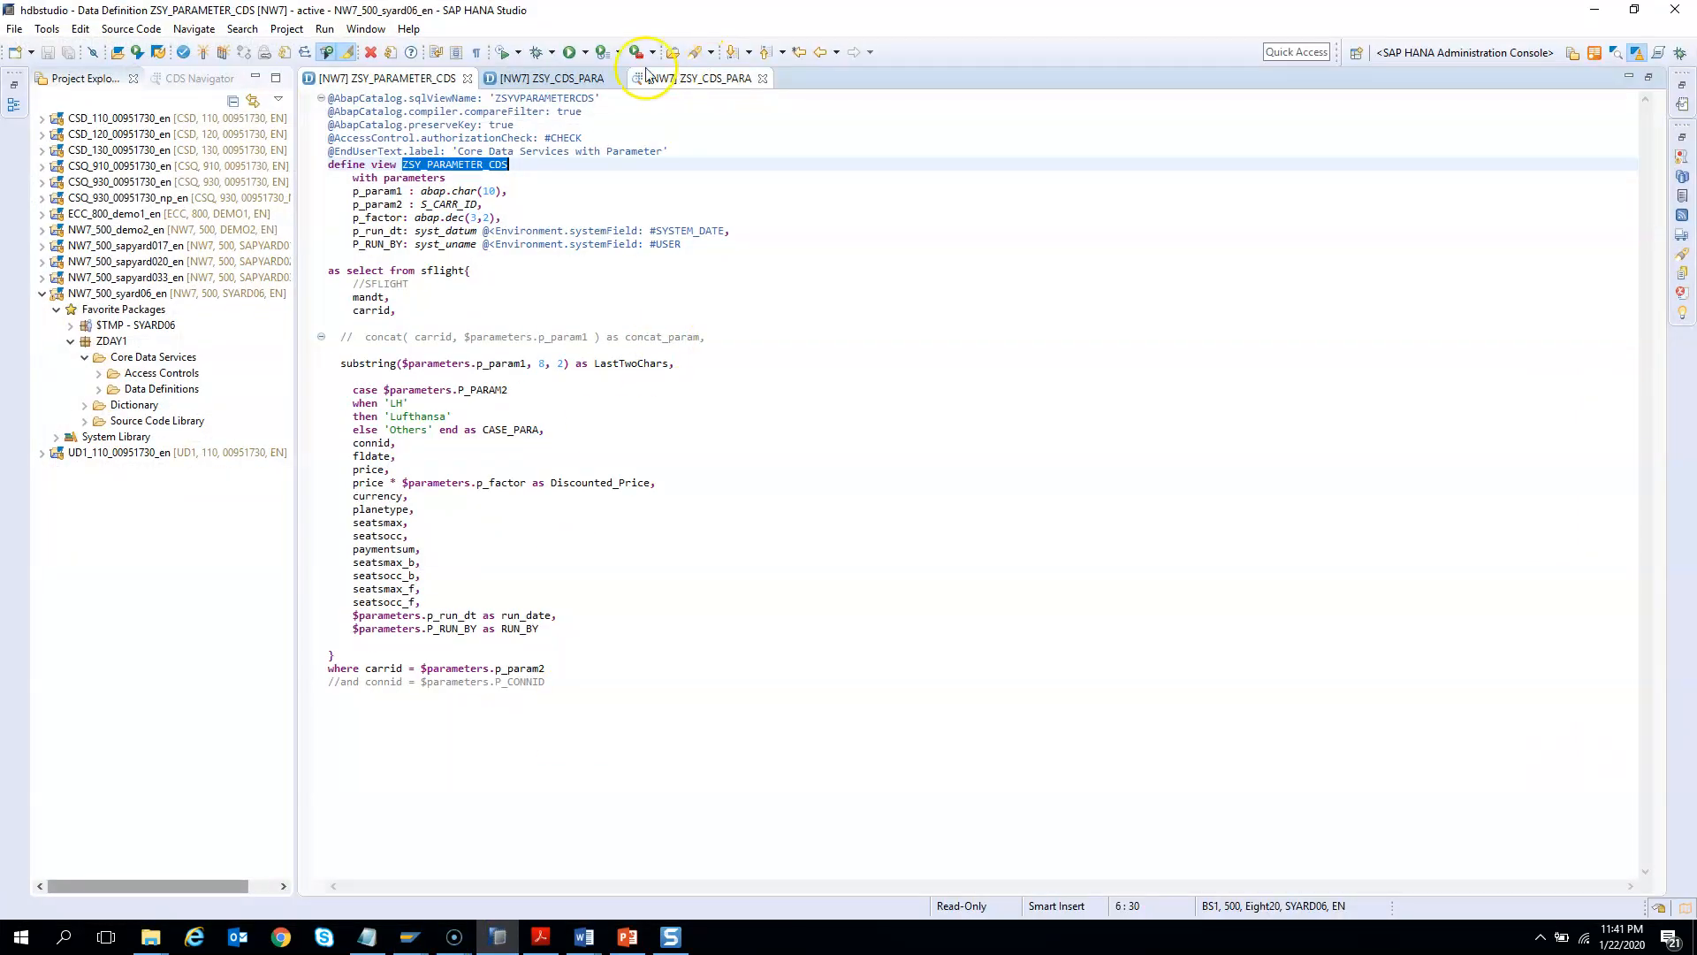
Check the value assigned to p_param1 in the ZSY_CDS_PARA definition.
left_click(552, 78)
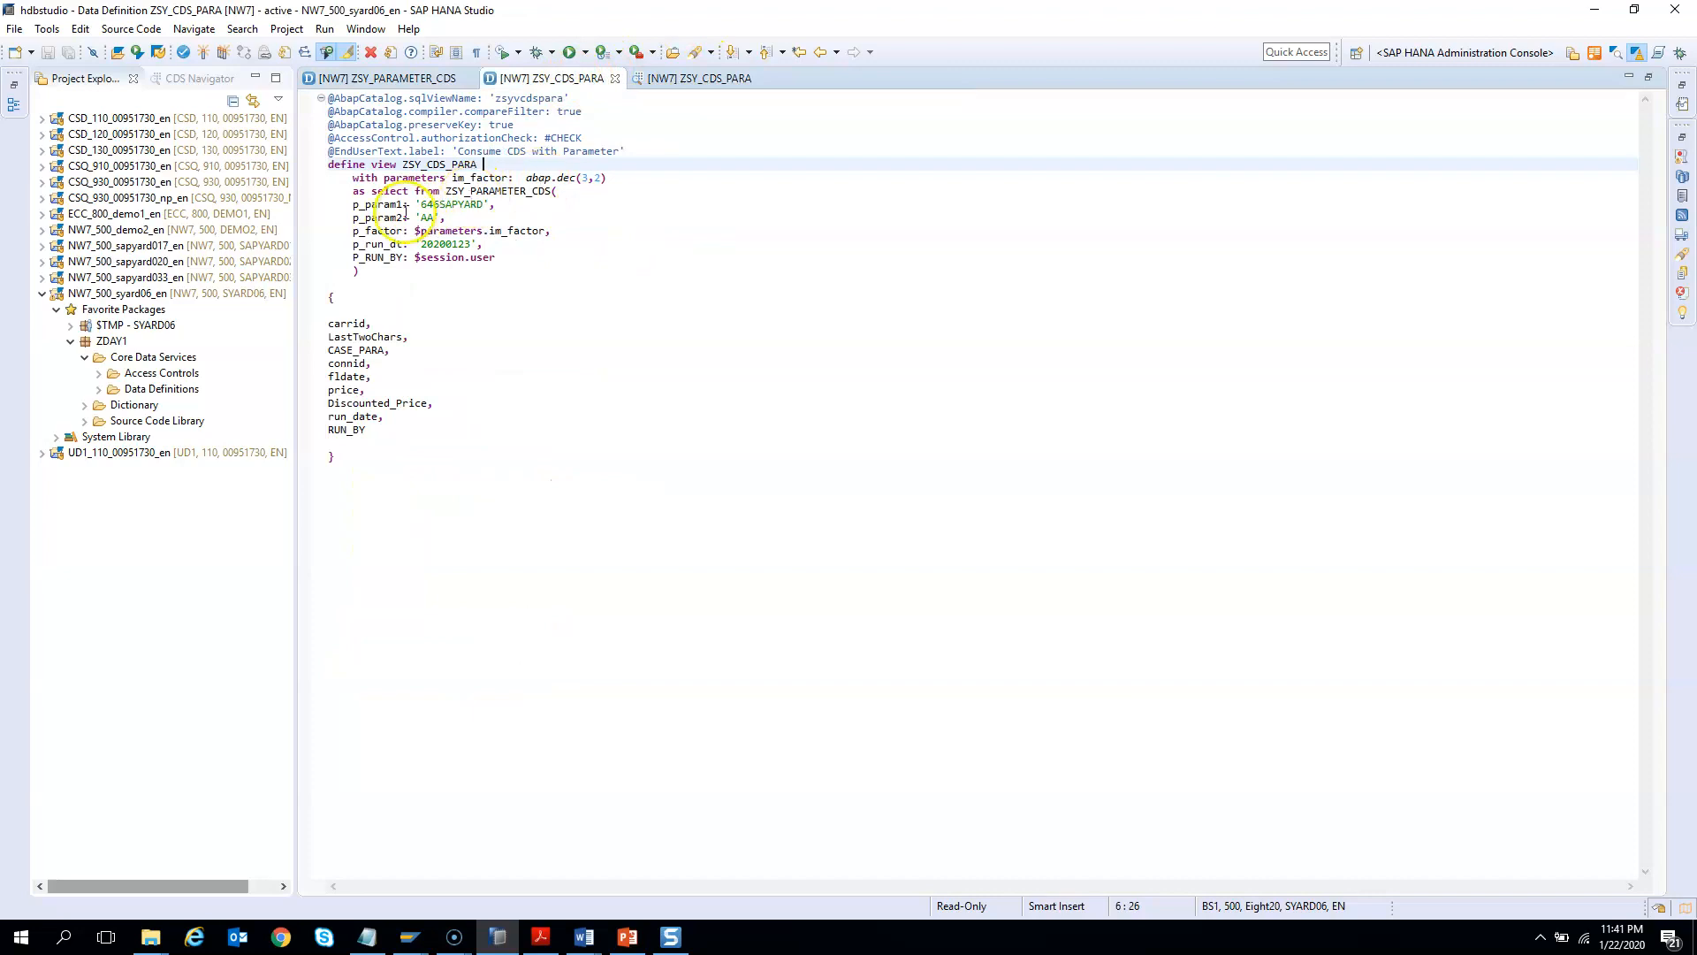
left_click(406, 203)
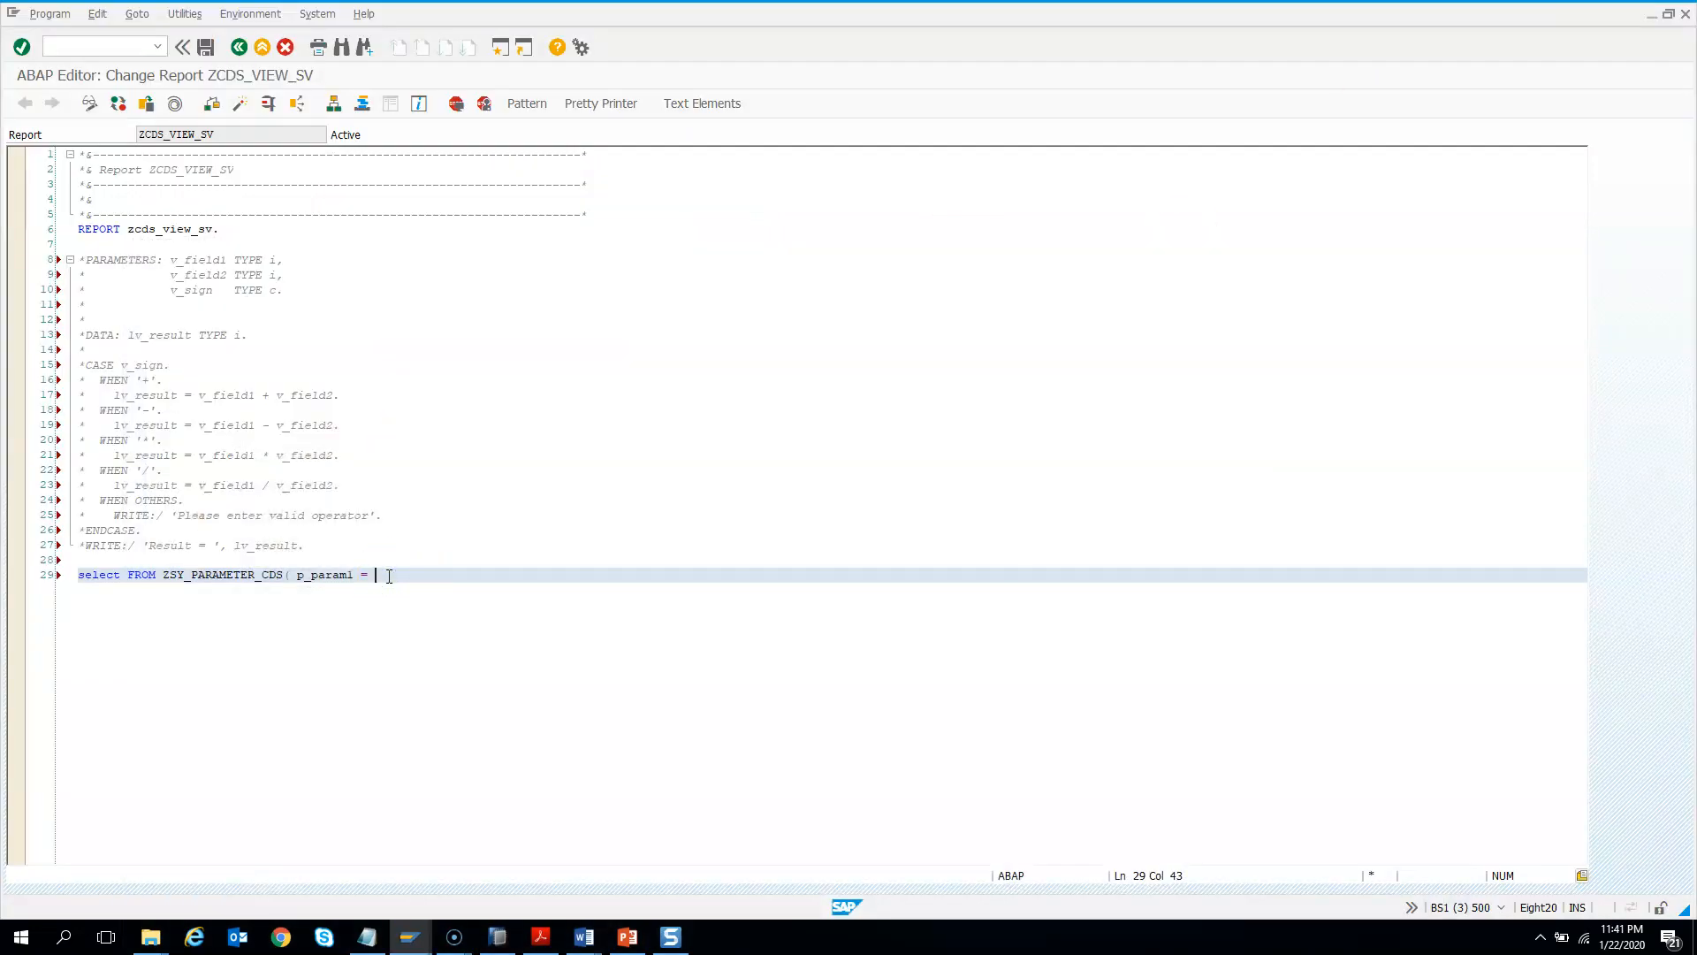
Enter '646SAPYARD' as the p_param1 value.
type("'")
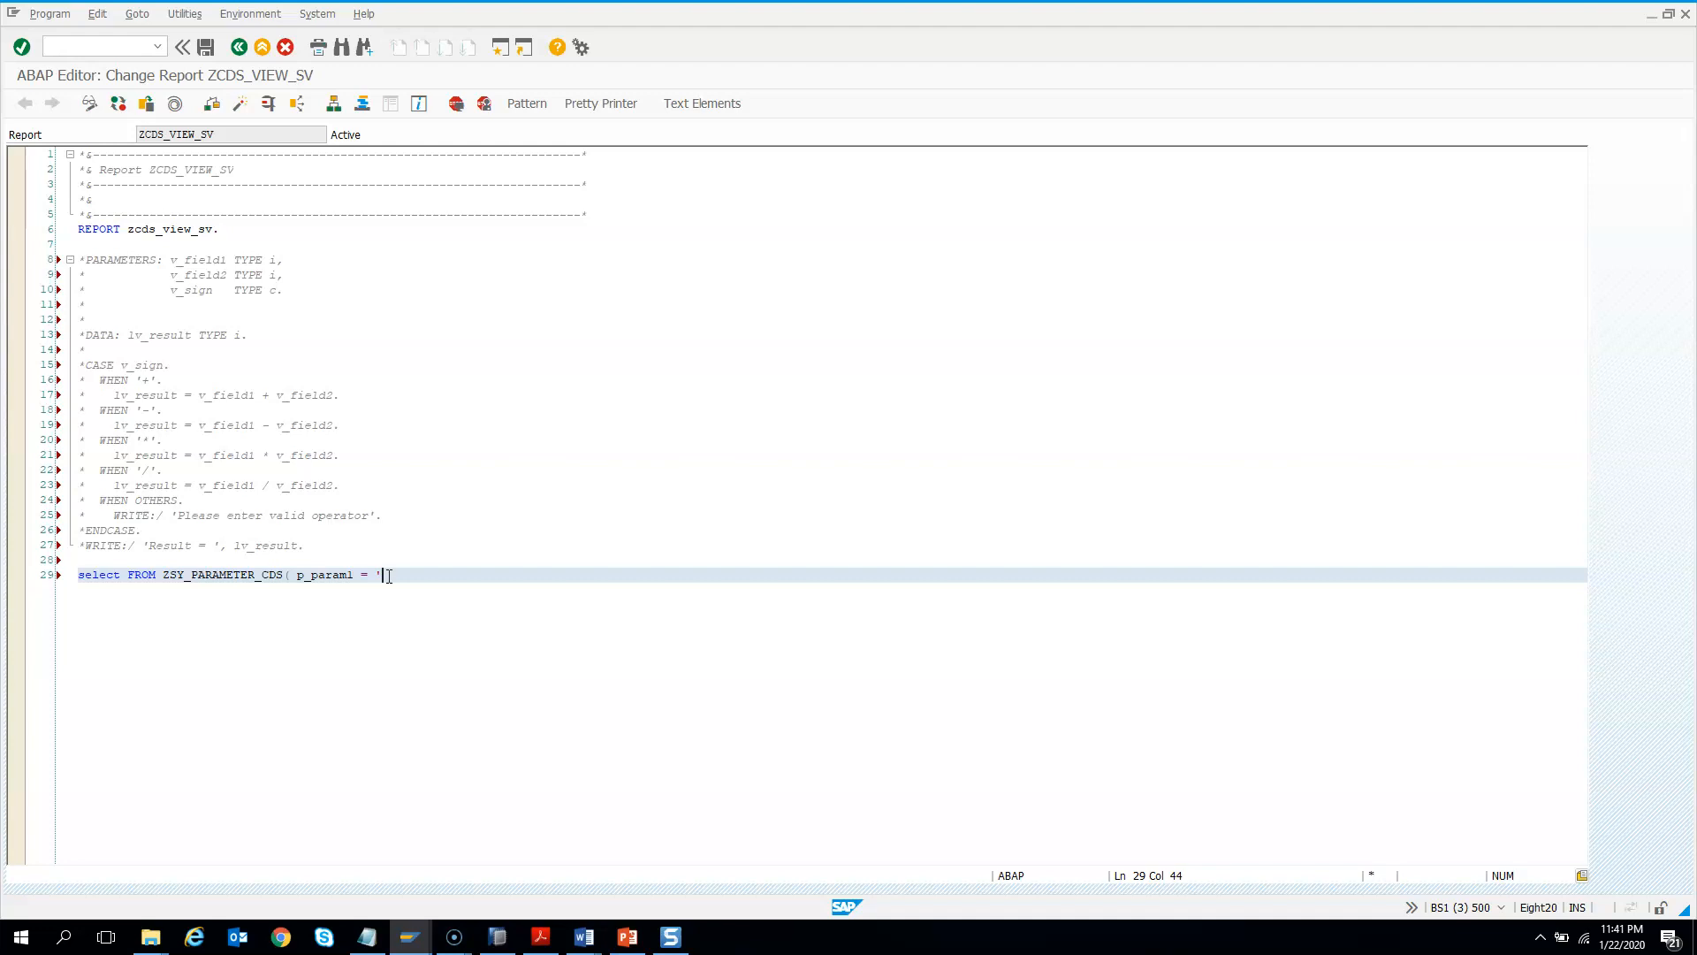
type("abc")
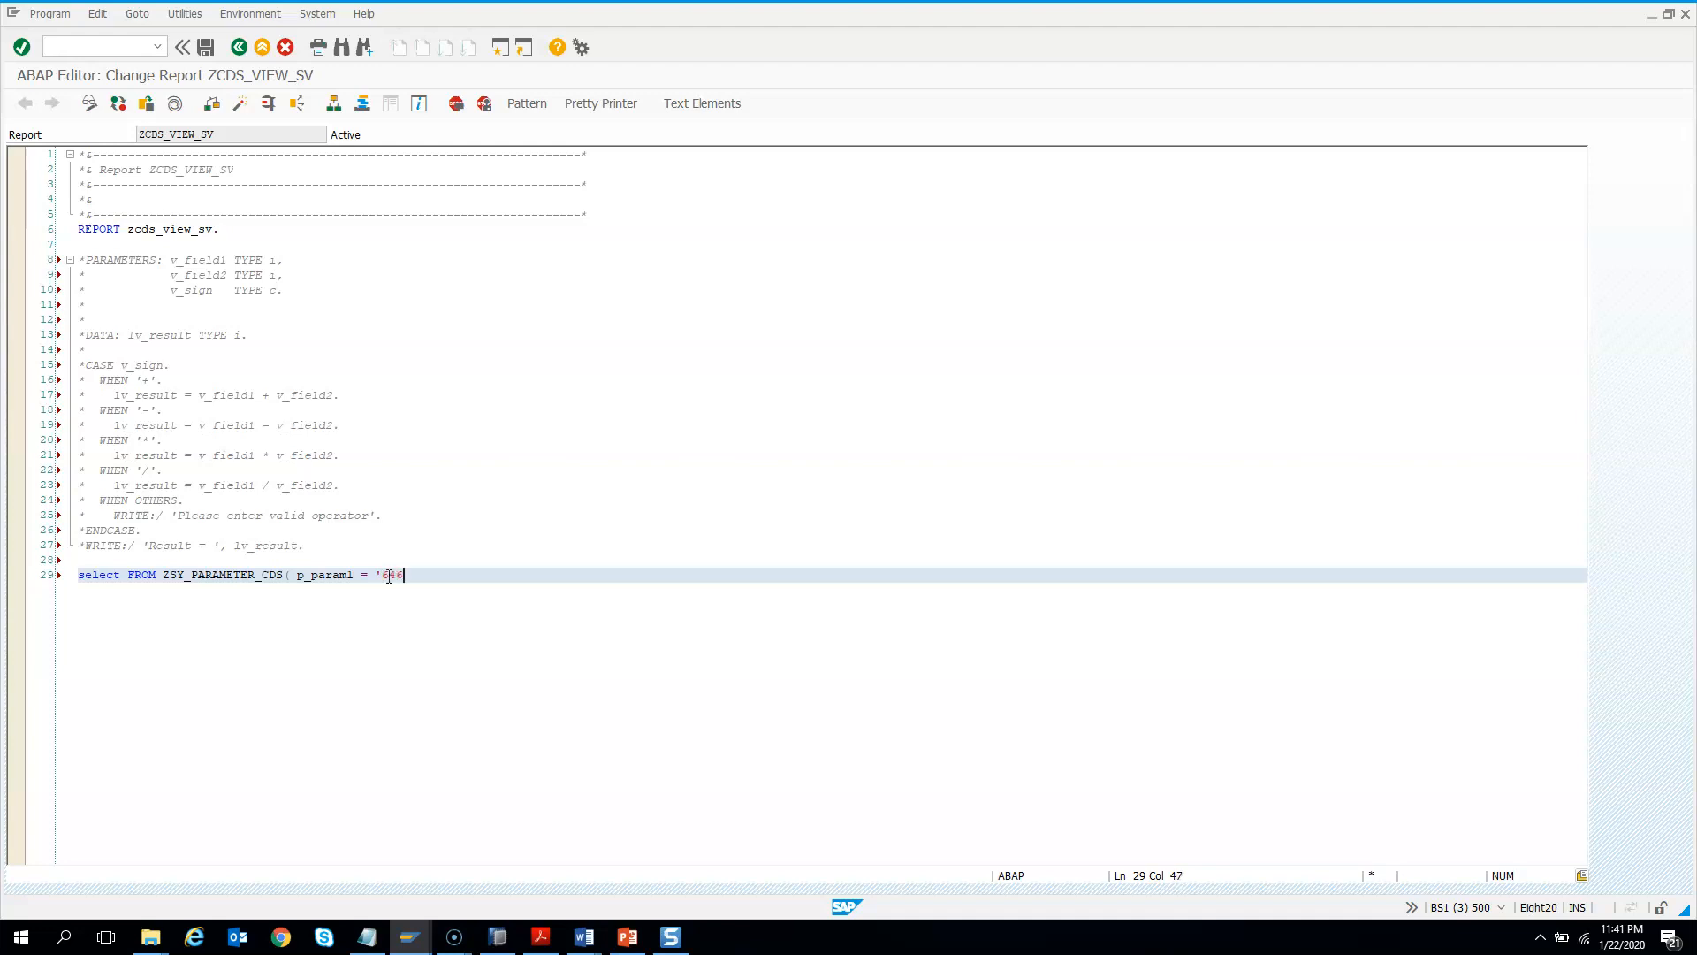
type("SAP")
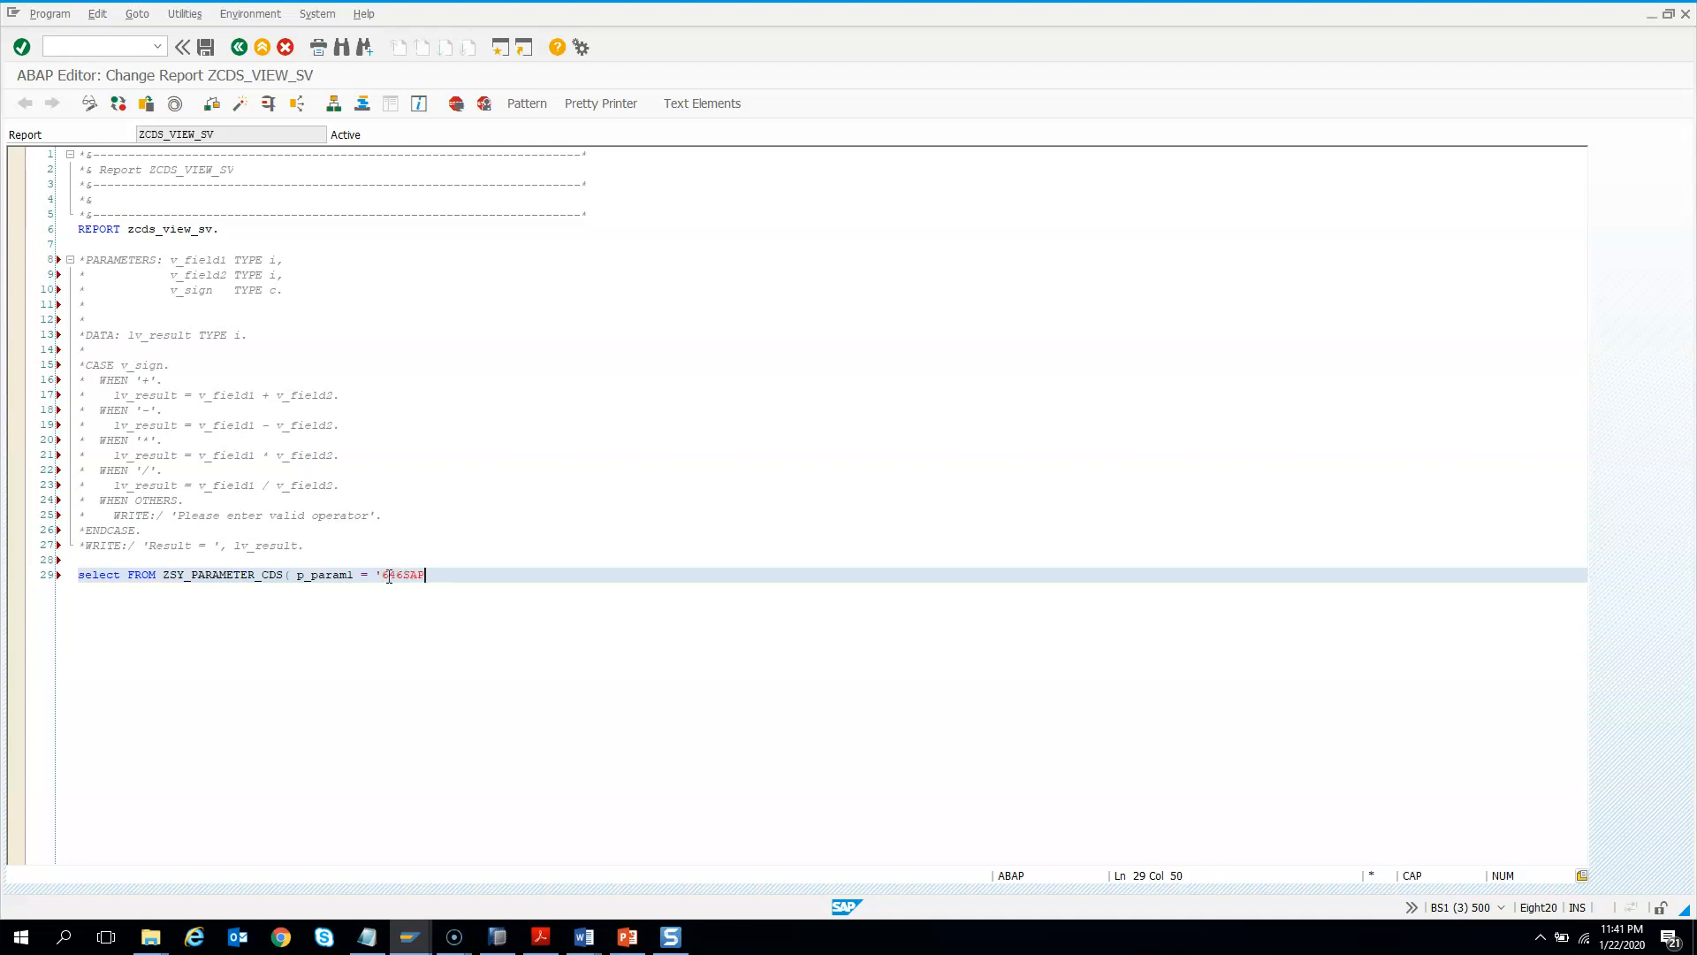
type("YARD")
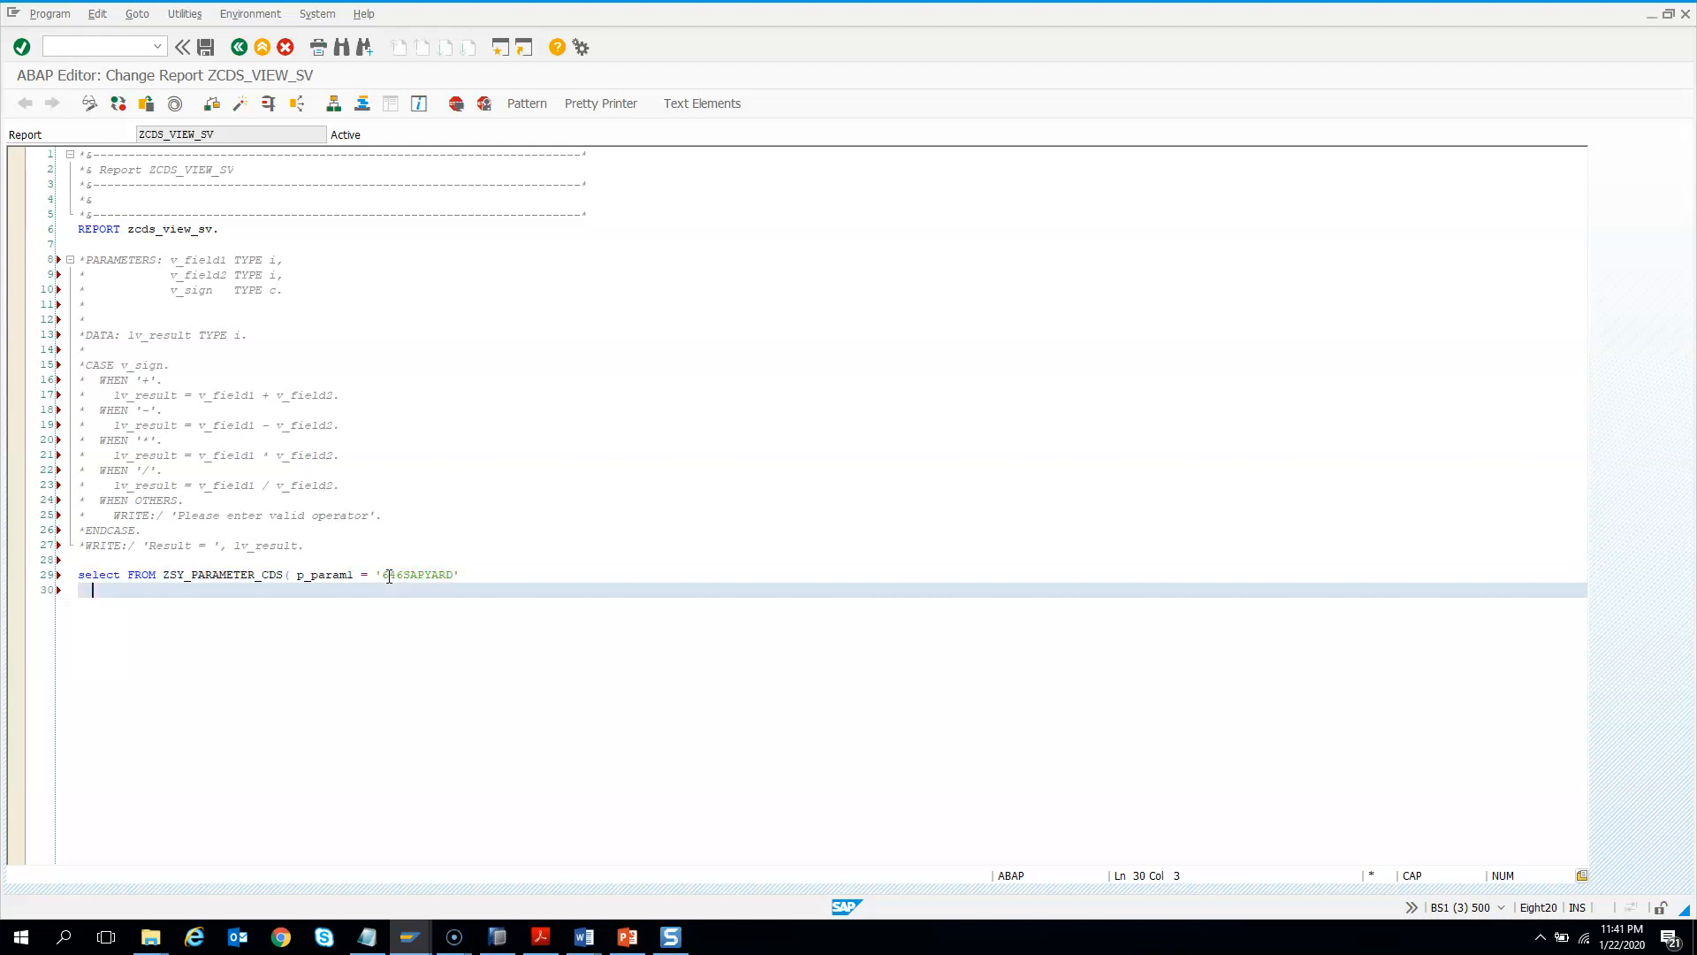
Pass P_PARAM2 = 'LH' and P_FACTOR = '0.50' in the select.
type("P_P")
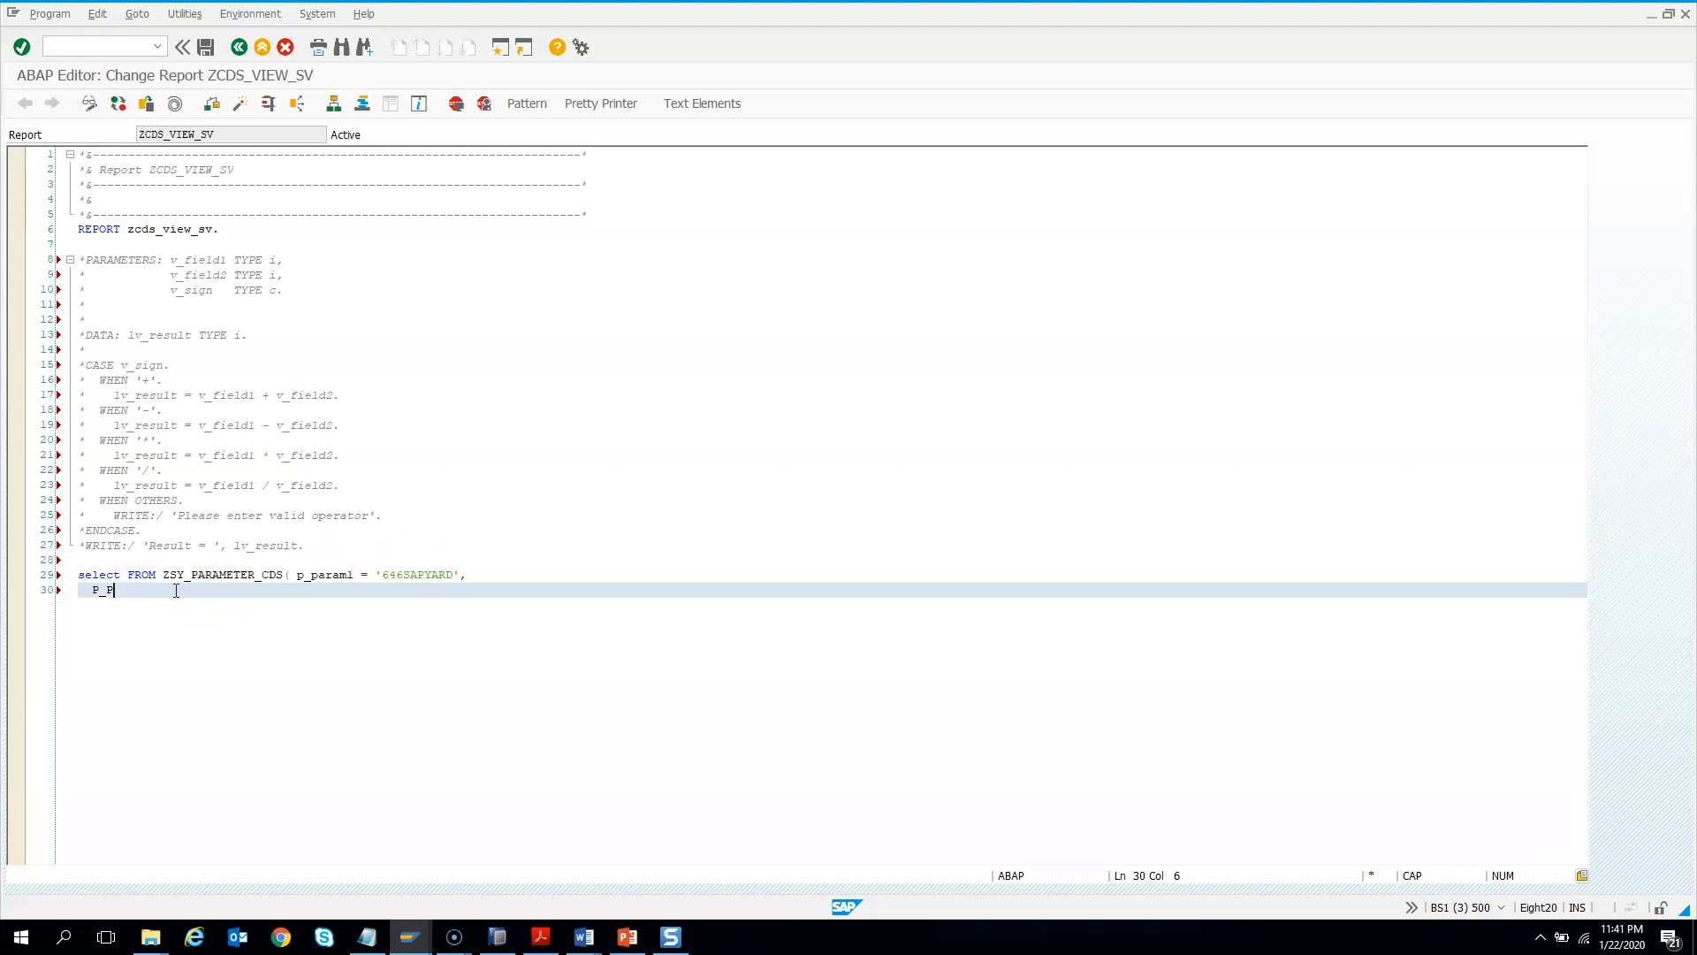
type("ARAM2")
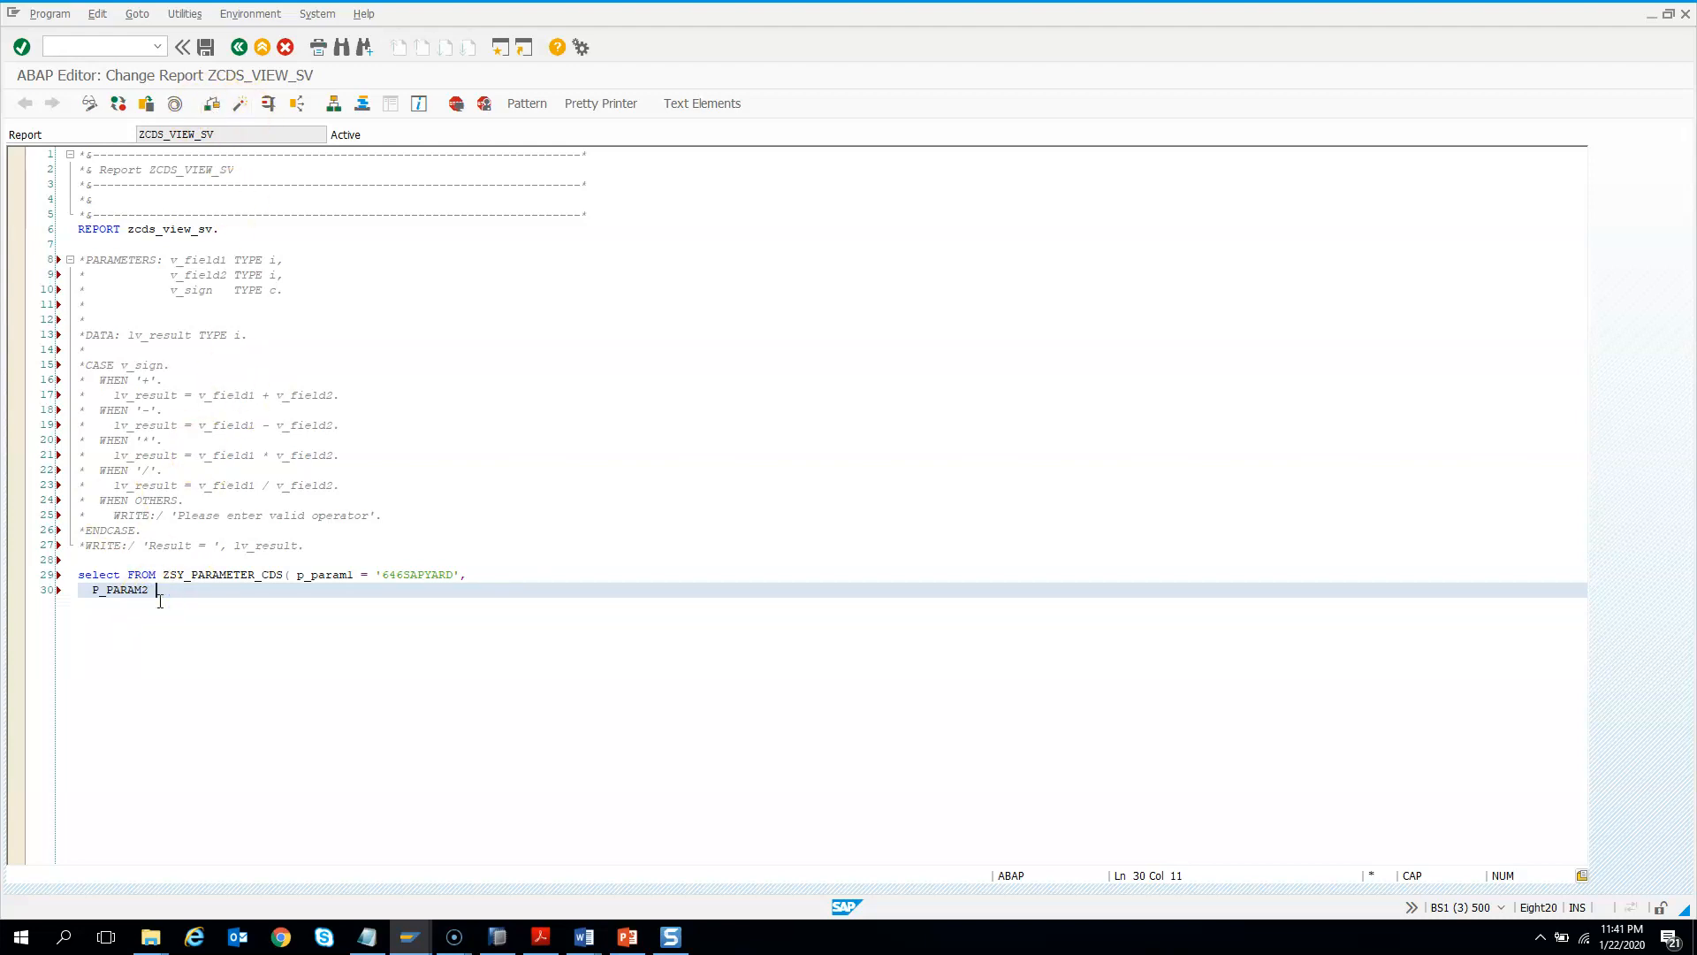
type("= '")
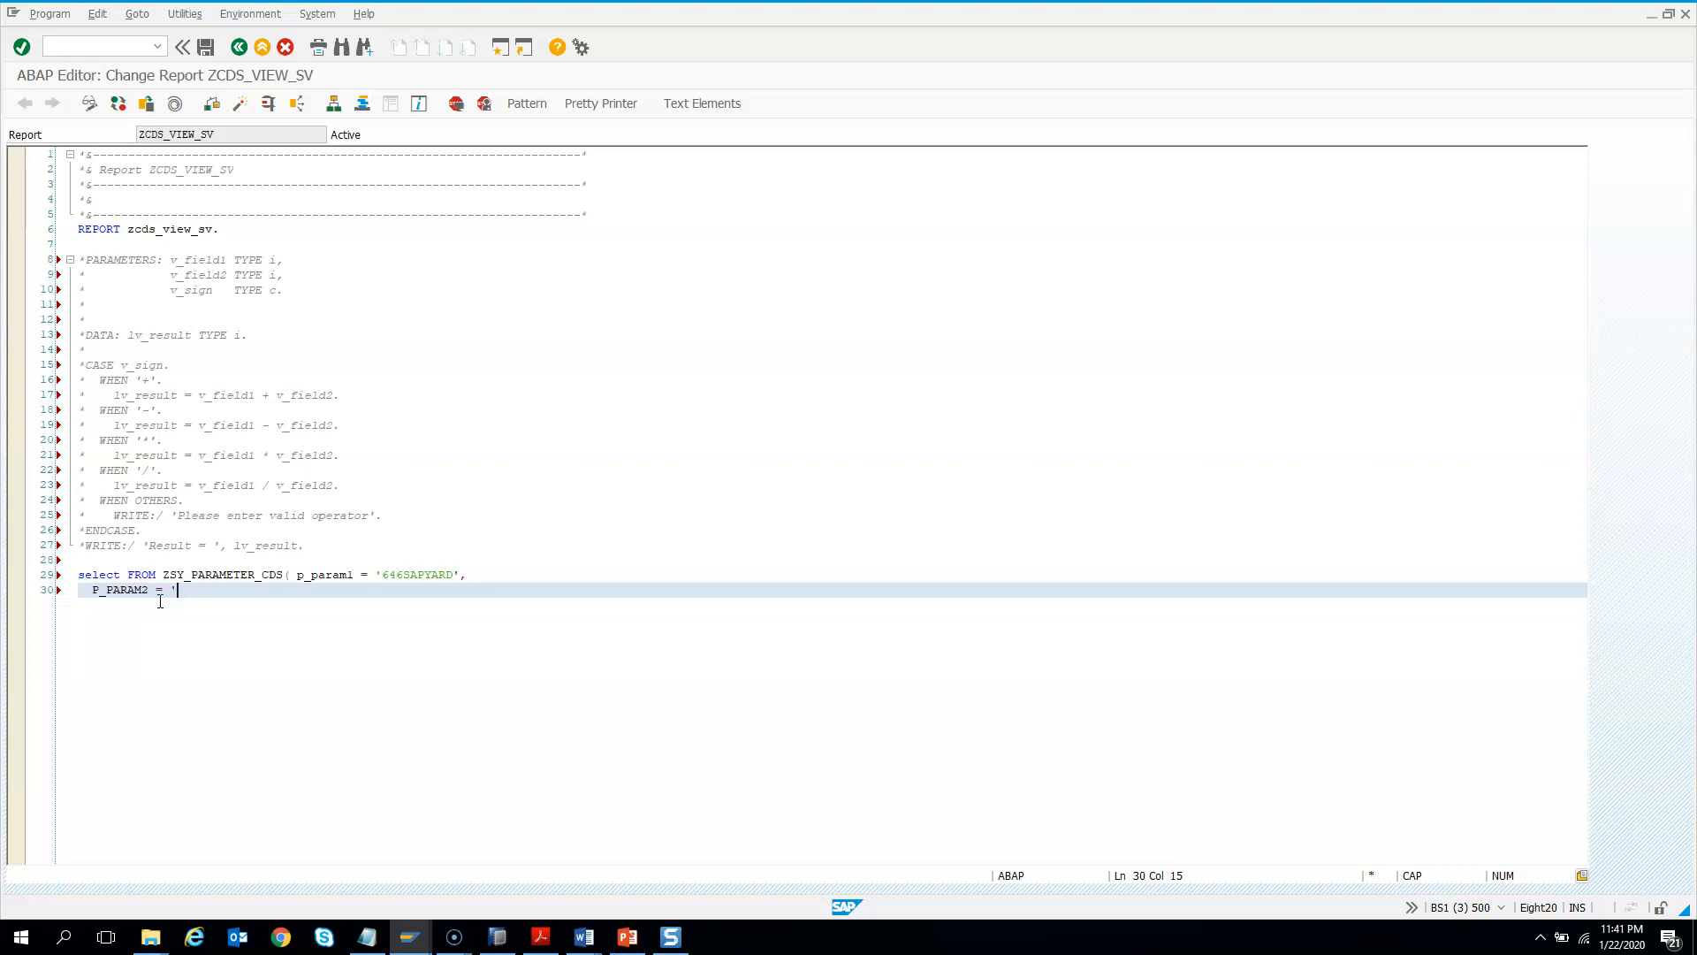
type("LH',")
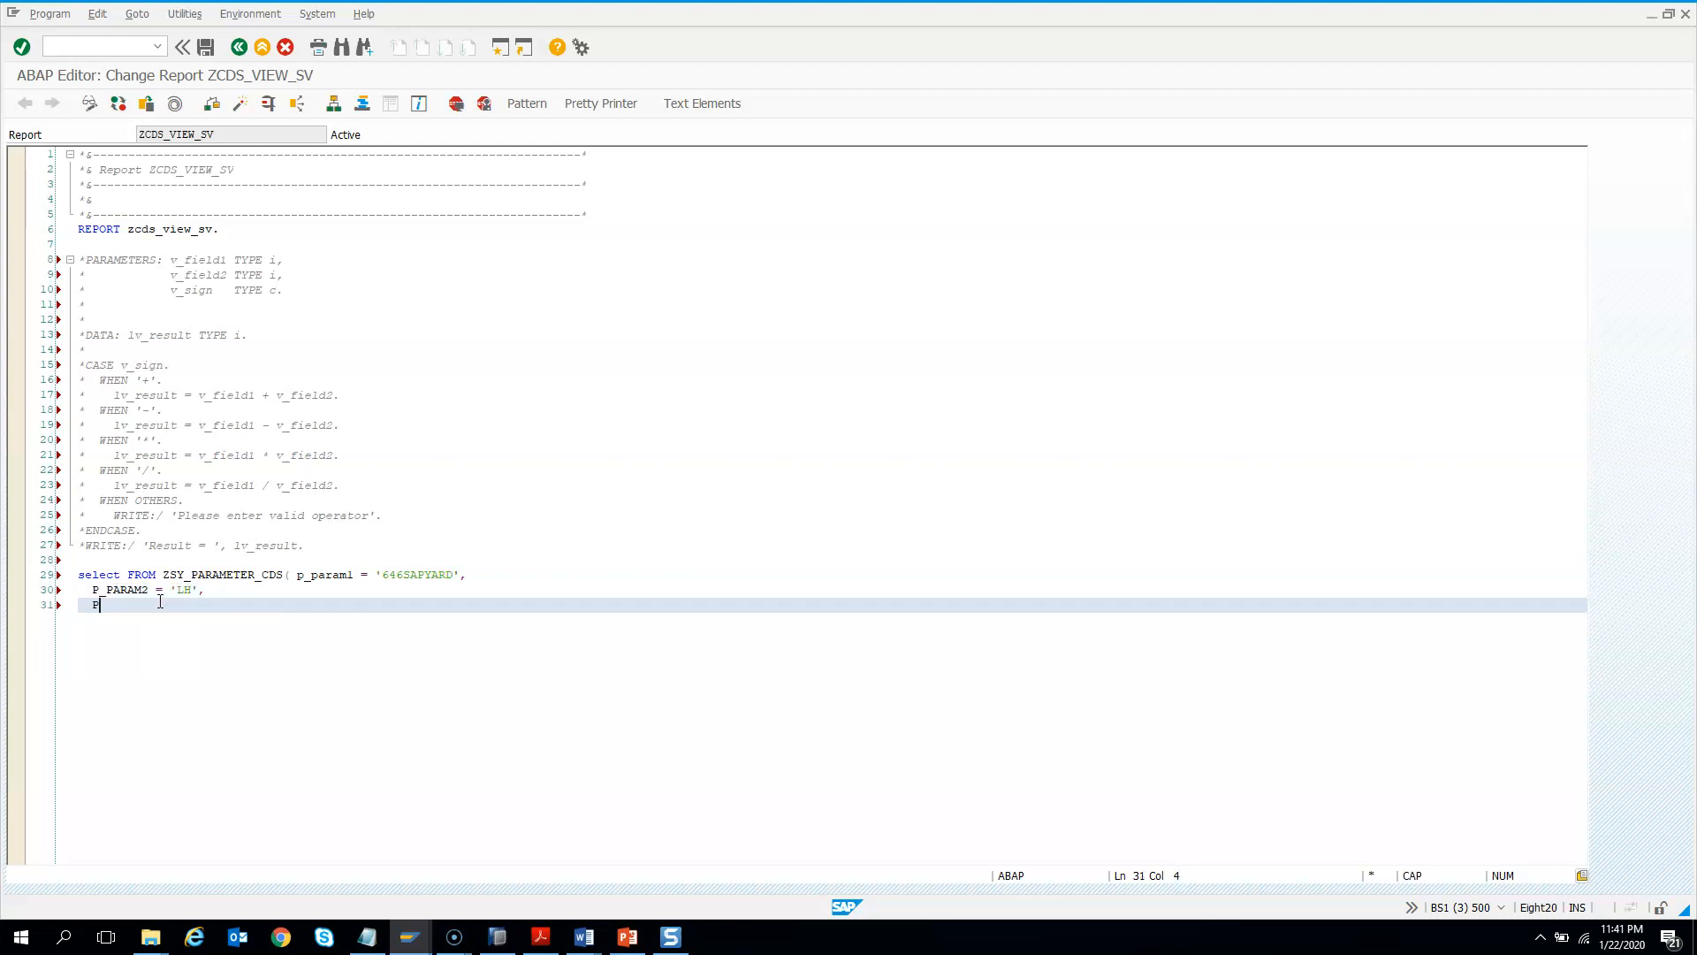
type("FACTOR")
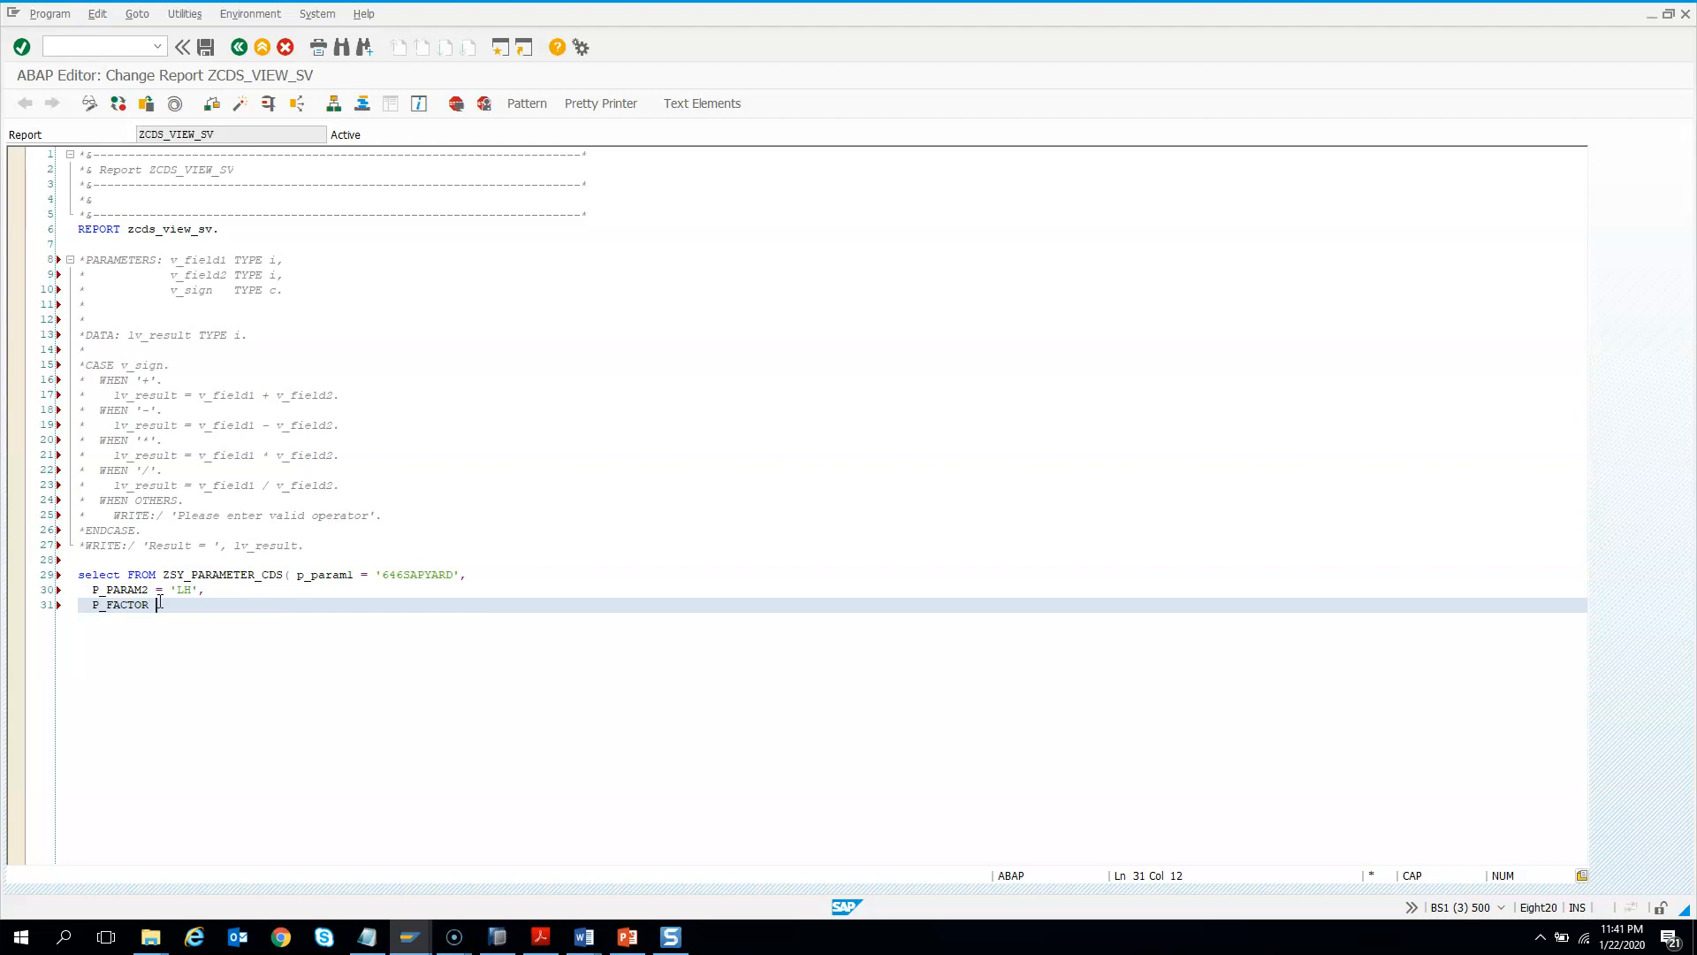
type("'0")
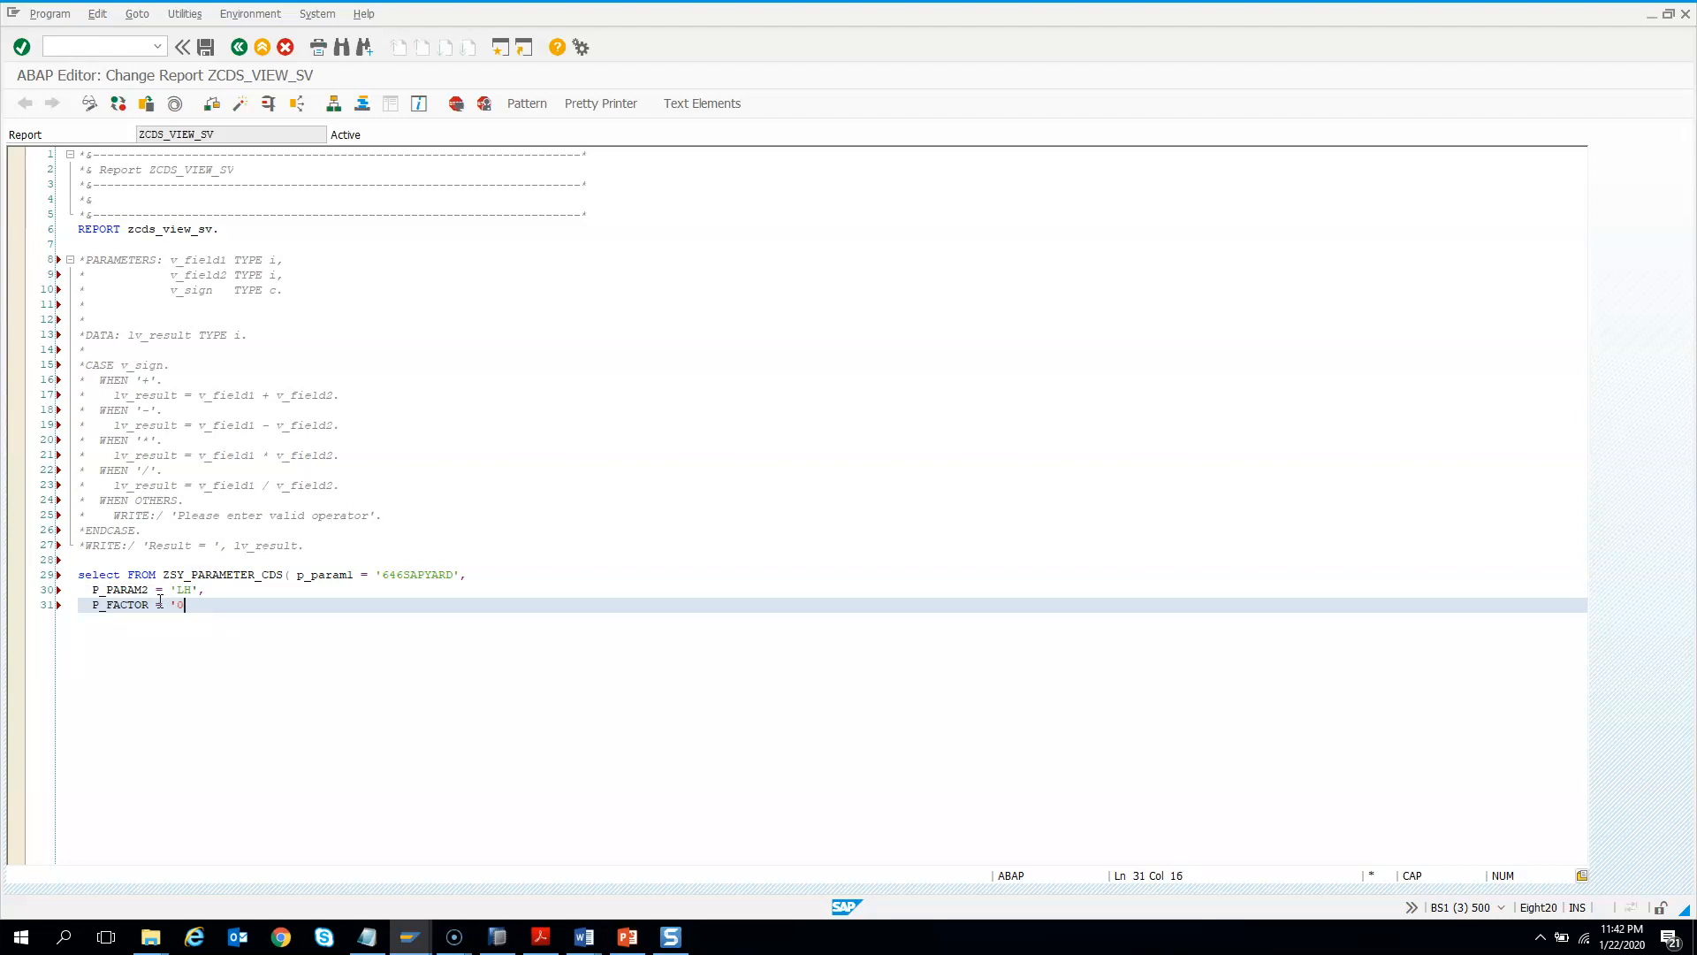
type(".50',")
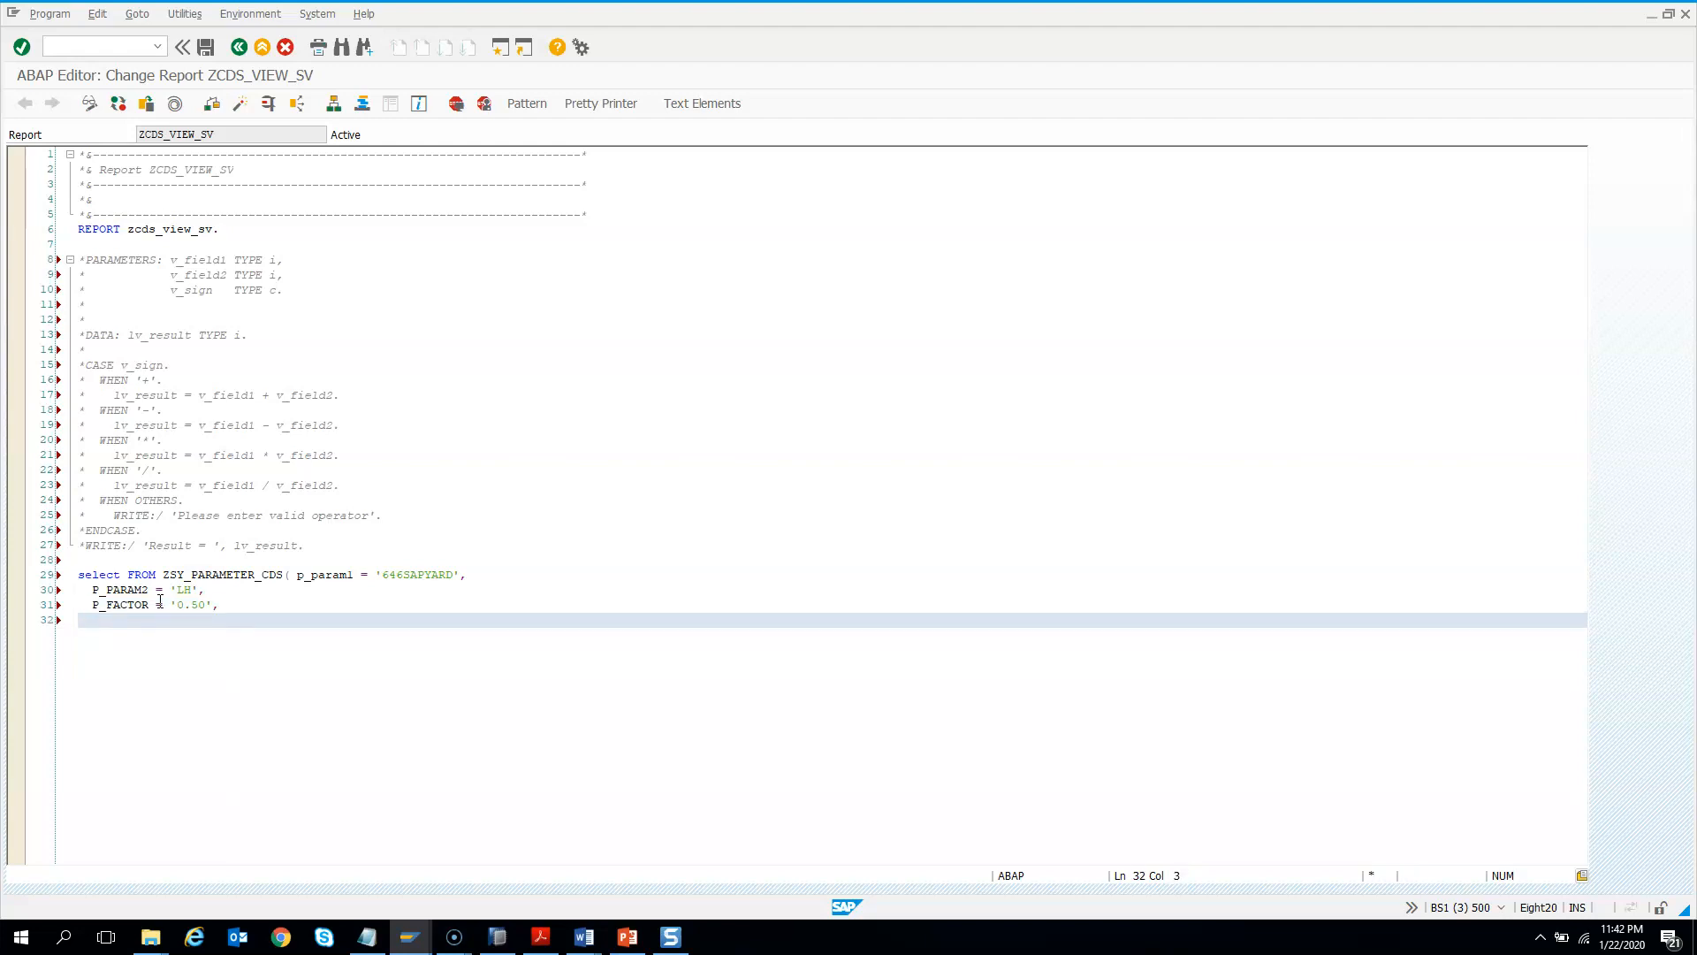
type("p_run")
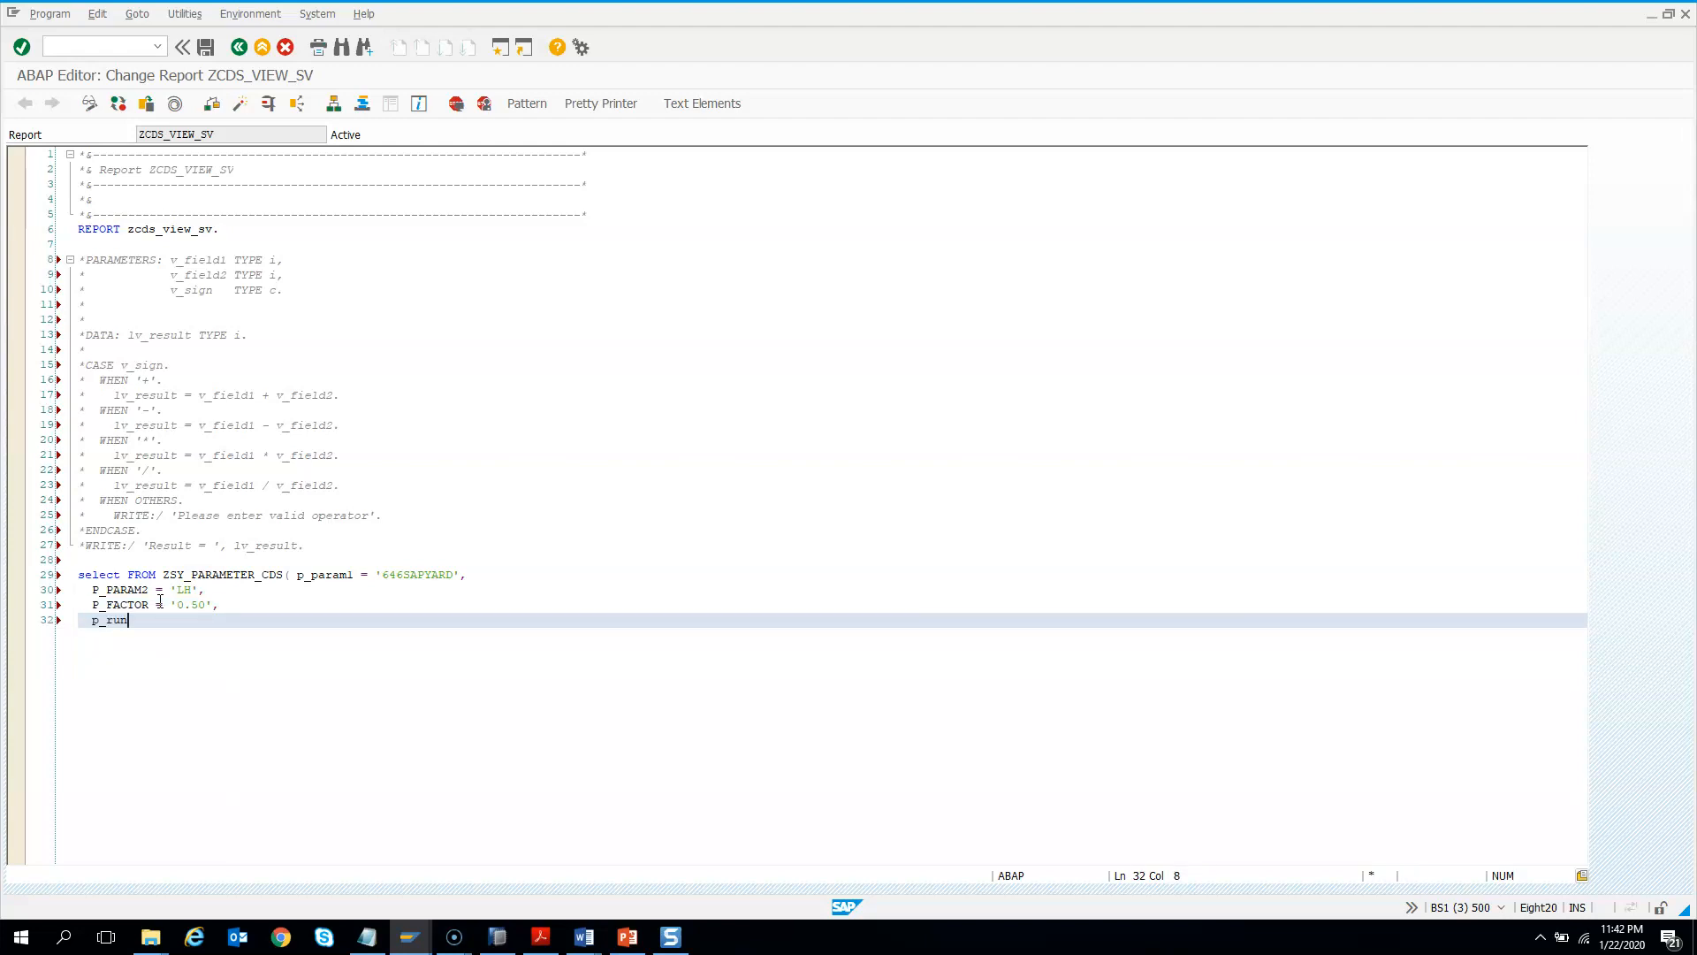
type("_dt =")
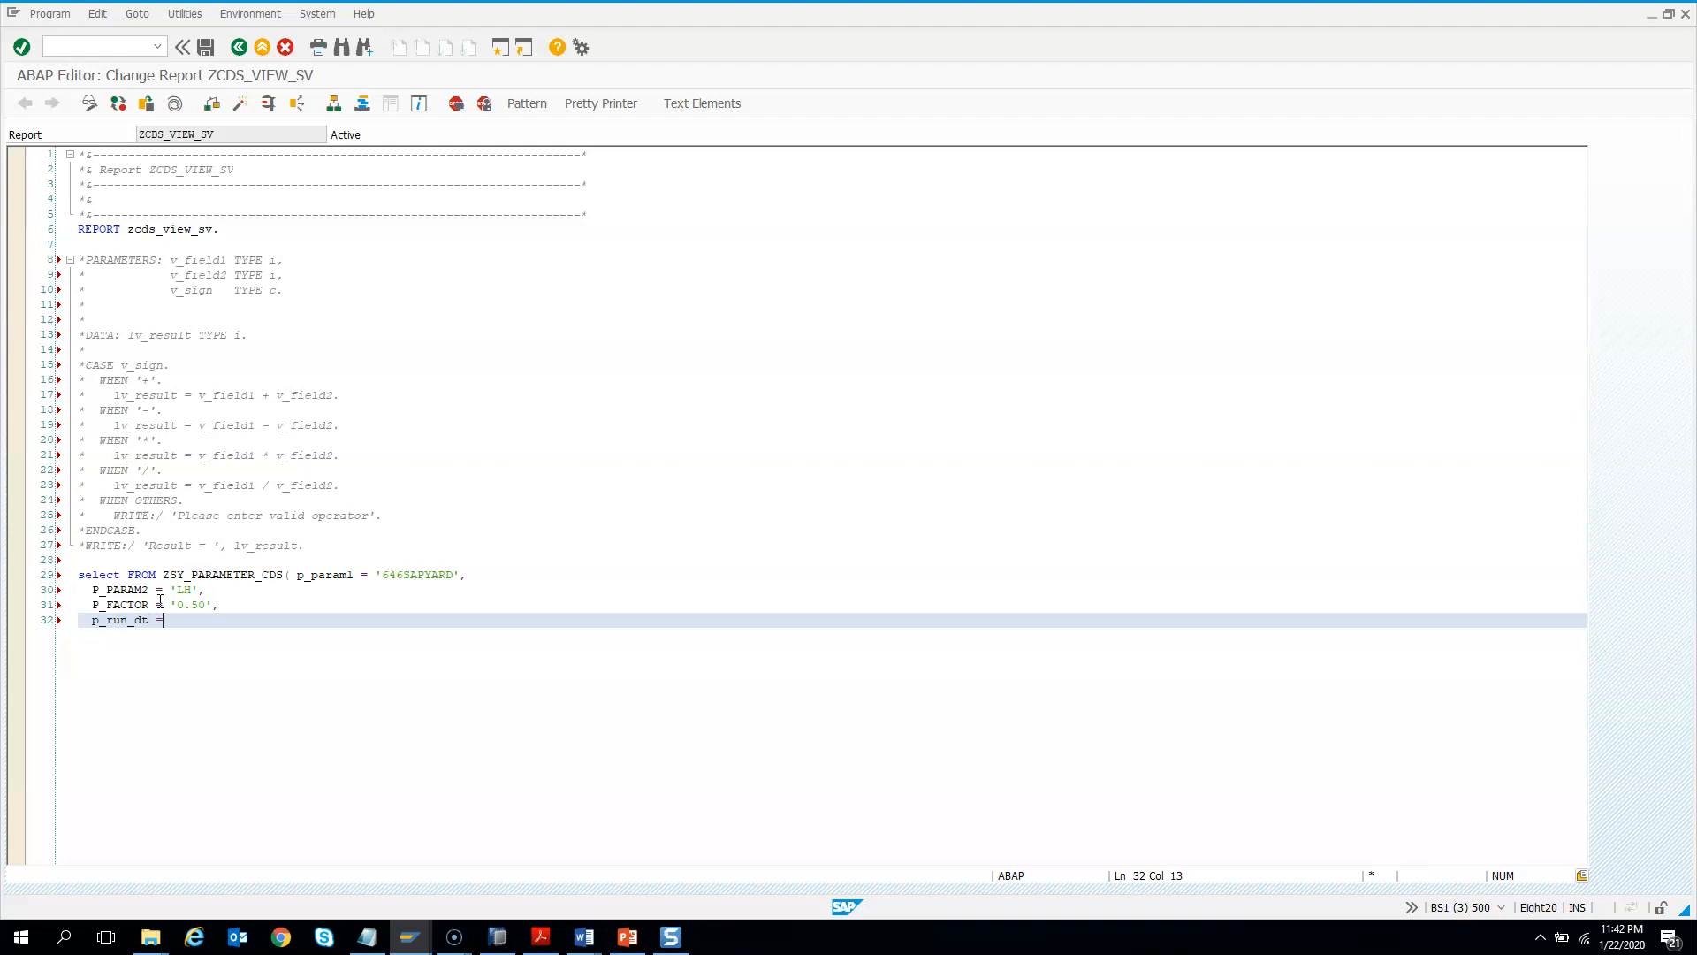
type("@")
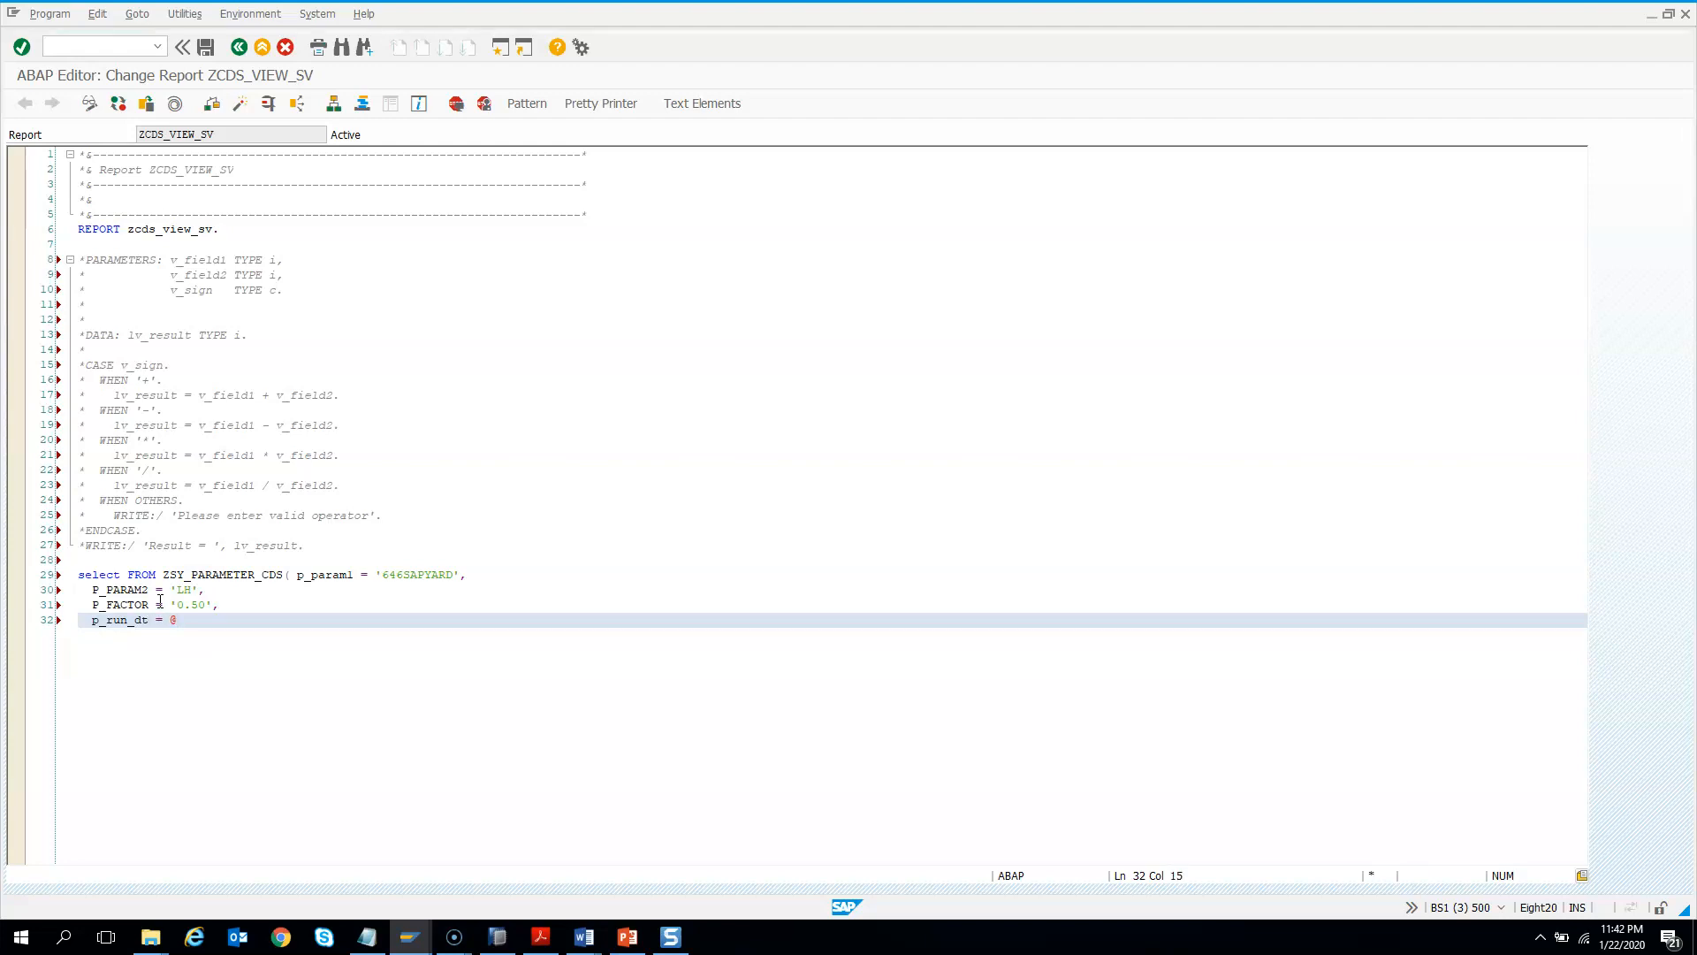
type("sy")
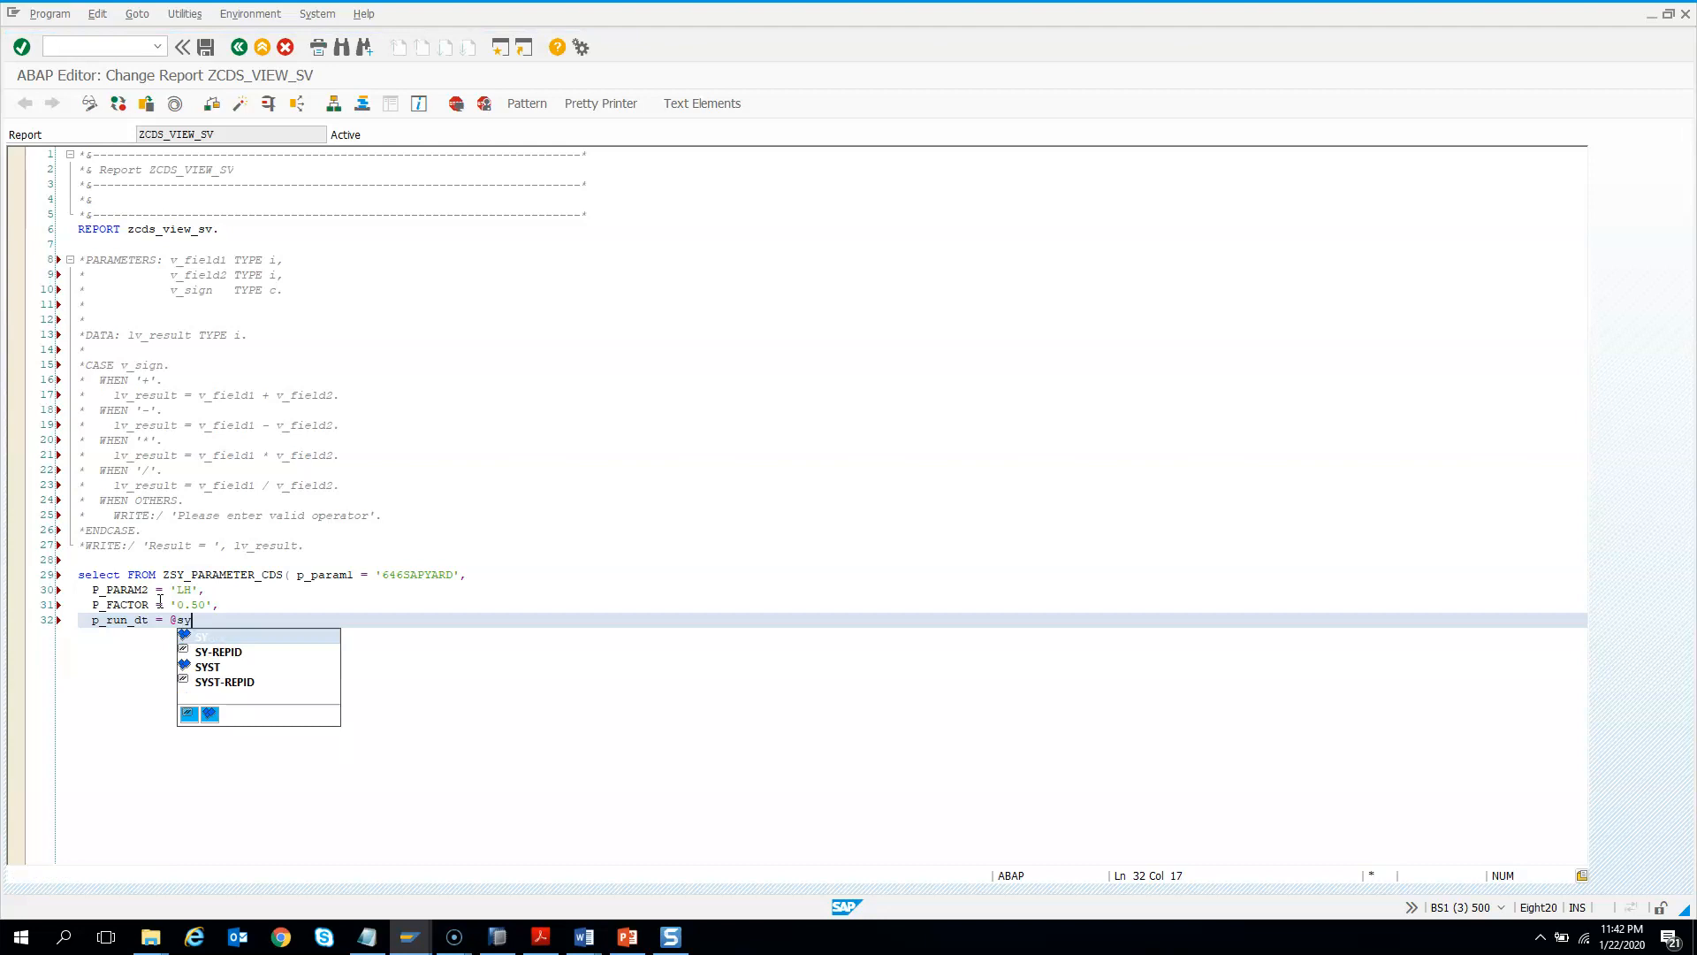
mouse_move(268, 690)
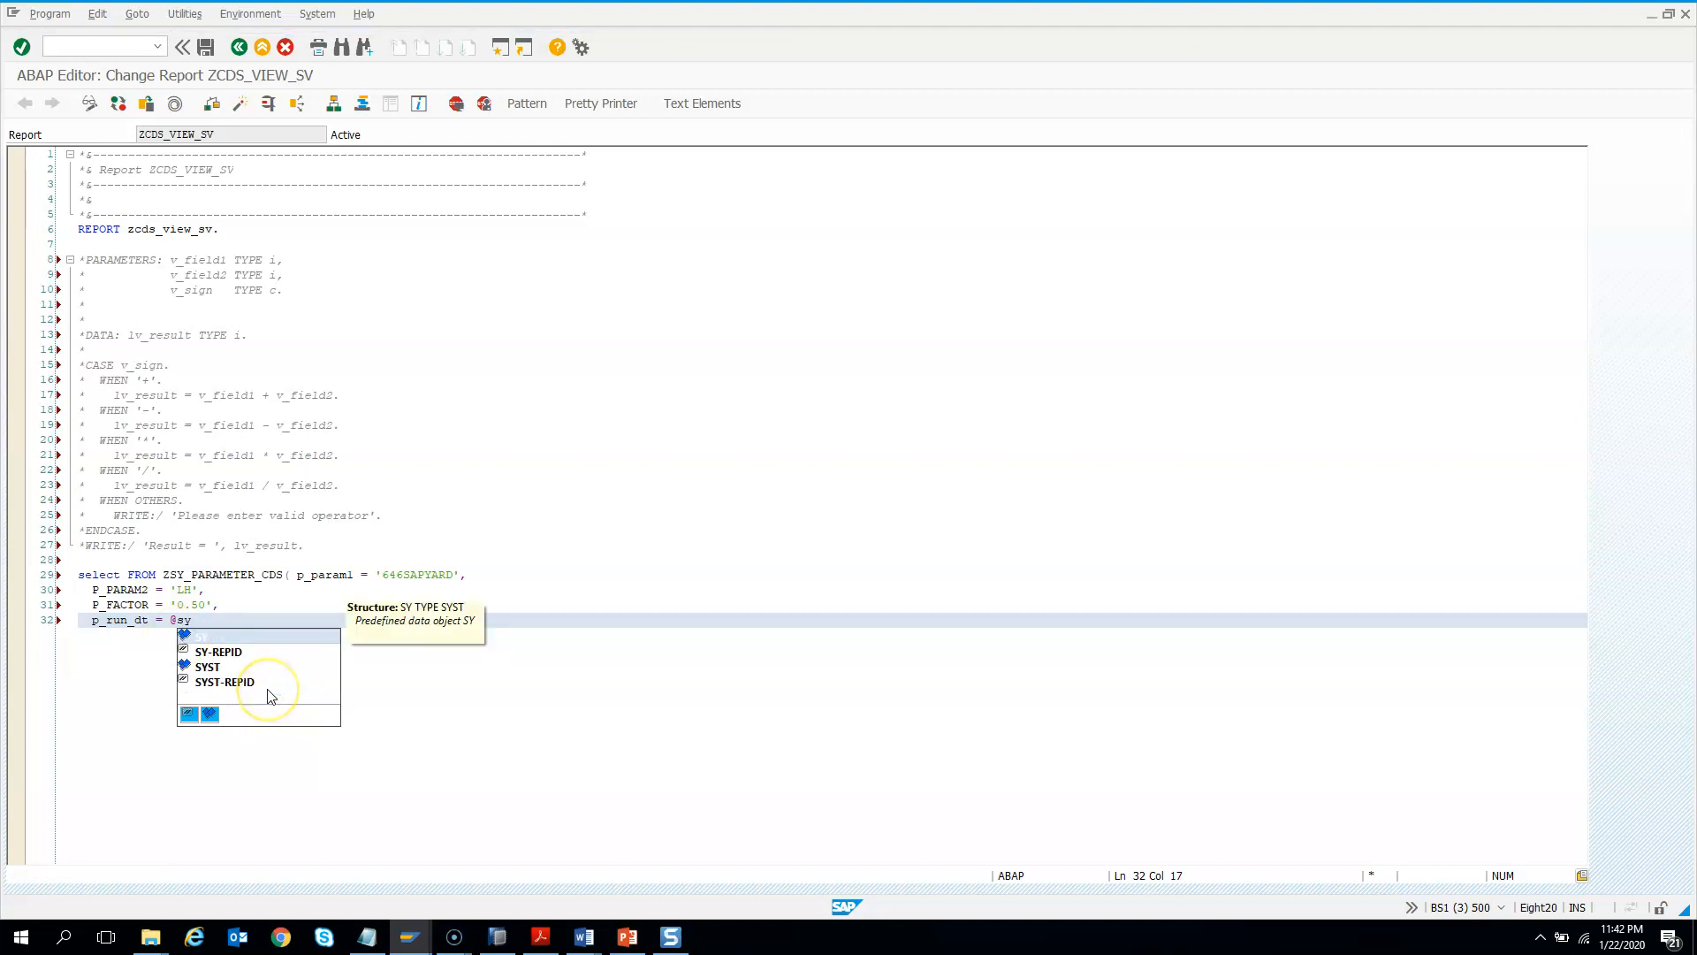
type("-da")
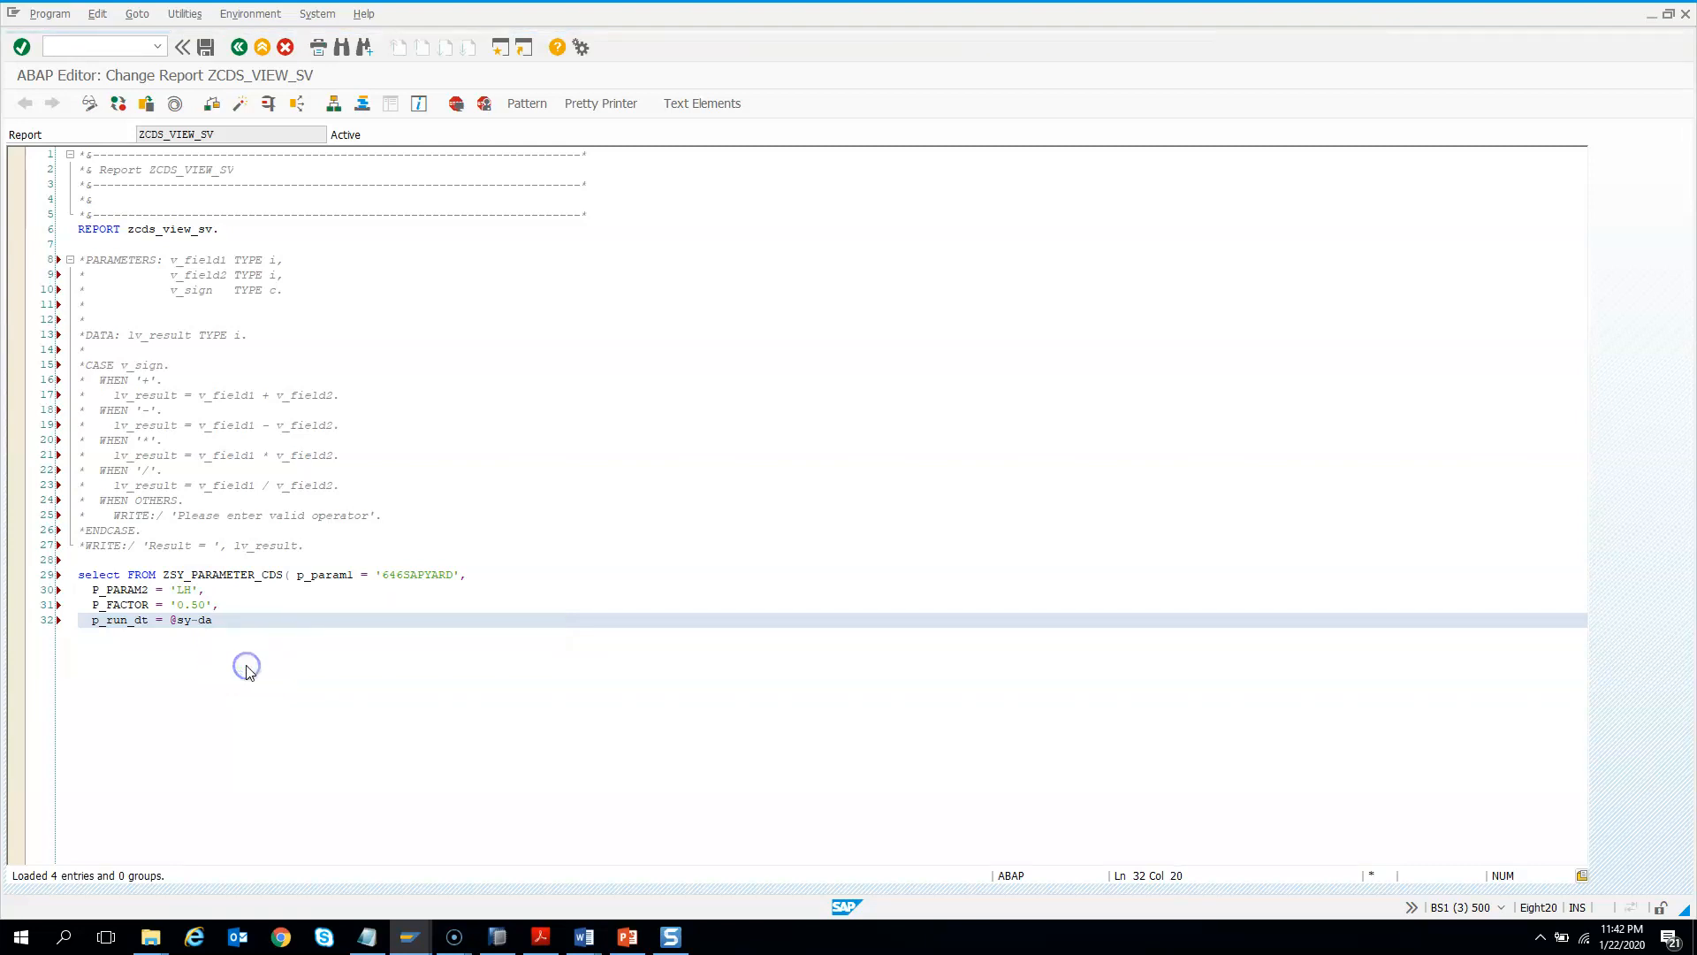
type("tum,")
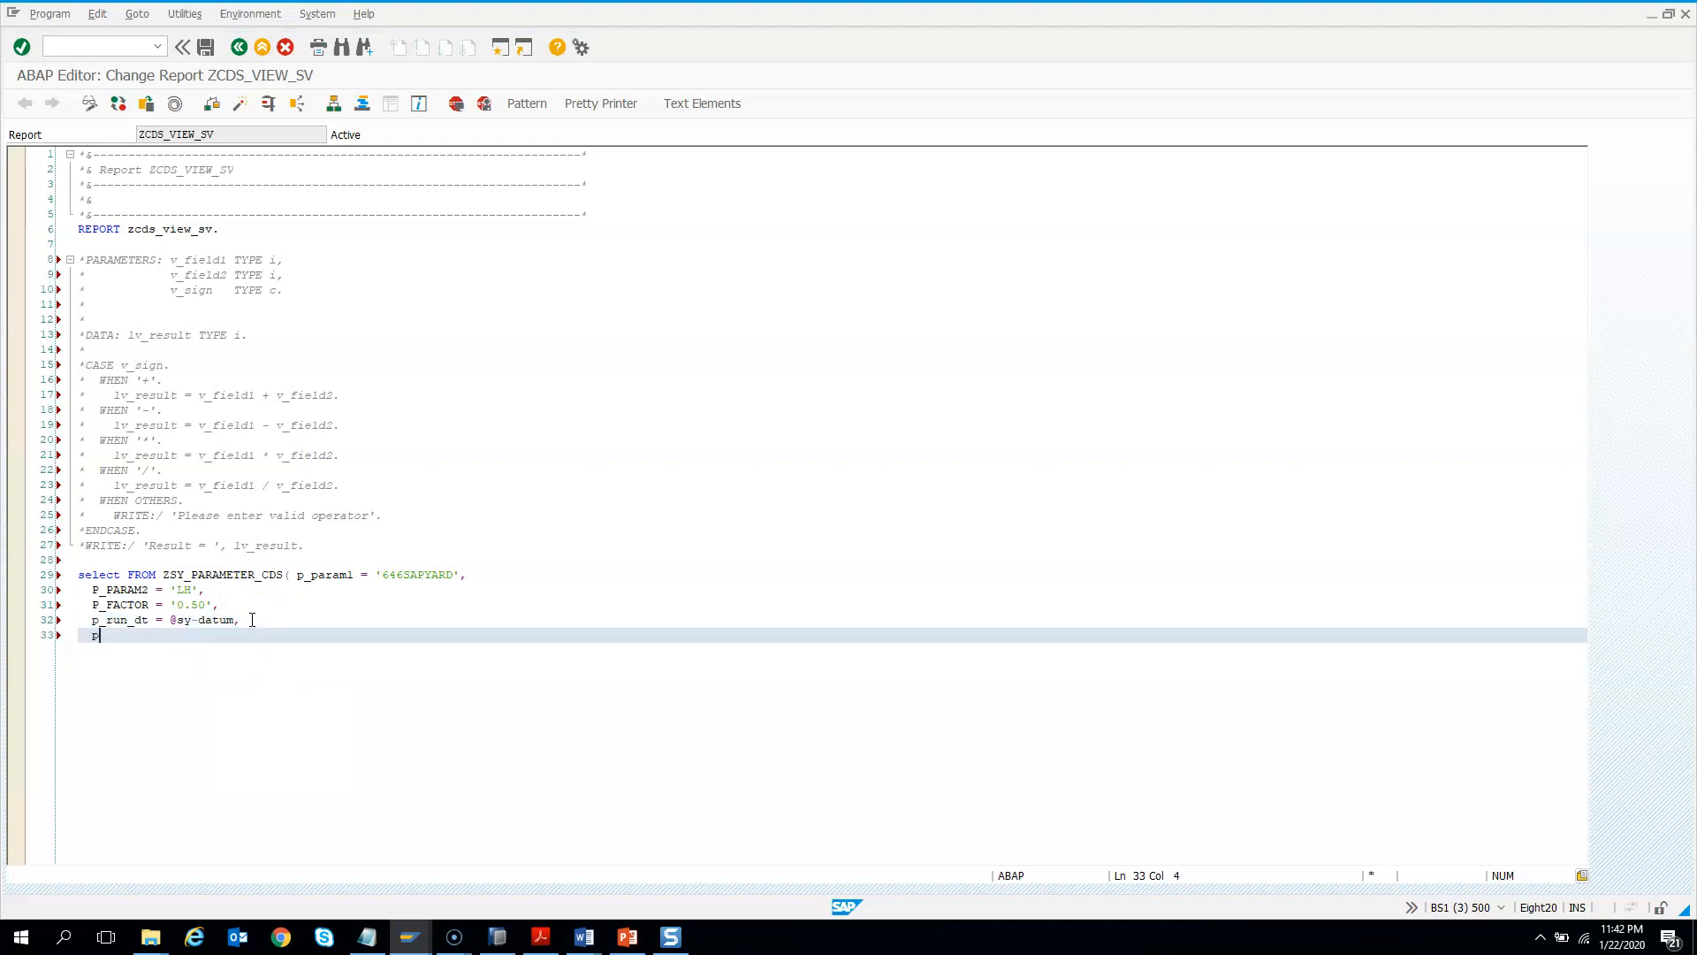
type("_")
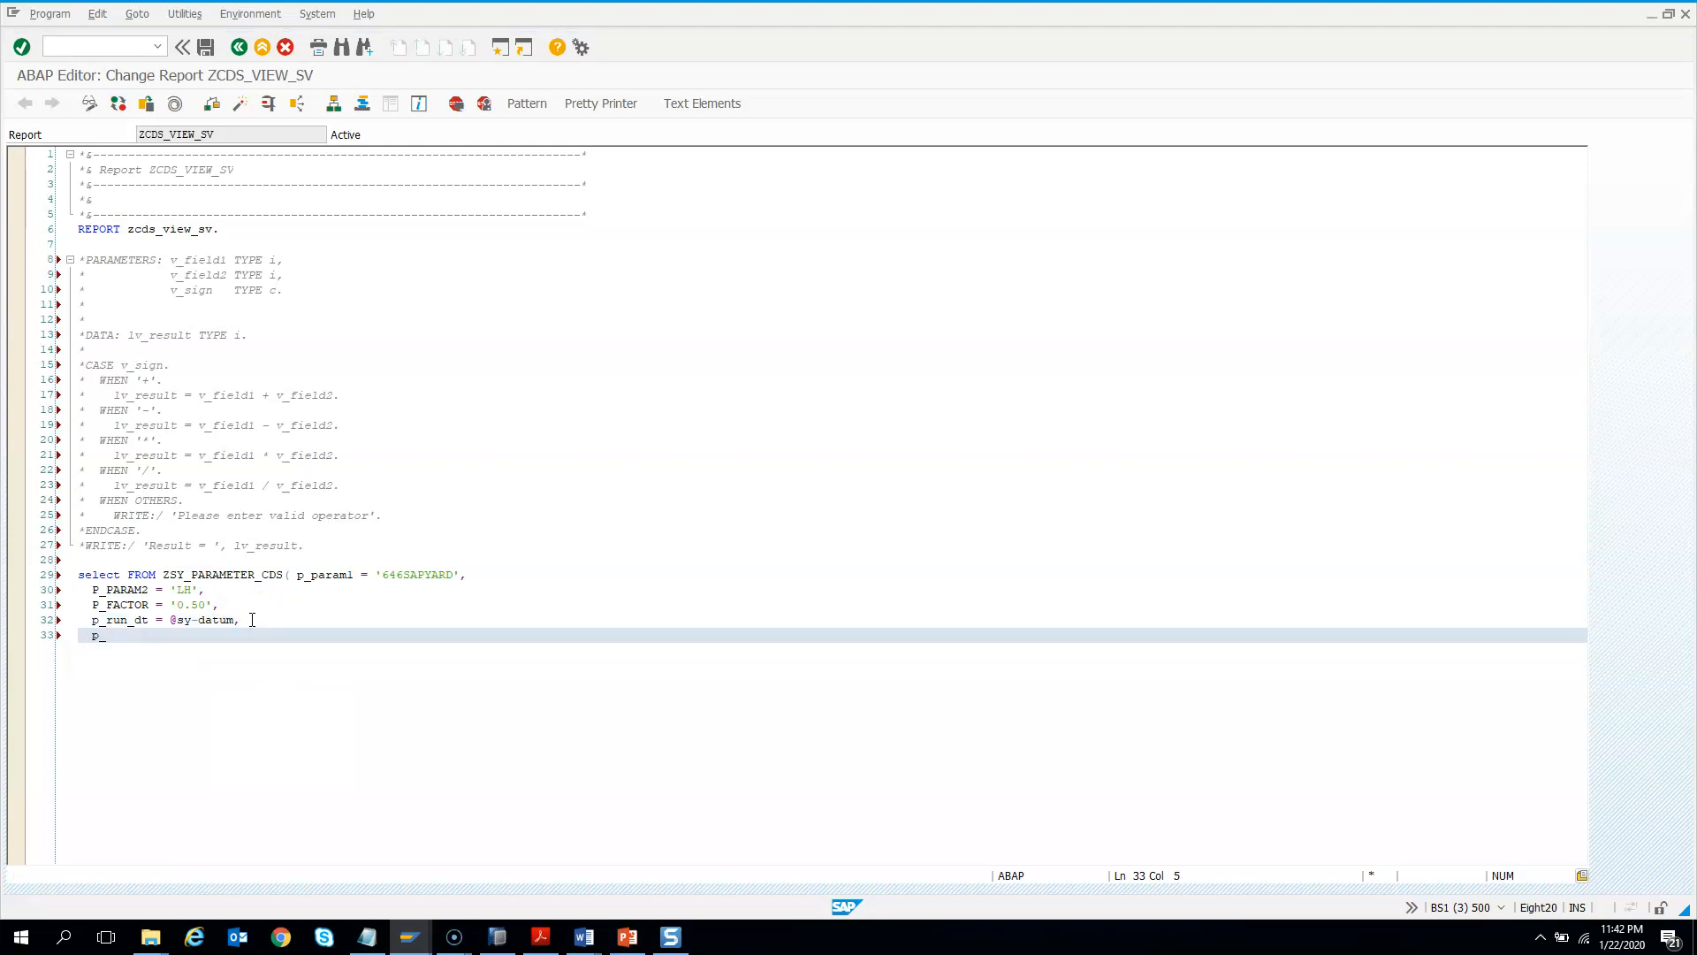
type("rau")
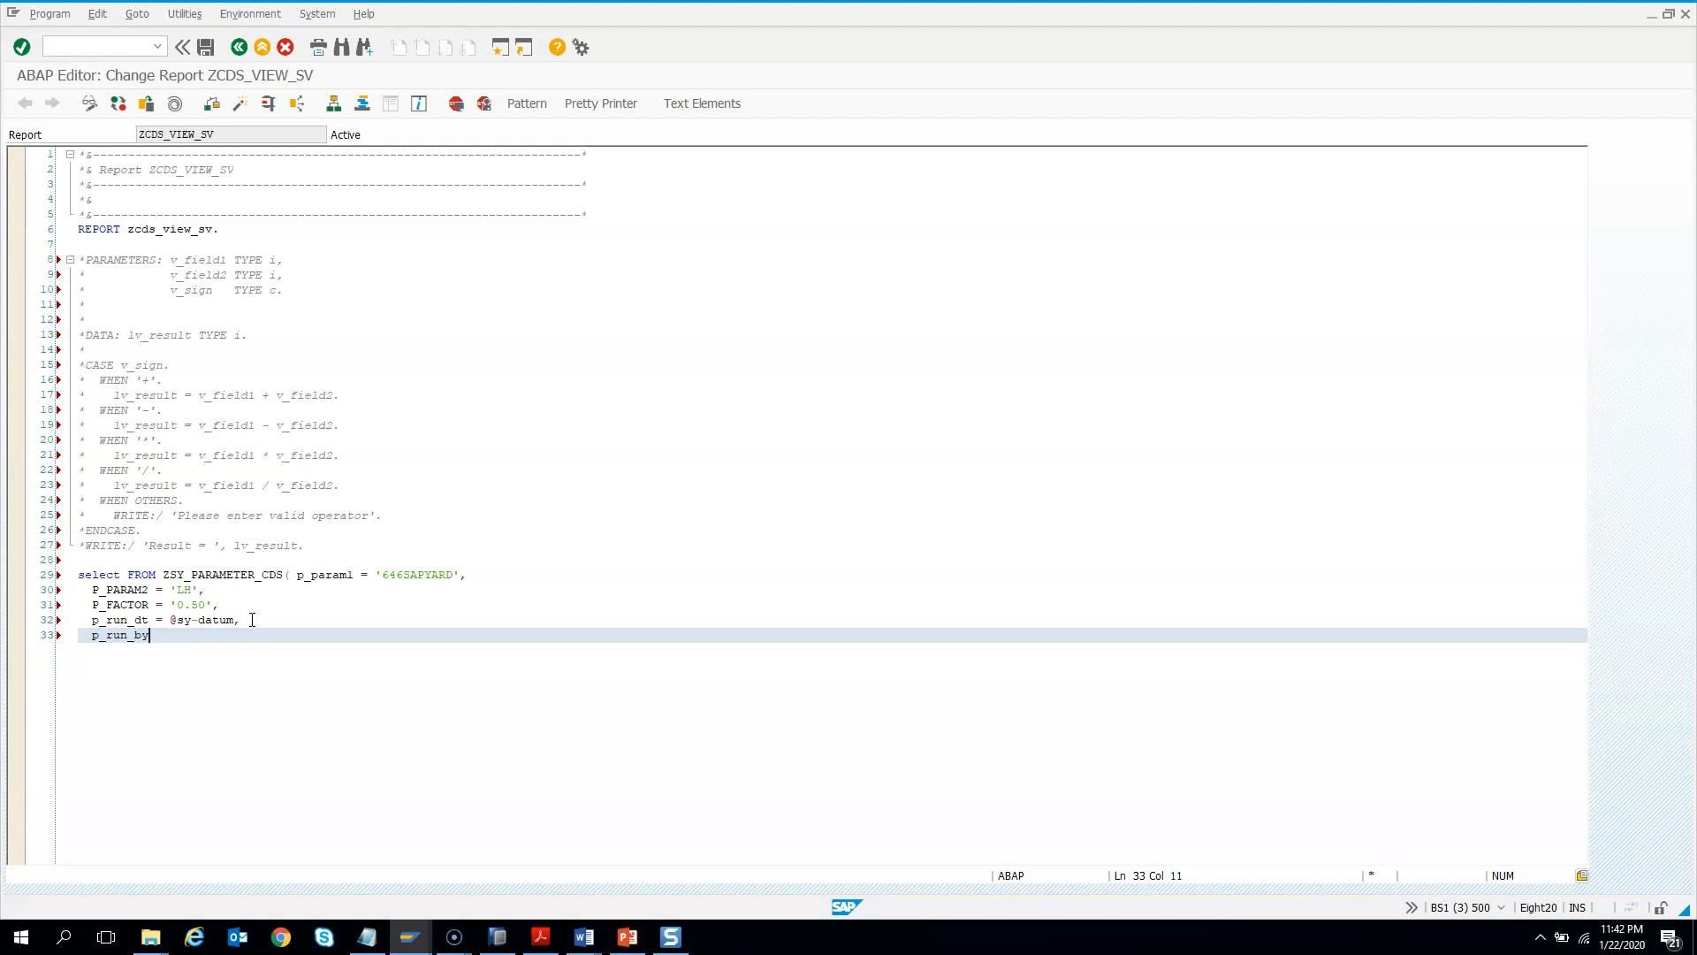
type("=")
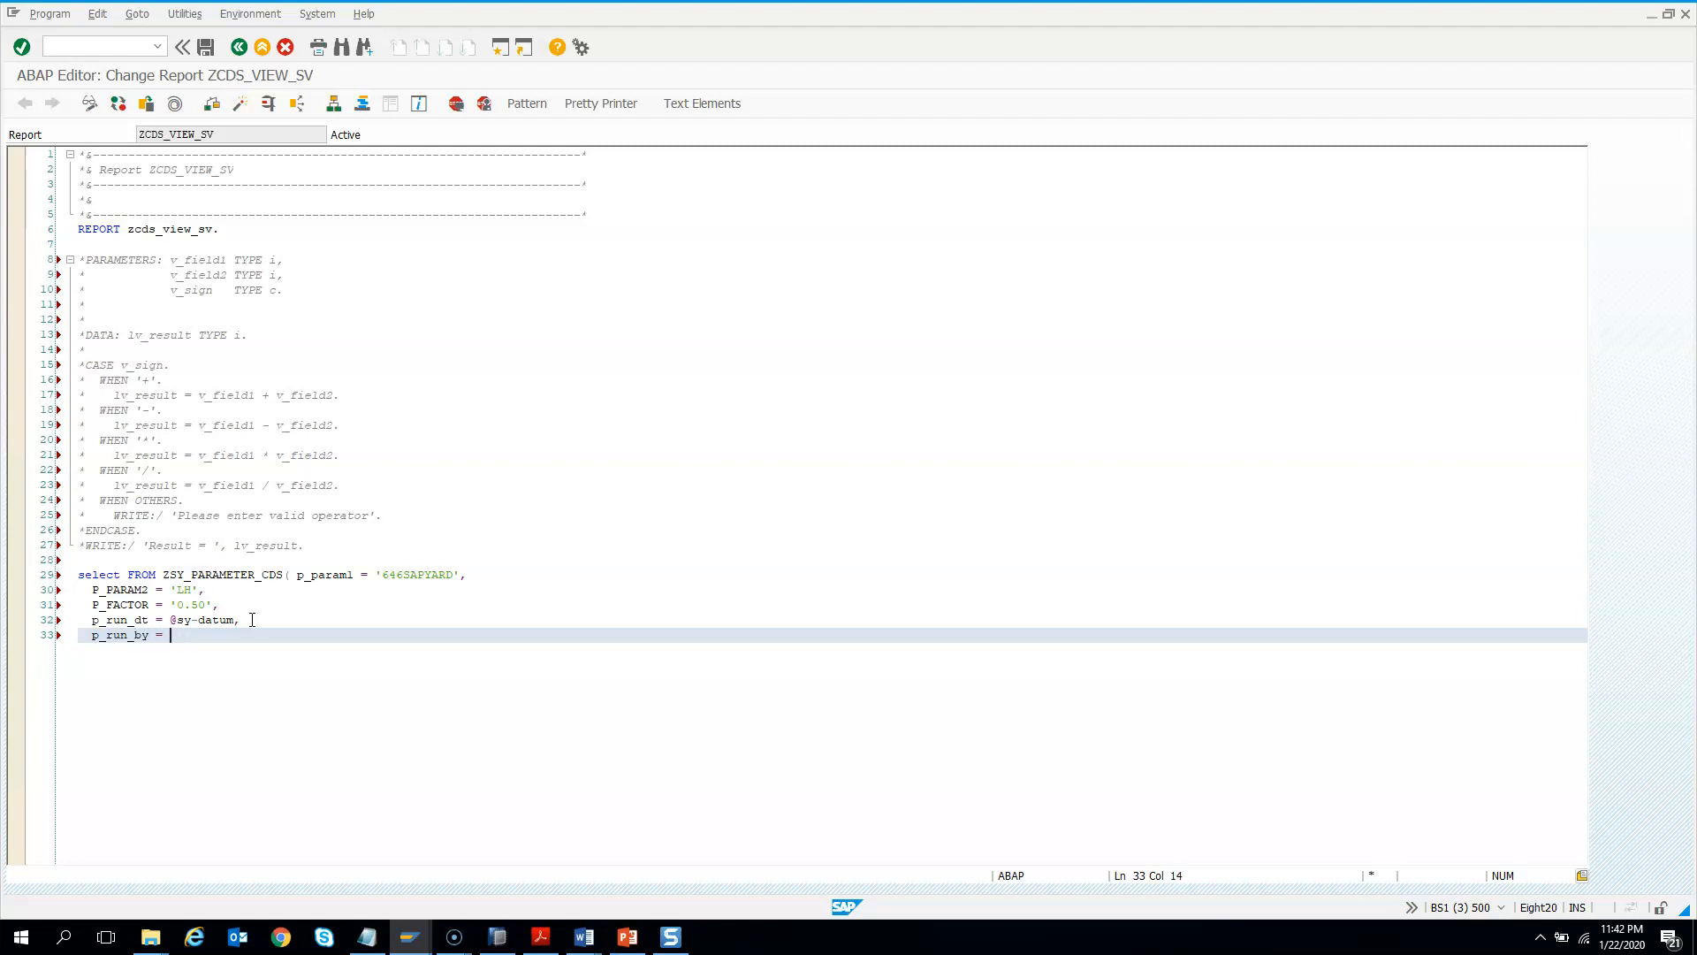
type("@")
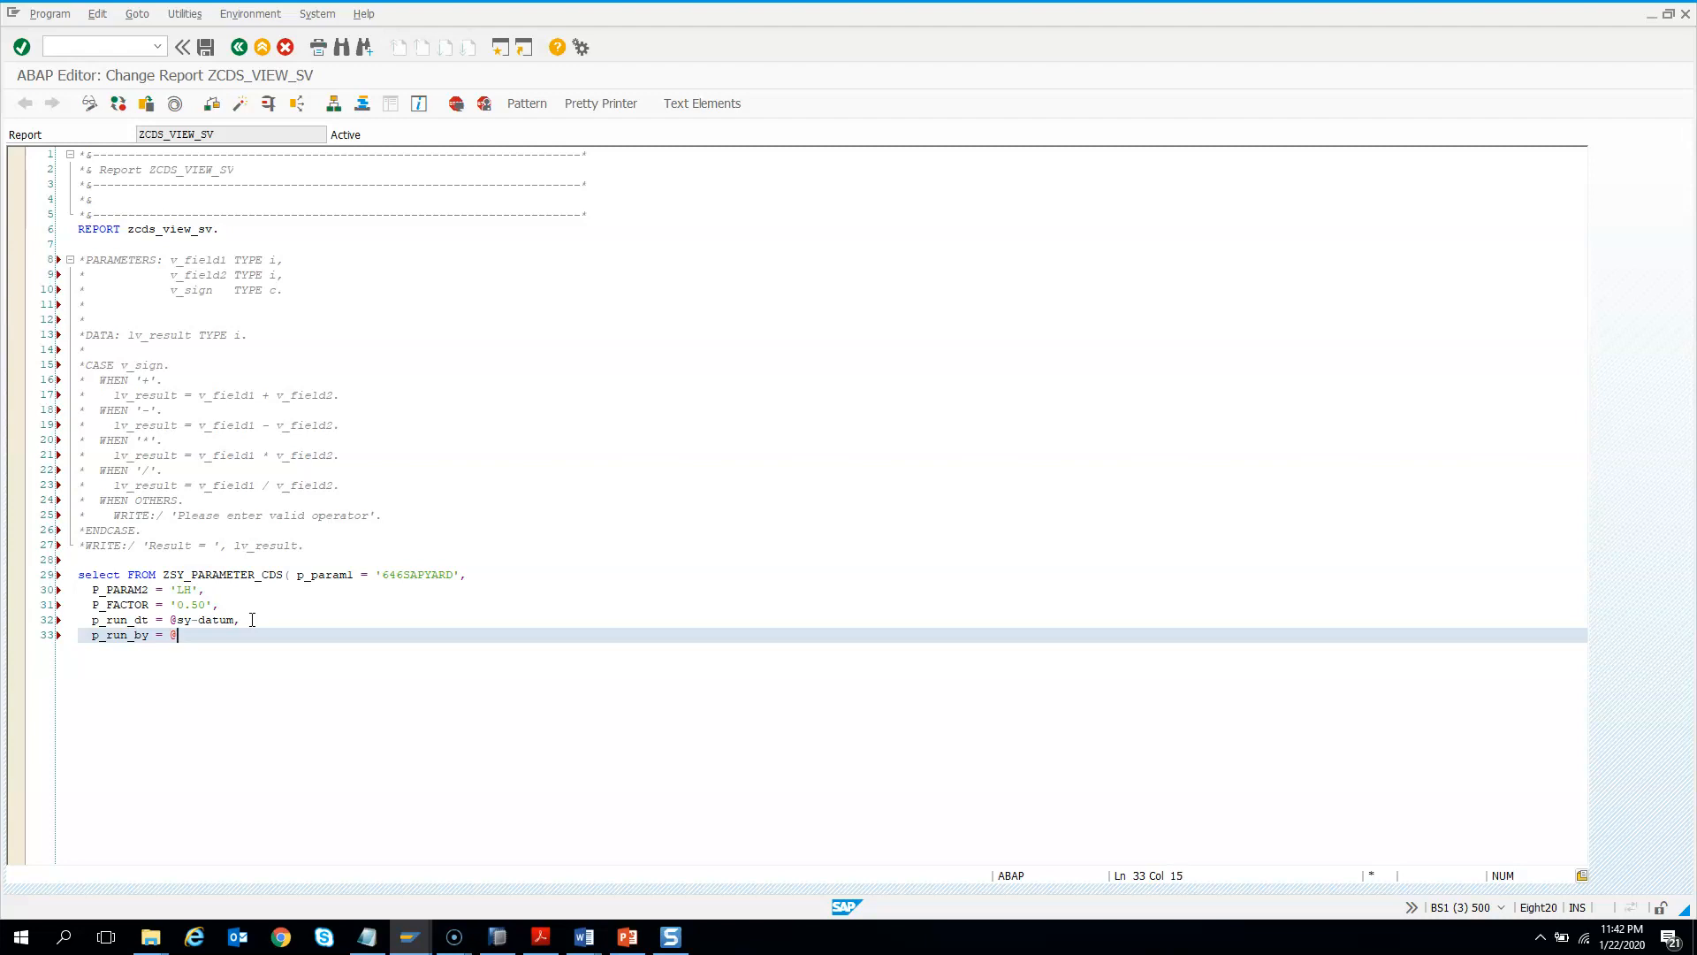
type("sy-")
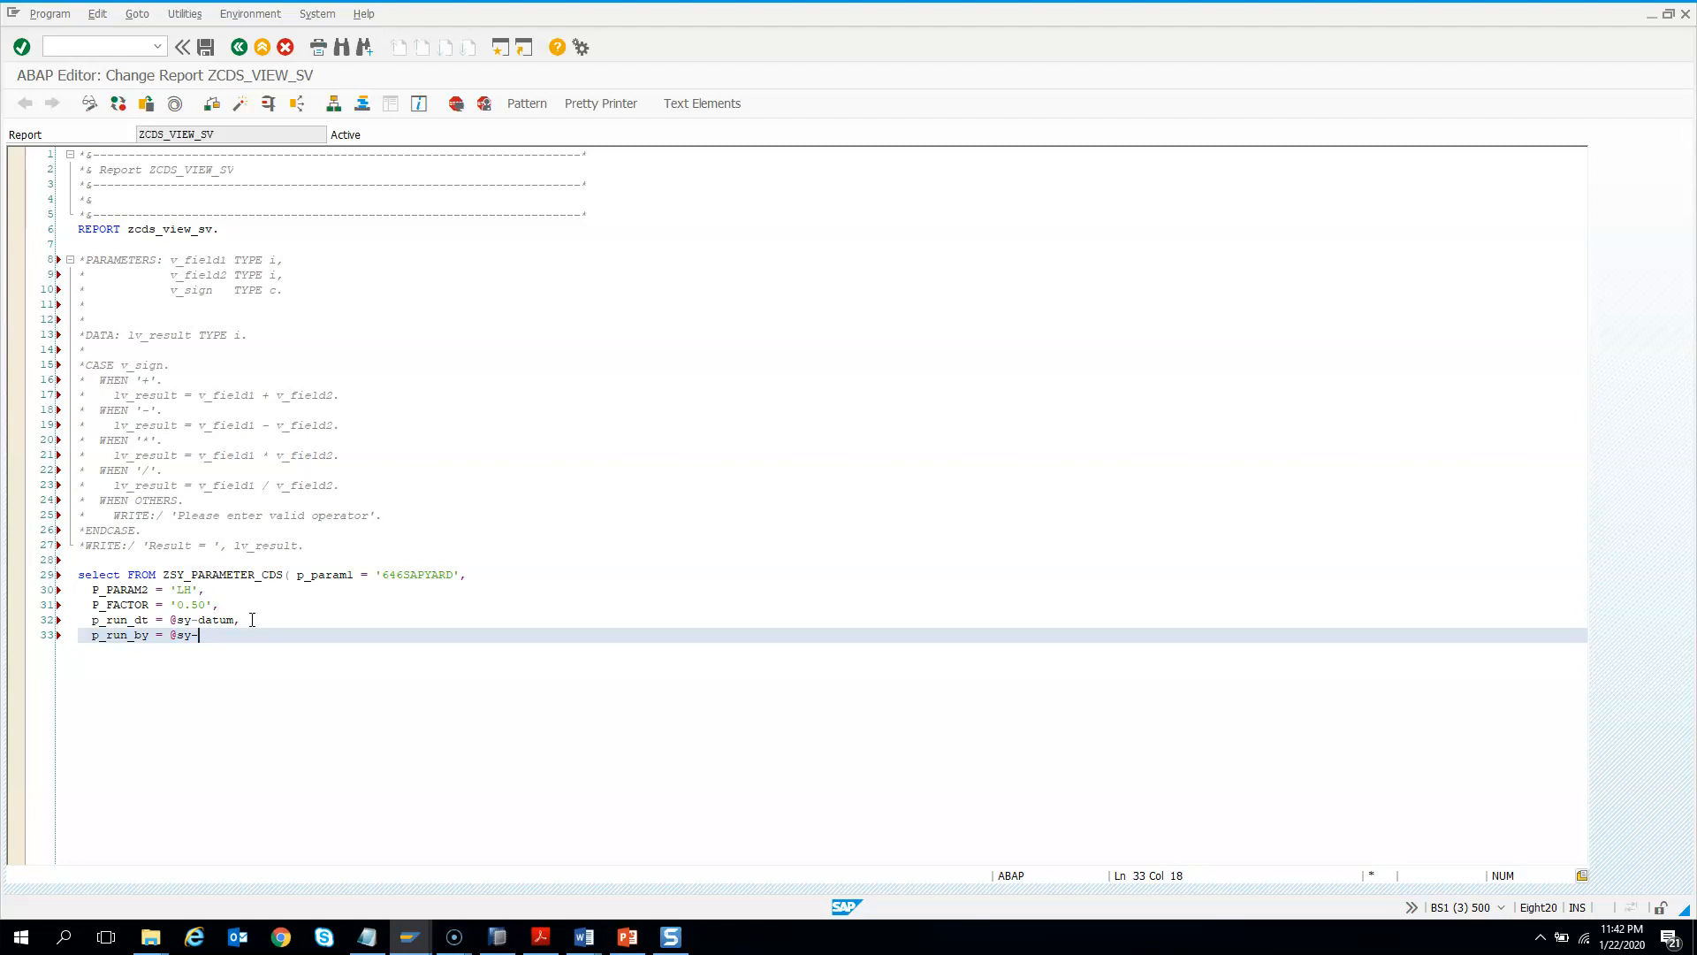
type("uname")
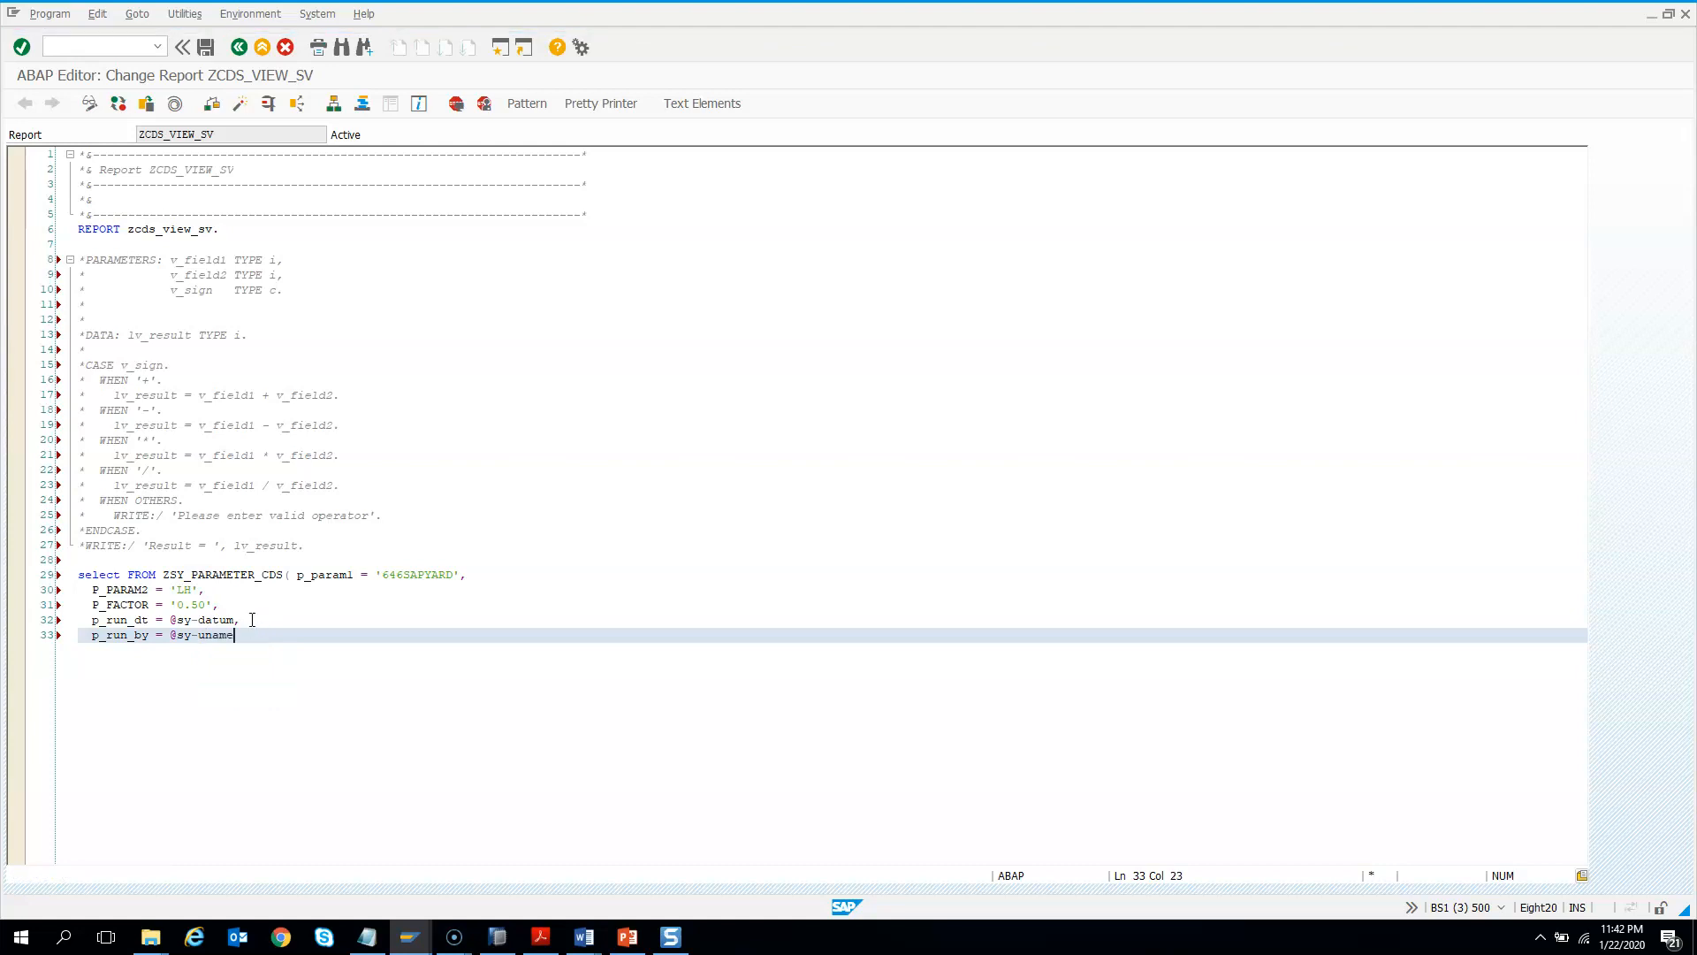
type("\" \"")
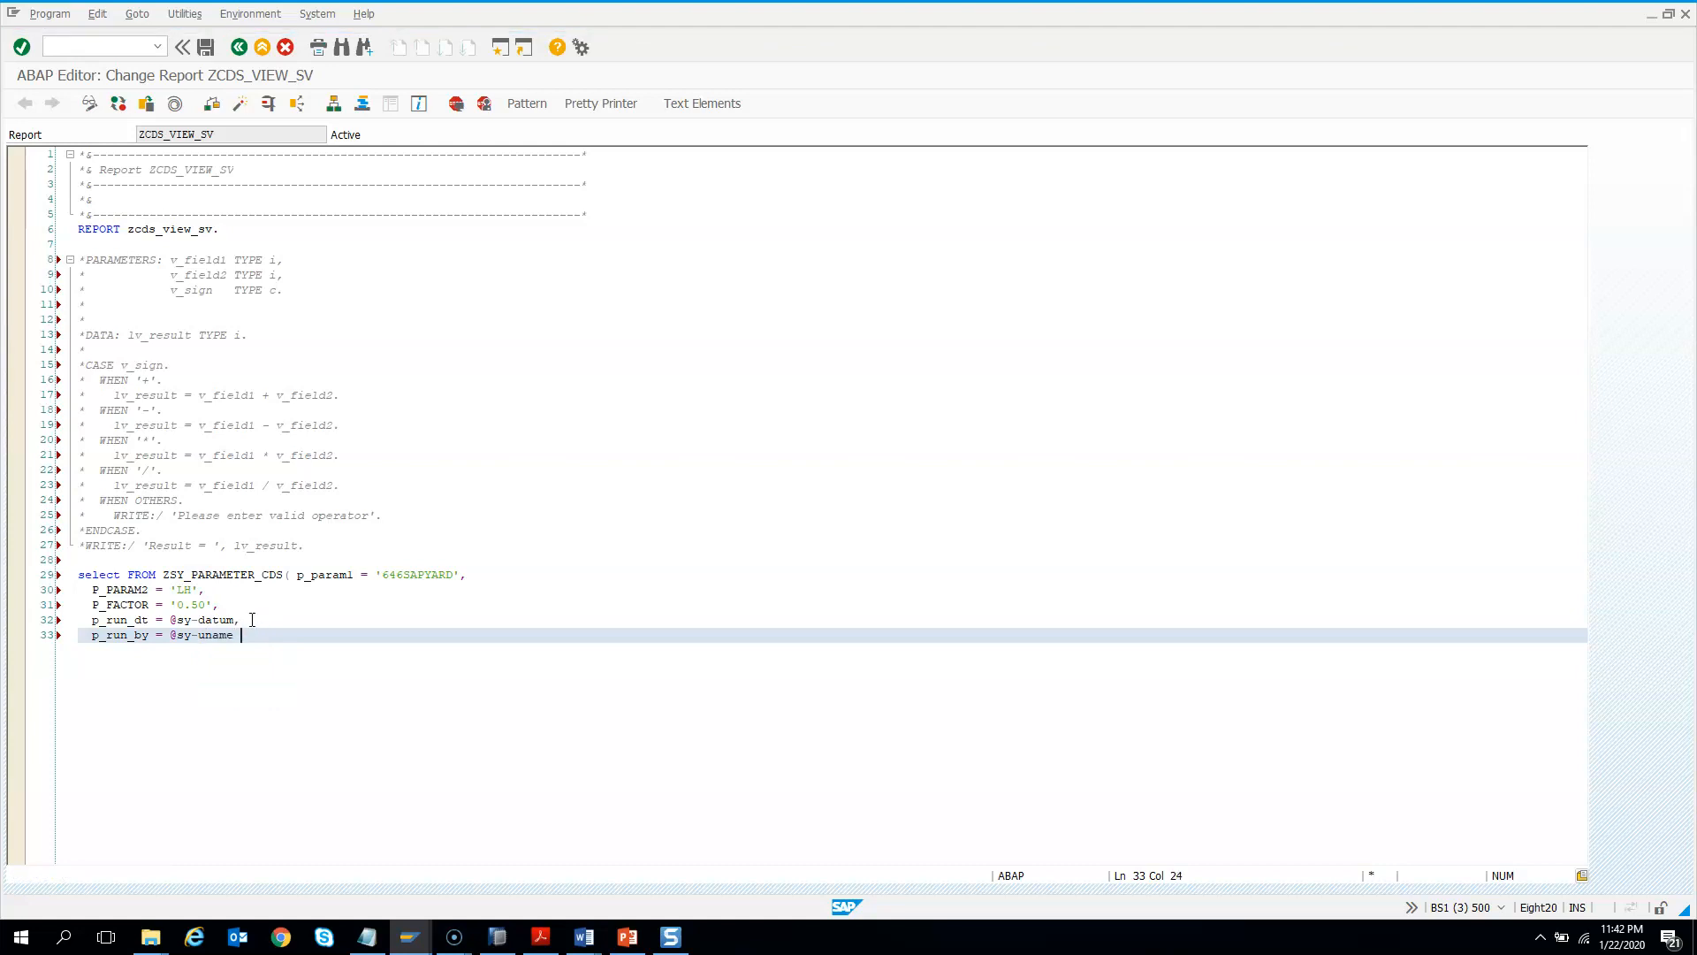
type(")")
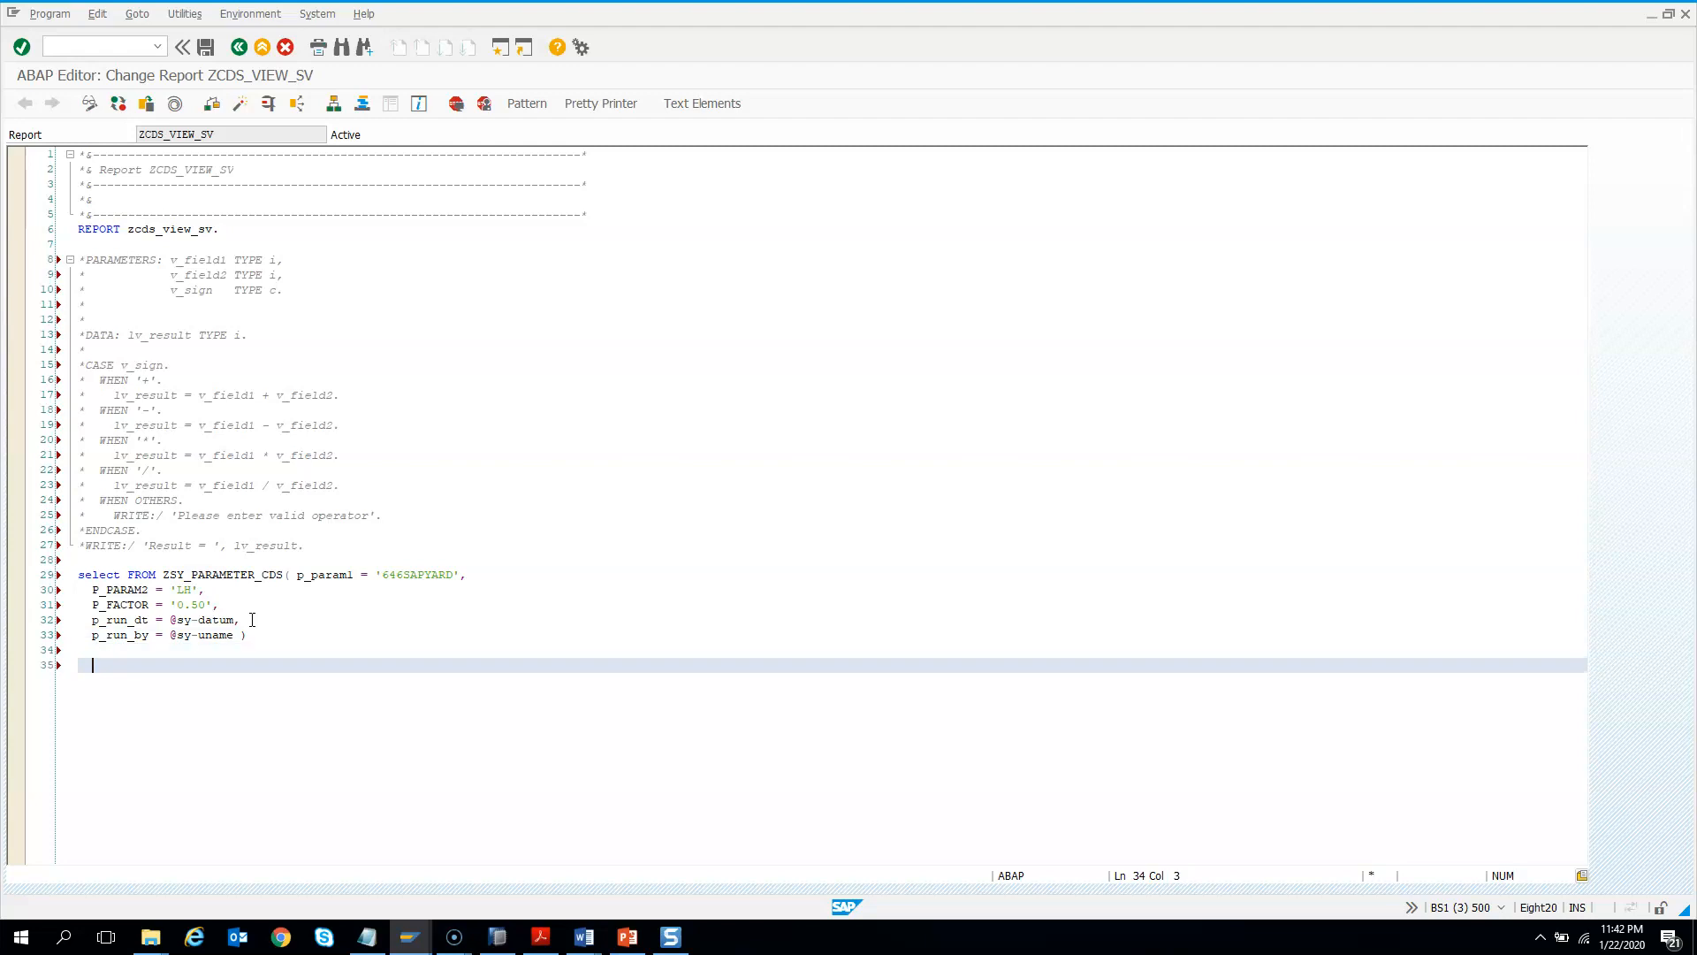
Start the fields list with carrid and connid.
type("field")
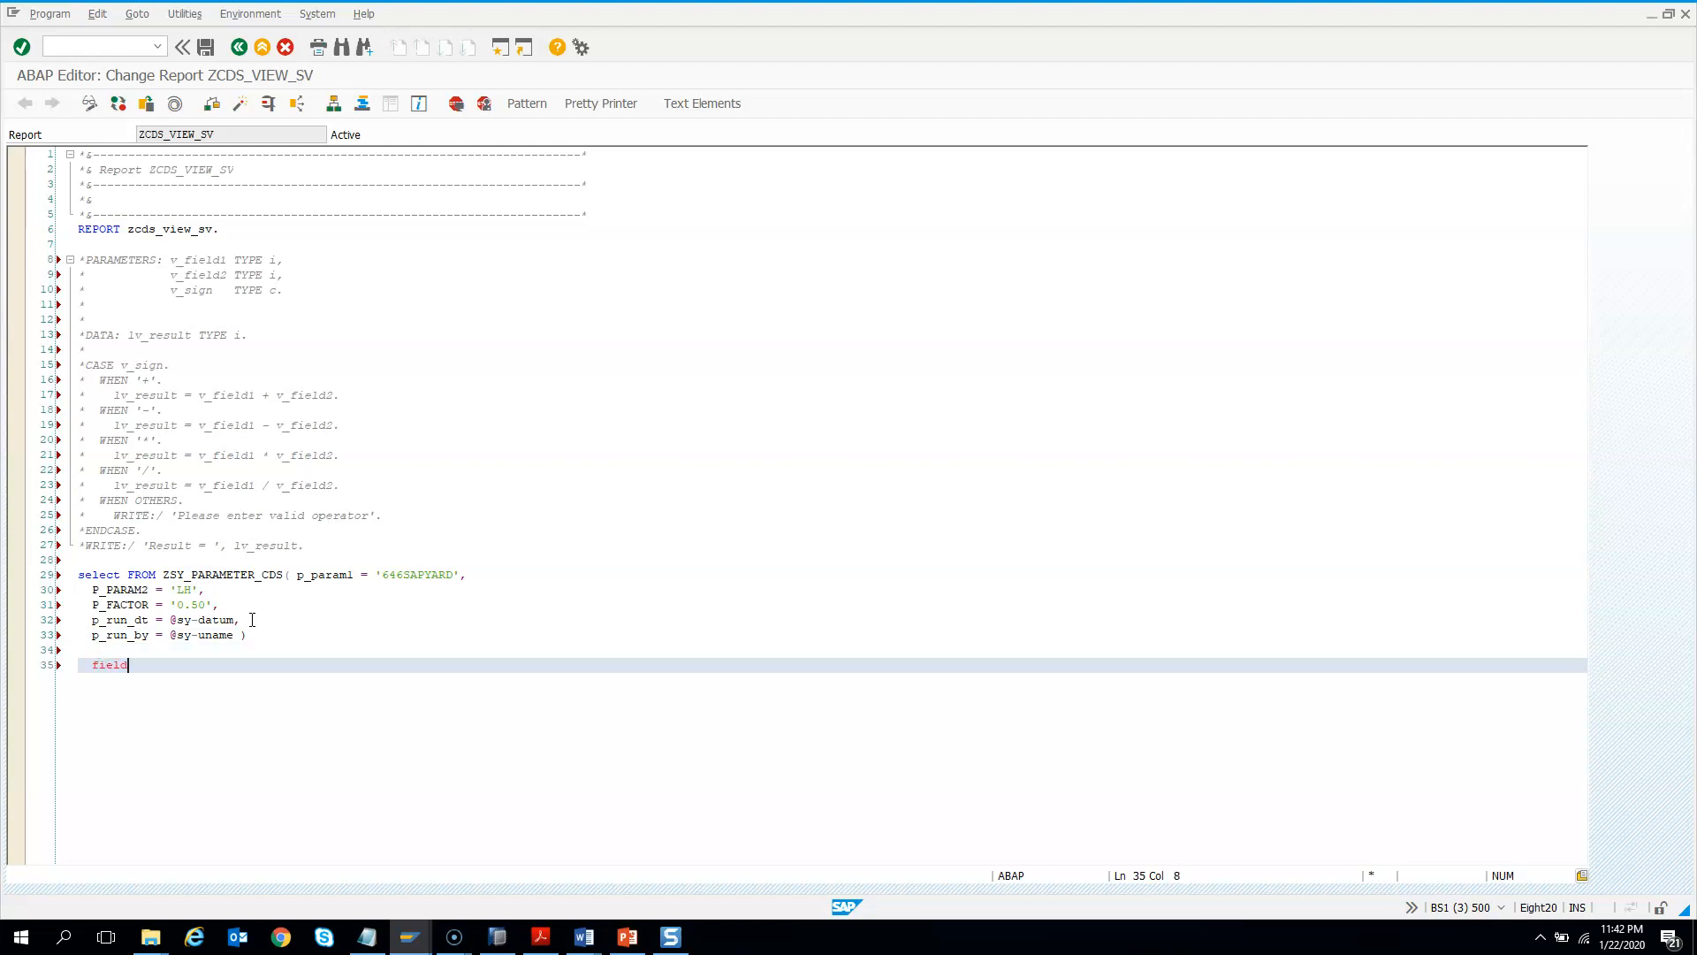
type("s *")
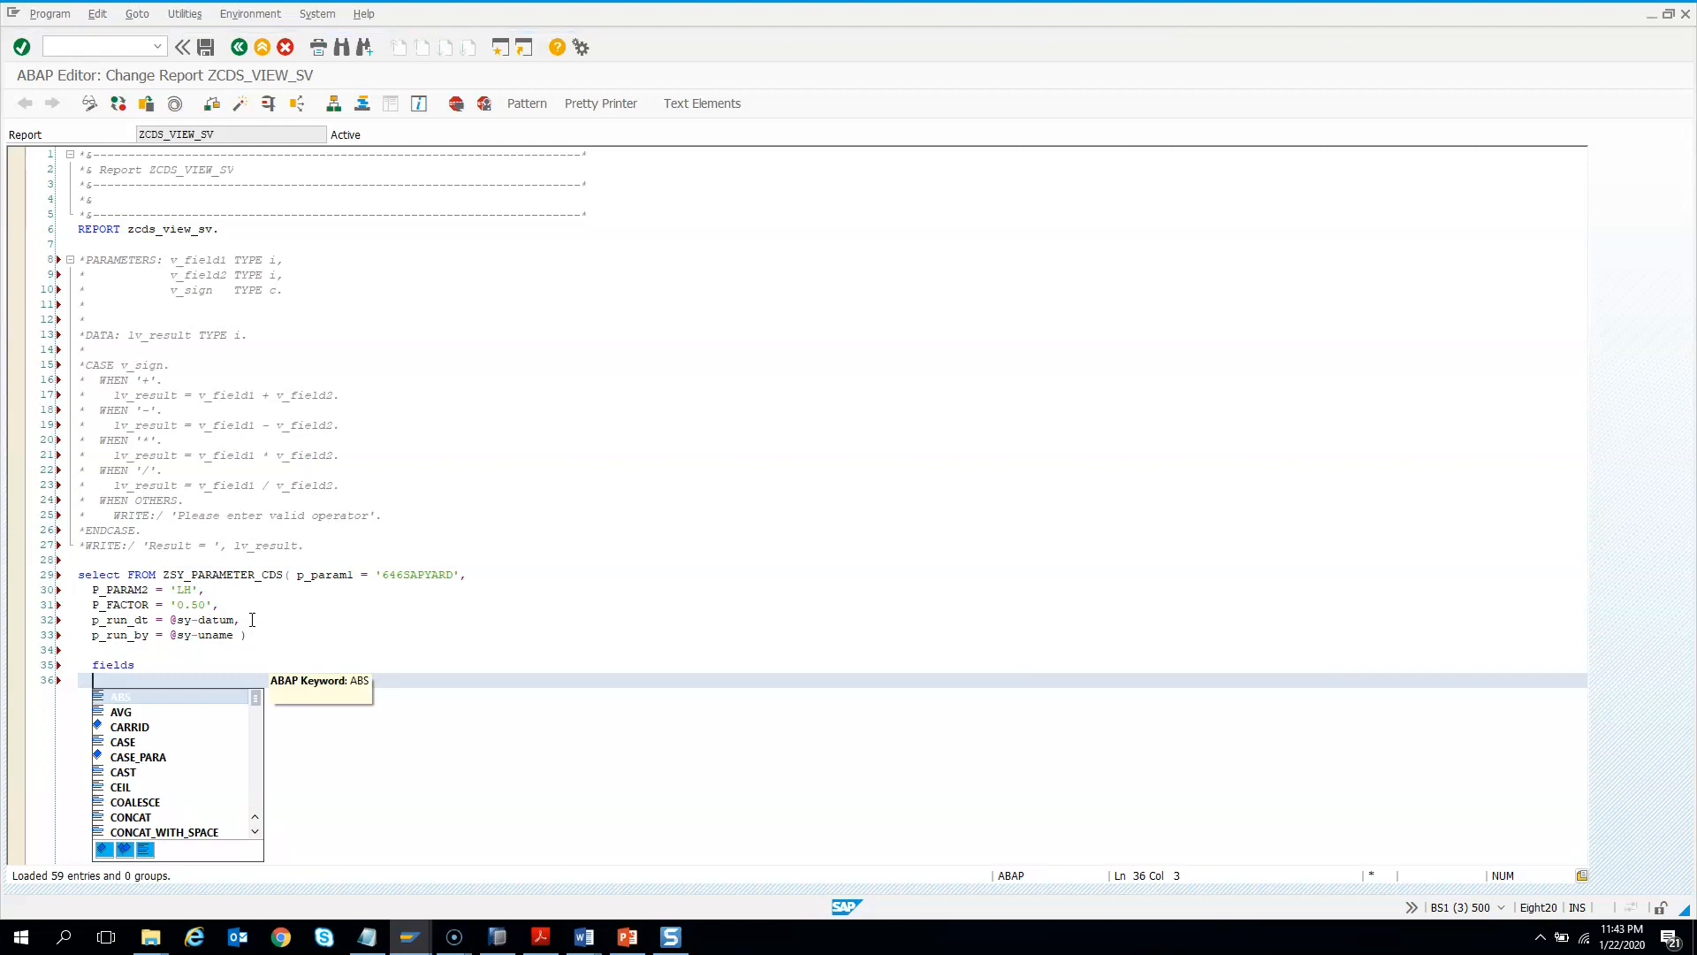
type("carrid,")
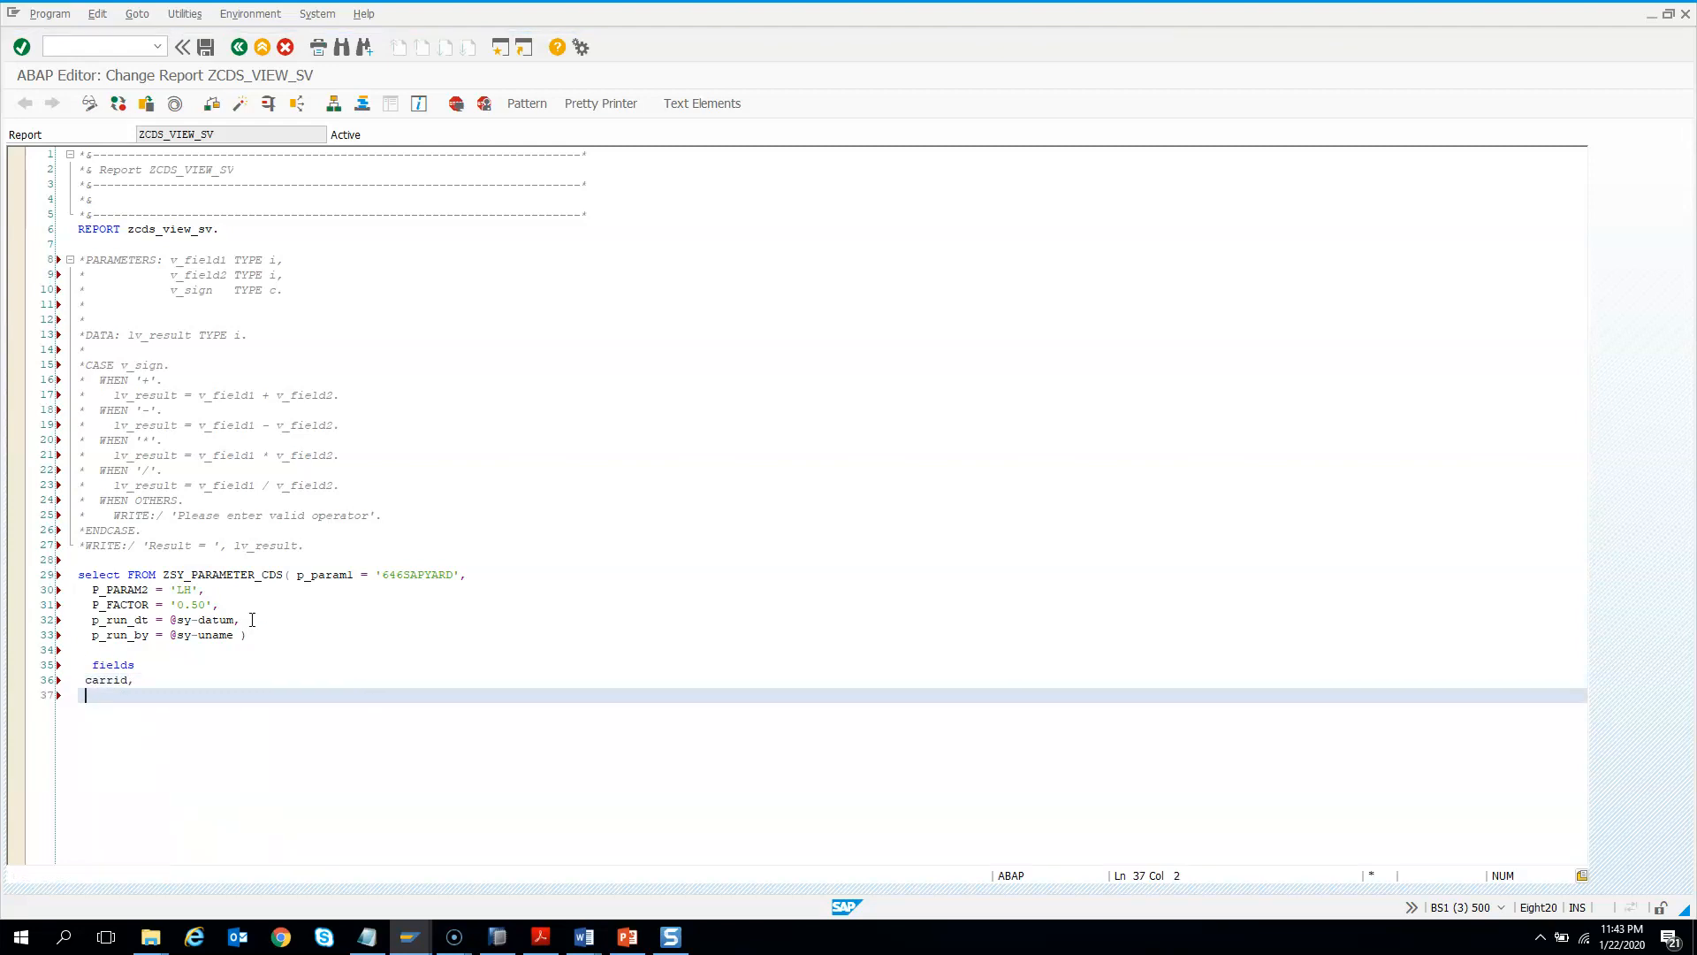
type("con")
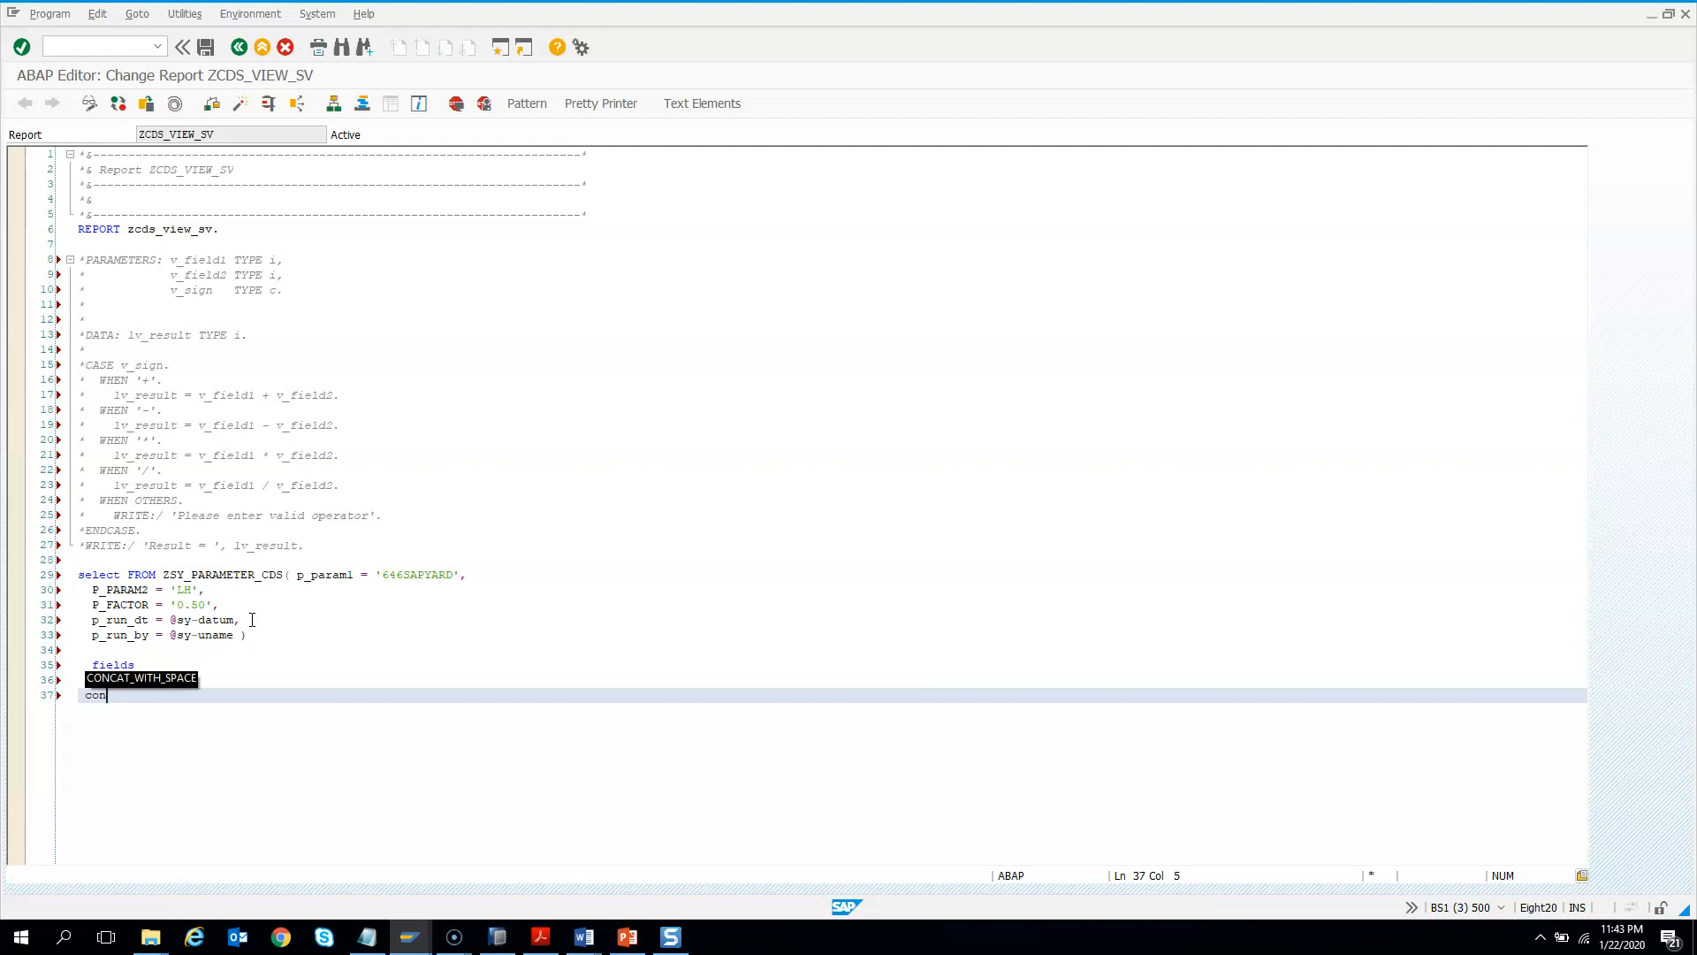
type("carrid,")
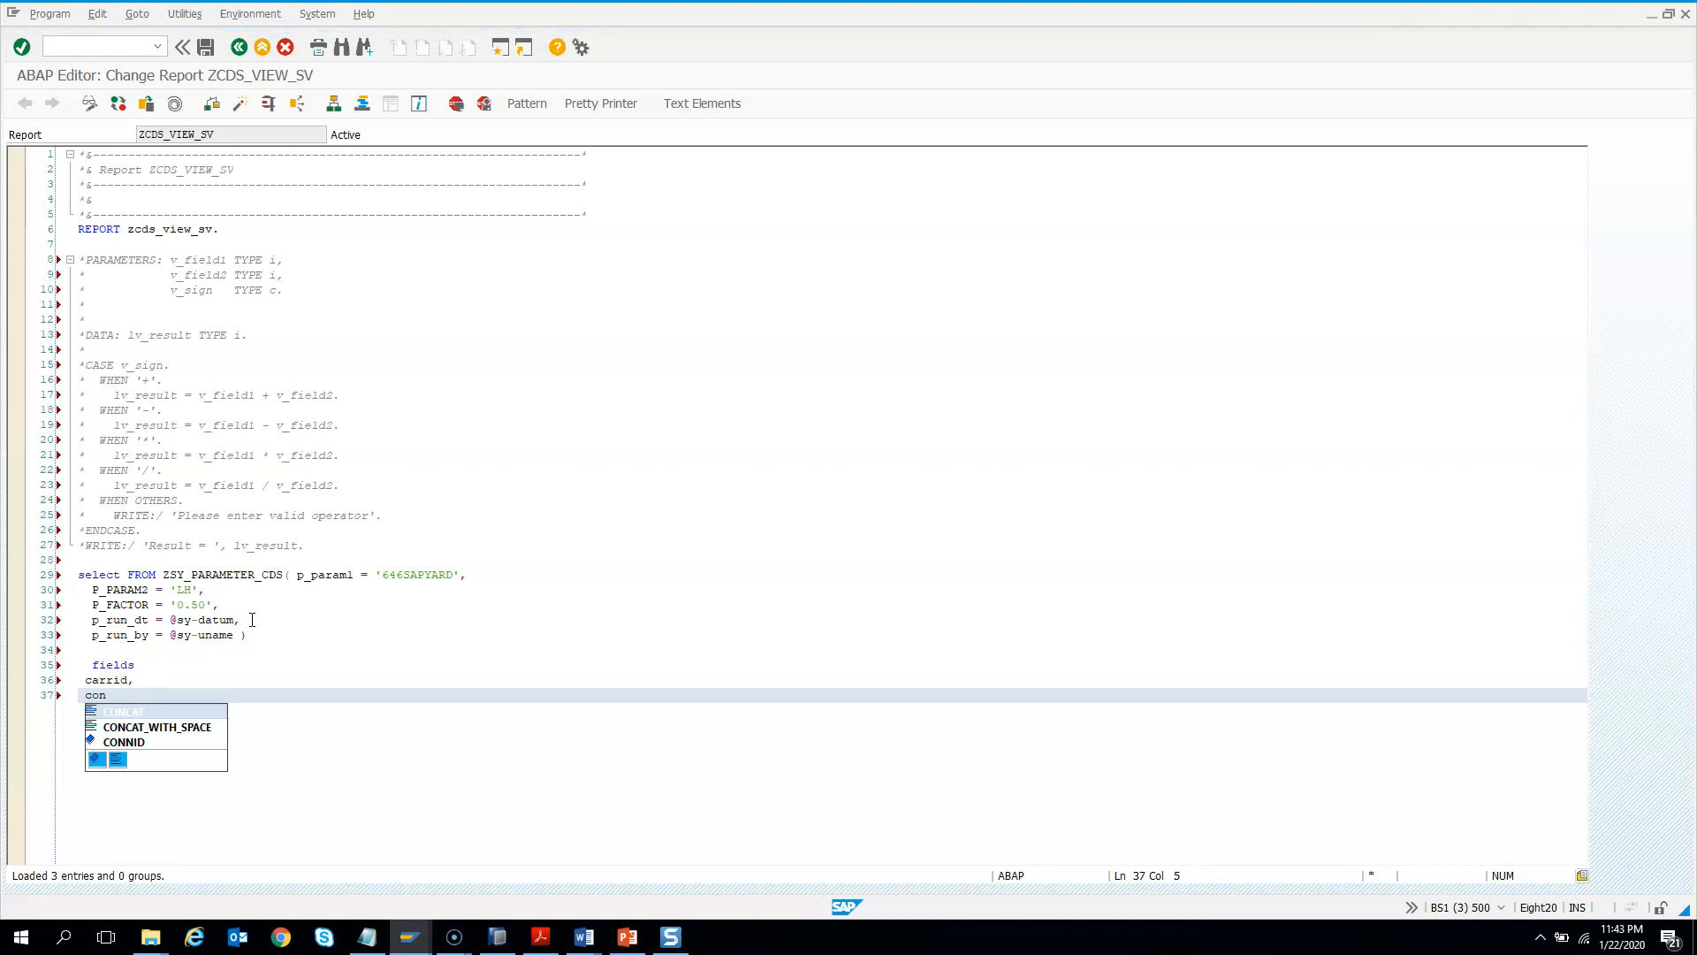
mouse_move(122, 711)
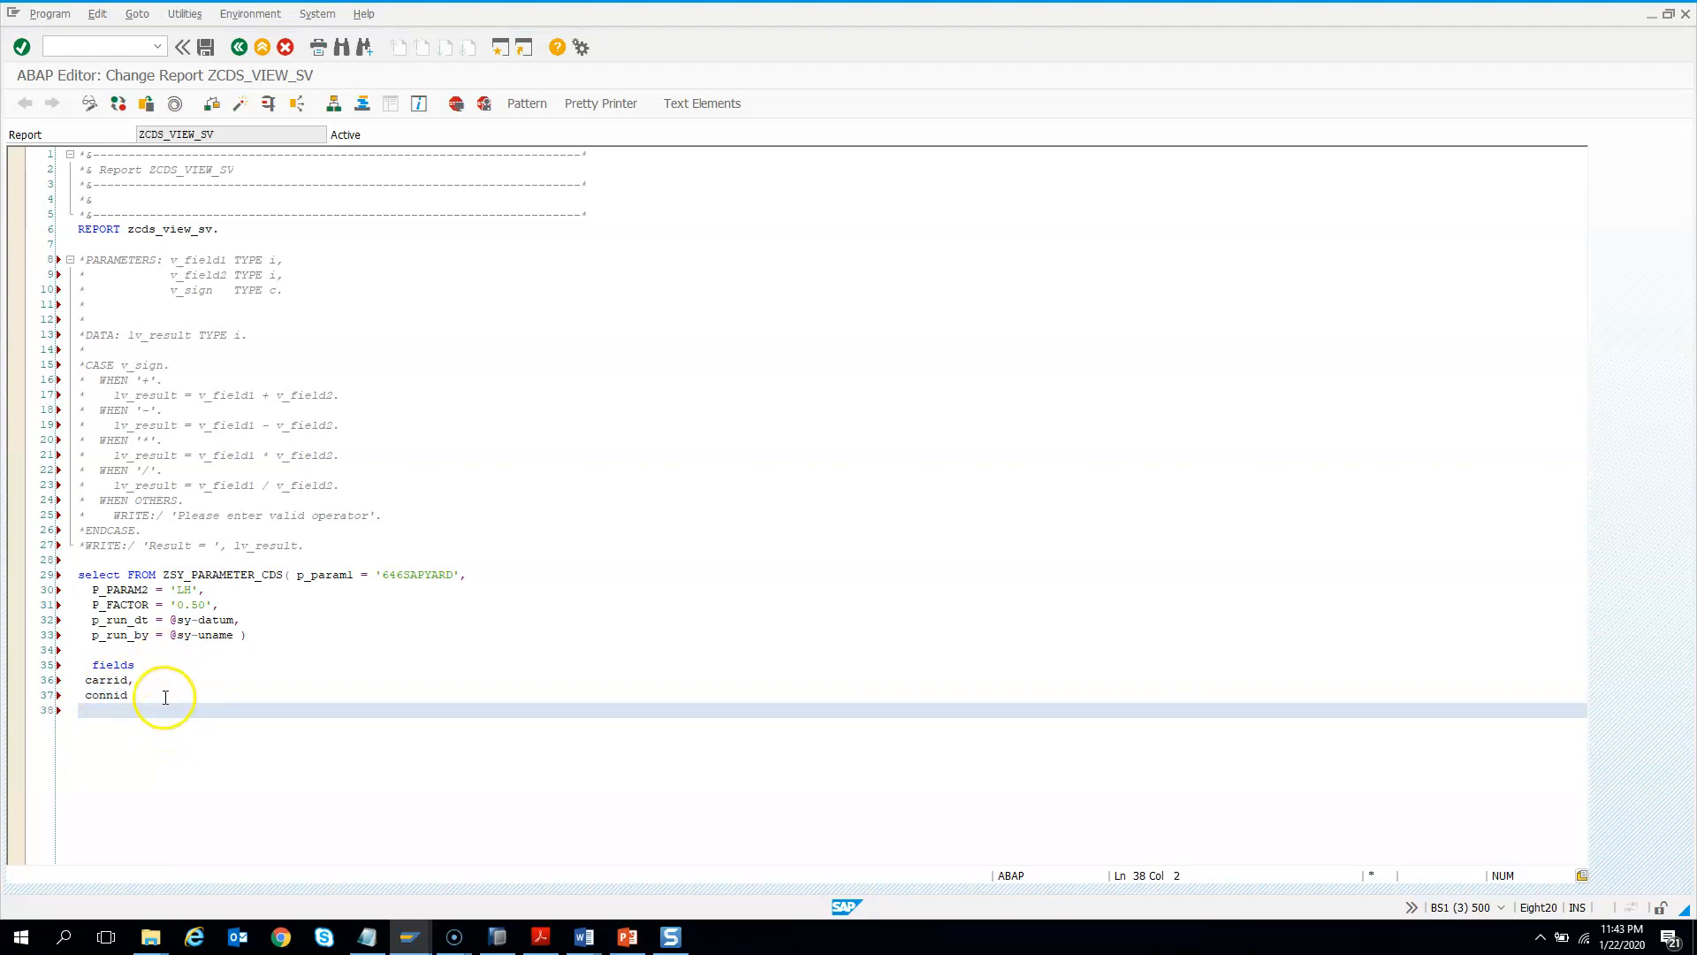
type(",")
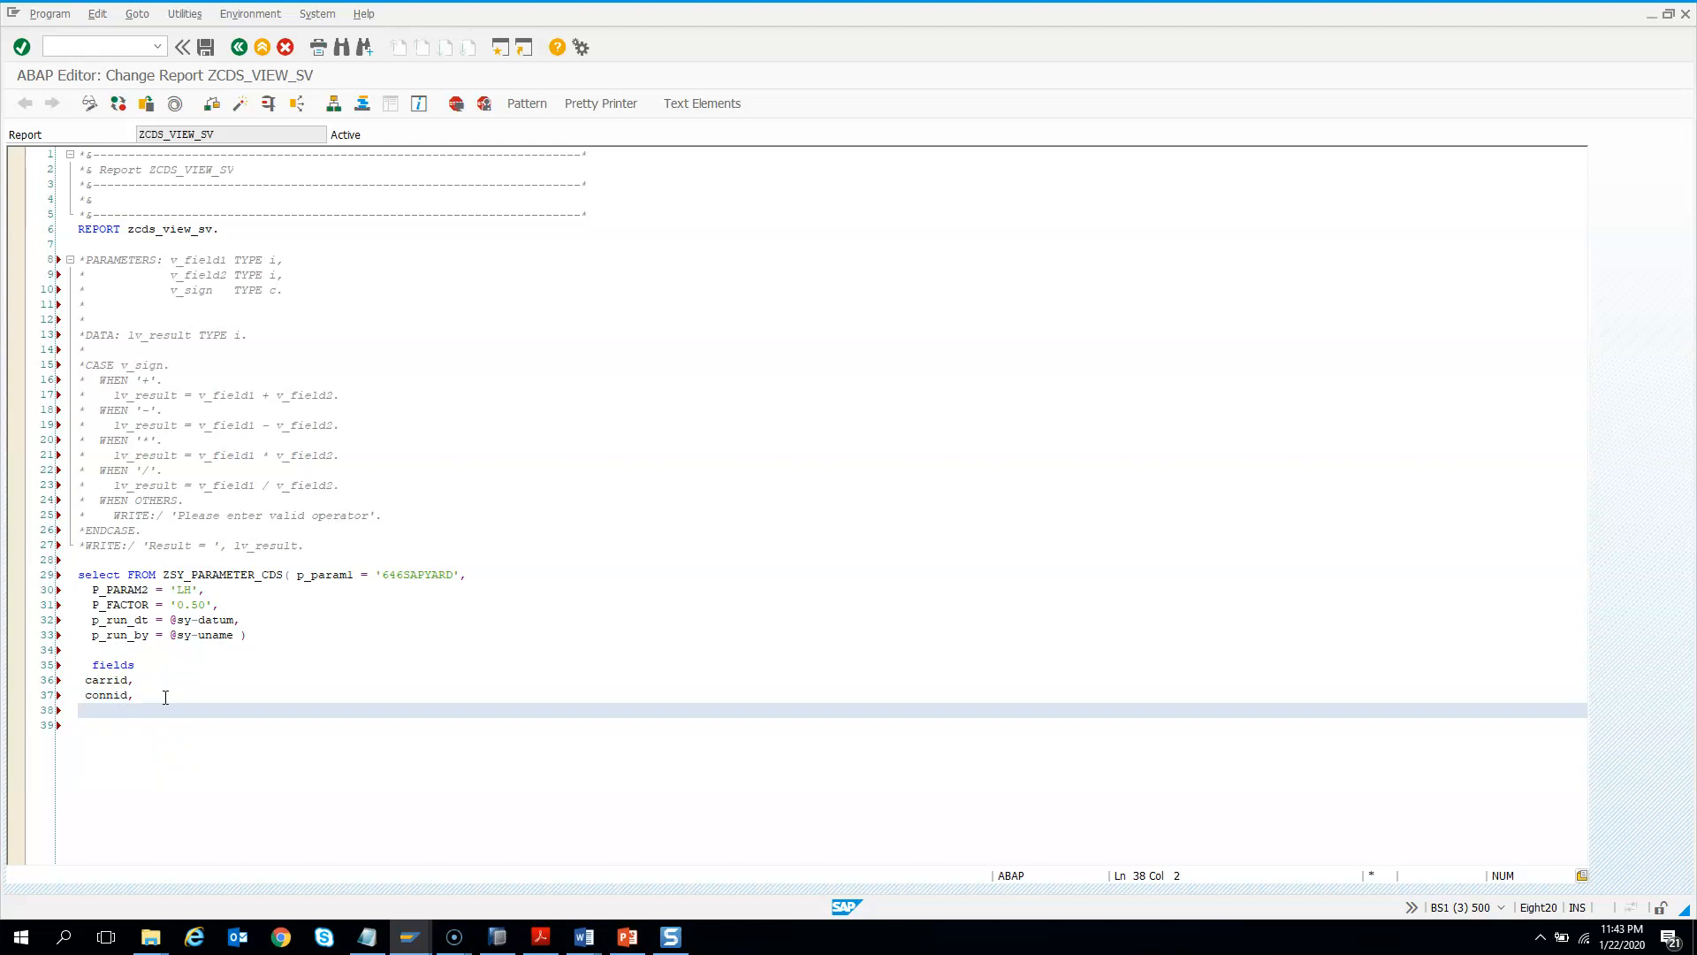
Add lasttwochars, discounted_price, run_date and run_by to the fields list.
type("last")
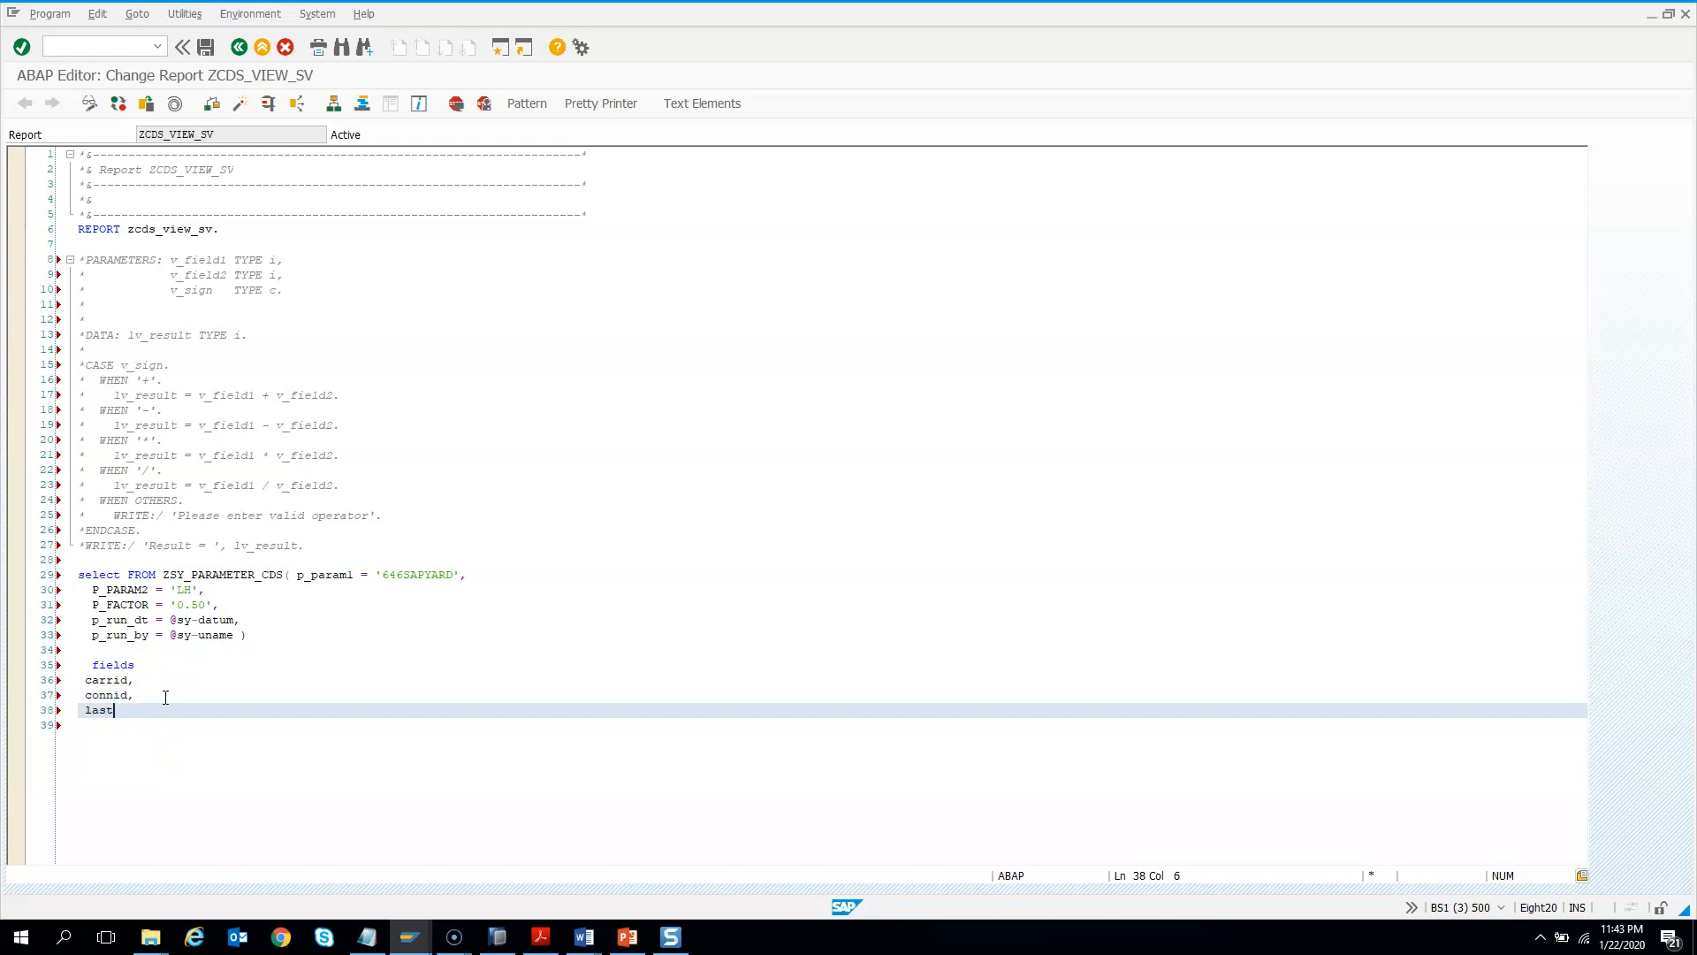
type("twochars,")
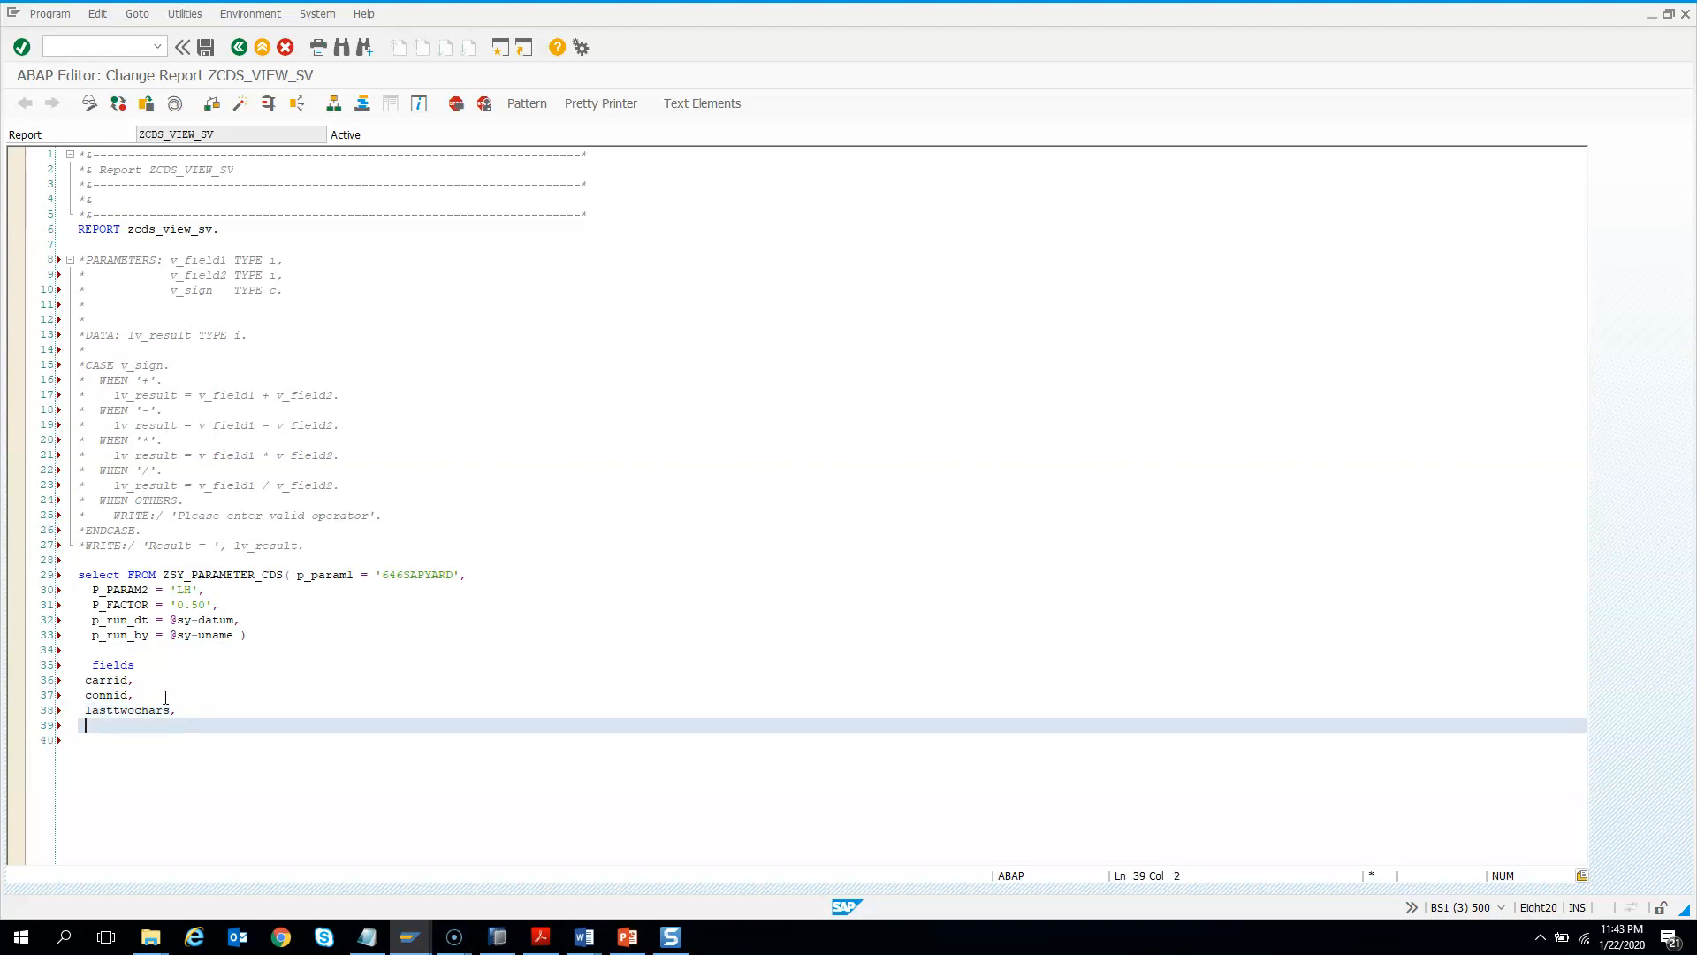
type("discounted_price")
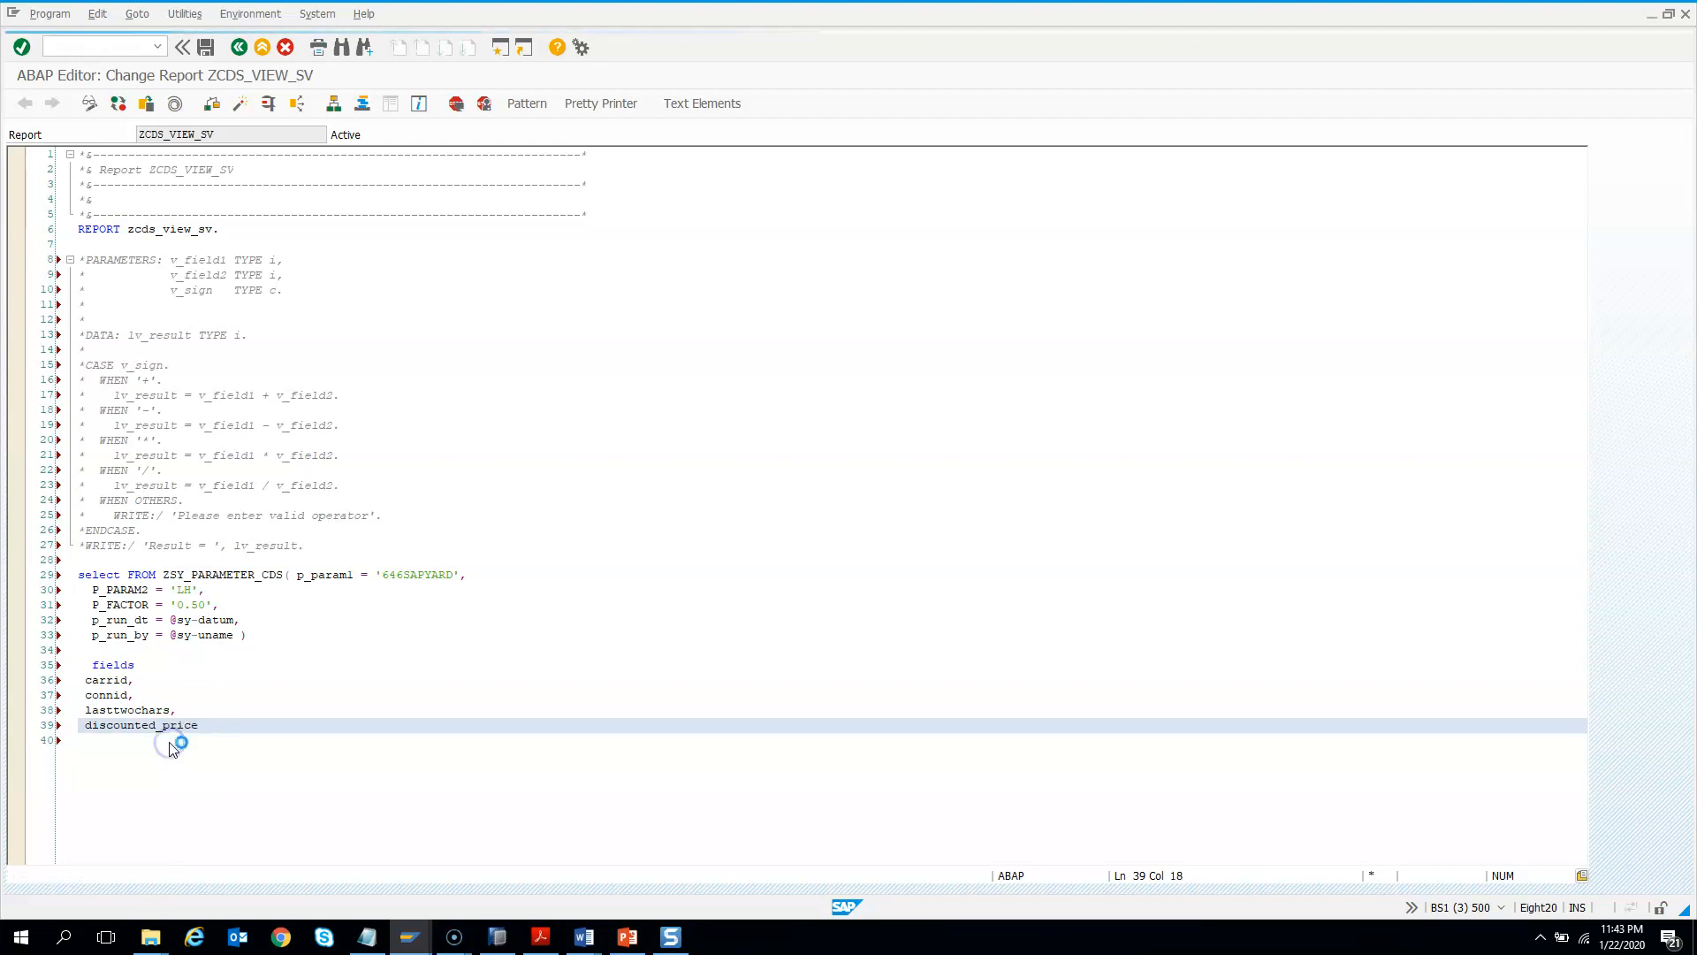
type(",")
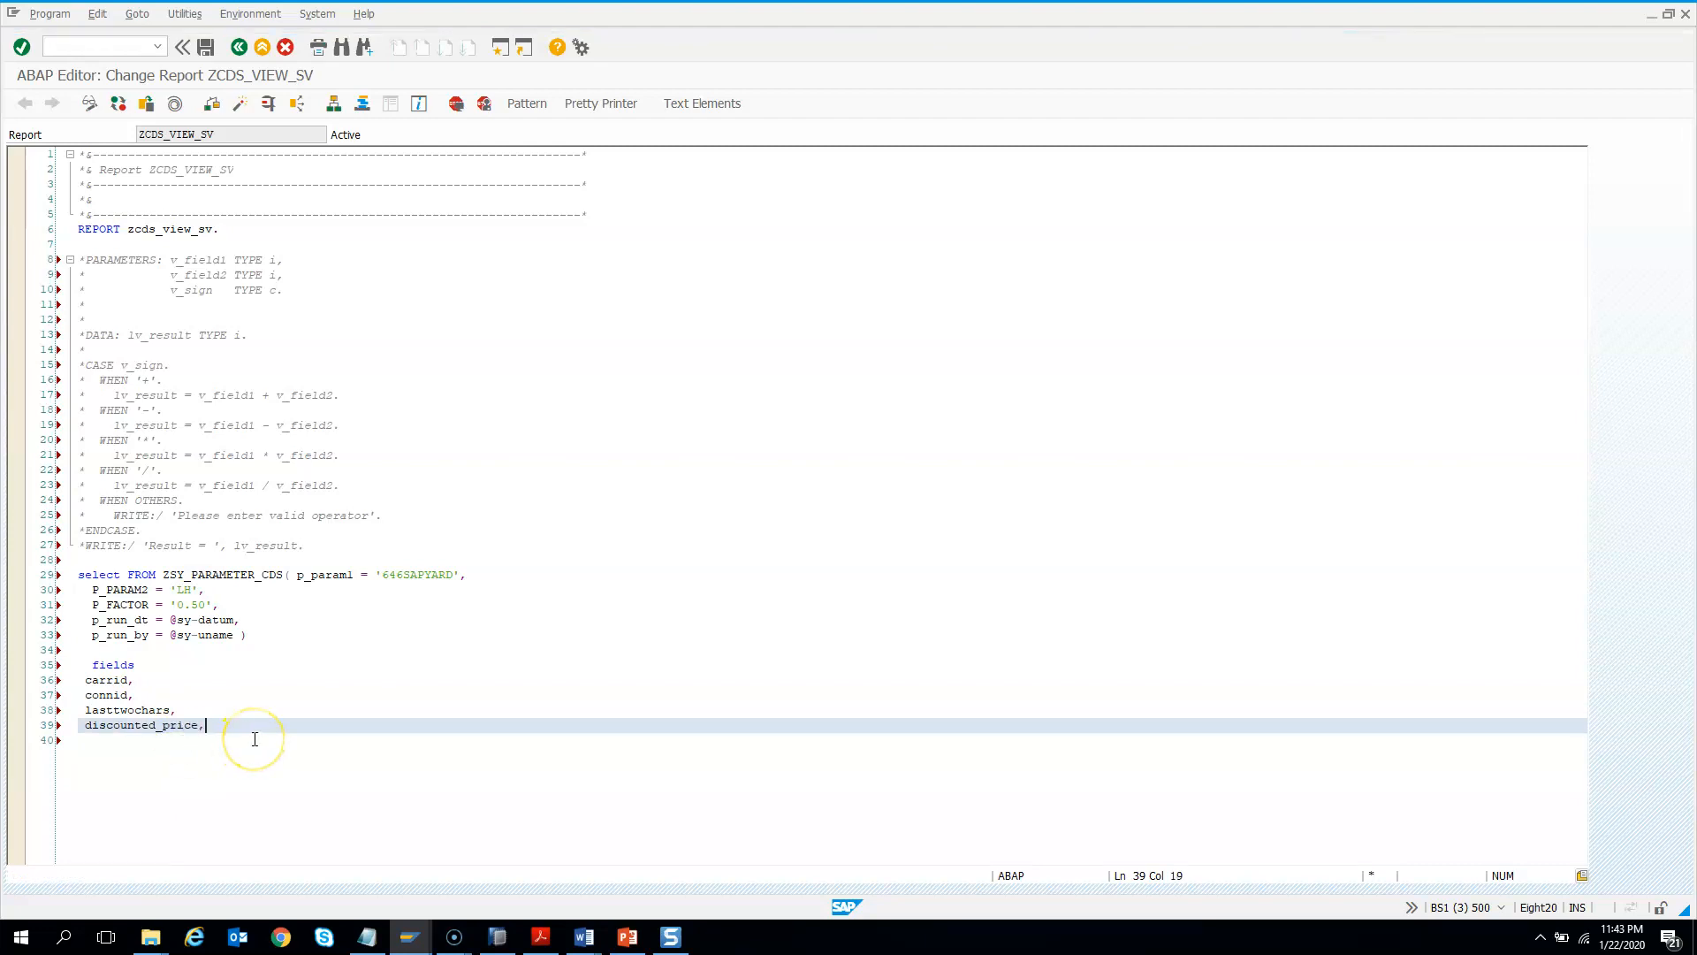
type("ru")
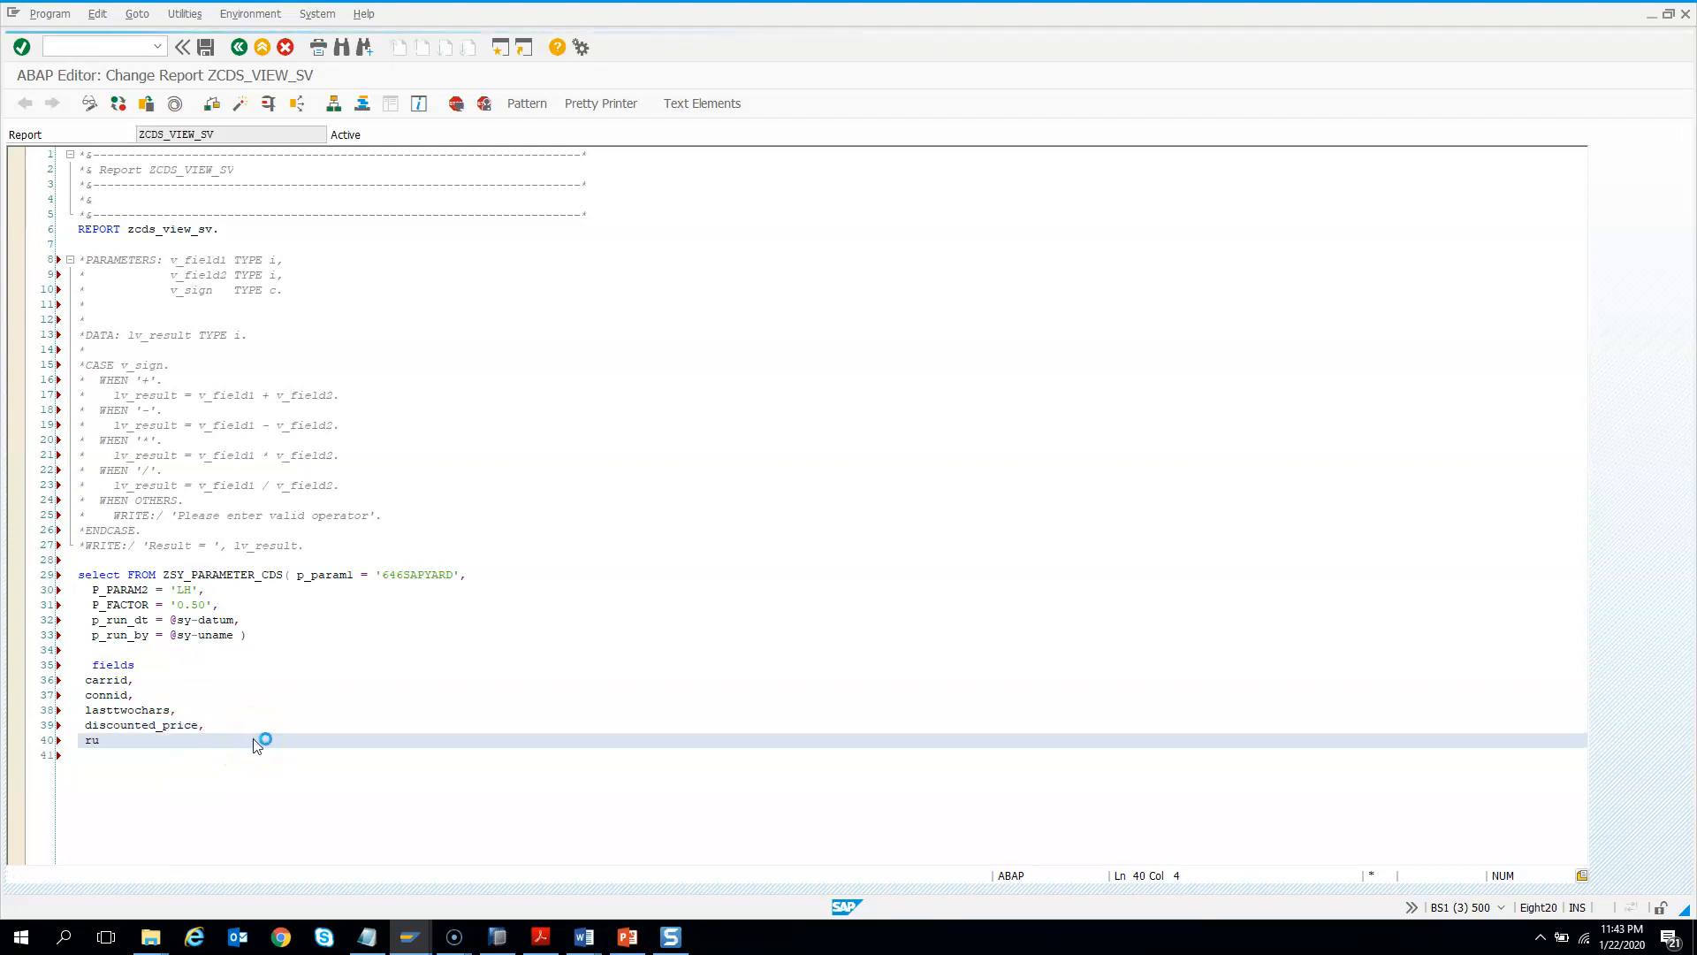
type("ru")
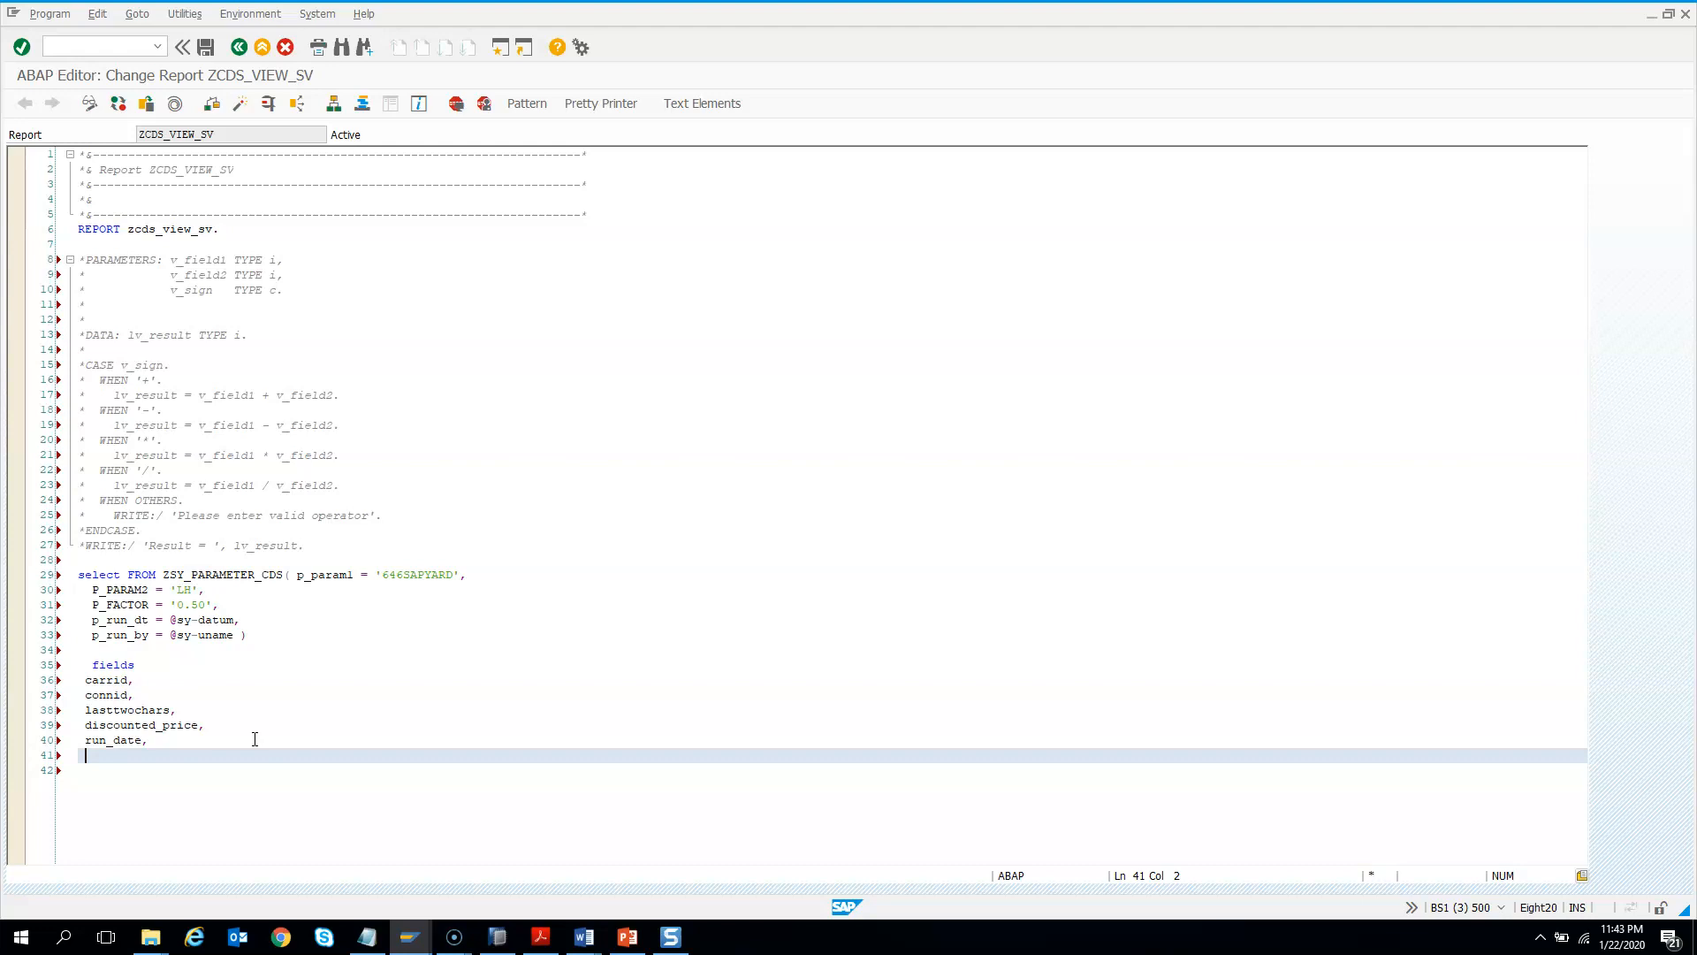
type("run")
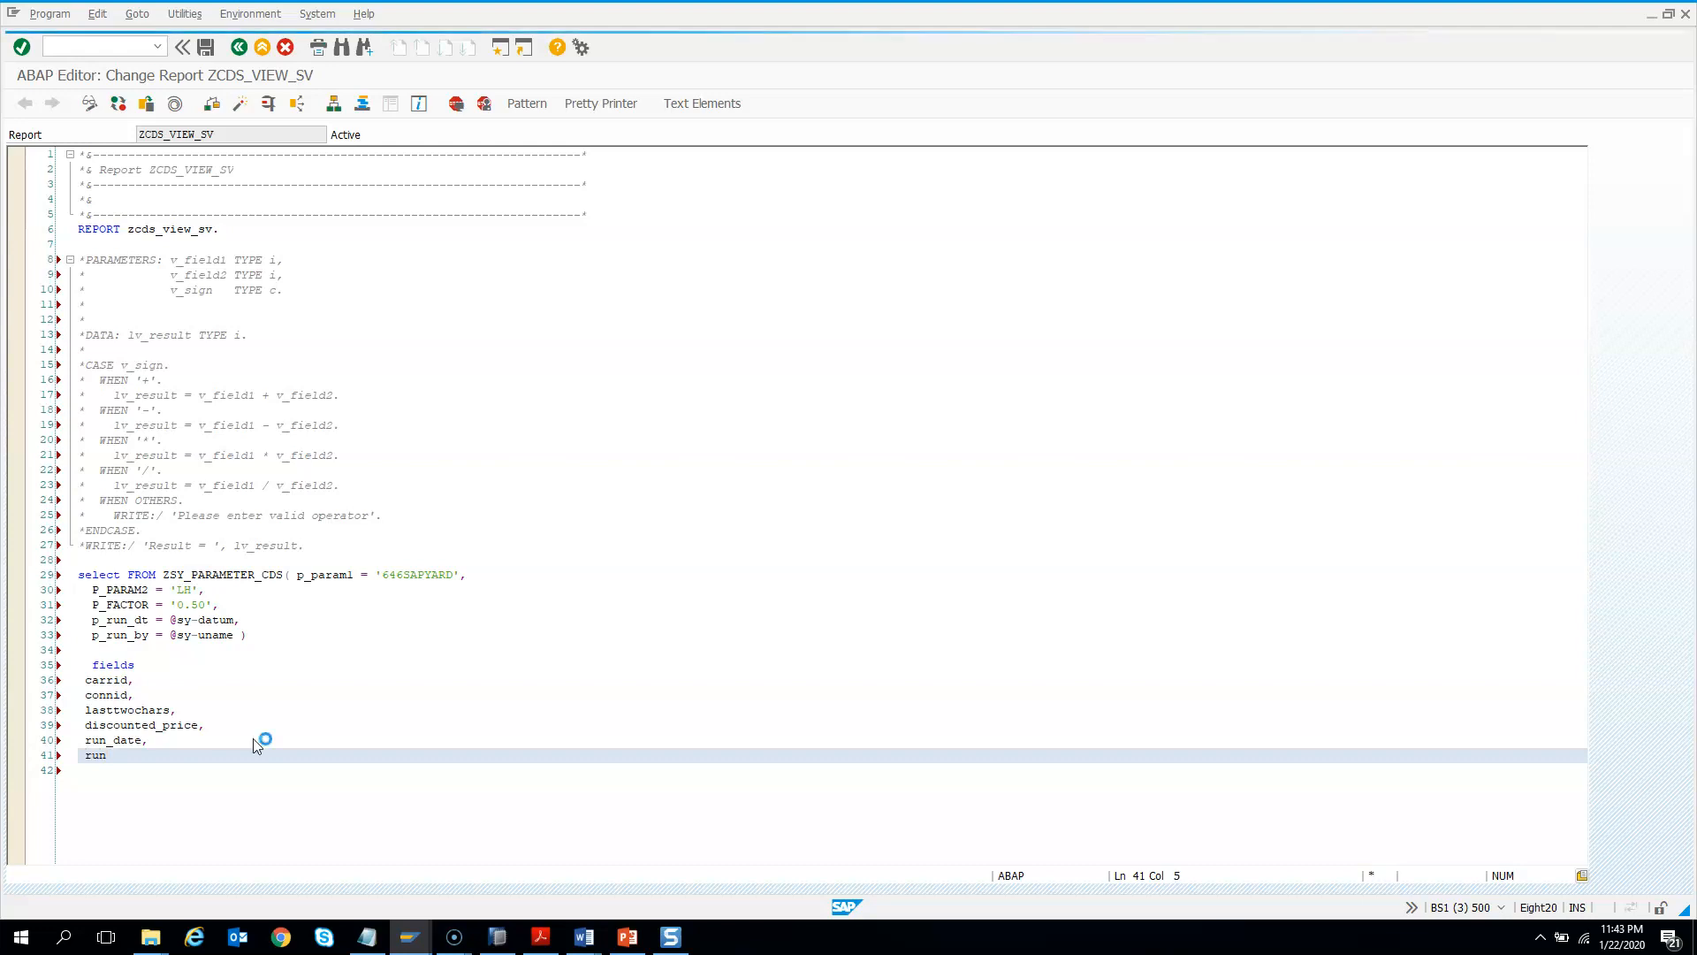
type("_by")
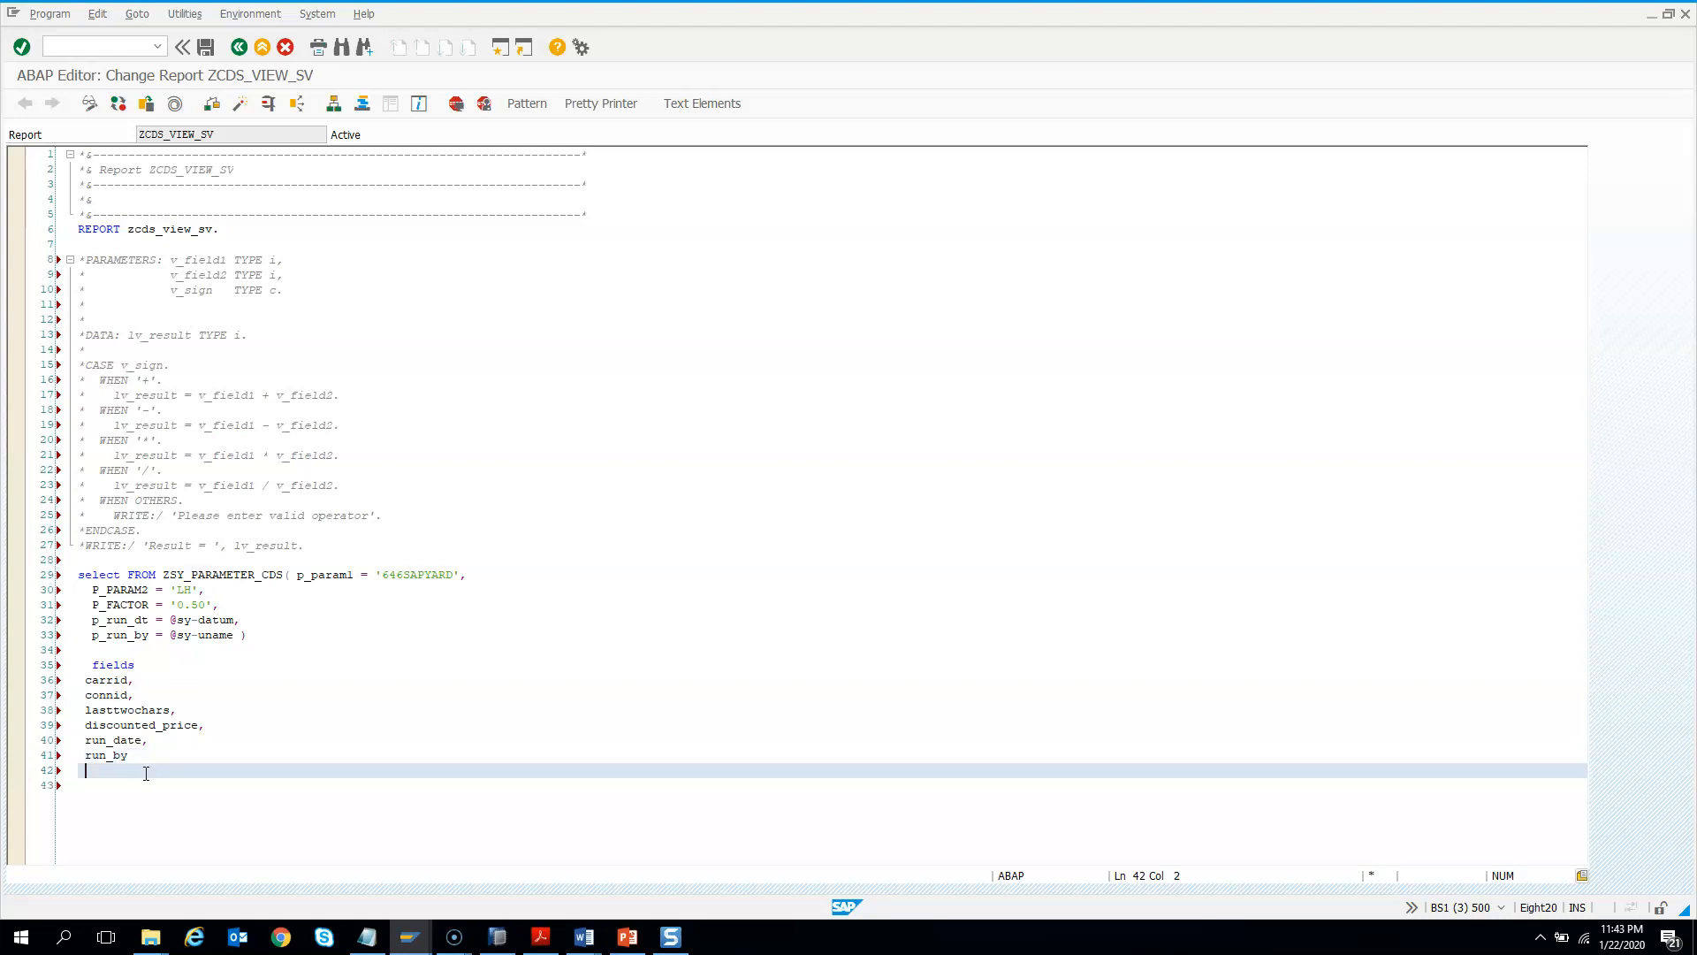
type("into table")
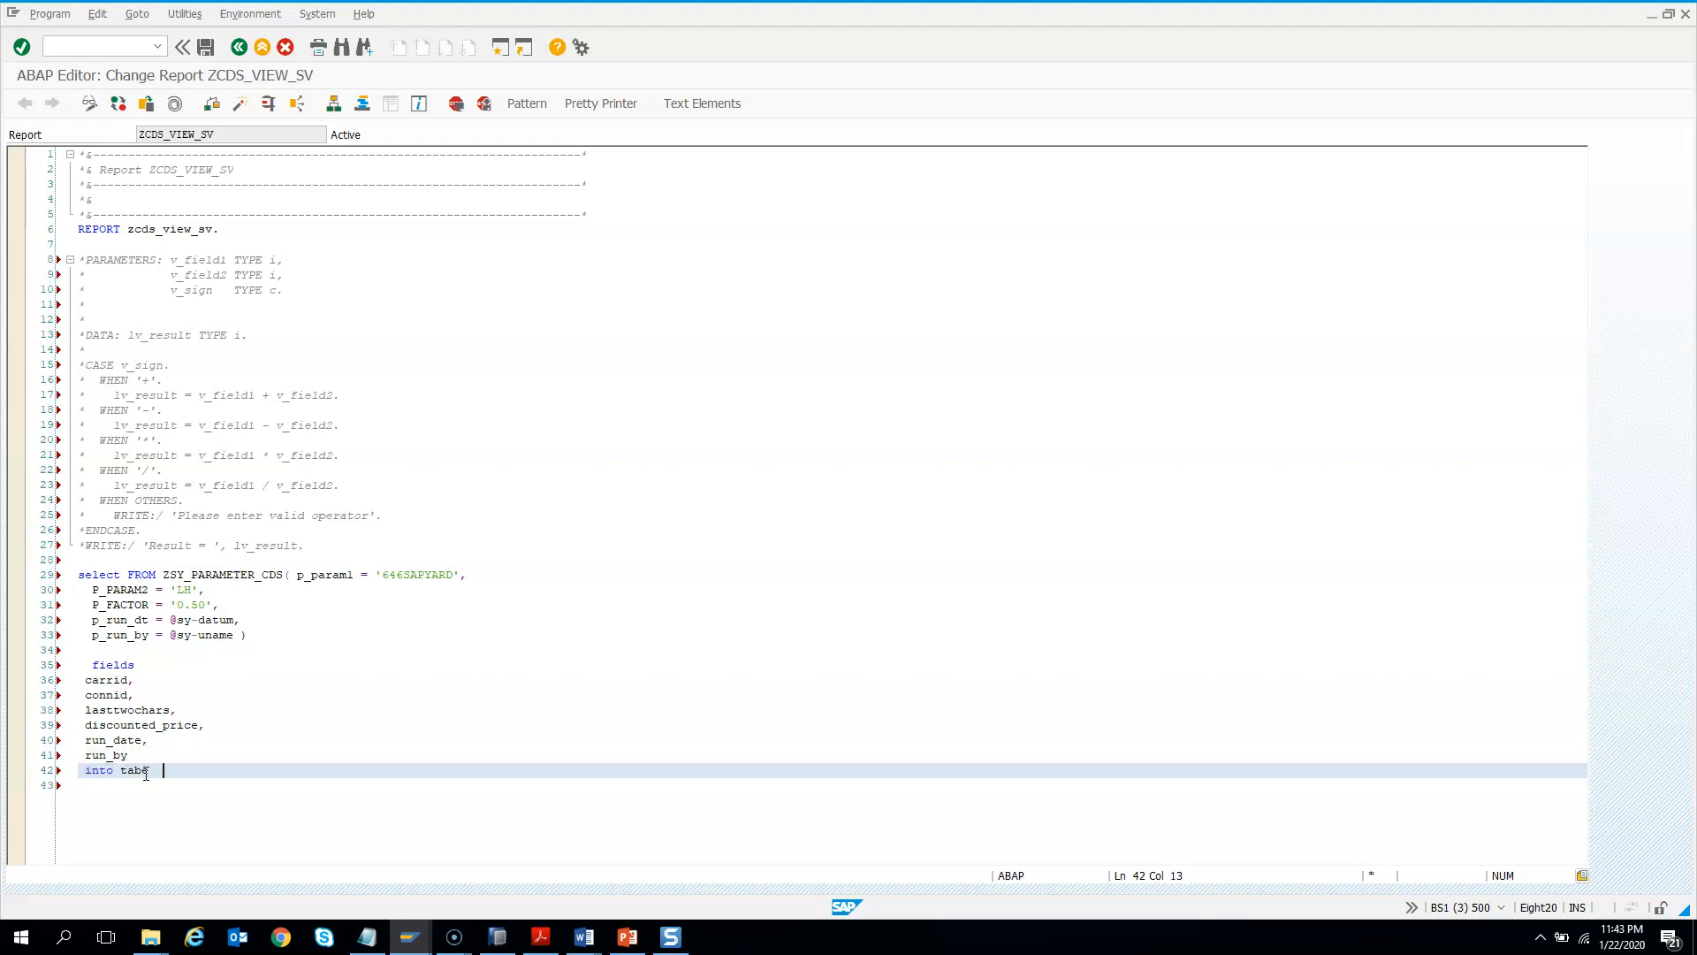
type("@")
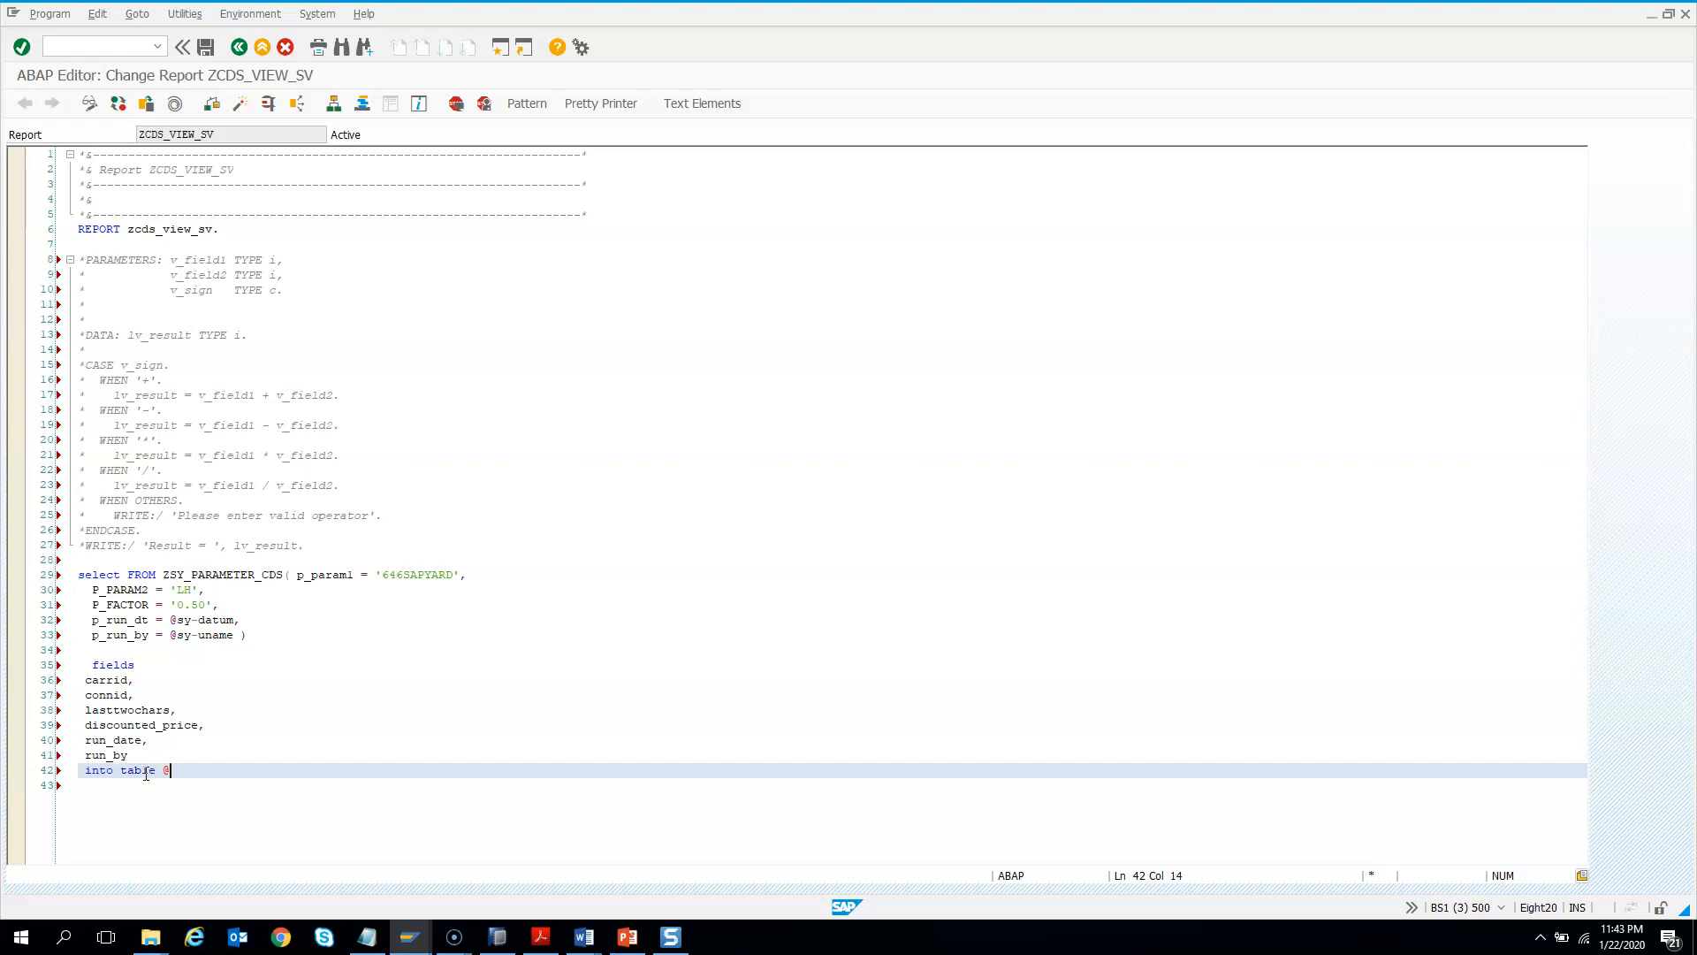
type("data")
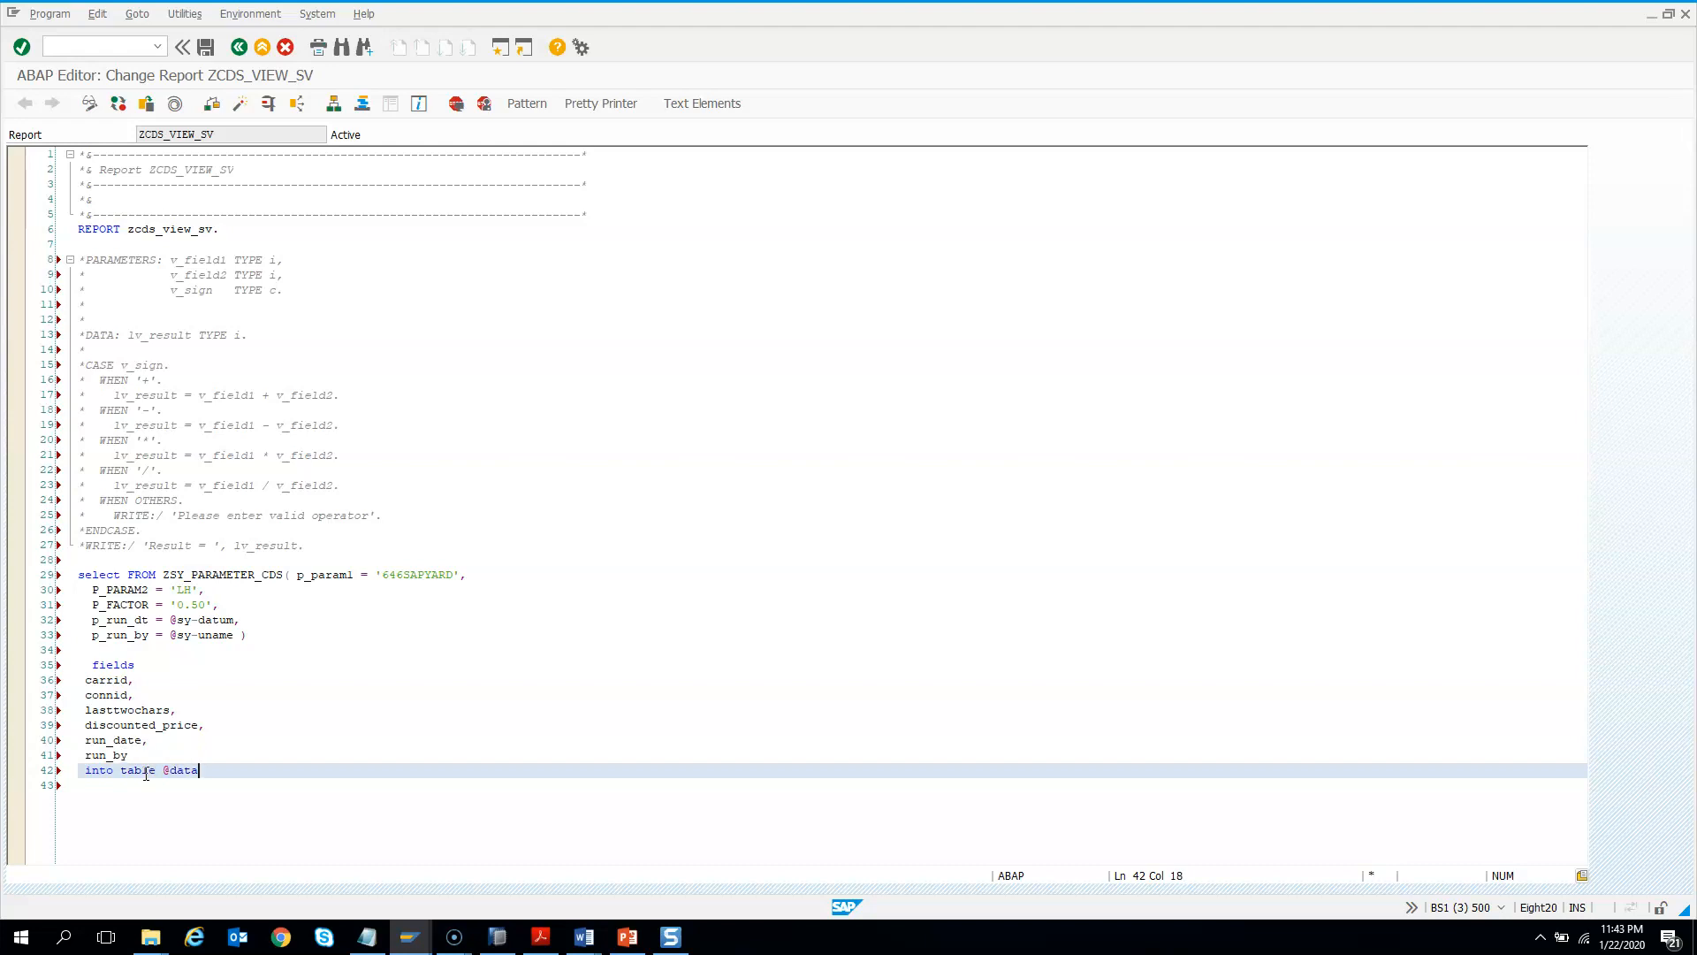
type("( li_cds")
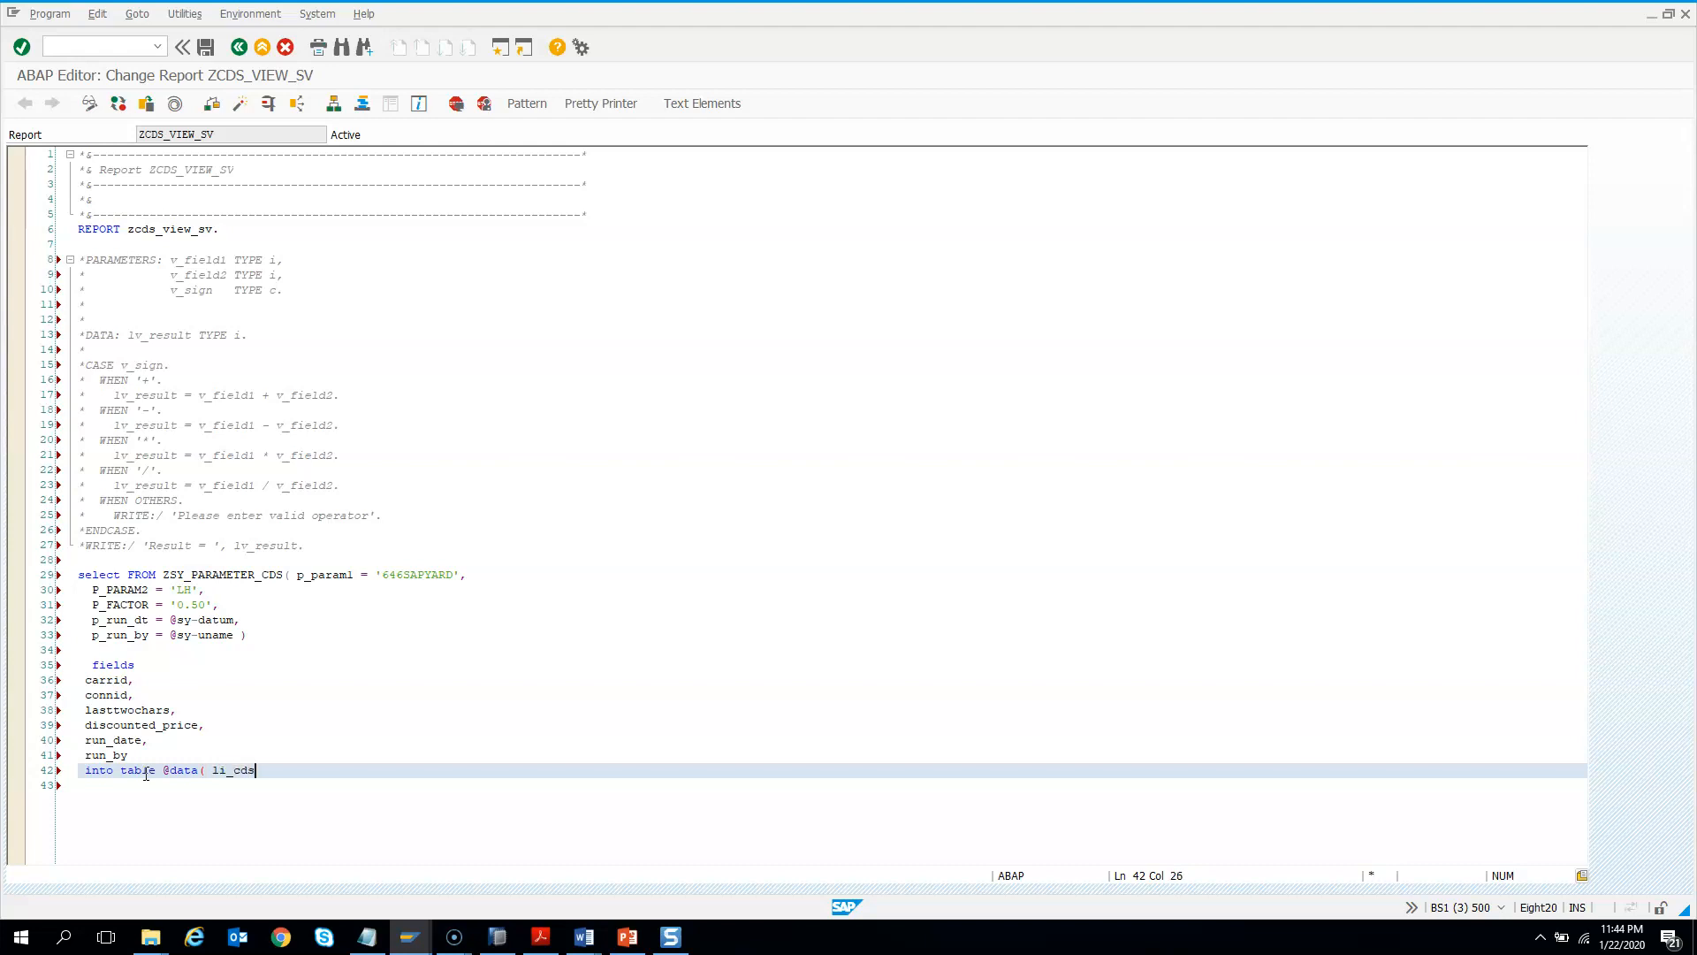
type(")")
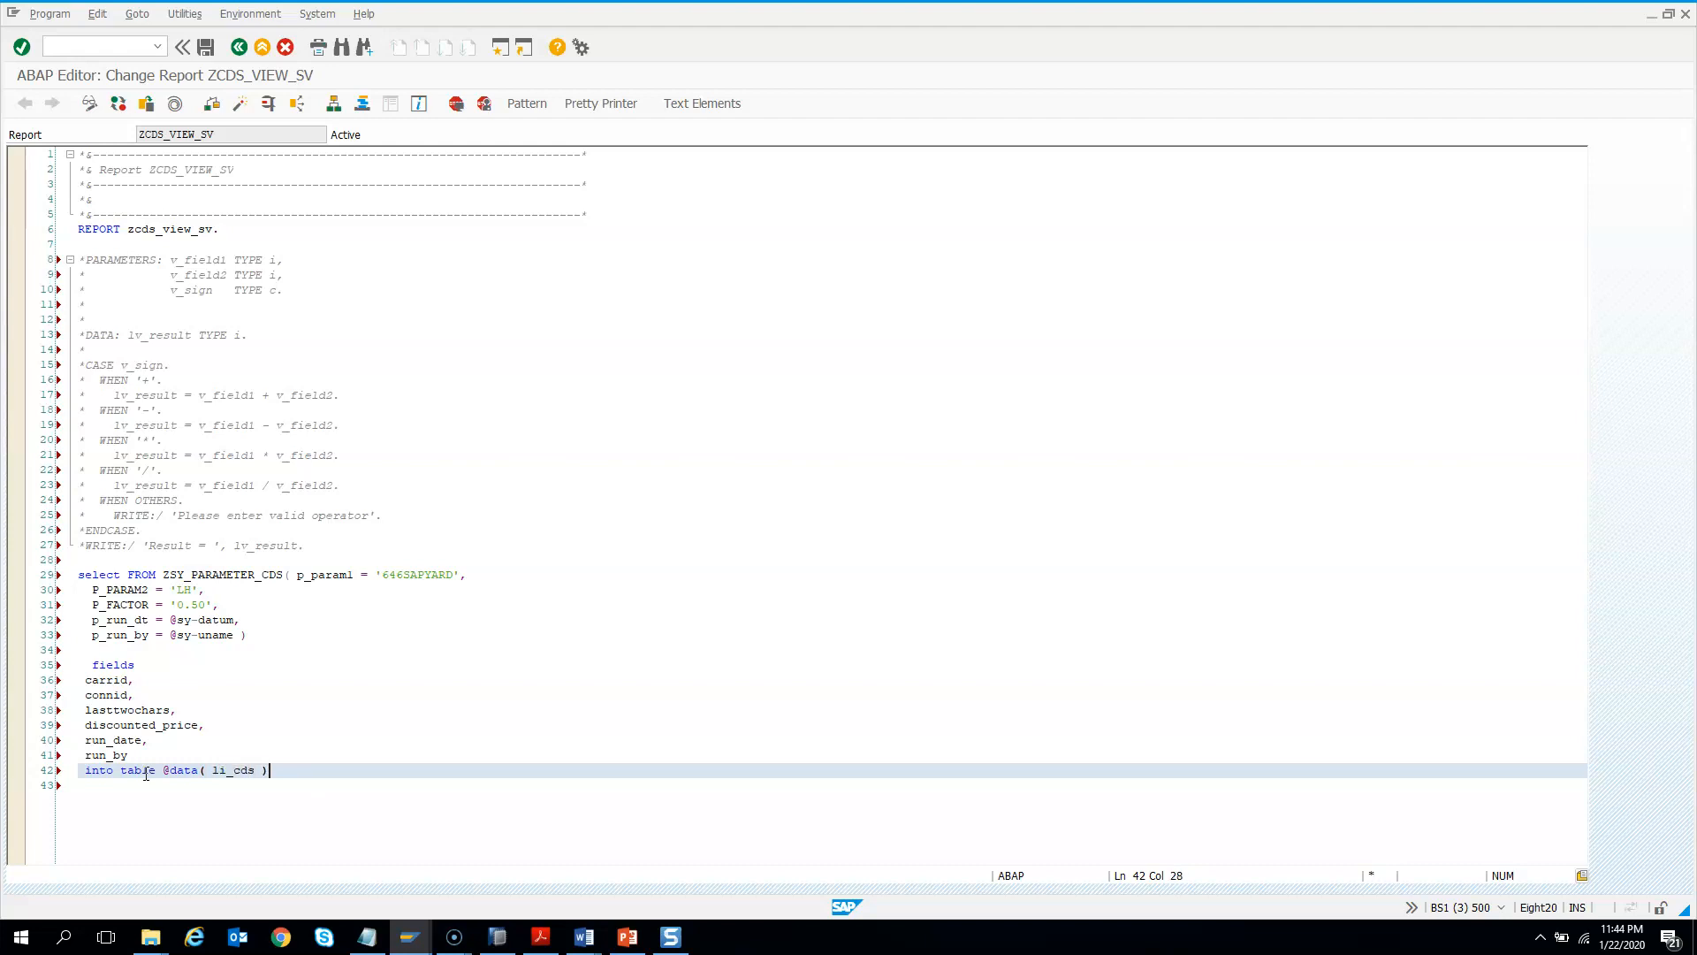
type(".")
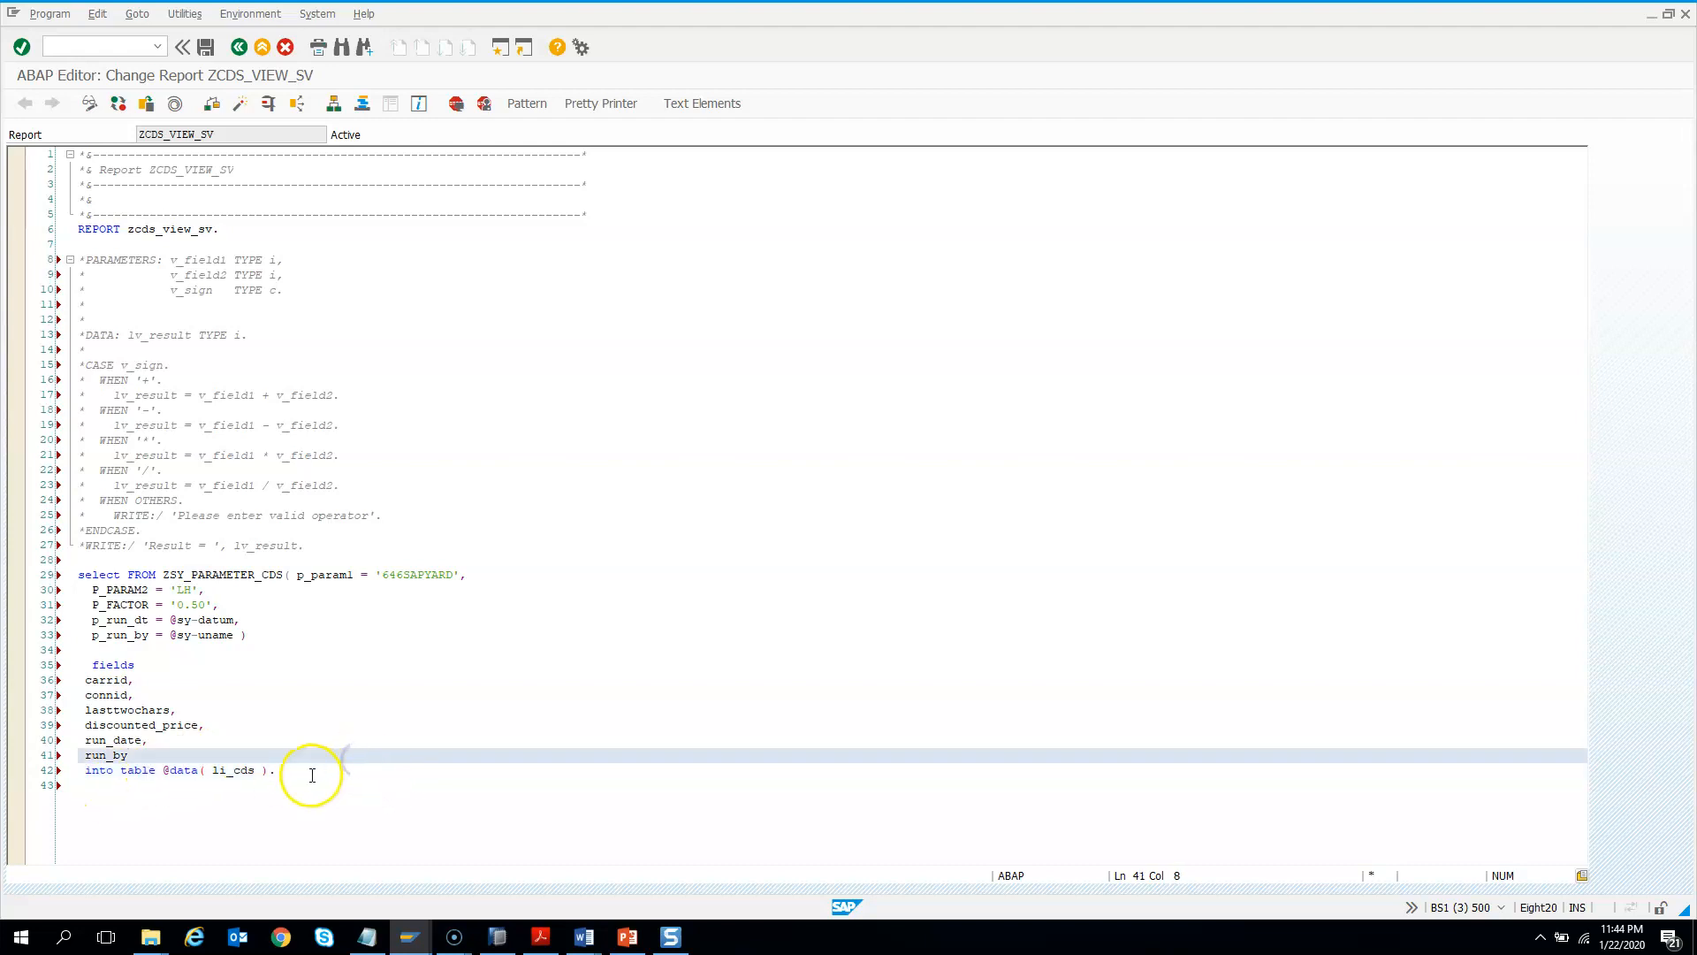
left_click(213, 770)
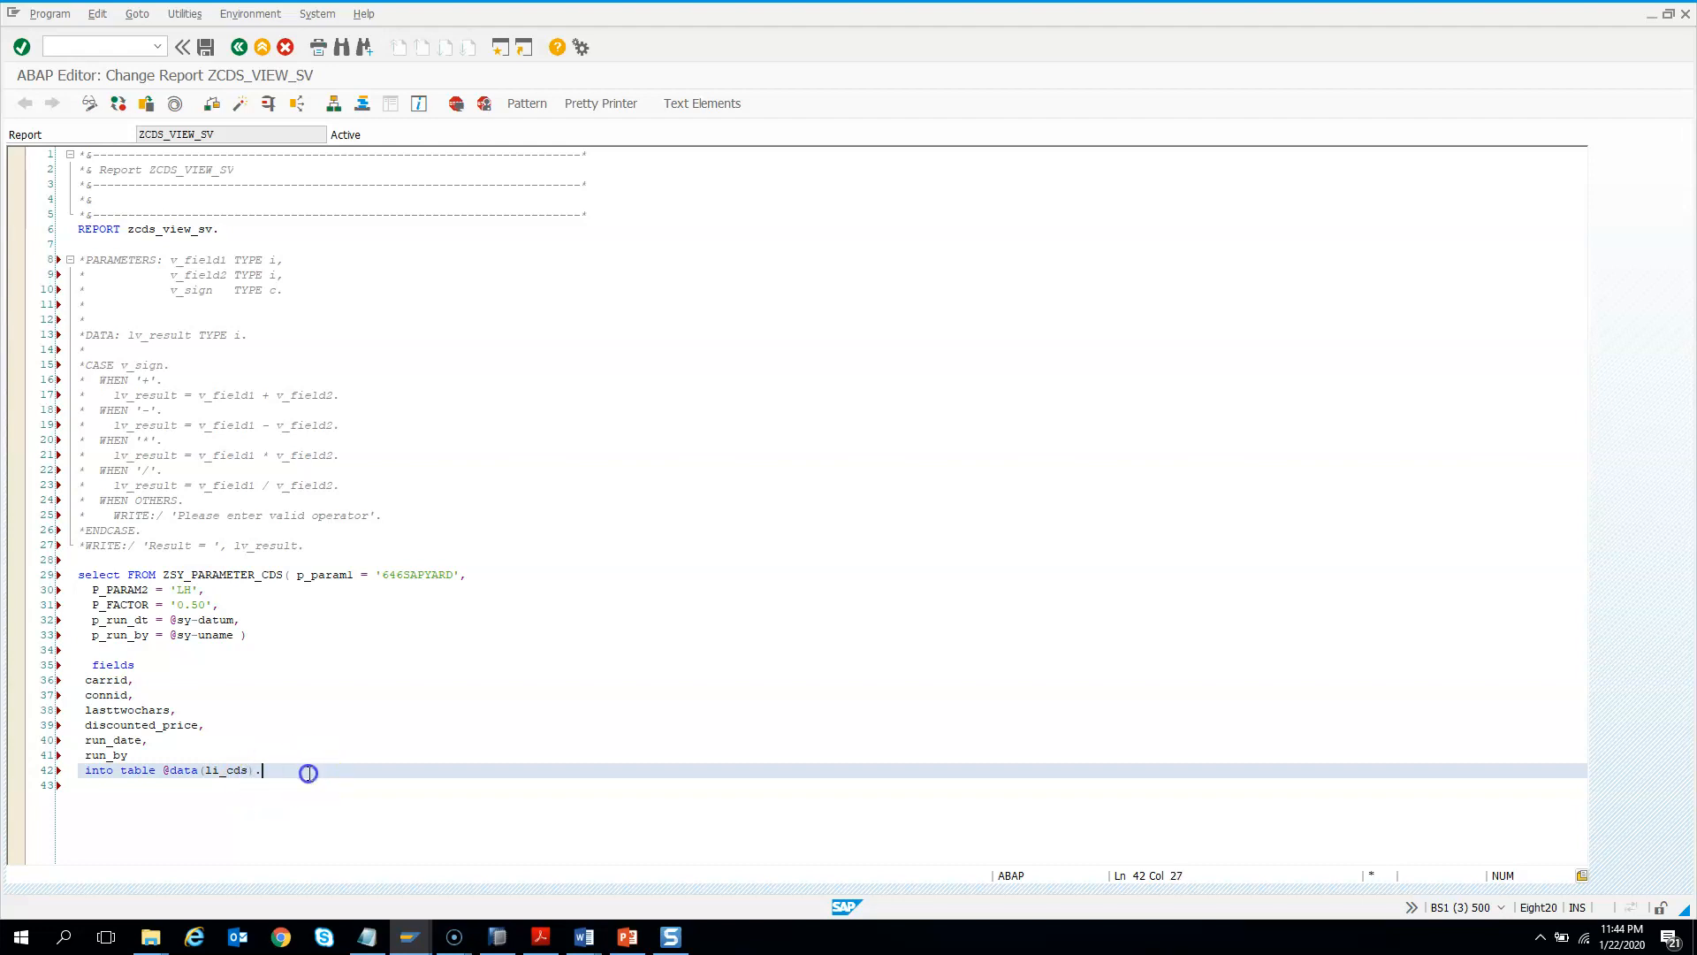
Write cl_demo_output=>display_data( li_cds ). to display the selected rows.
type("cl")
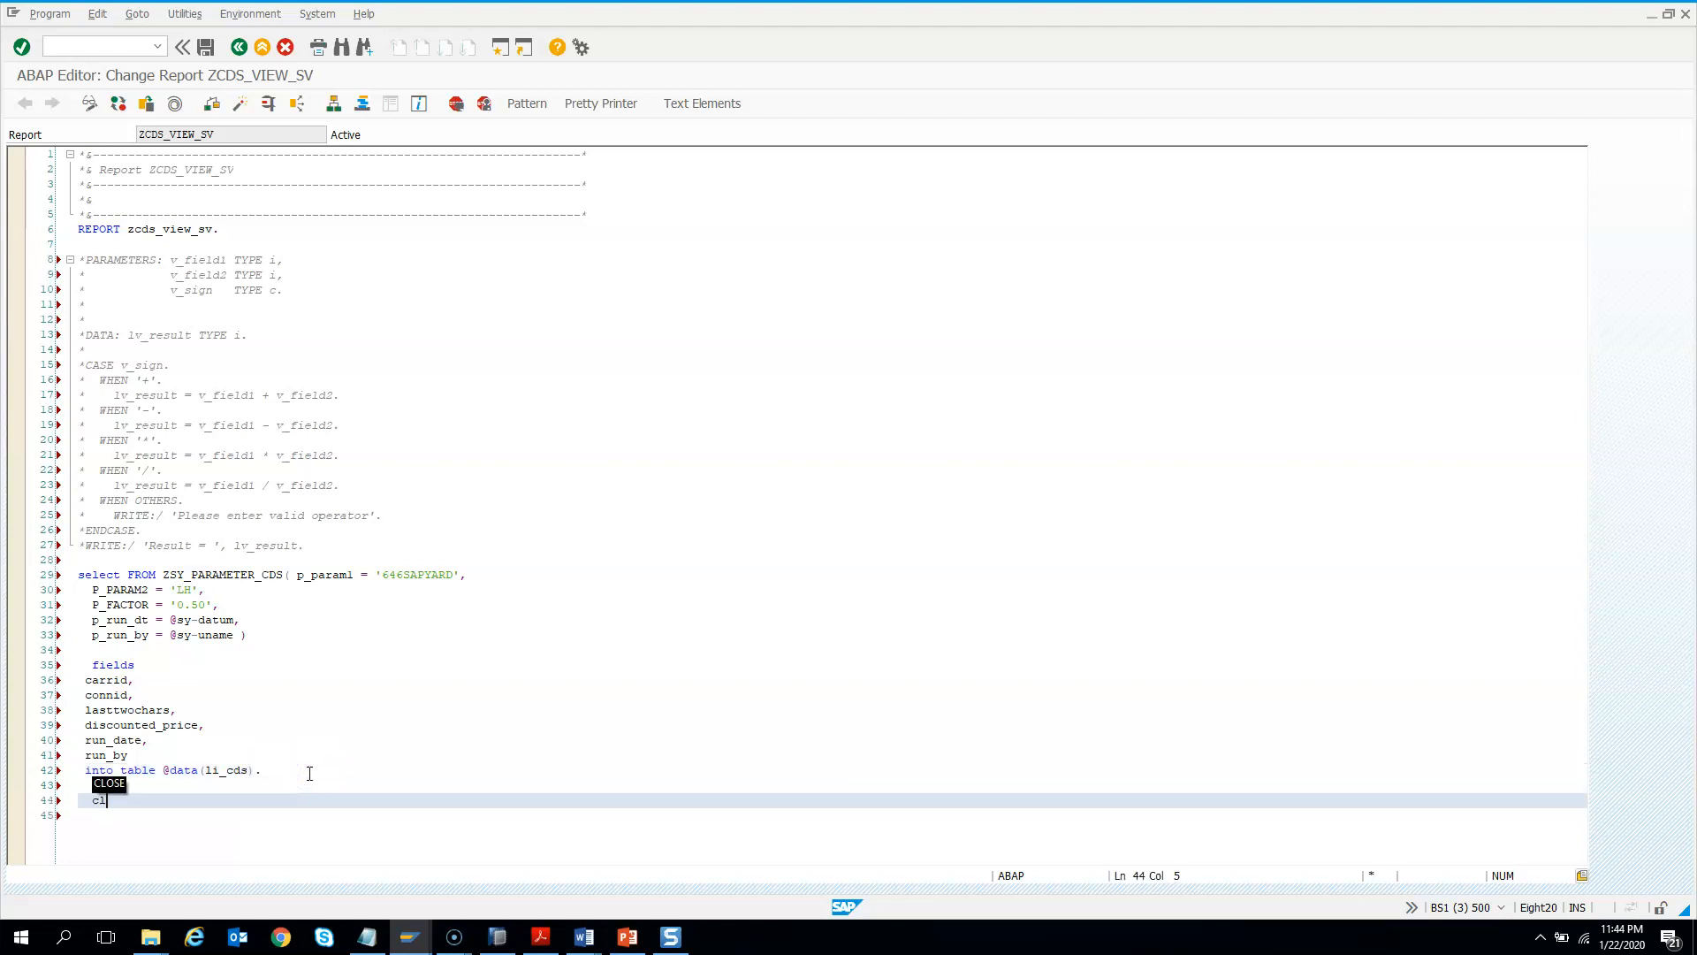
type("_de_ou")
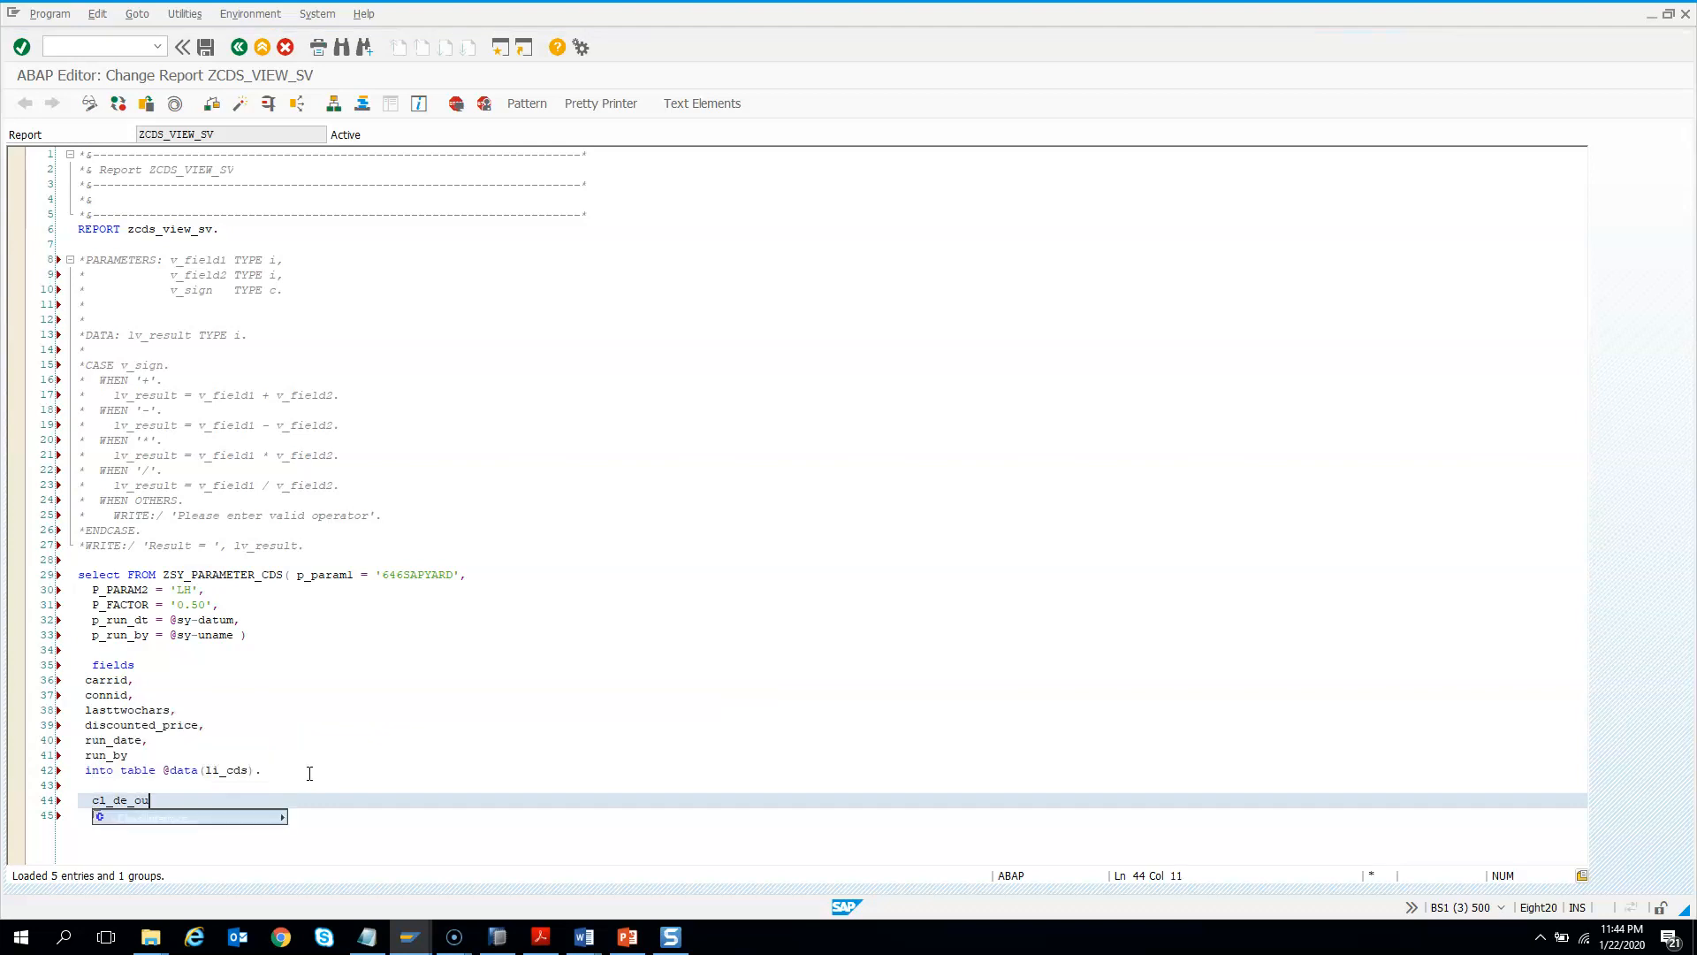
key("Backspace")
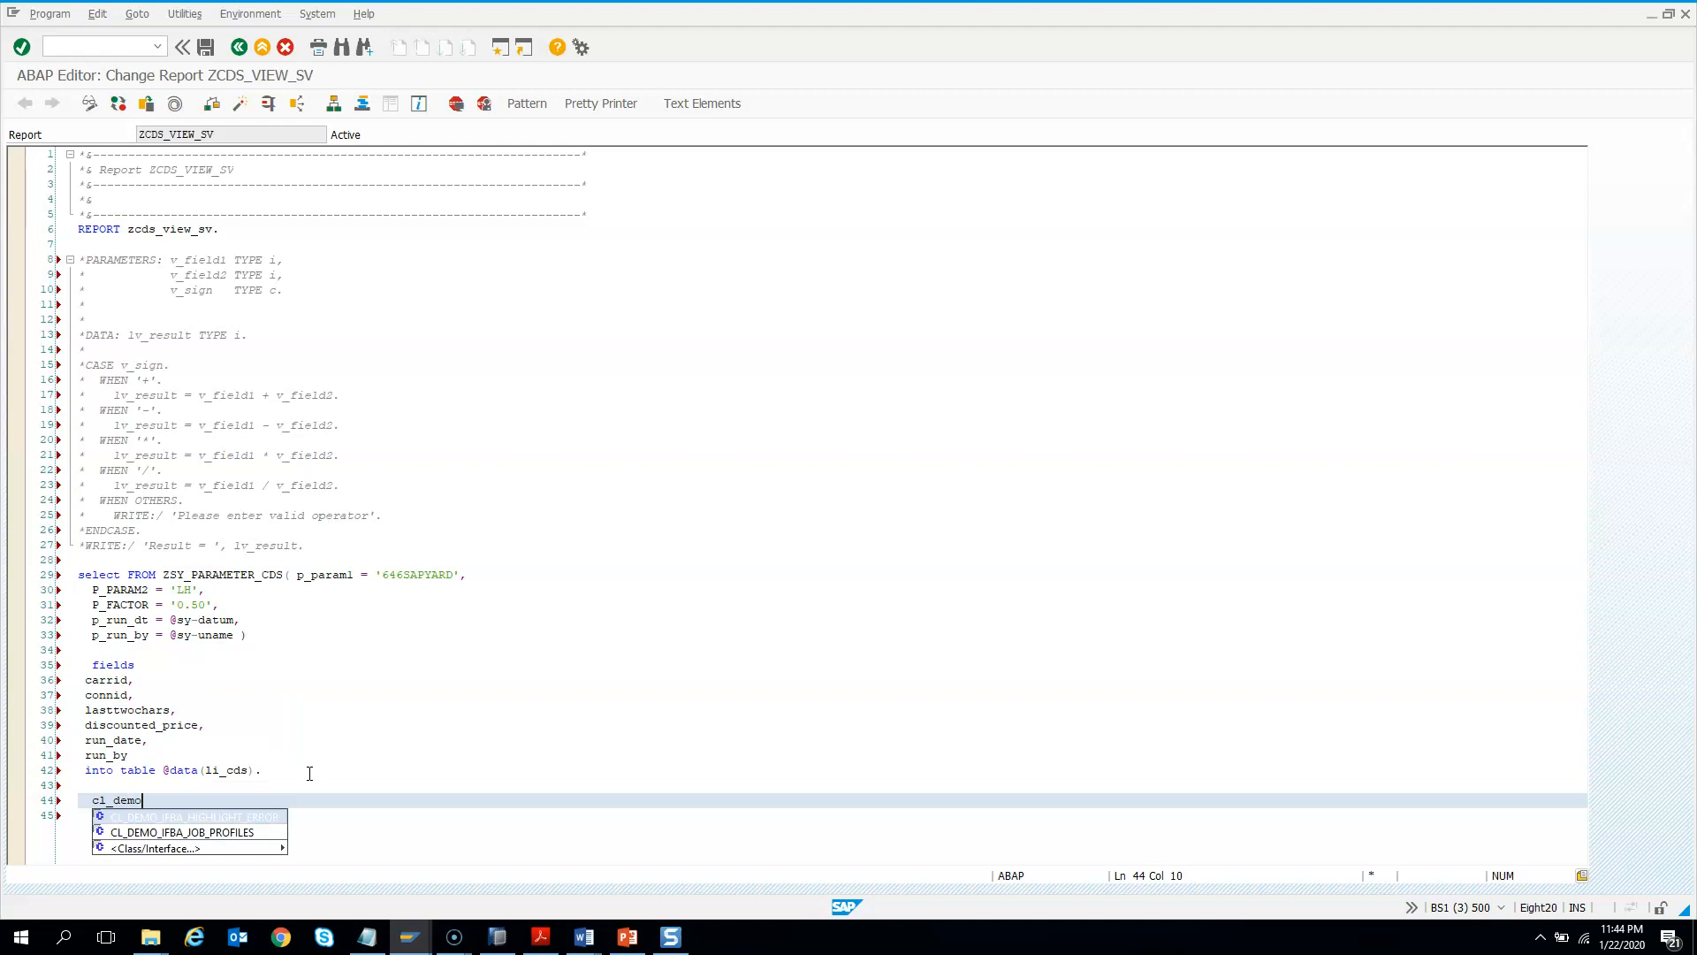
type("u")
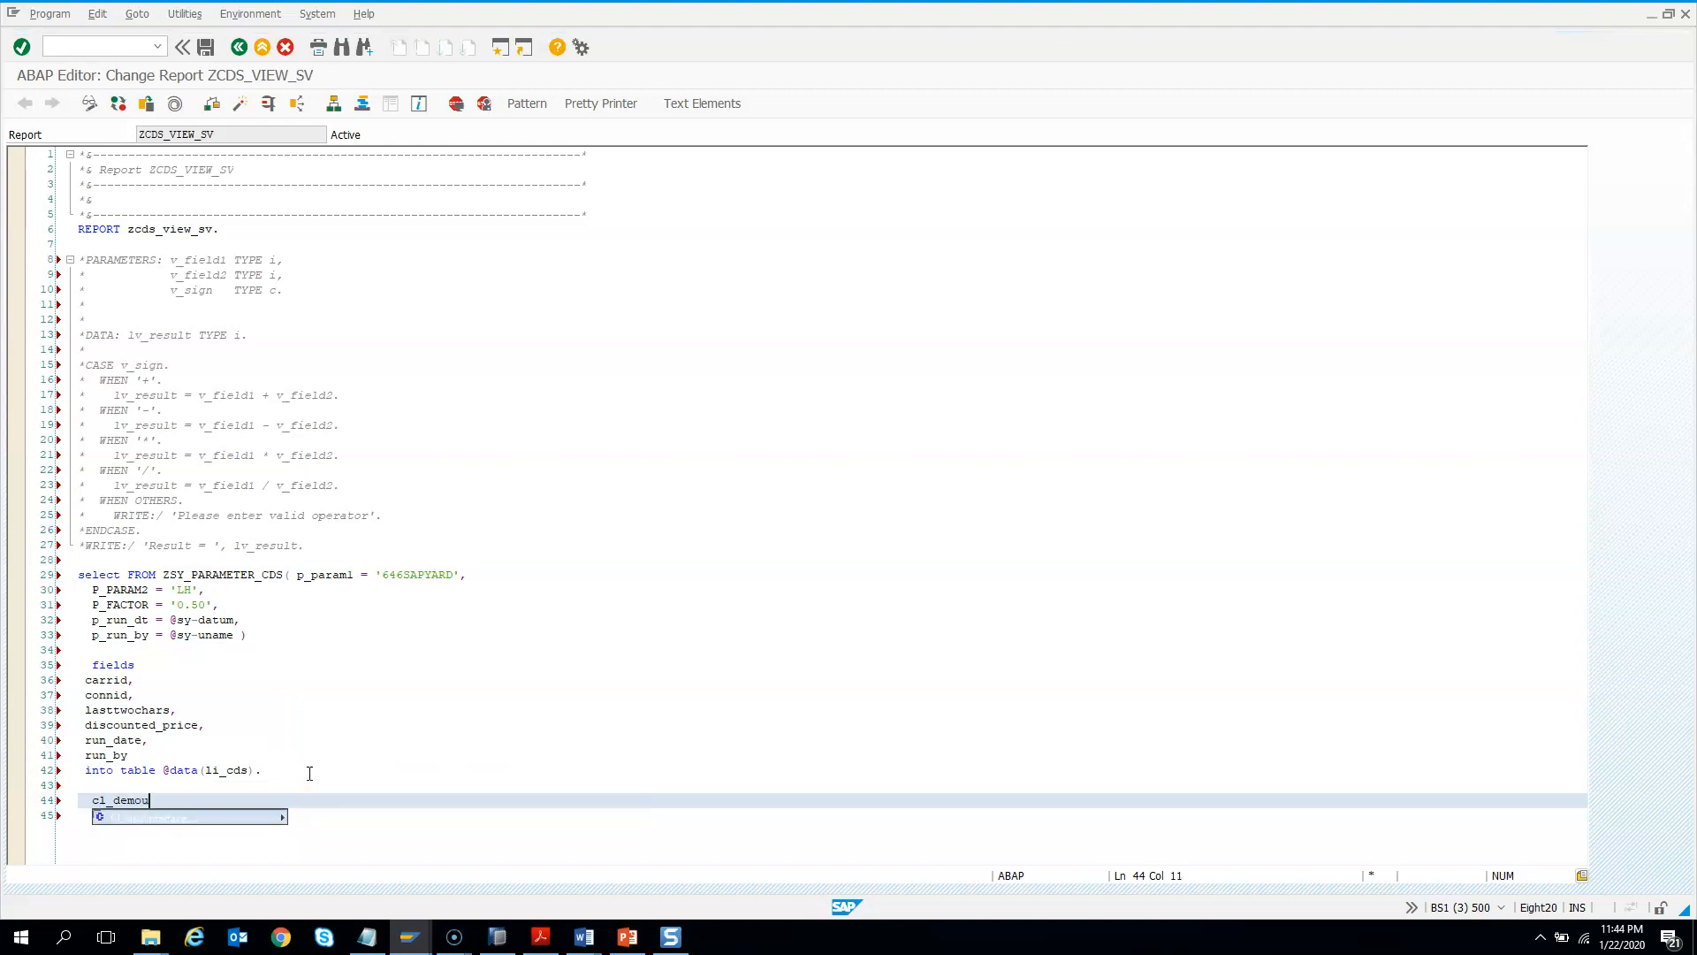
key("Backspace")
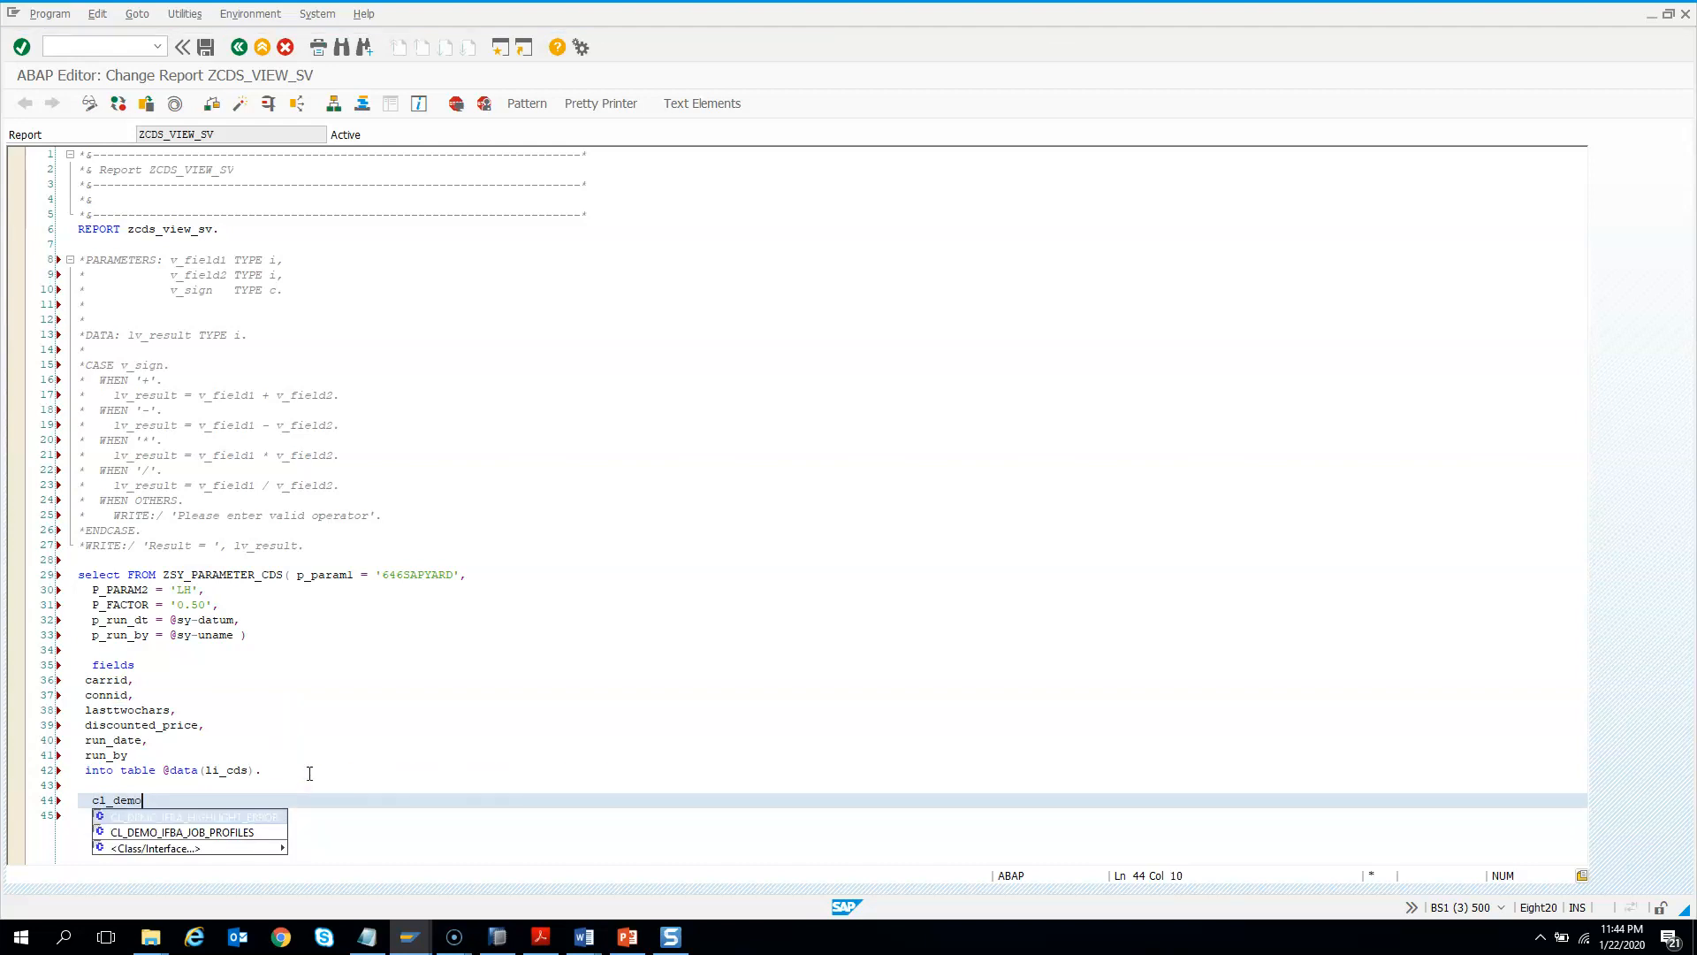
type("_")
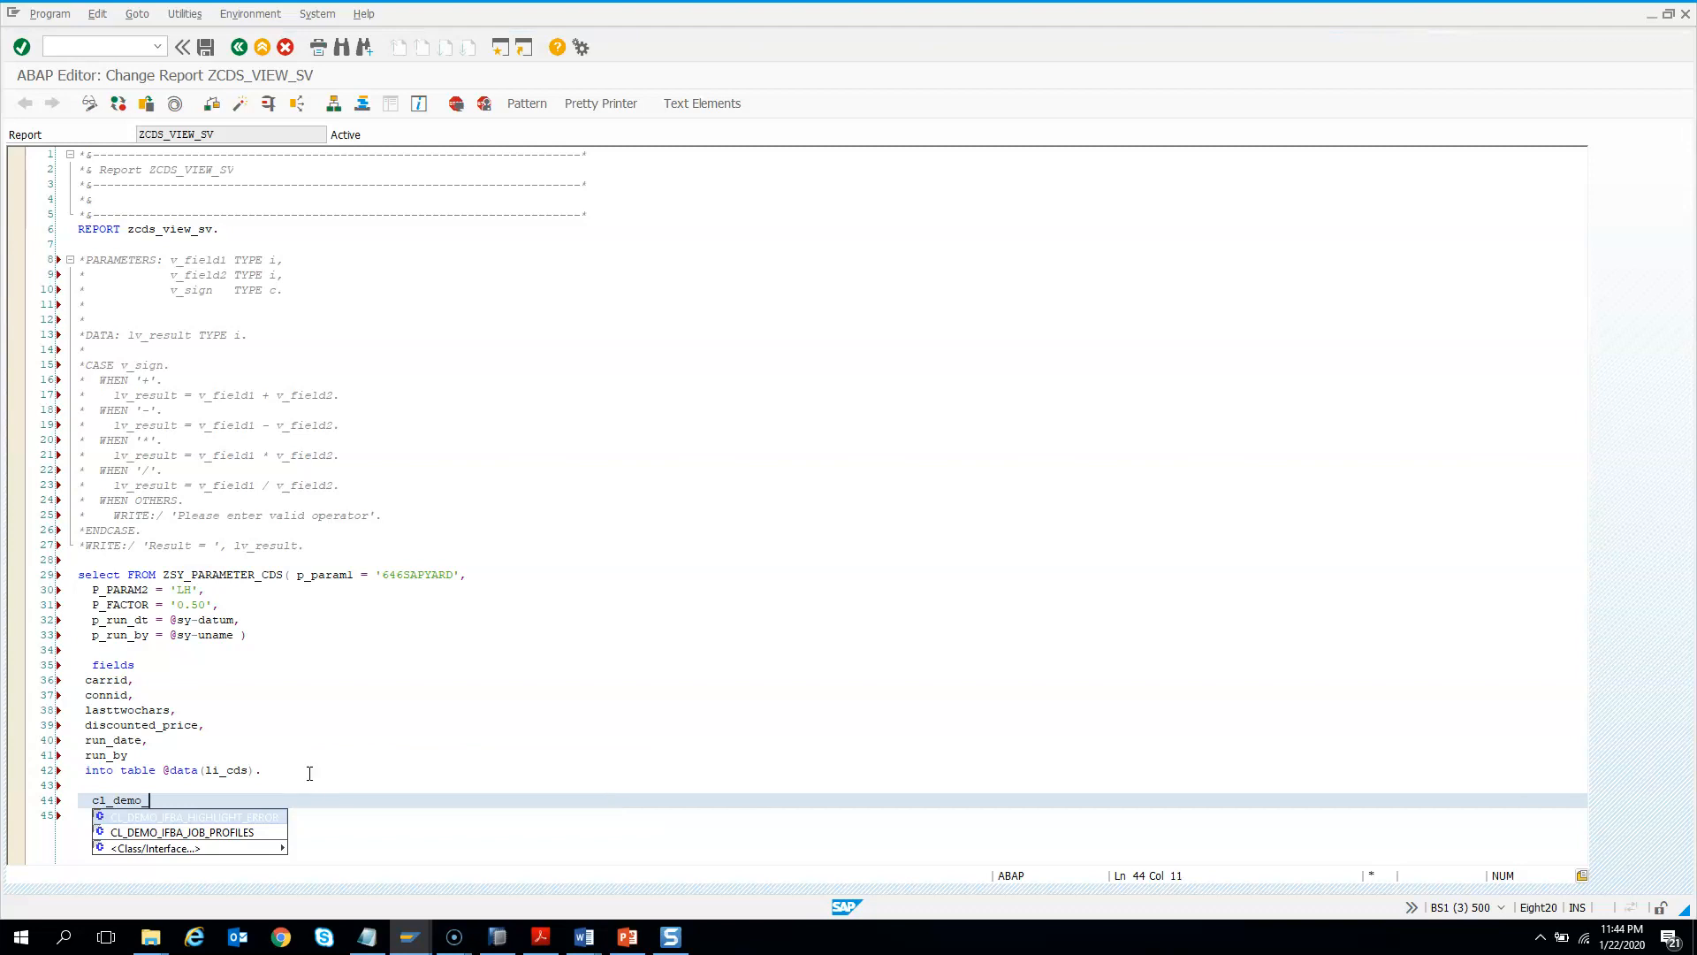
type("output")
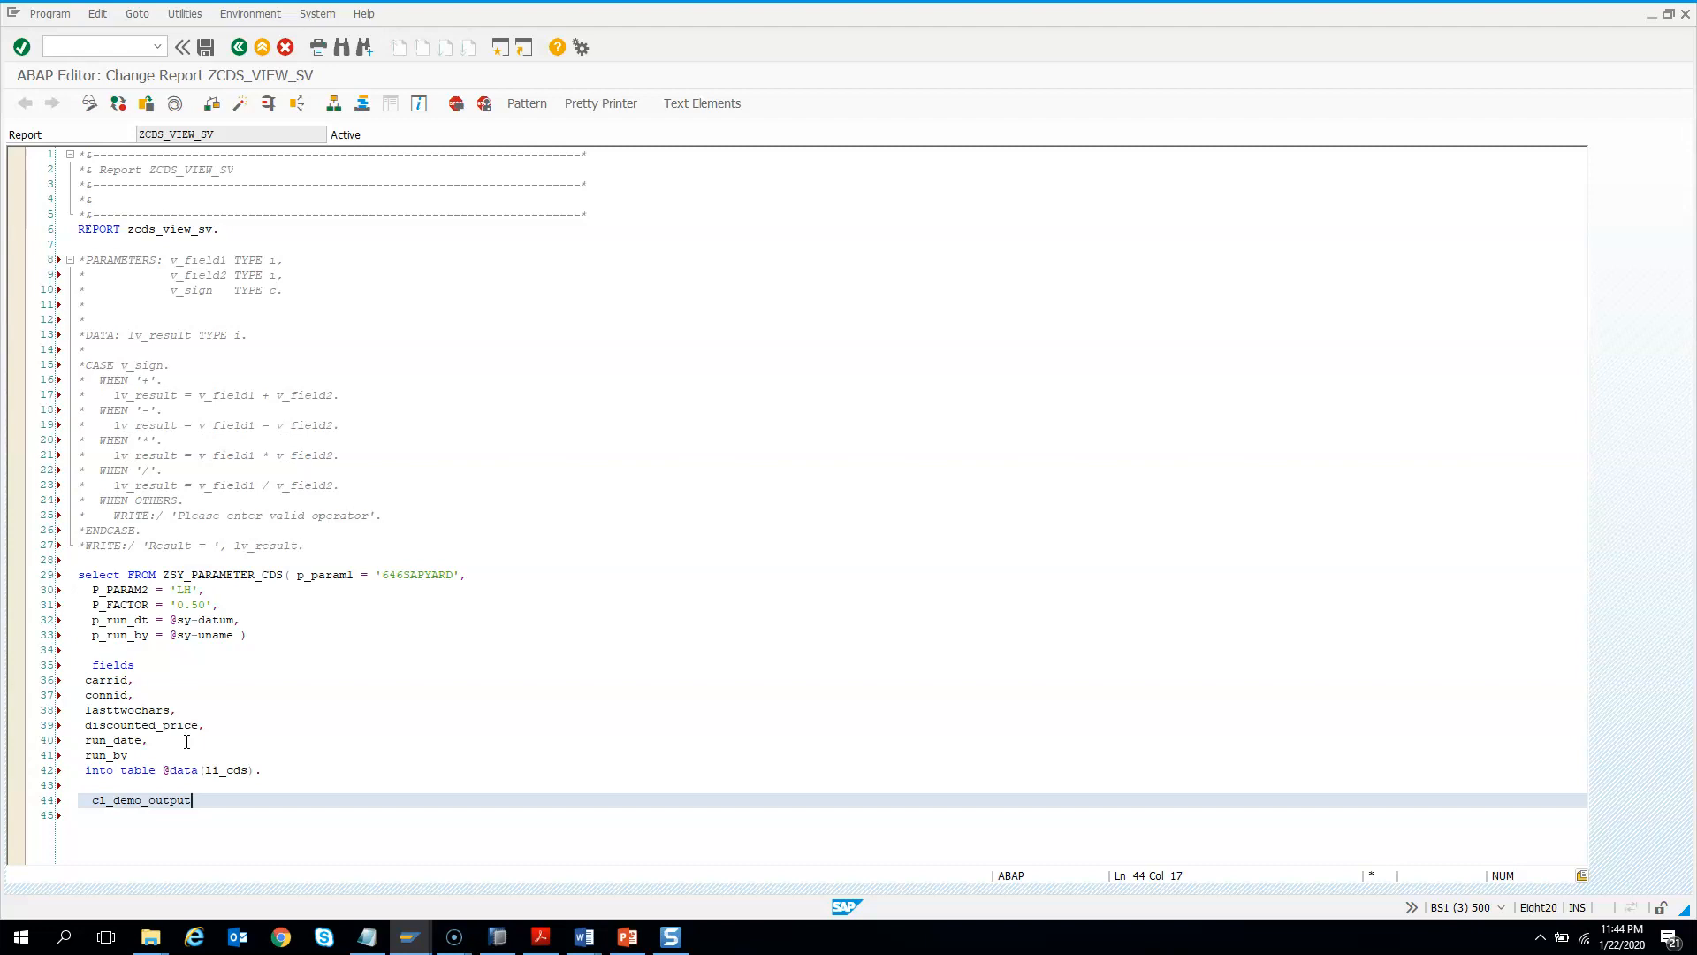
type("=>")
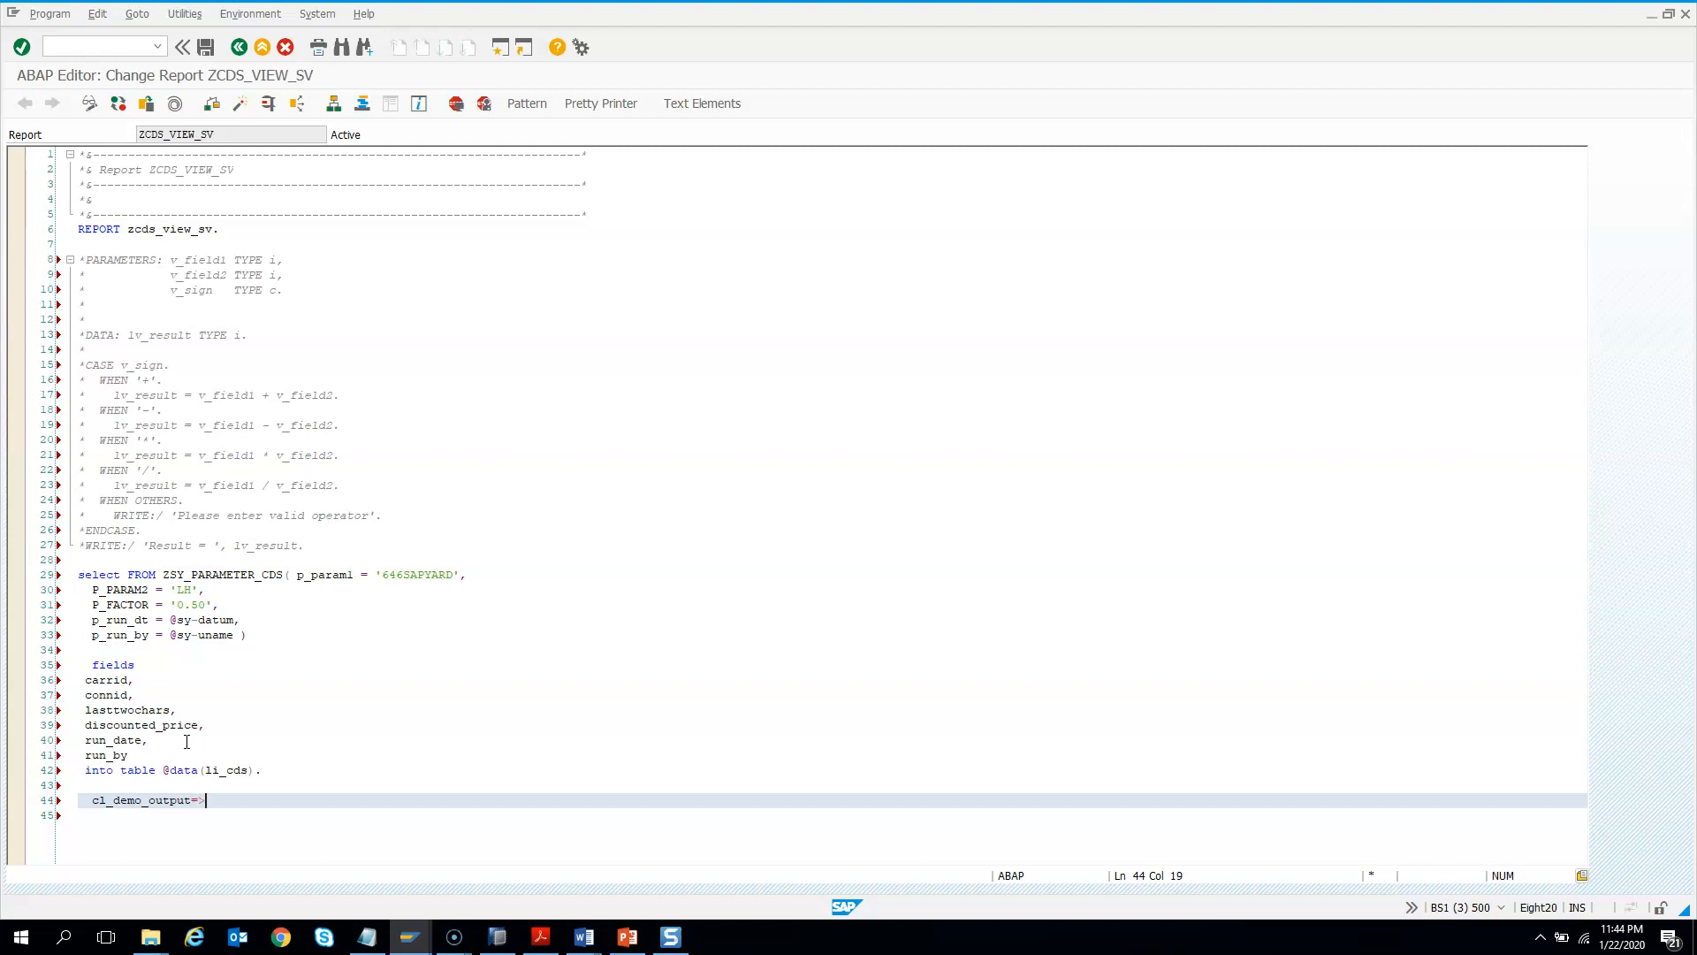
type("display")
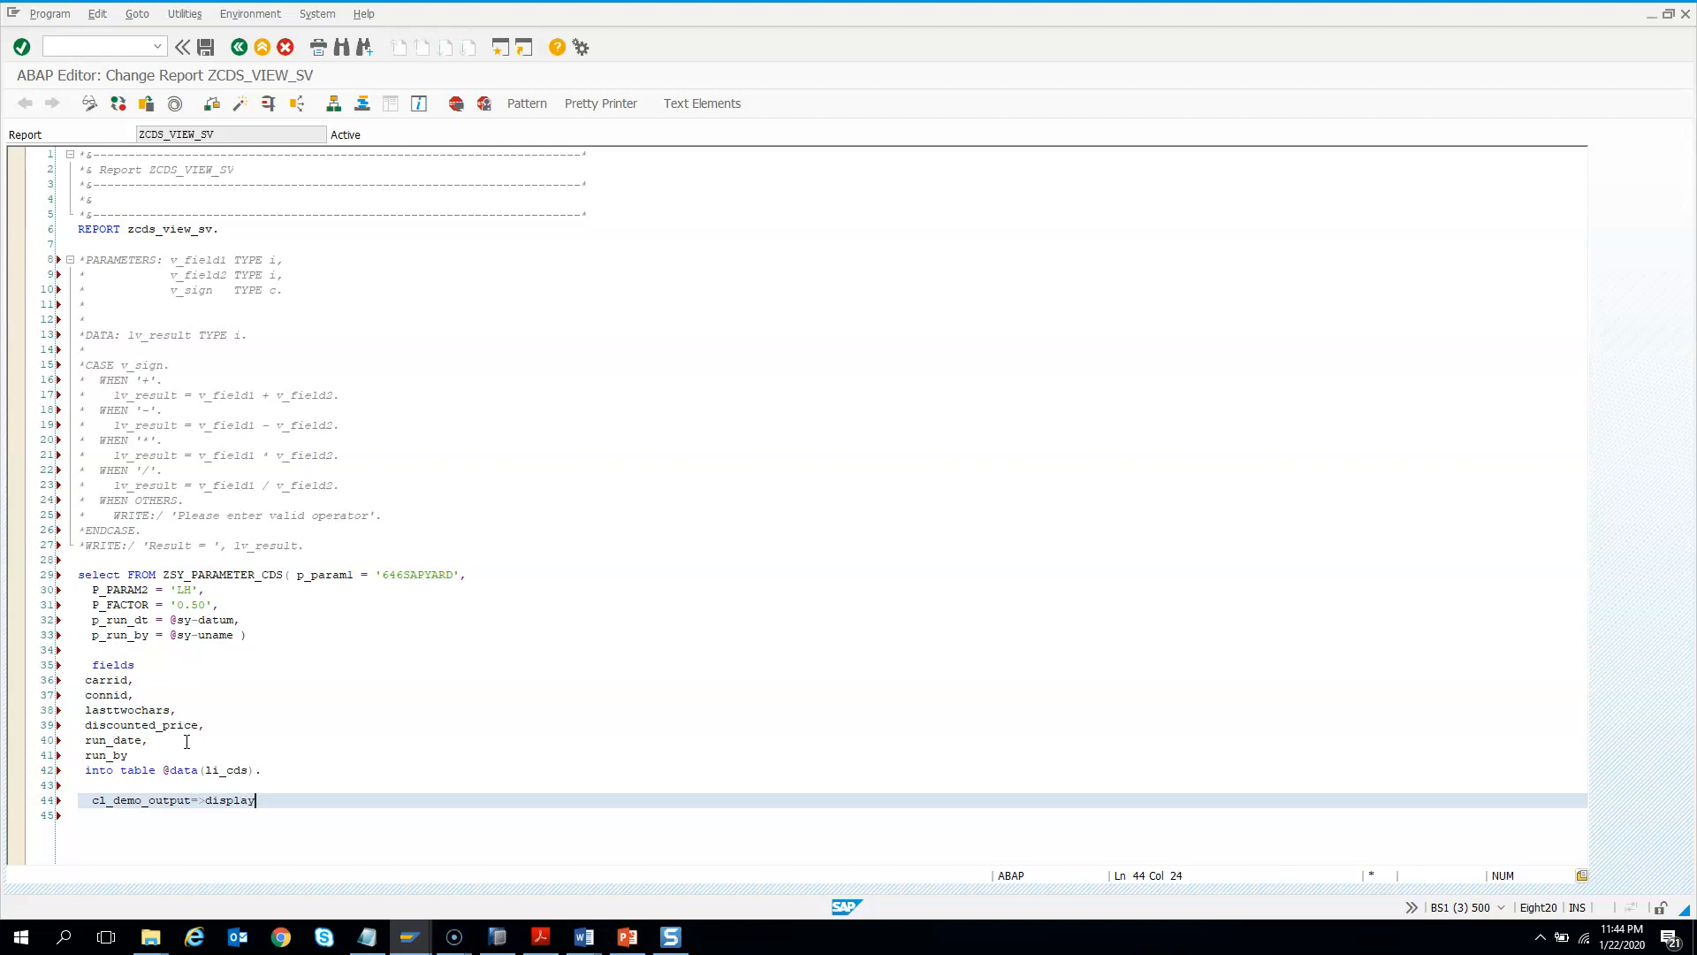
type("_data")
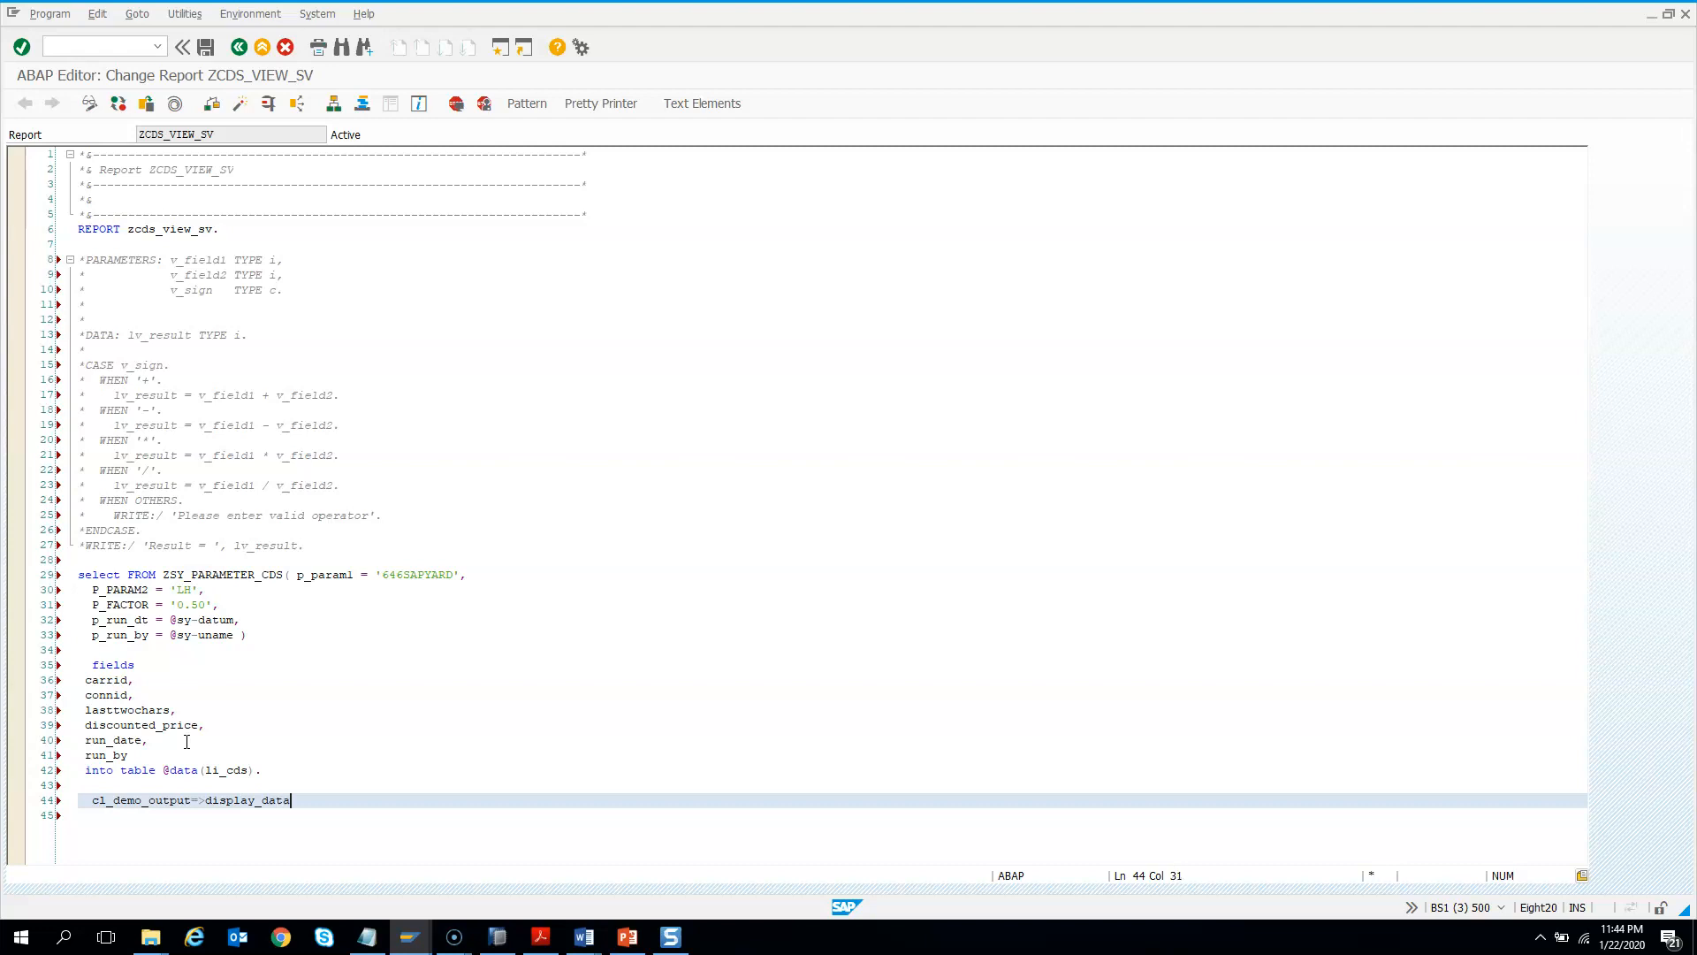
type("( li")
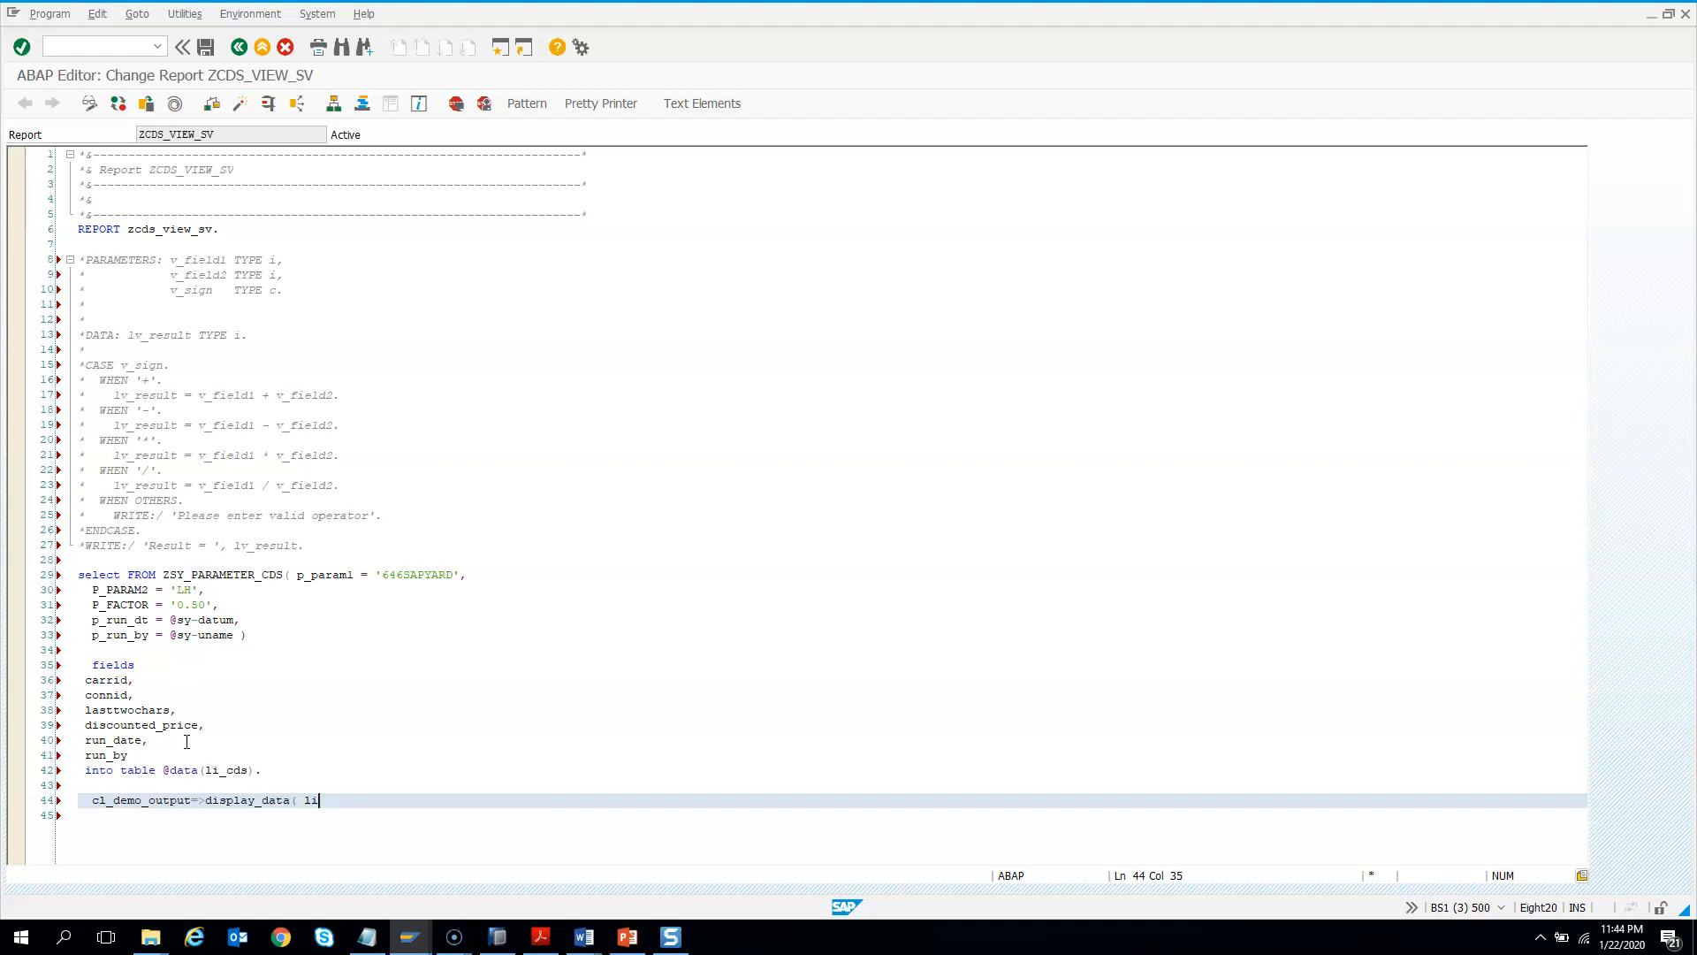
type("_cds ).")
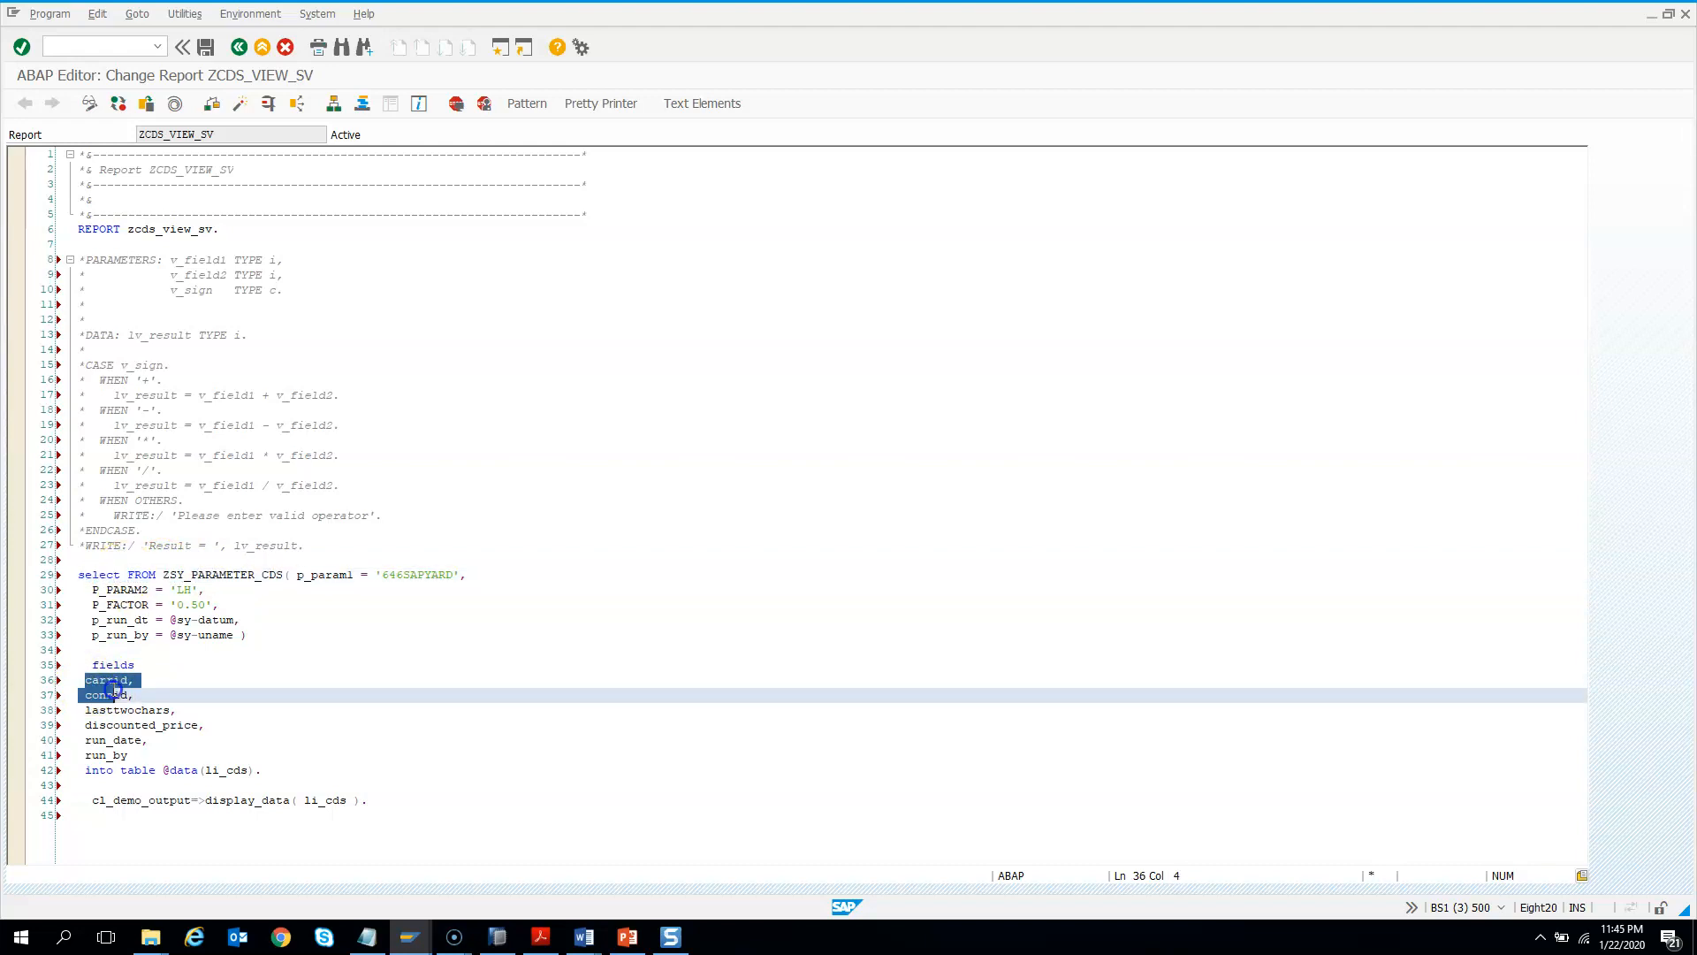
Pretty-print the field lines and execute the report with F8 to view LI_CDS output.
left_click_drag(107, 679, 126, 753)
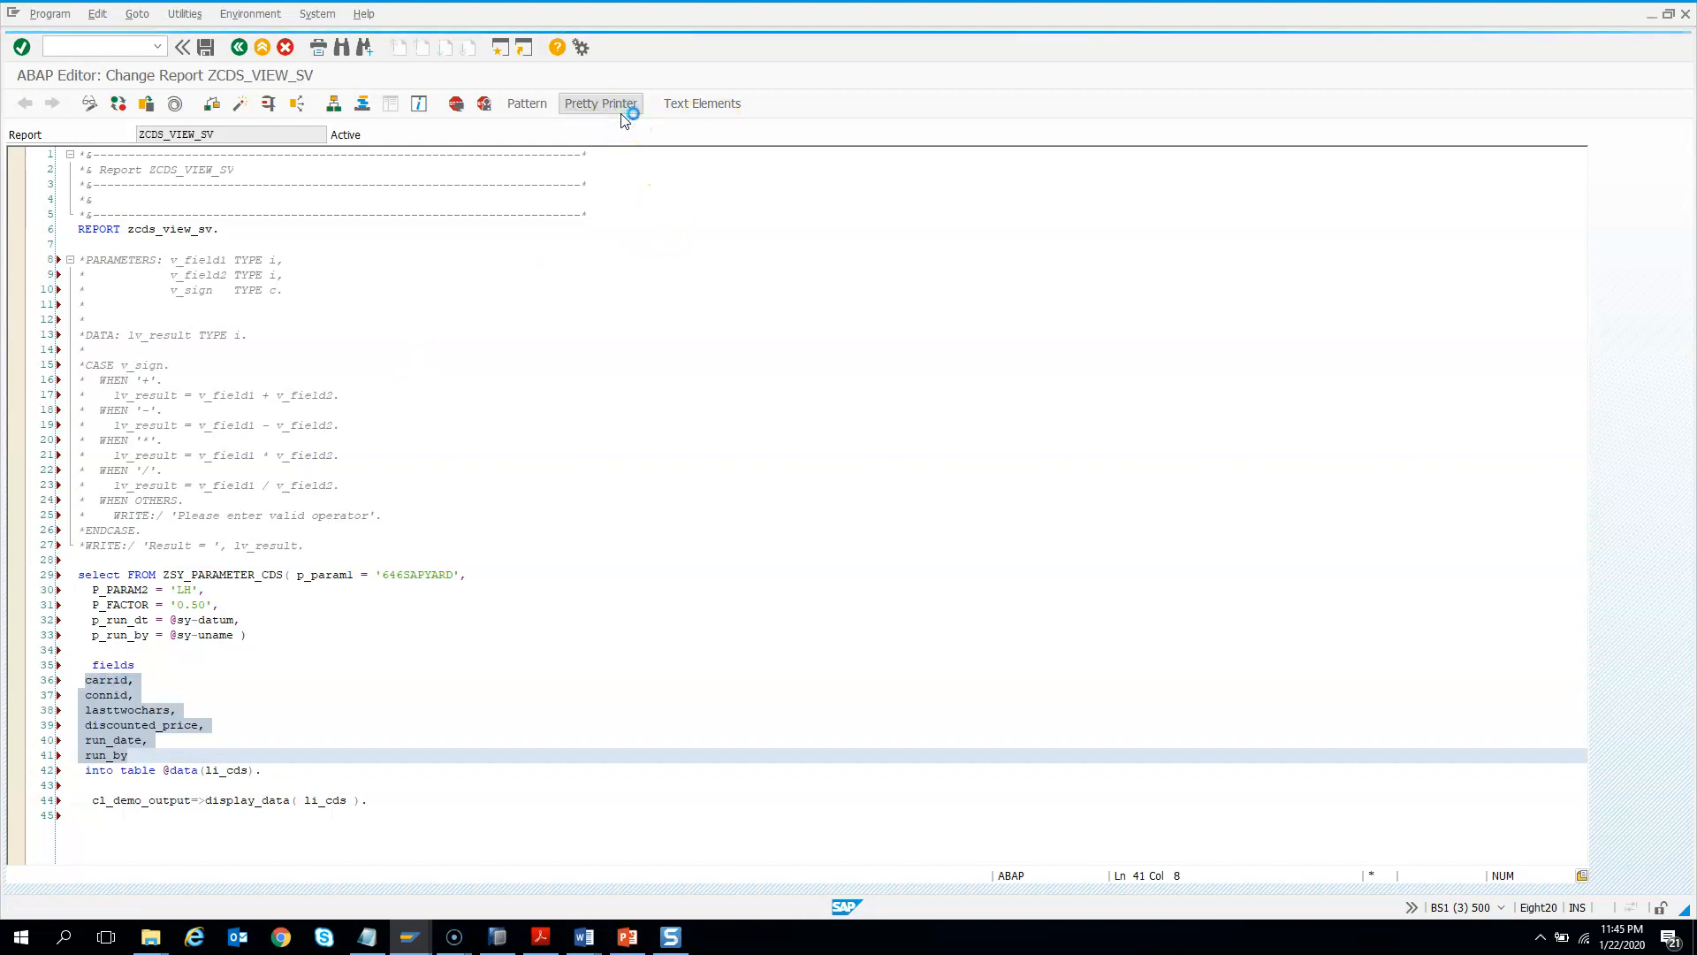
left_click(599, 102)
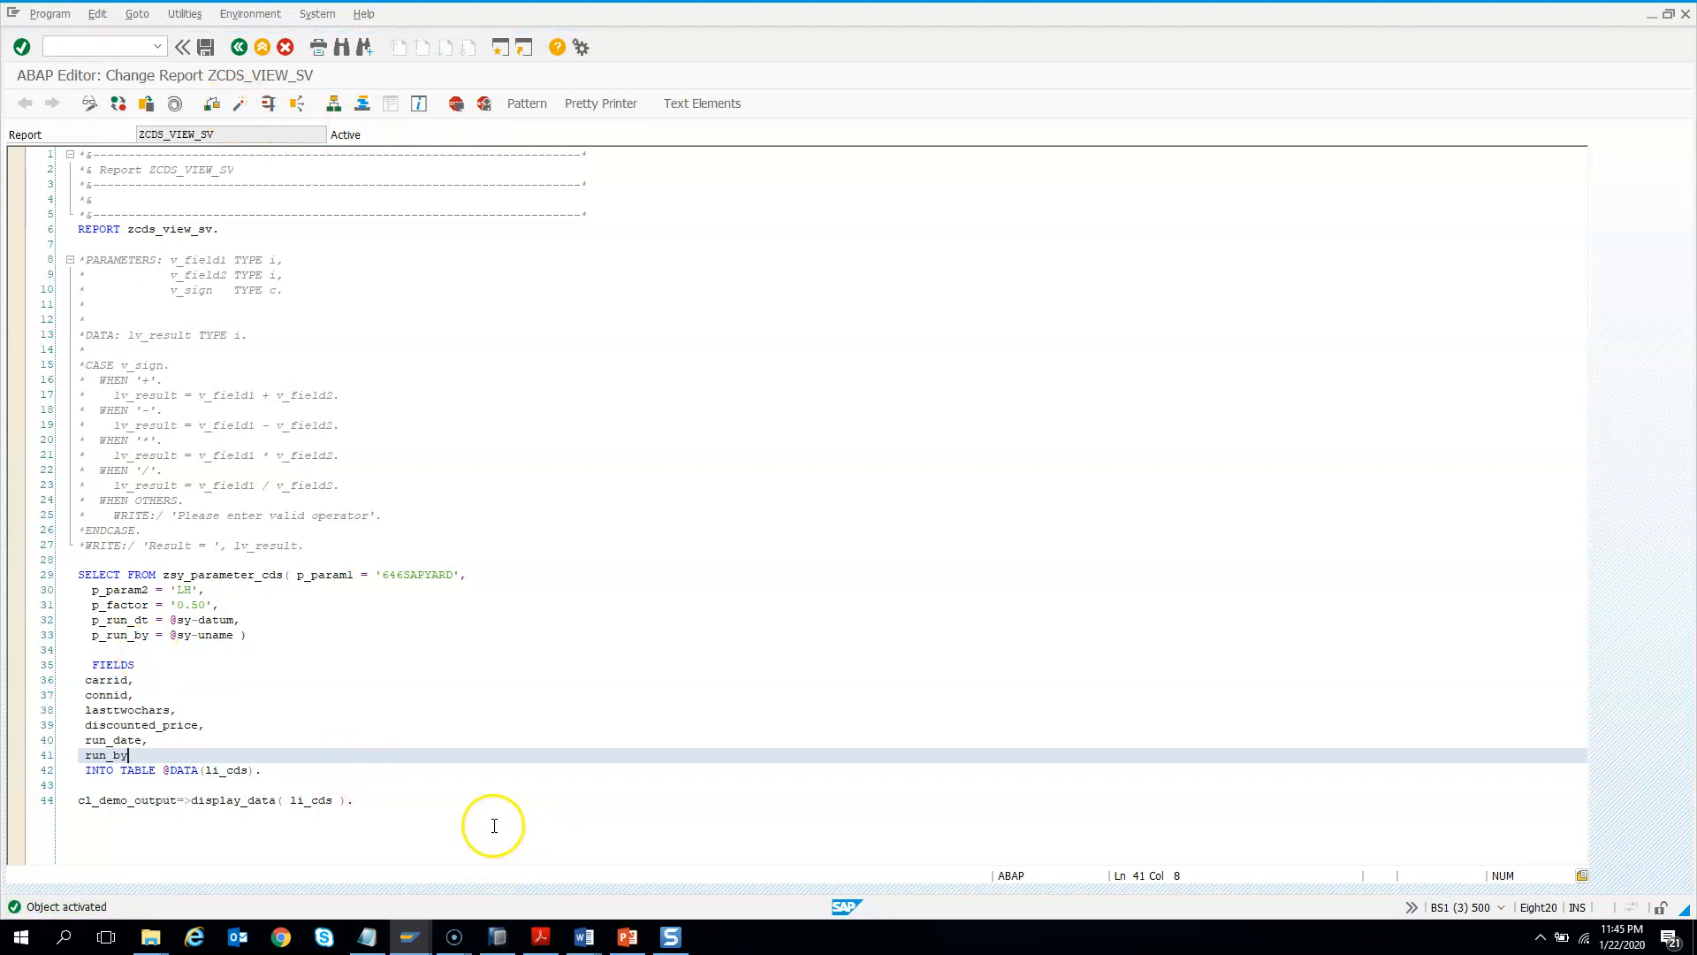
mouse_move(575, 809)
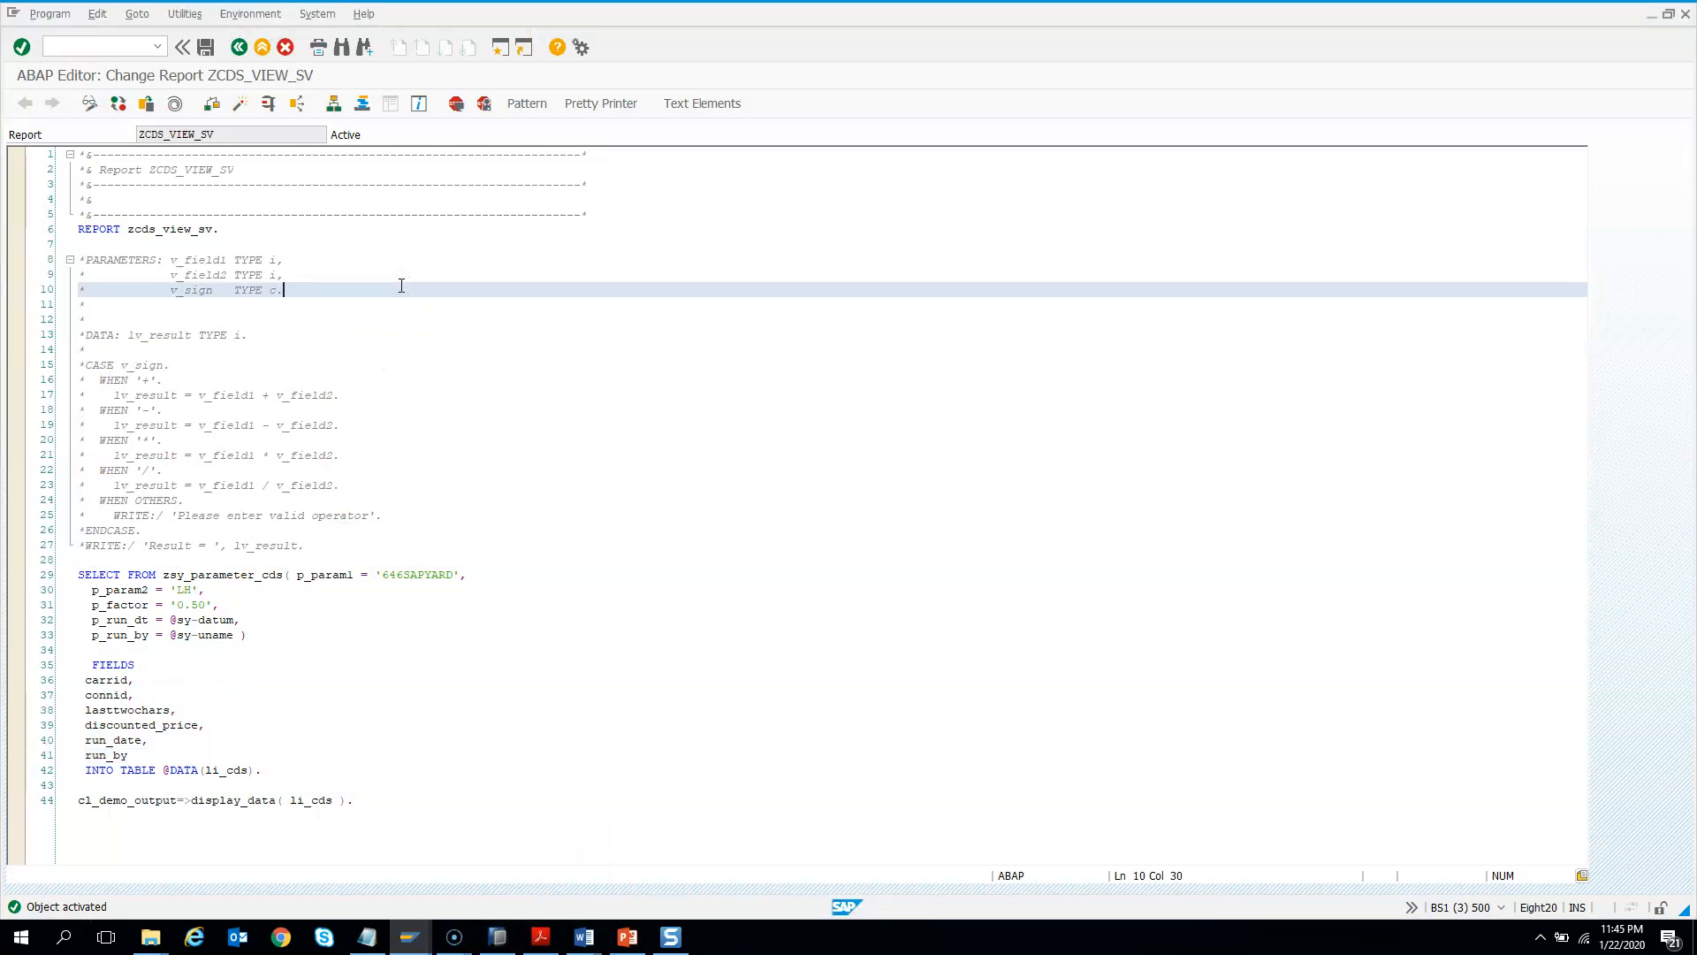
key("F8")
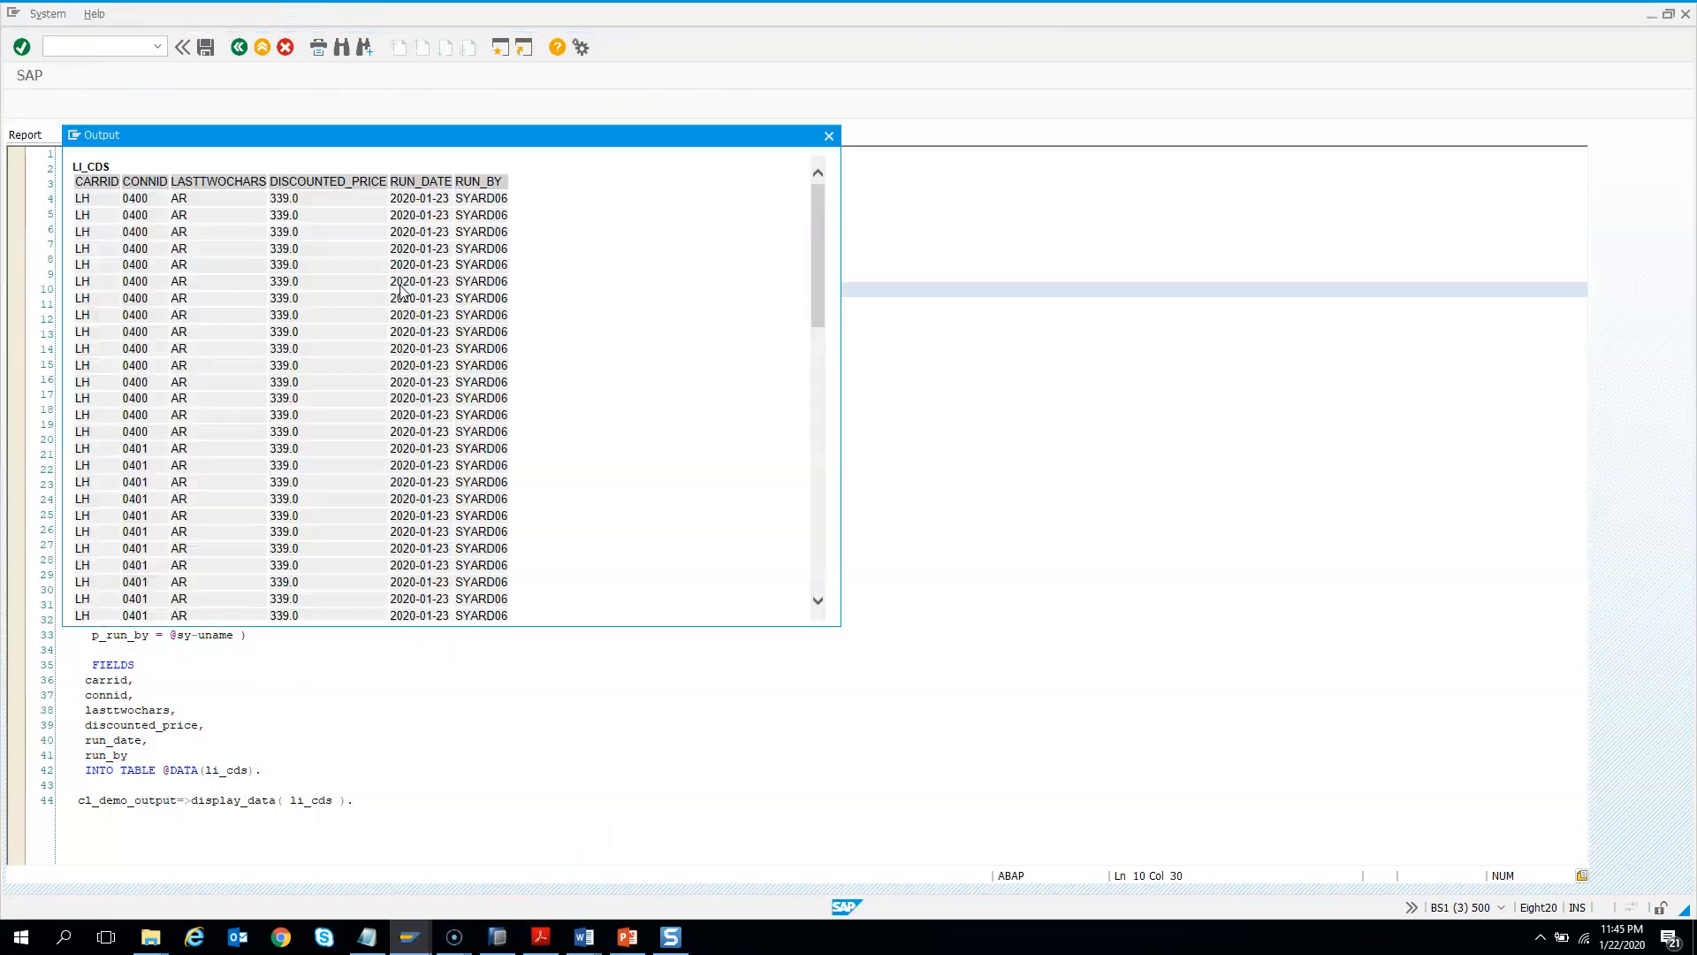